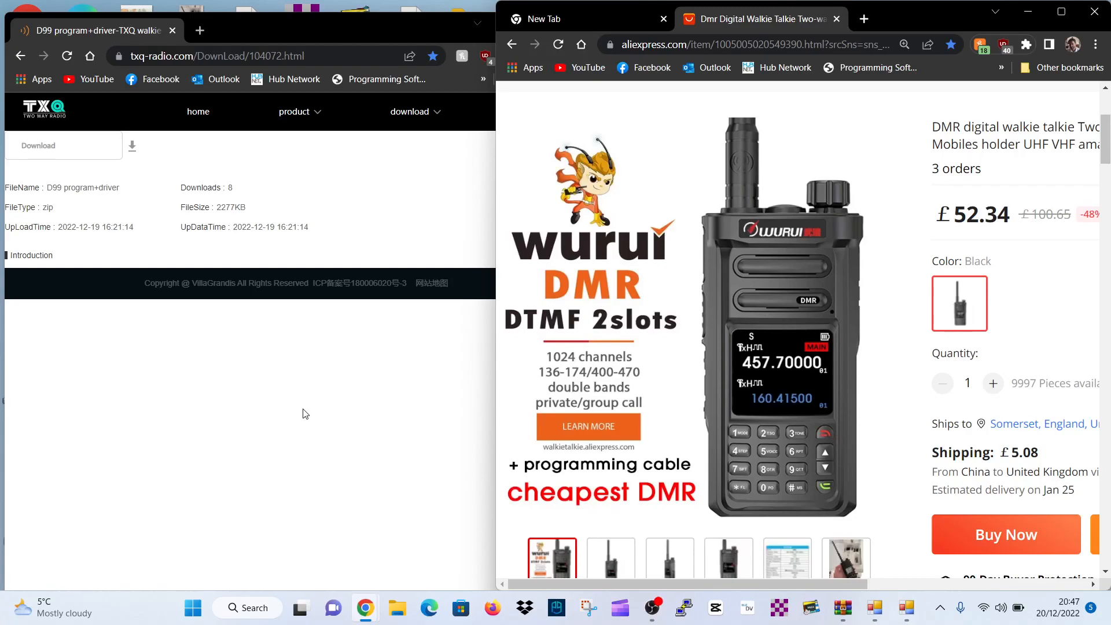
mouse_move(245, 426)
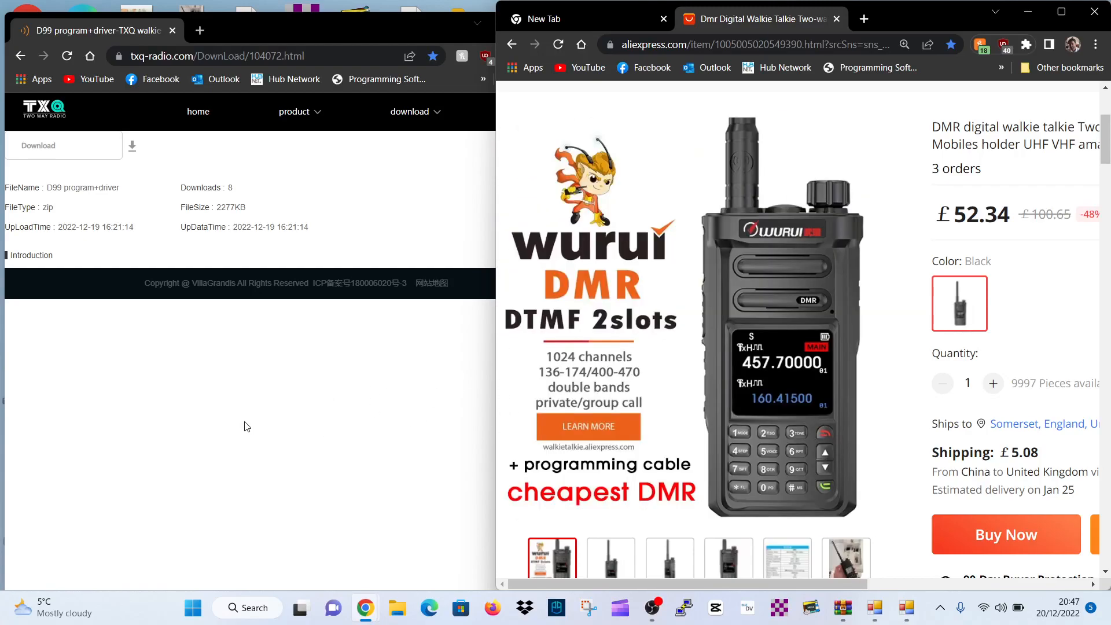
mouse_move(259, 409)
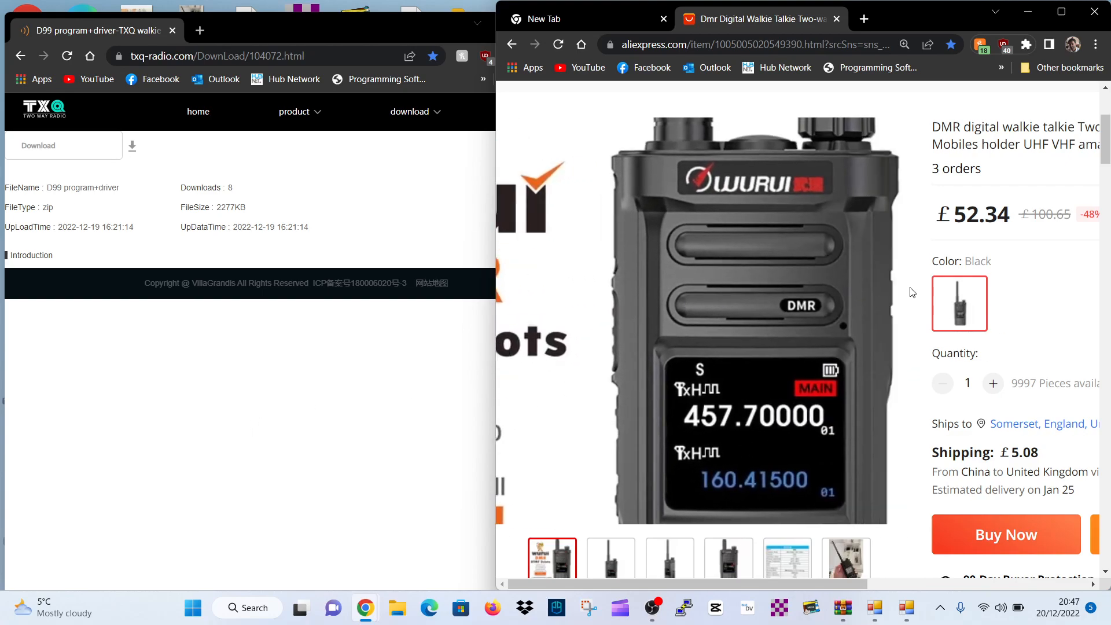
Scroll the listing description down to the txq-radio.com program+driver download link.
scroll(down, 3)
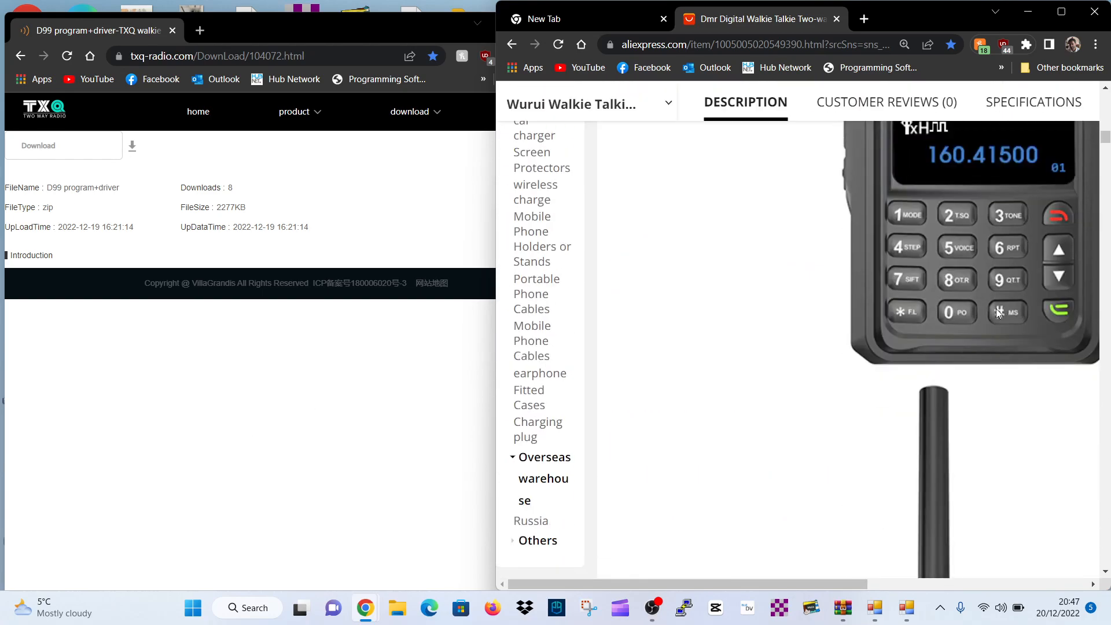
scroll(down, 3)
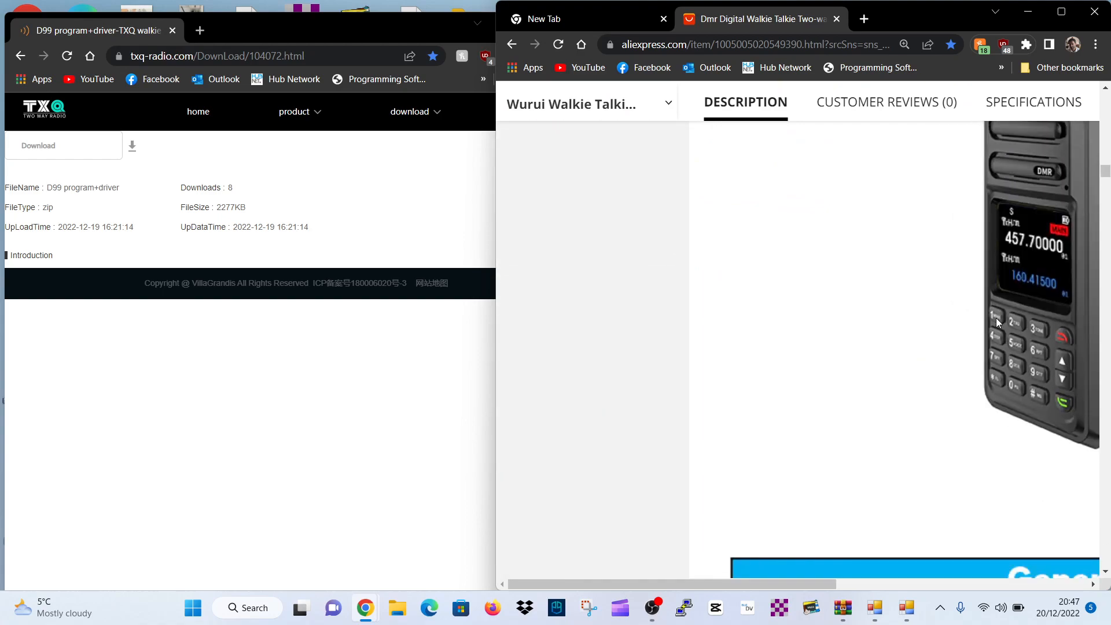
scroll(down, 3)
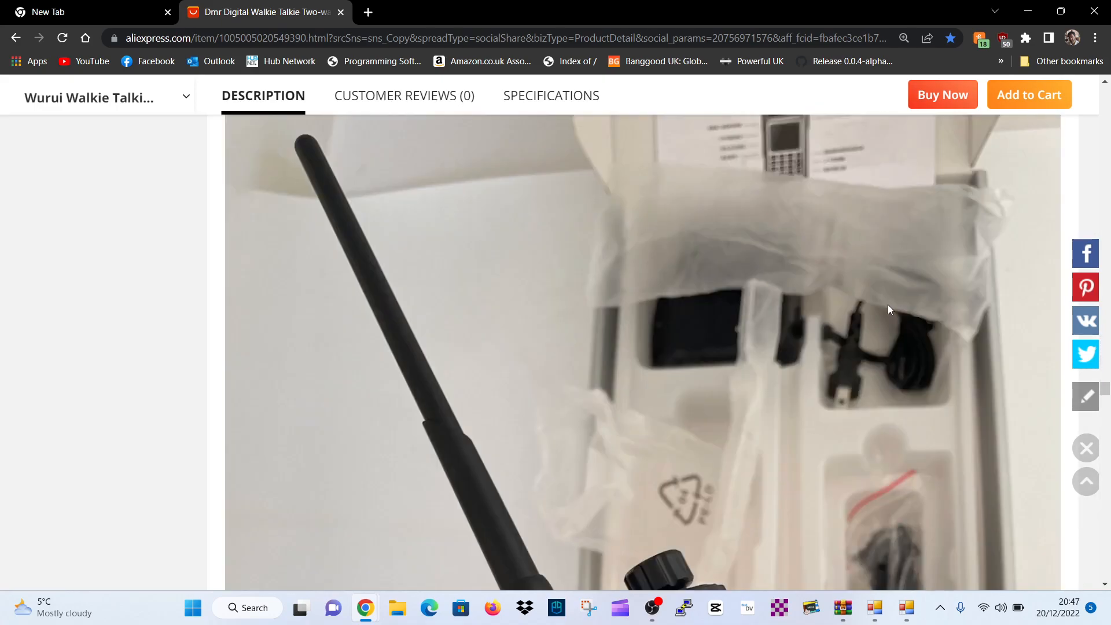
scroll(down, 3)
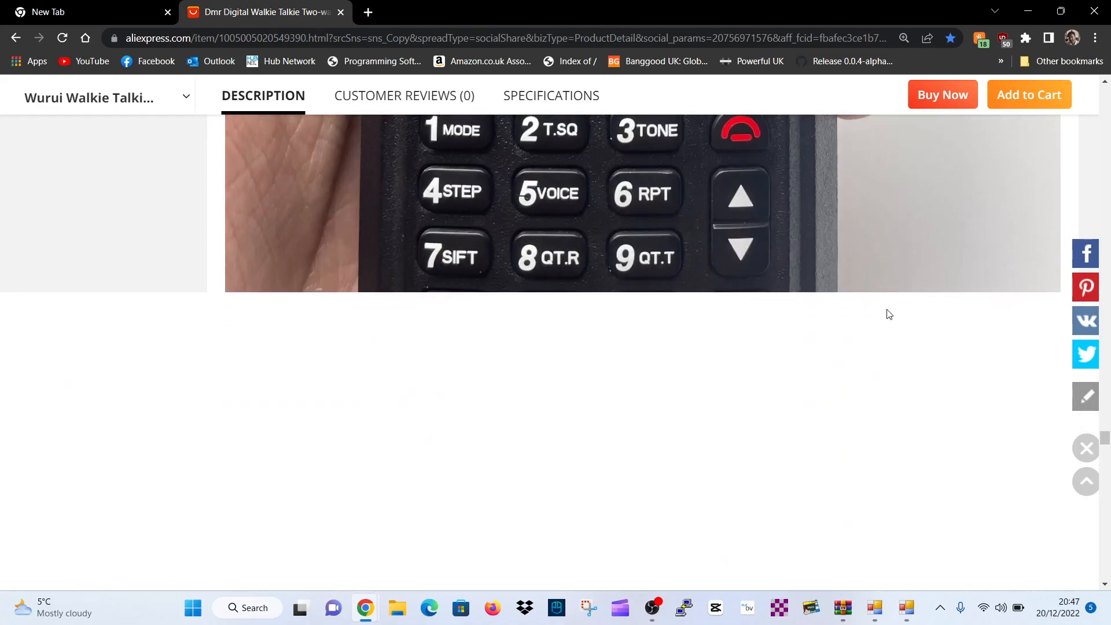
scroll(down, 3)
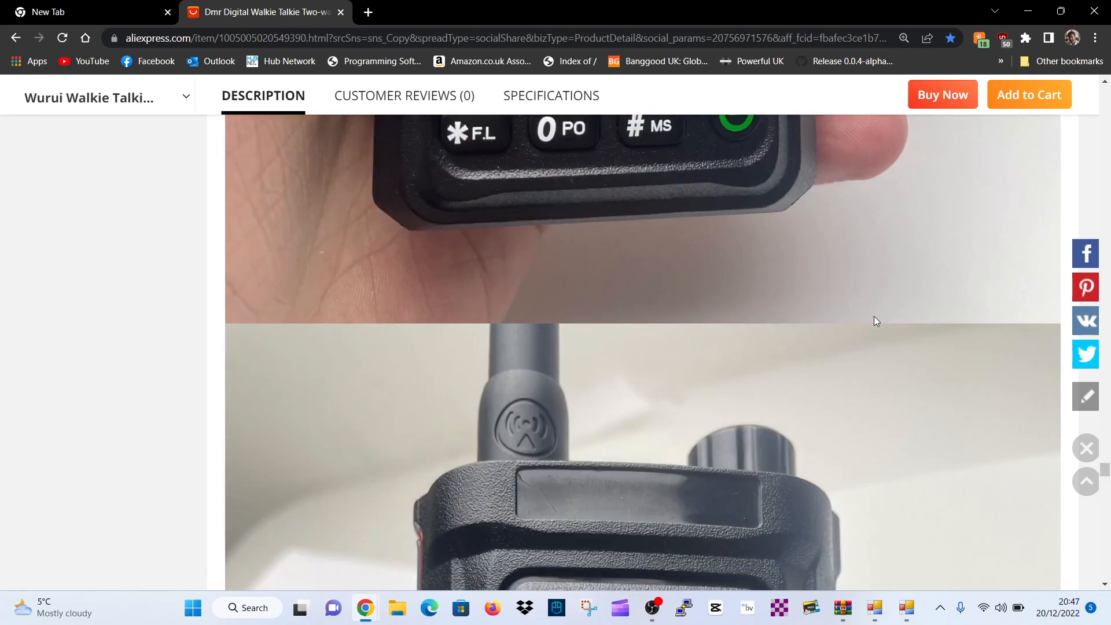
scroll(down, 3)
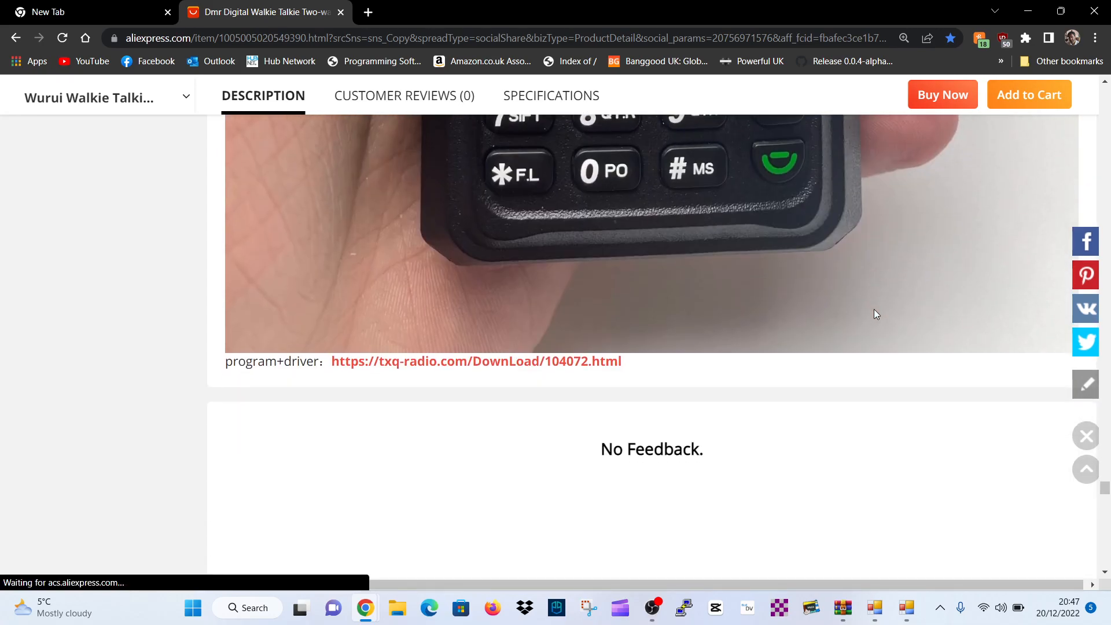
scroll(down, 3)
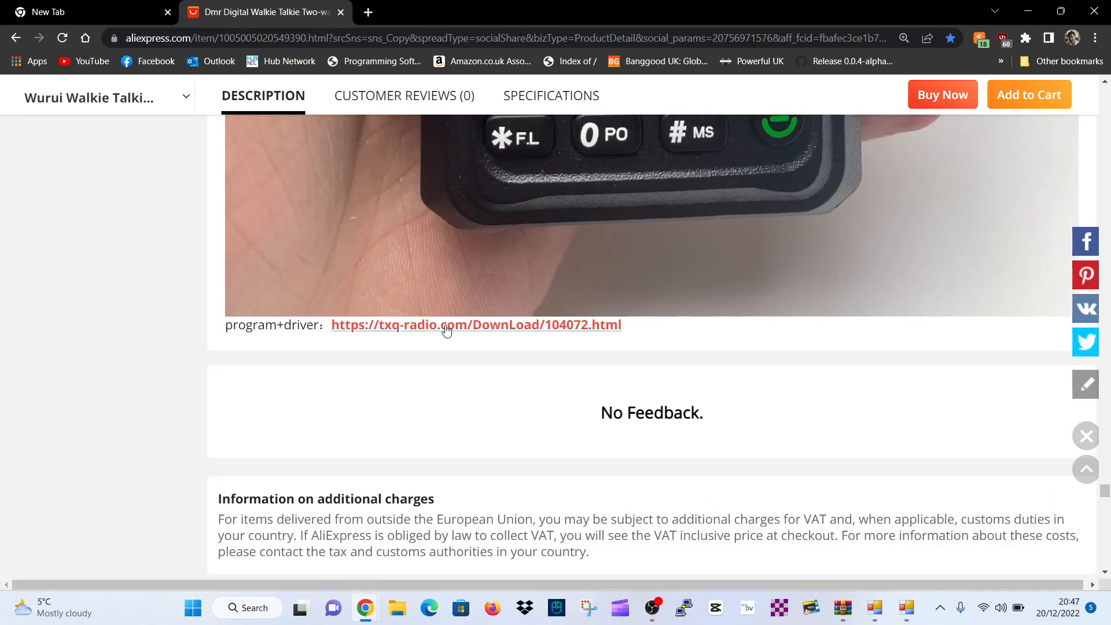
mouse_move(400, 328)
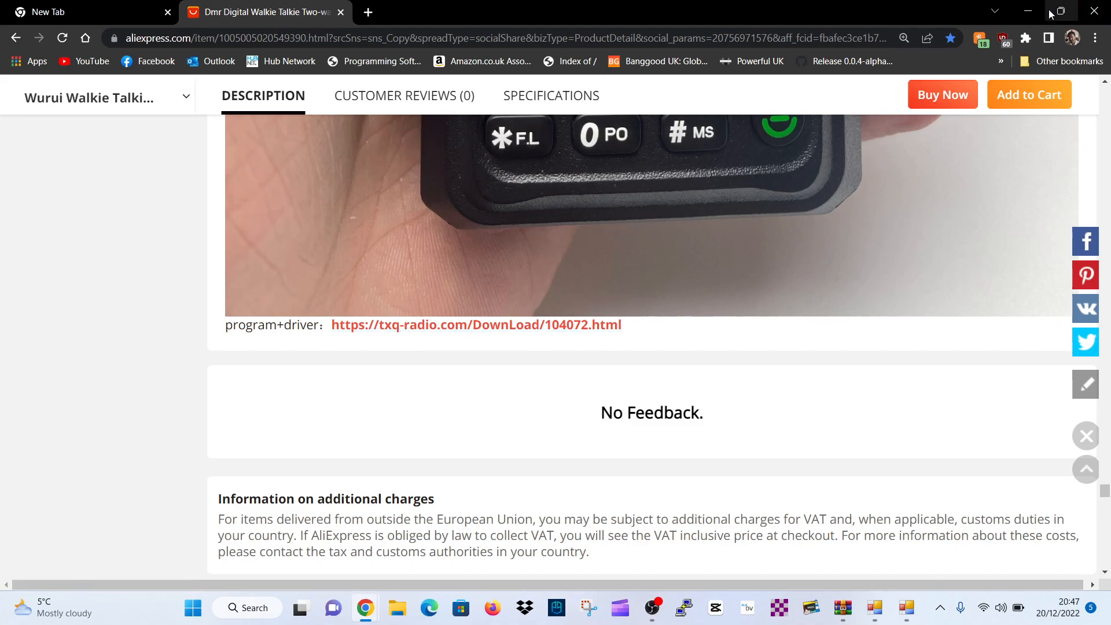
Download the D99 program+driver zip from txq-radio.com and open it in WinRAR.
click(475, 324)
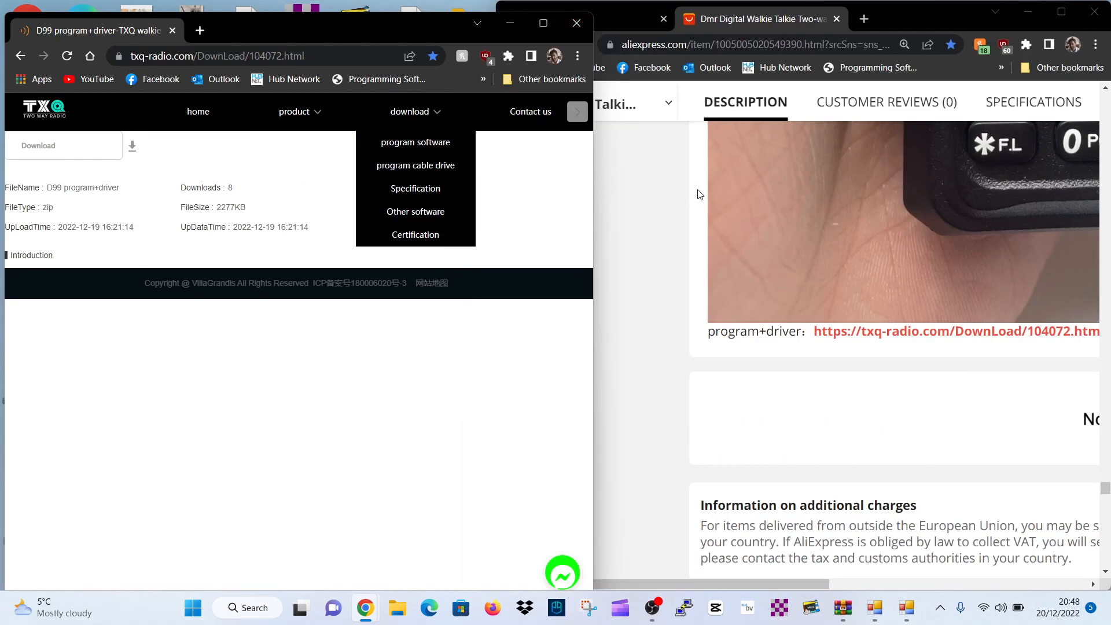
mouse_move(595, 199)
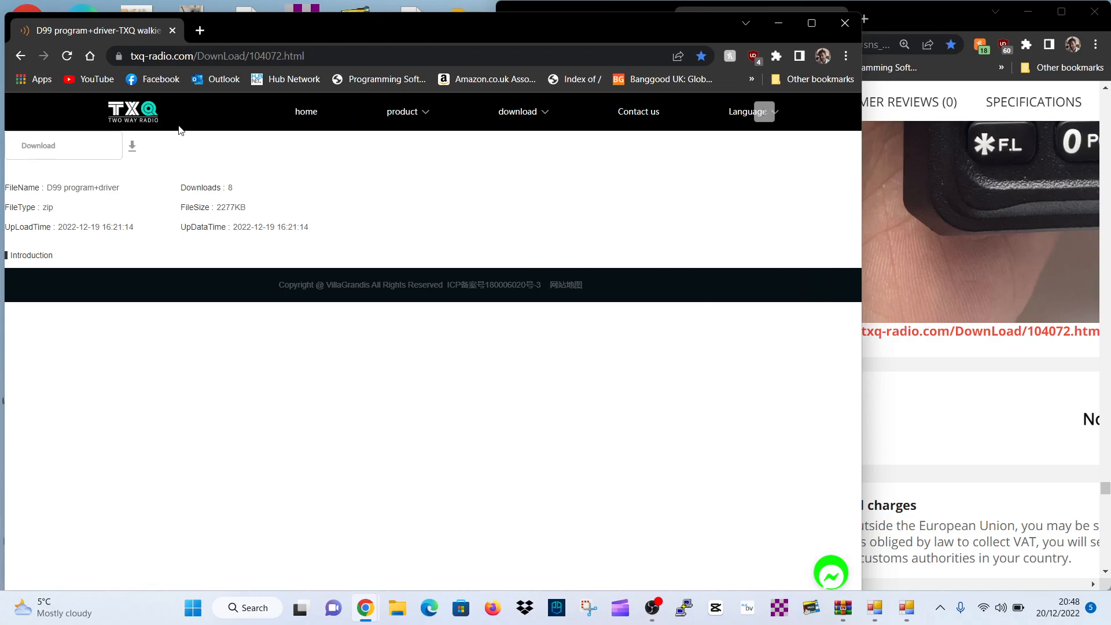
mouse_move(136, 146)
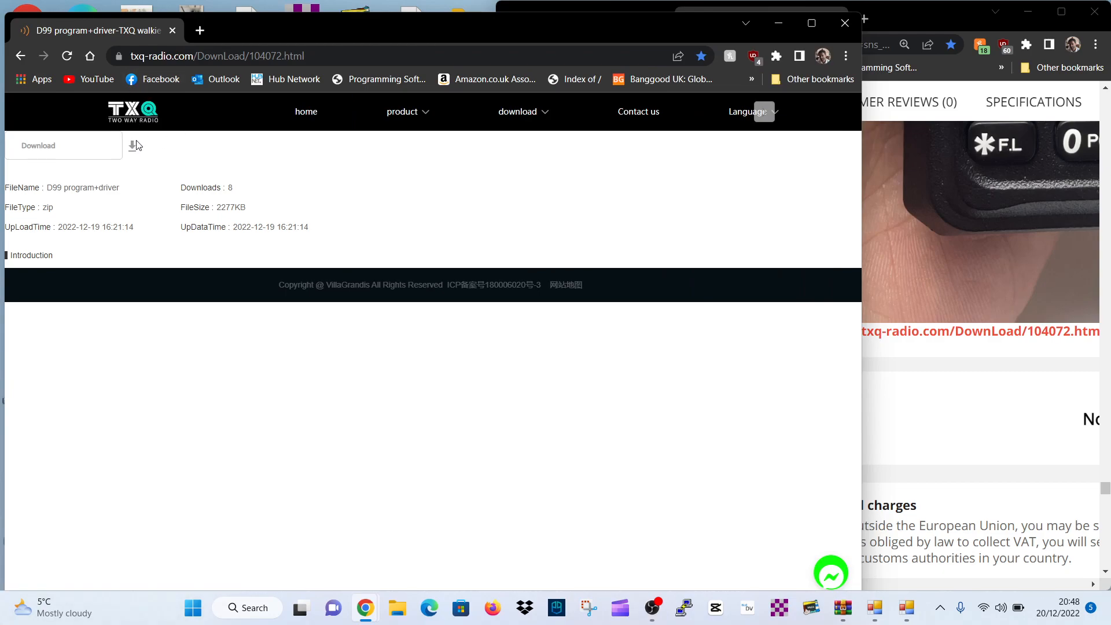
click(132, 146)
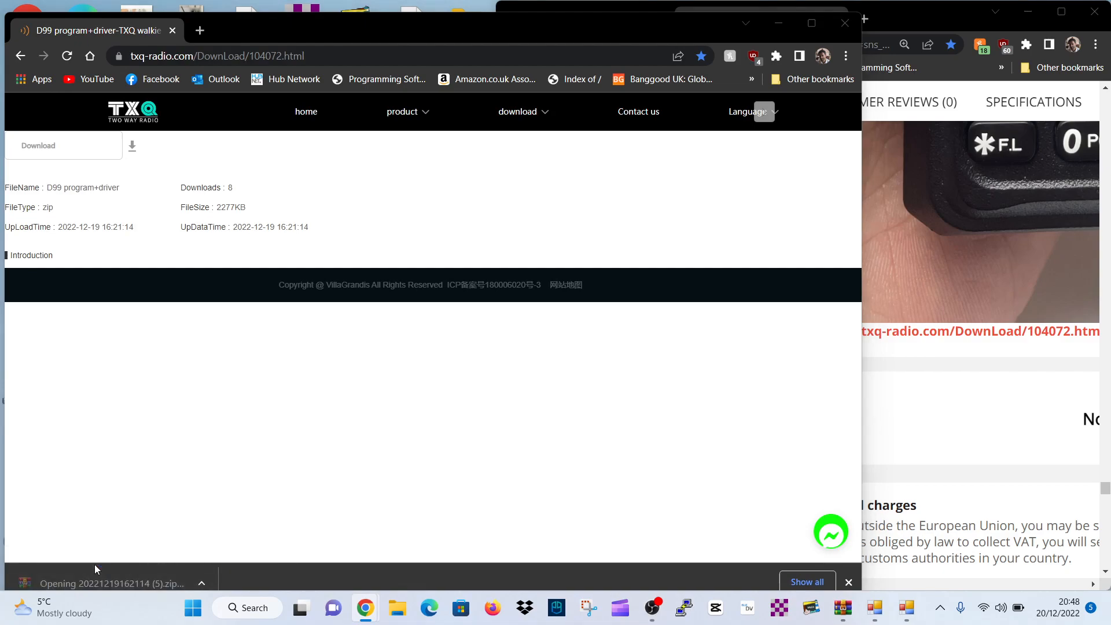
click(111, 583)
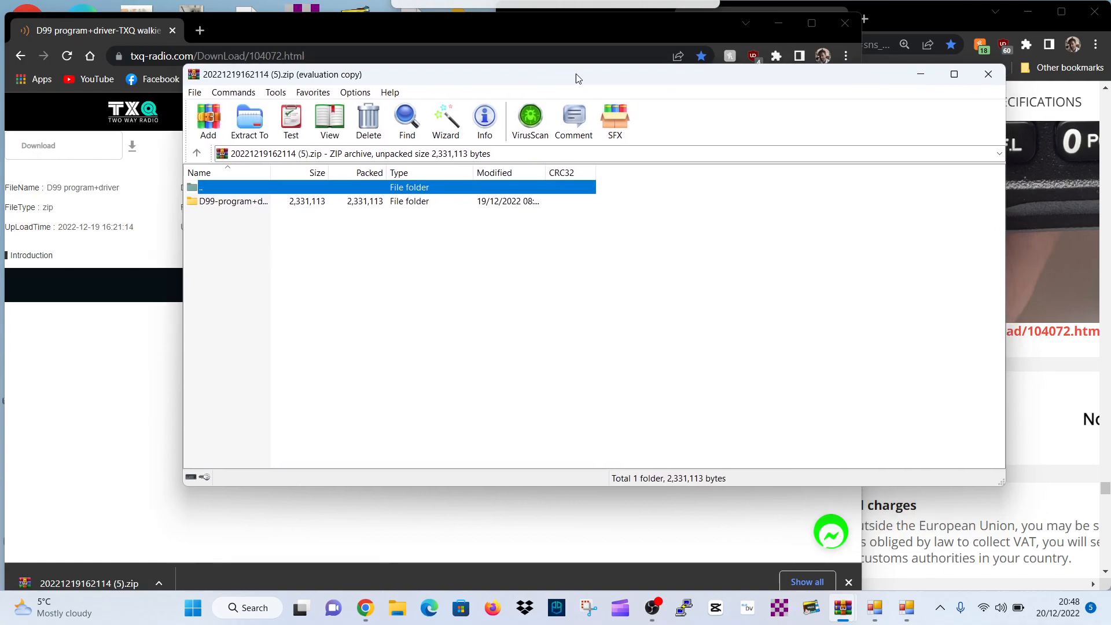
Enter the D99-program+driver folder and open the nested program.rar archive.
click(233, 200)
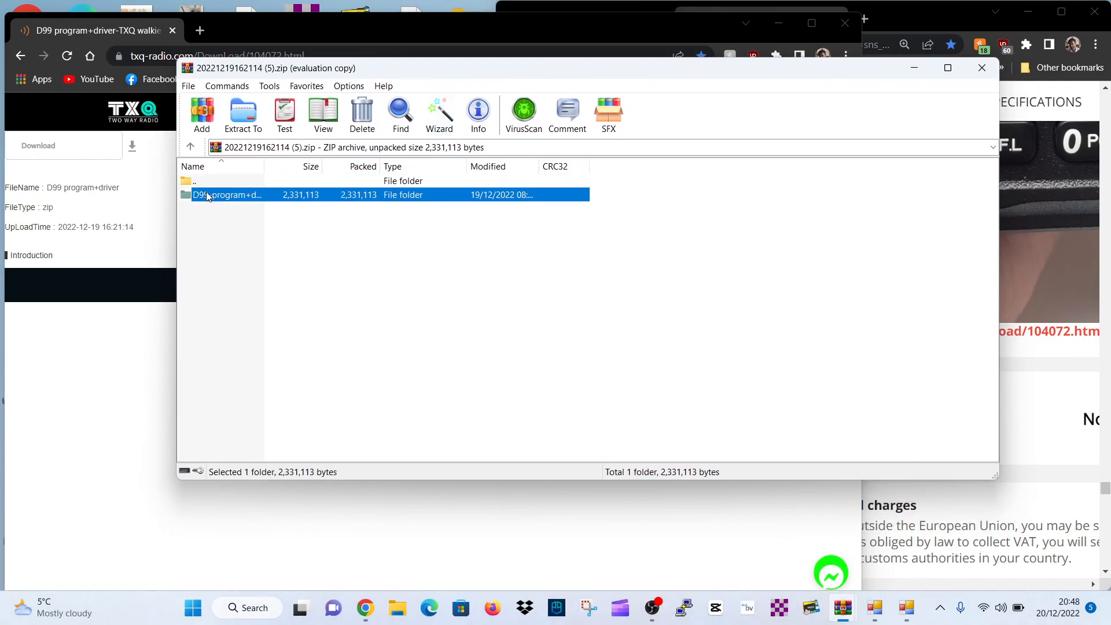
double_click(228, 194)
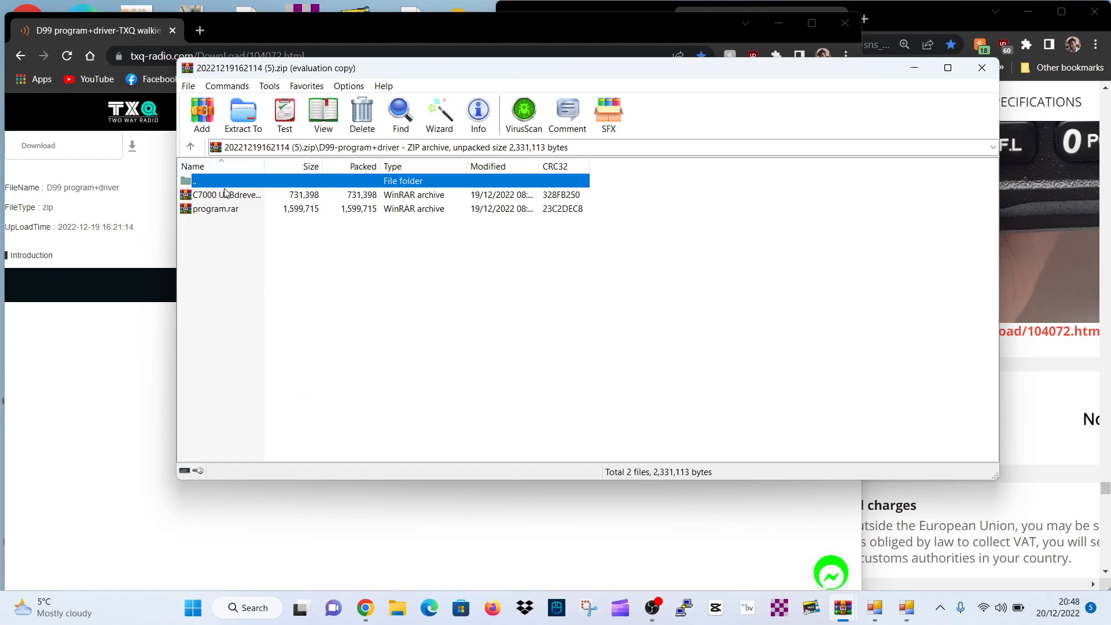
mouse_move(197, 220)
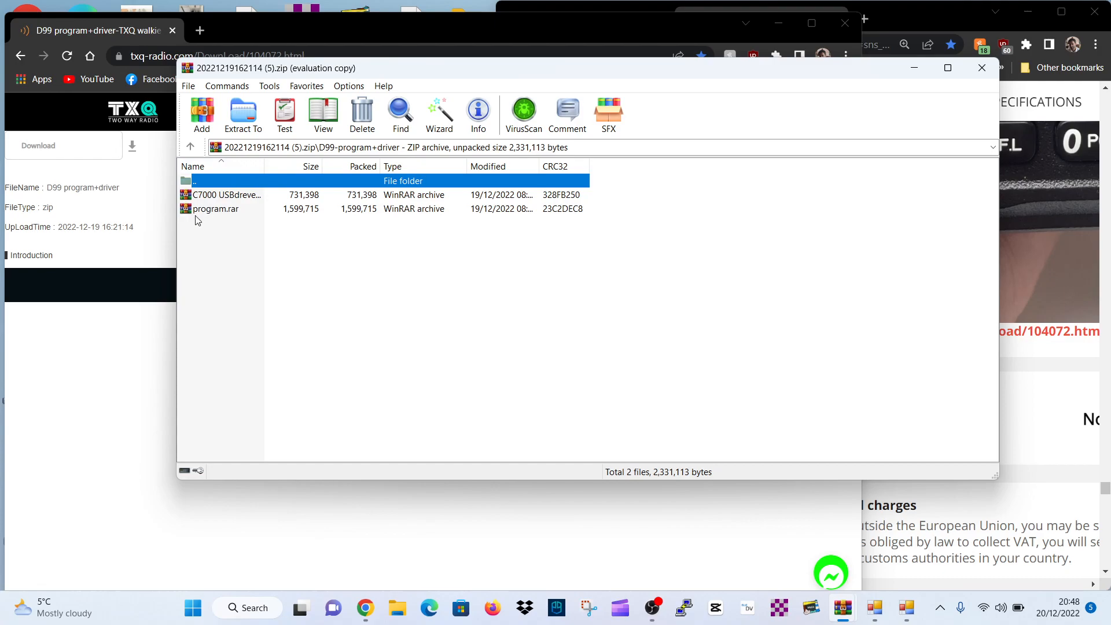
click(215, 208)
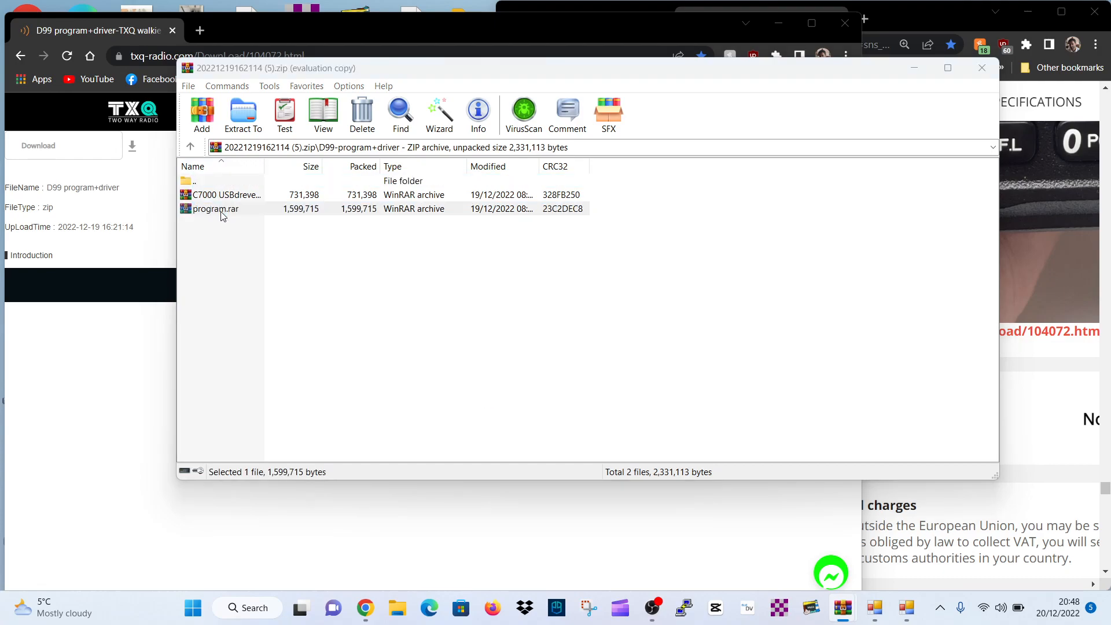
double_click(215, 209)
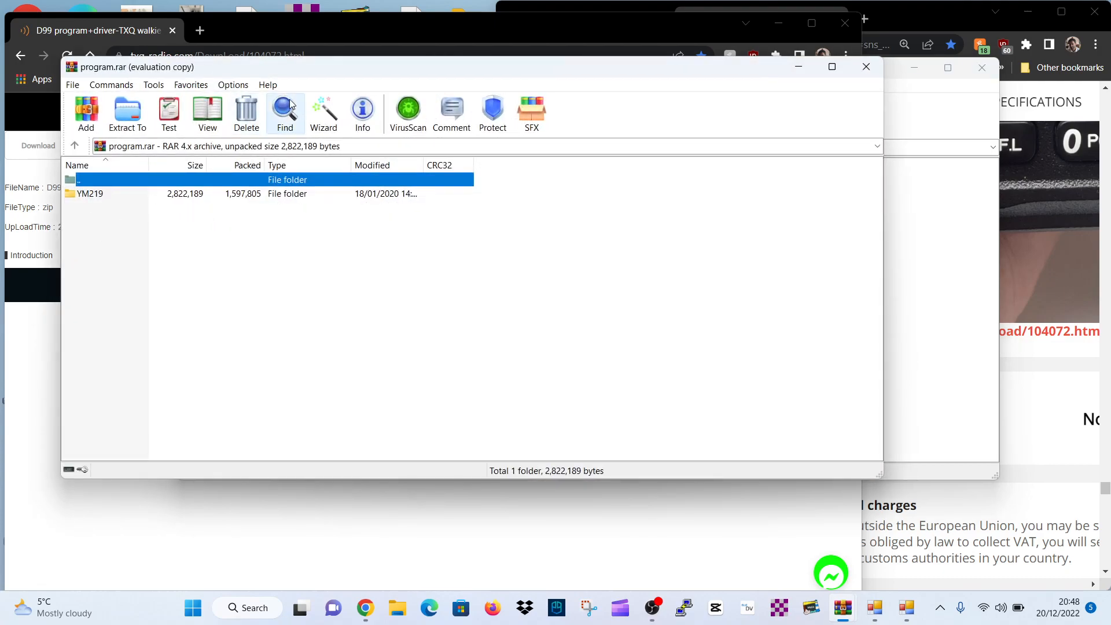
mouse_move(170, 178)
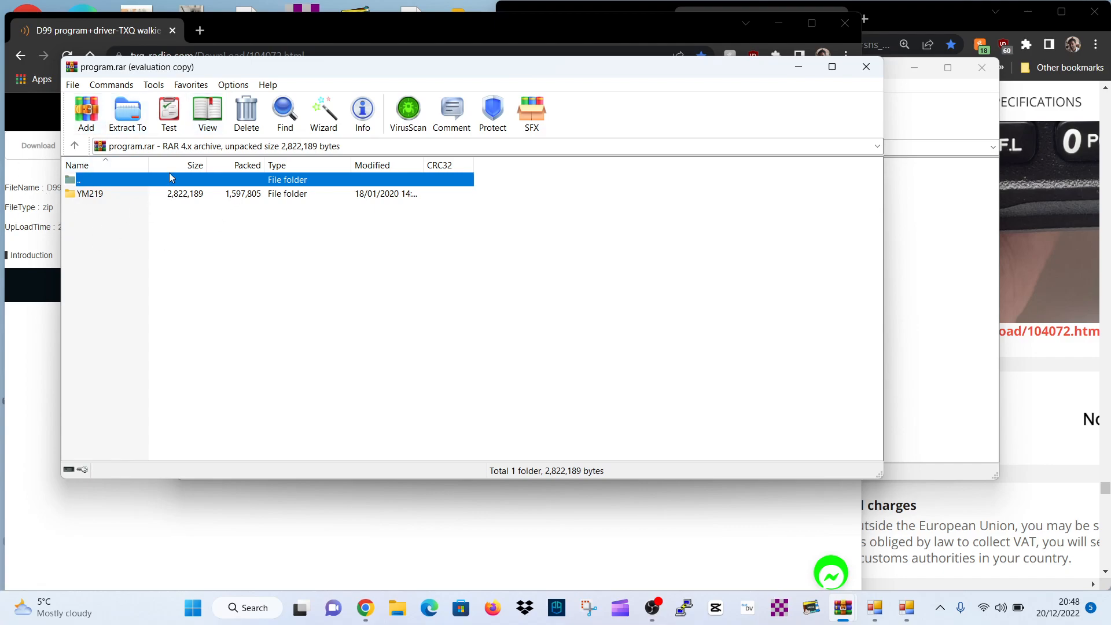
Go into YM219 > v1.0.1.1 and launch DMR.exe.
double_click(89, 193)
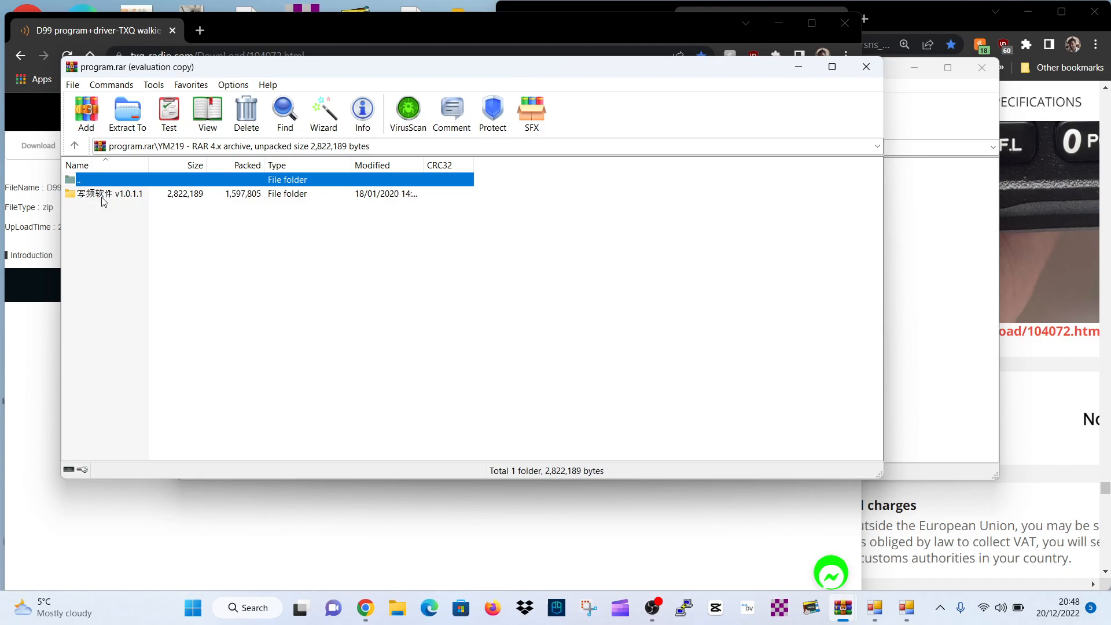
double_click(95, 193)
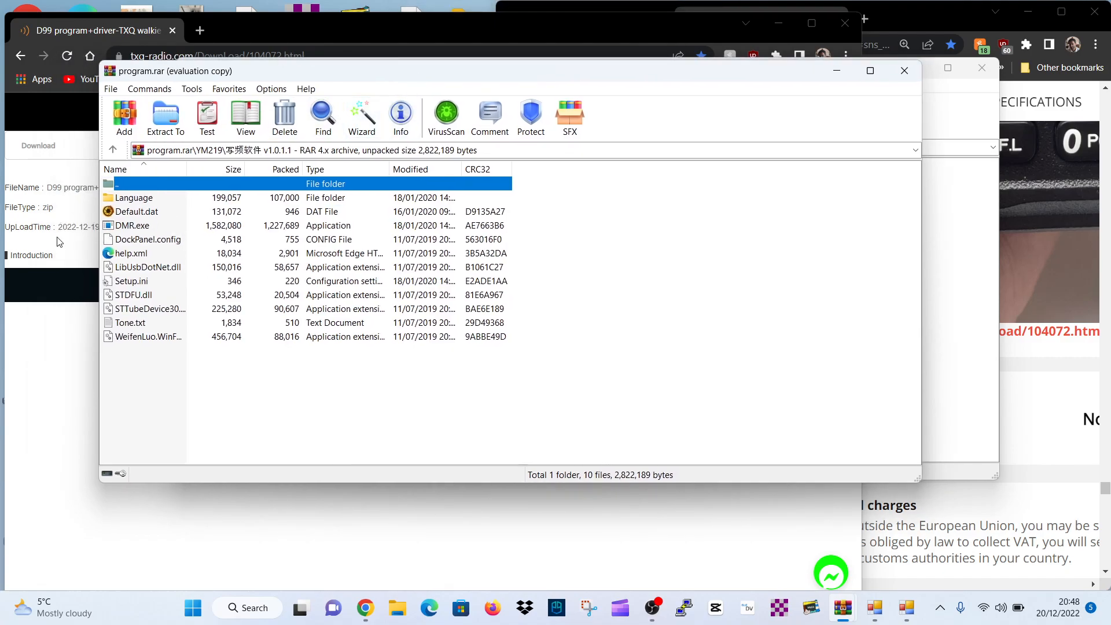
click(132, 226)
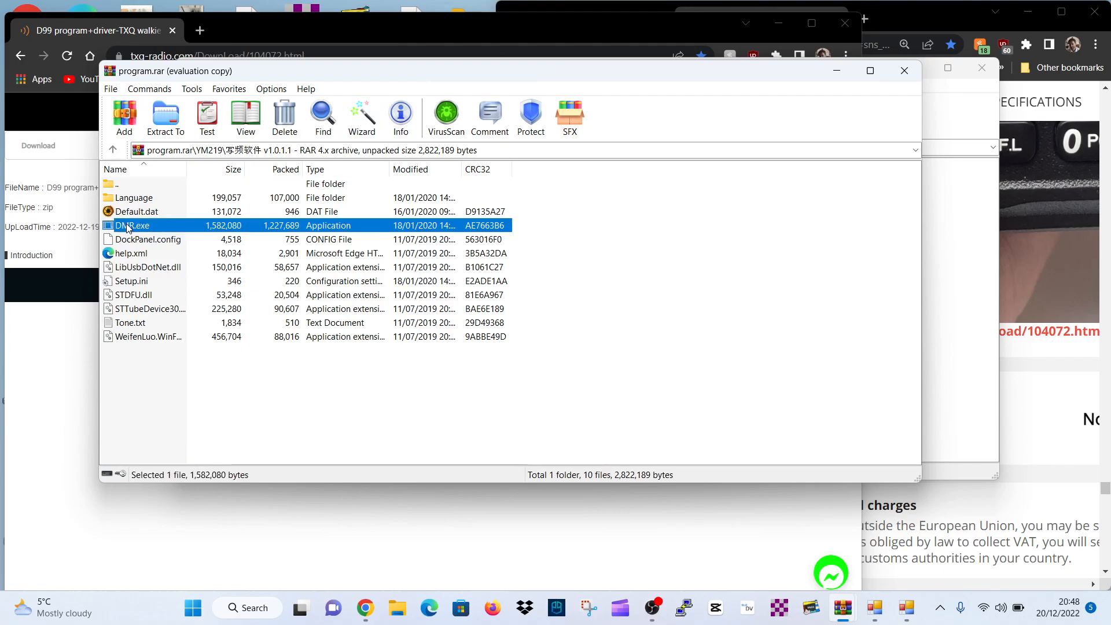
double_click(133, 226)
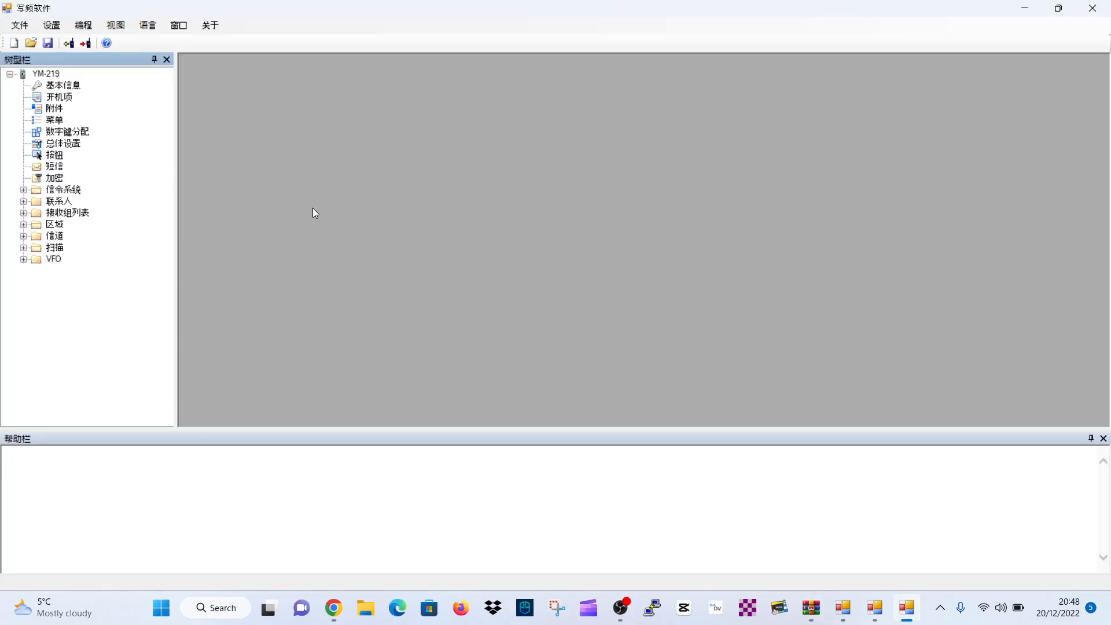
mouse_move(116, 25)
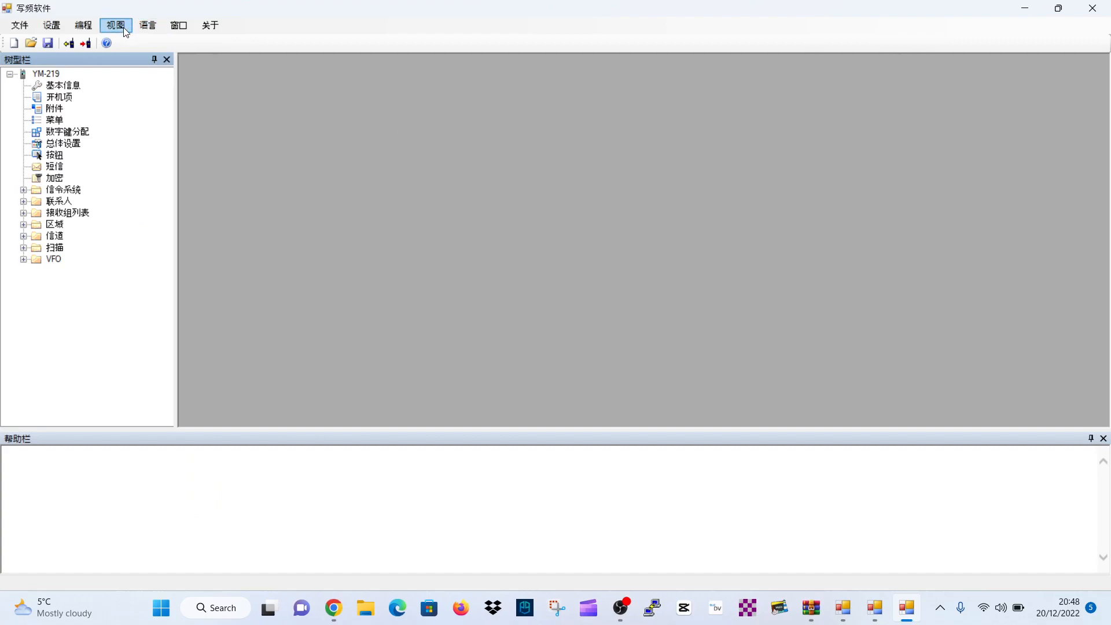
Switch the interface language to English and view the Basic Information and Boot Item pages.
click(147, 24)
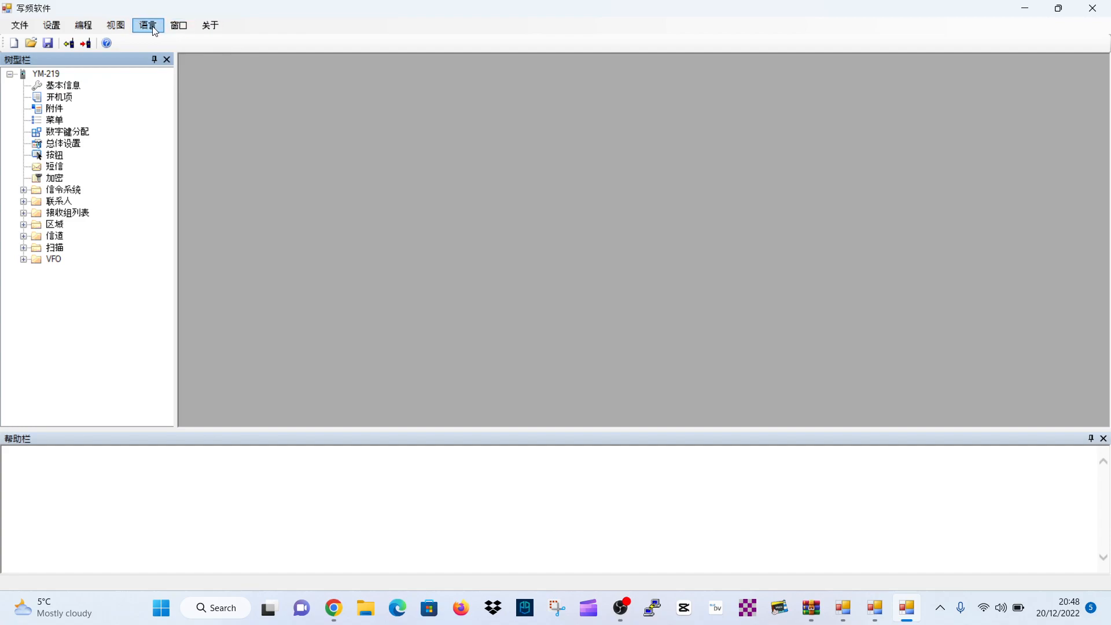
click(147, 25)
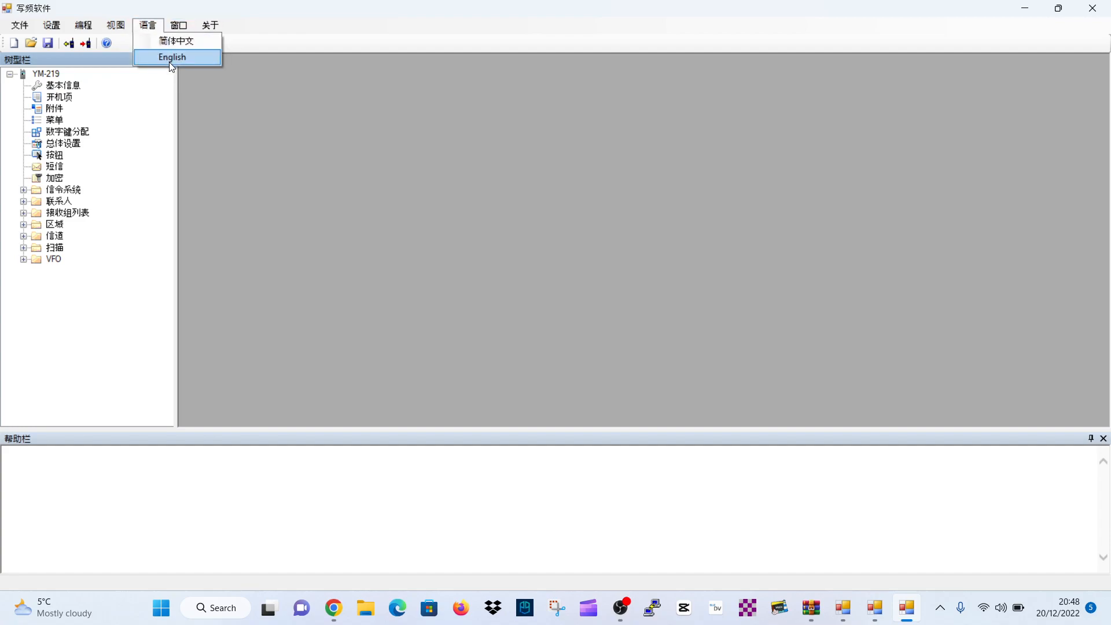
click(171, 57)
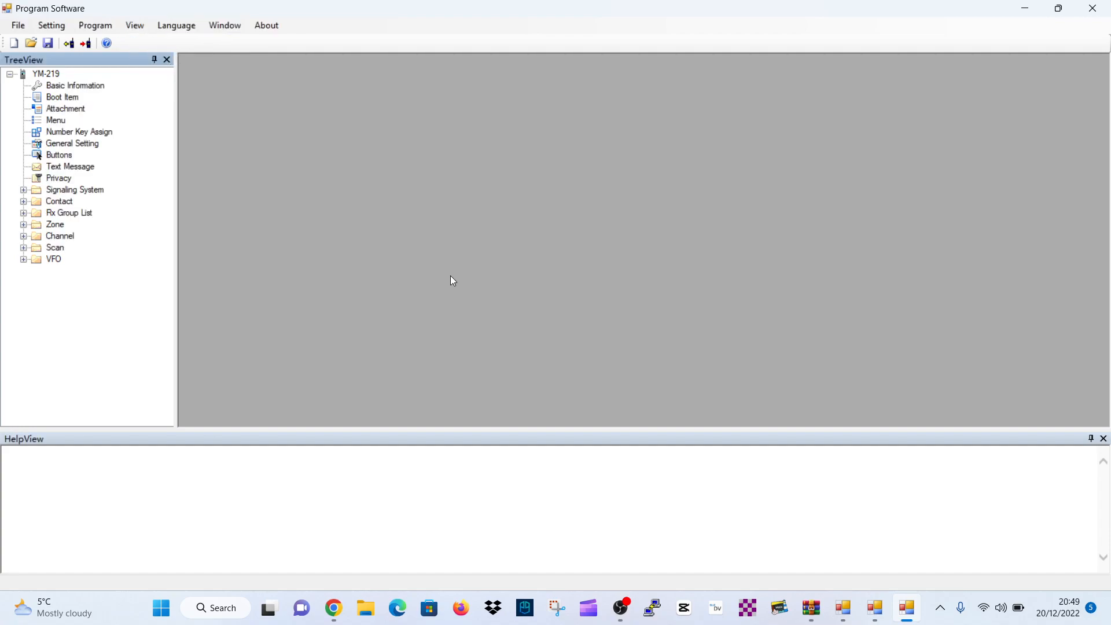
mouse_move(157, 239)
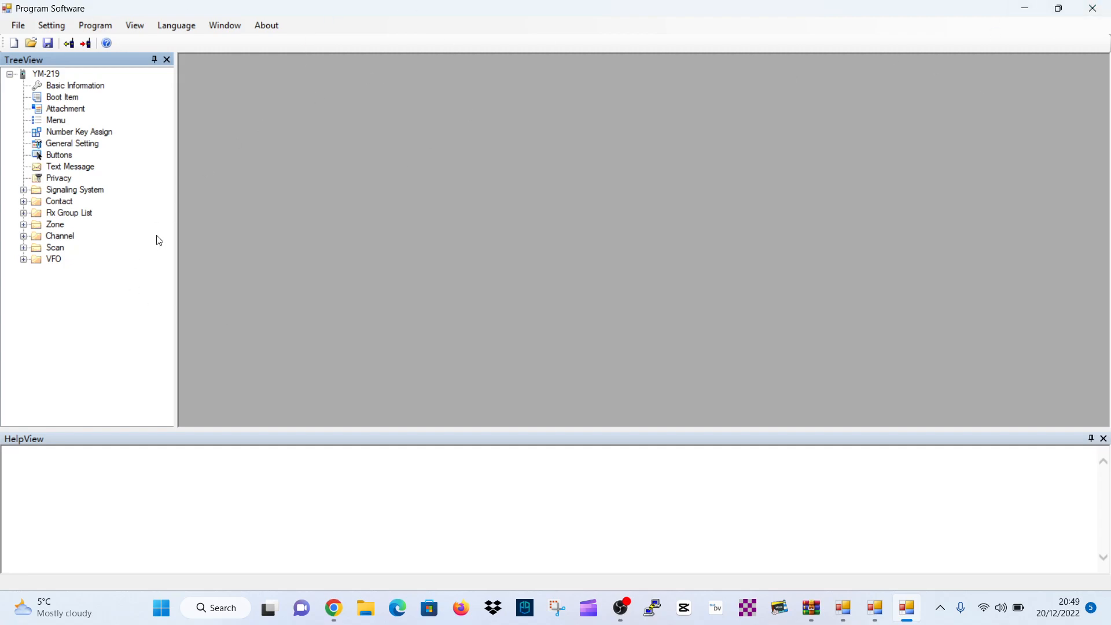
mouse_move(176, 283)
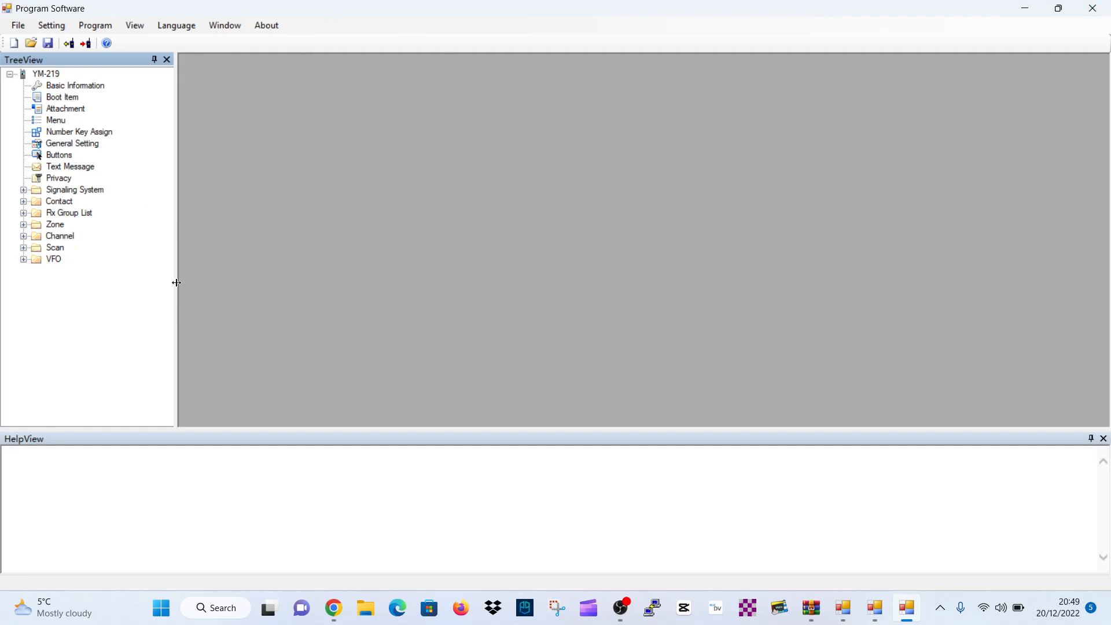
mouse_move(102, 120)
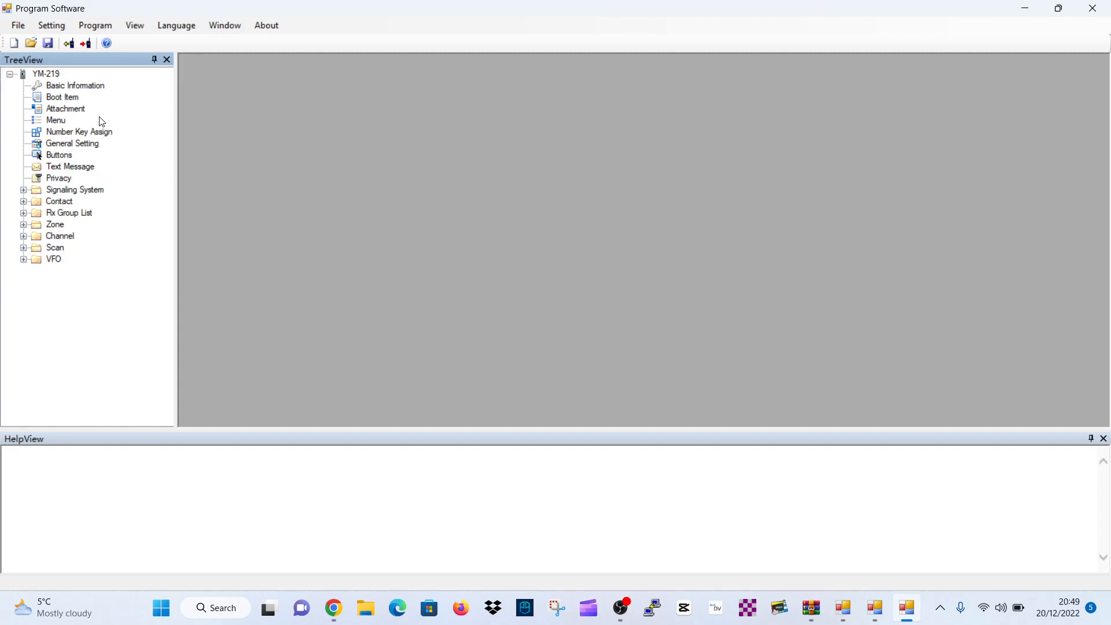
mouse_move(55, 102)
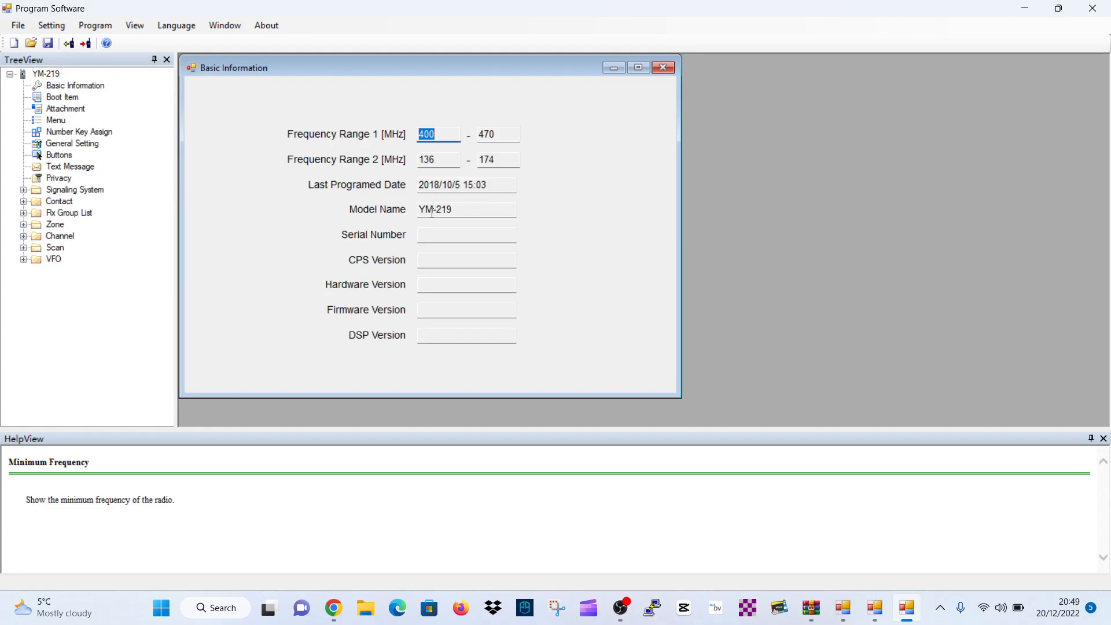
mouse_move(374, 204)
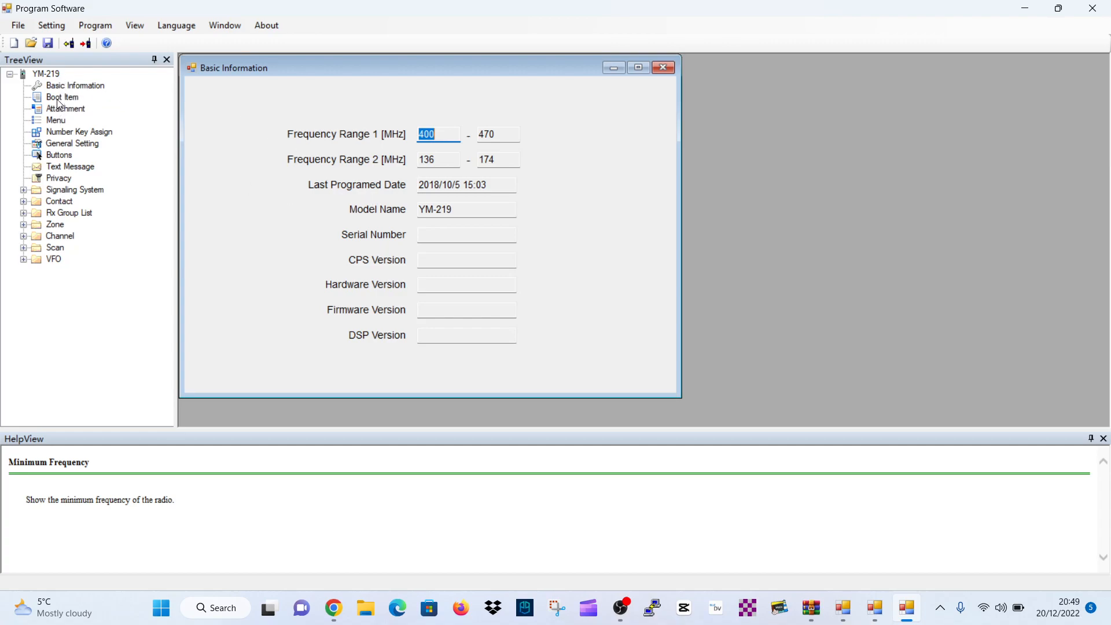
click(62, 97)
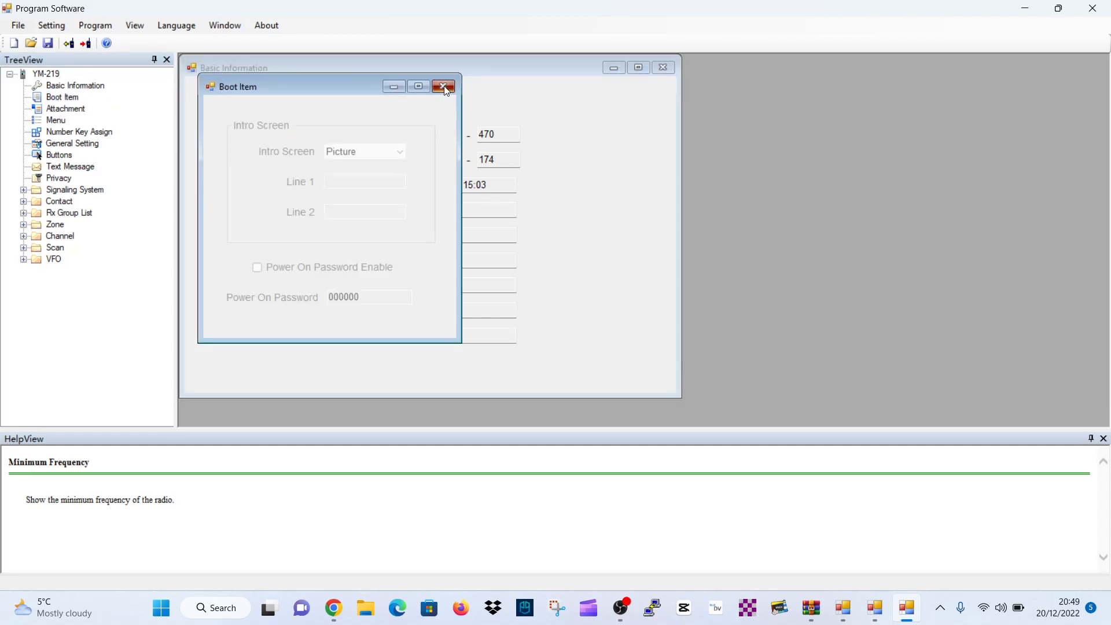
click(443, 86)
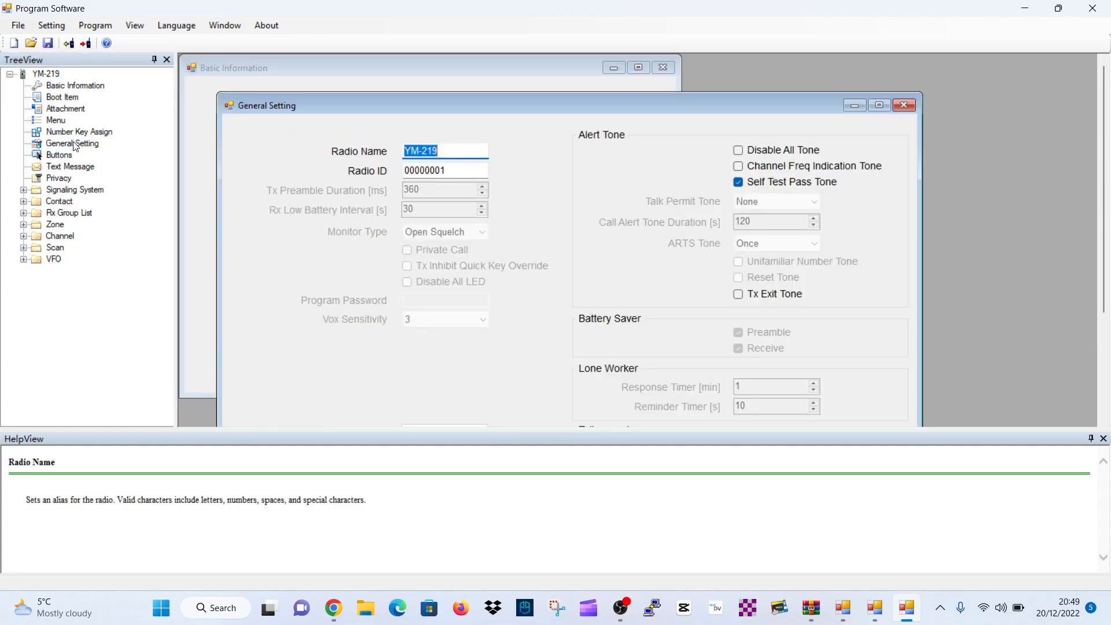
click(444, 150)
text(M)
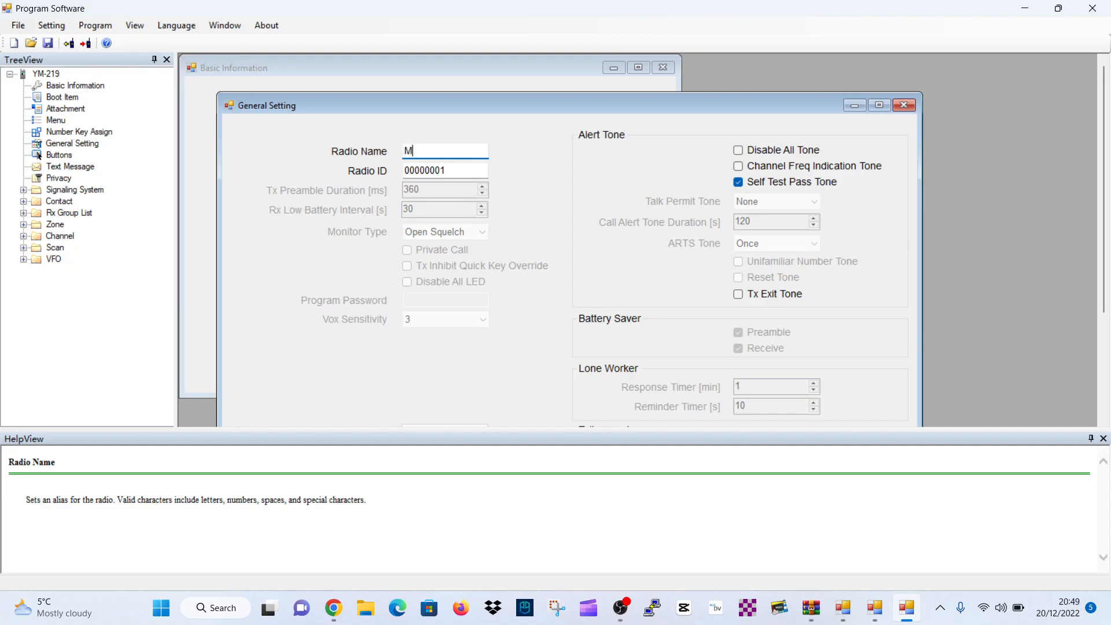
text(0F)
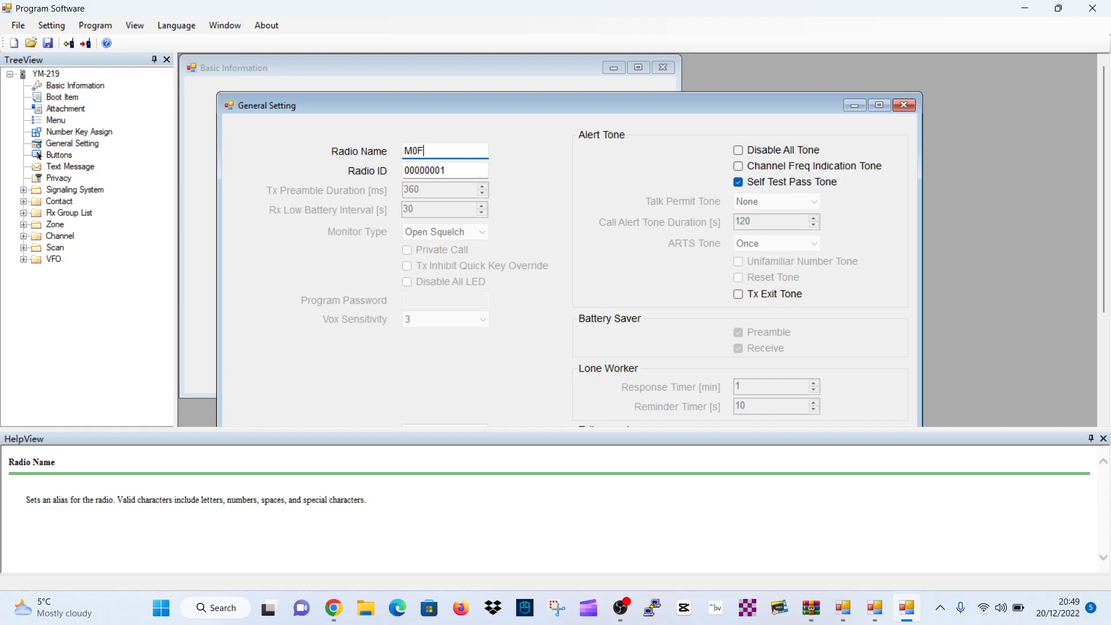
text(XB)
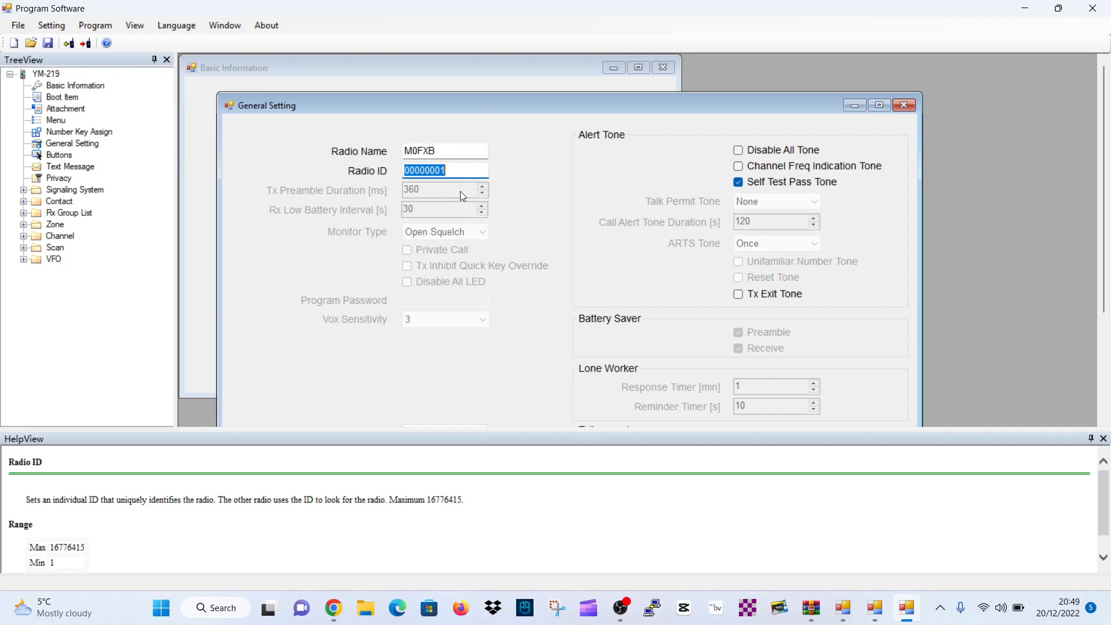
text(2341)
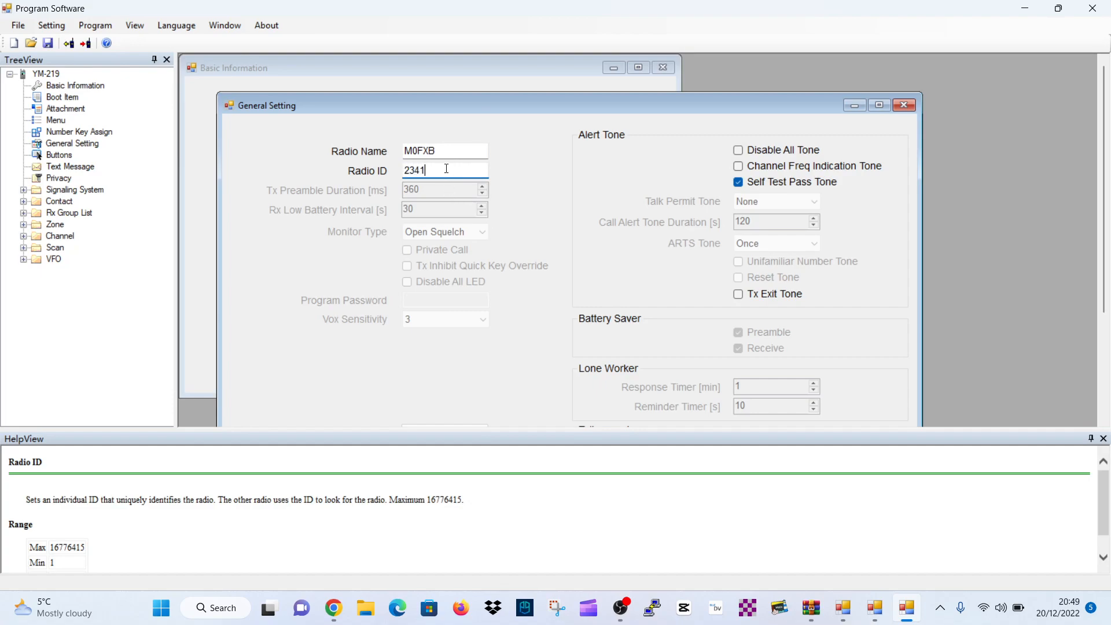
text(437)
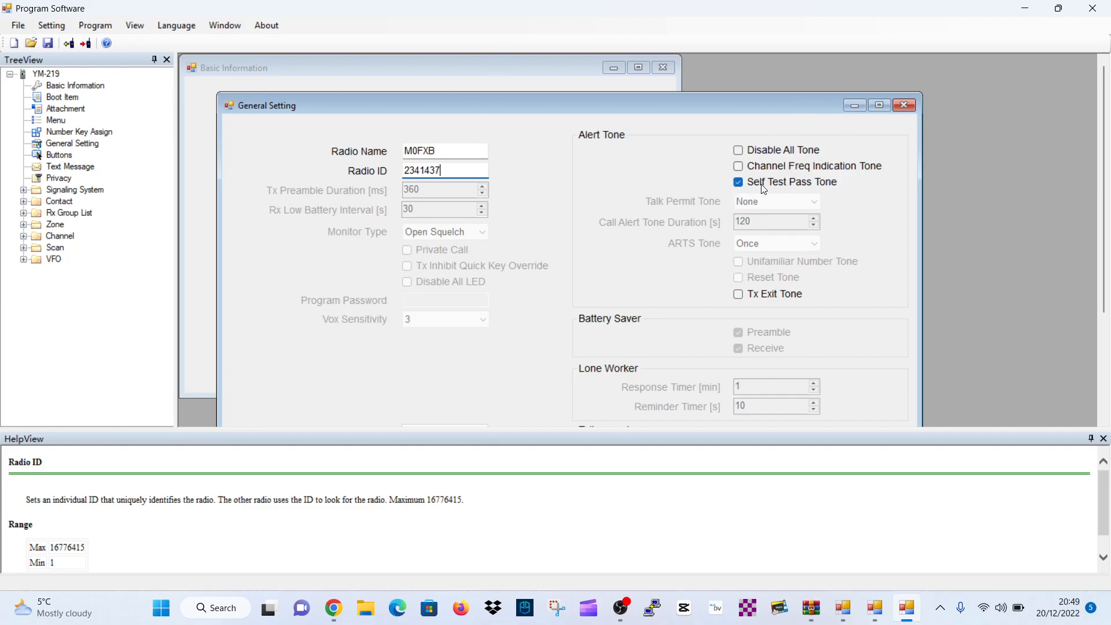
click(904, 105)
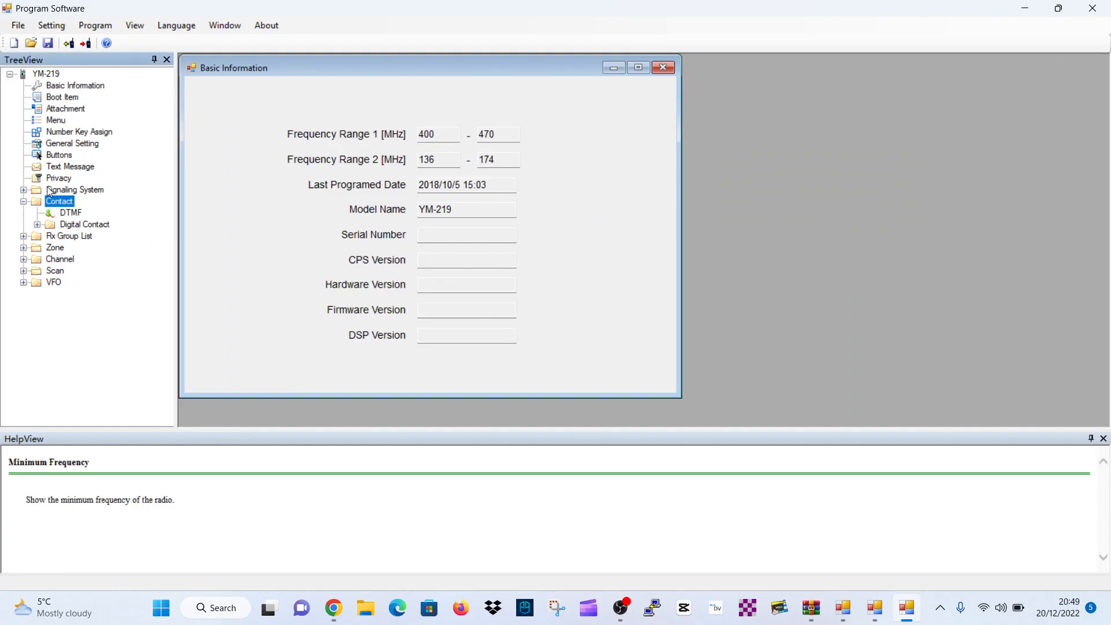
Edit digital contact 1 to group call WORLDWIDE with call ID 91.
click(85, 224)
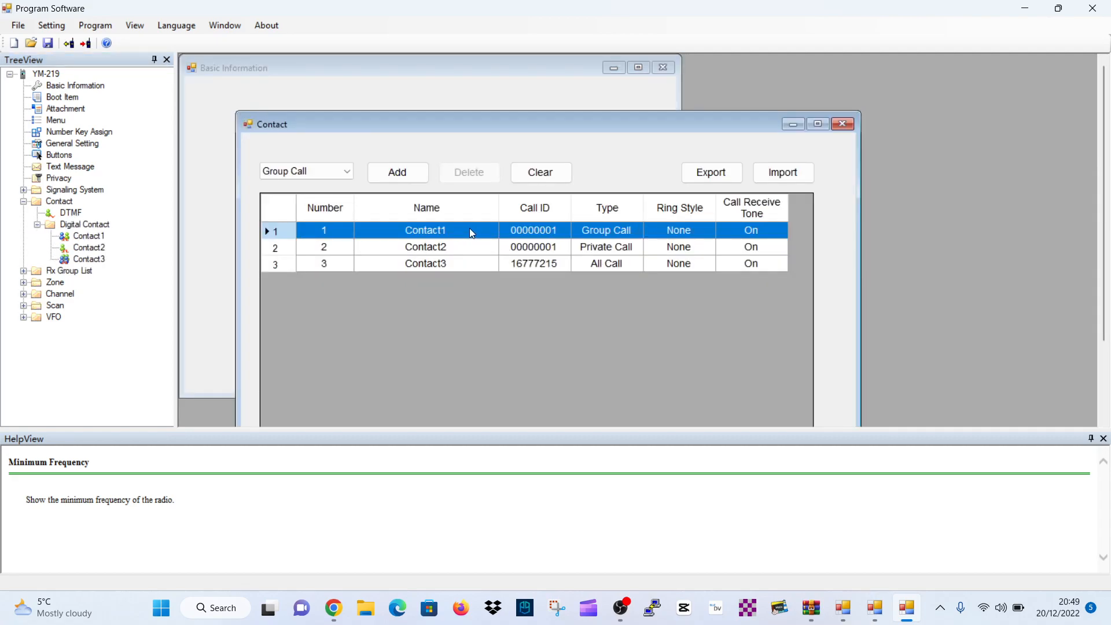
mouse_move(534, 235)
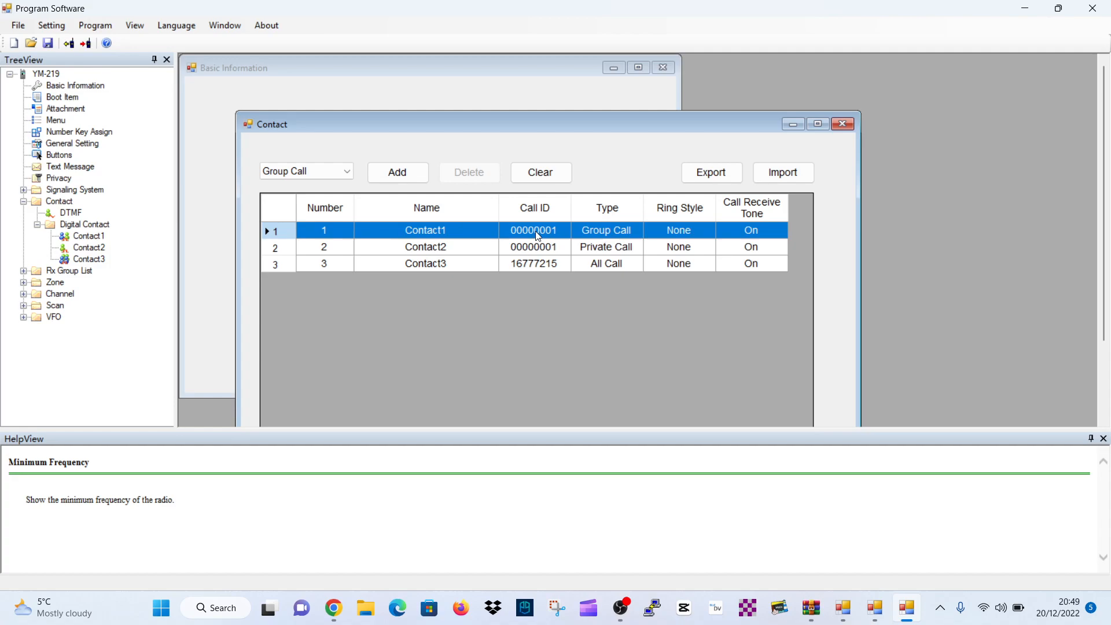
mouse_move(279, 220)
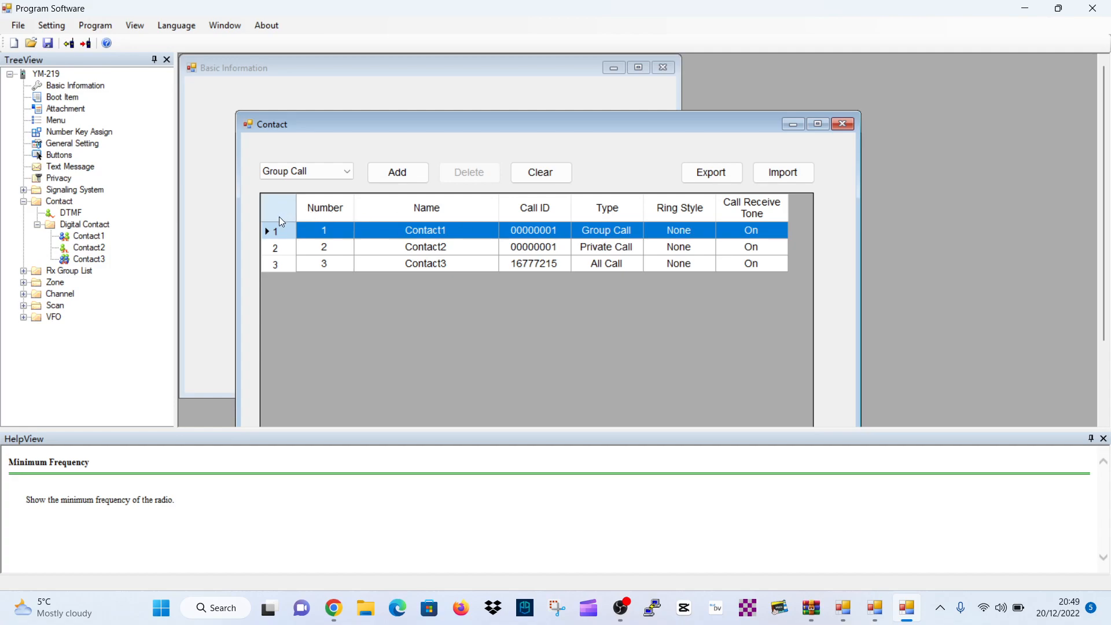
double_click(425, 229)
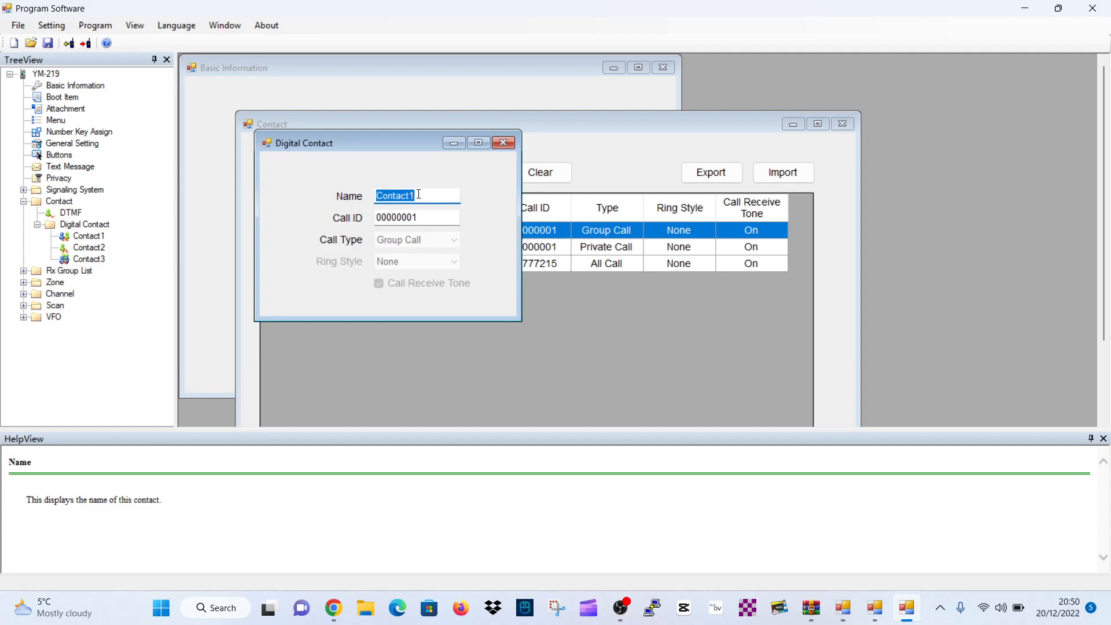
text(WO)
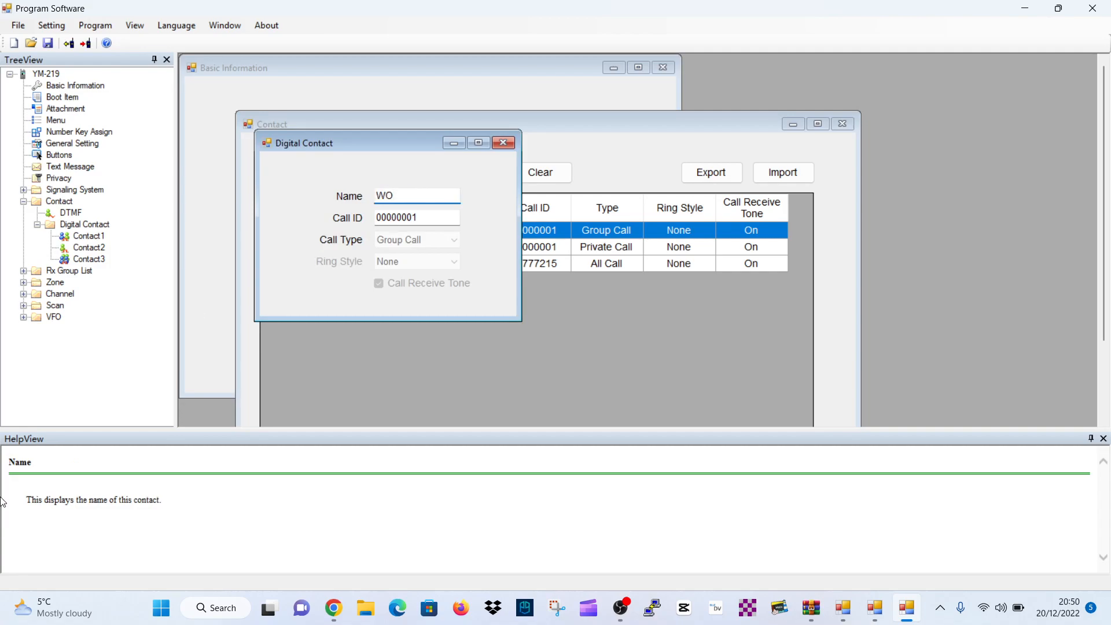
text(RLDWI)
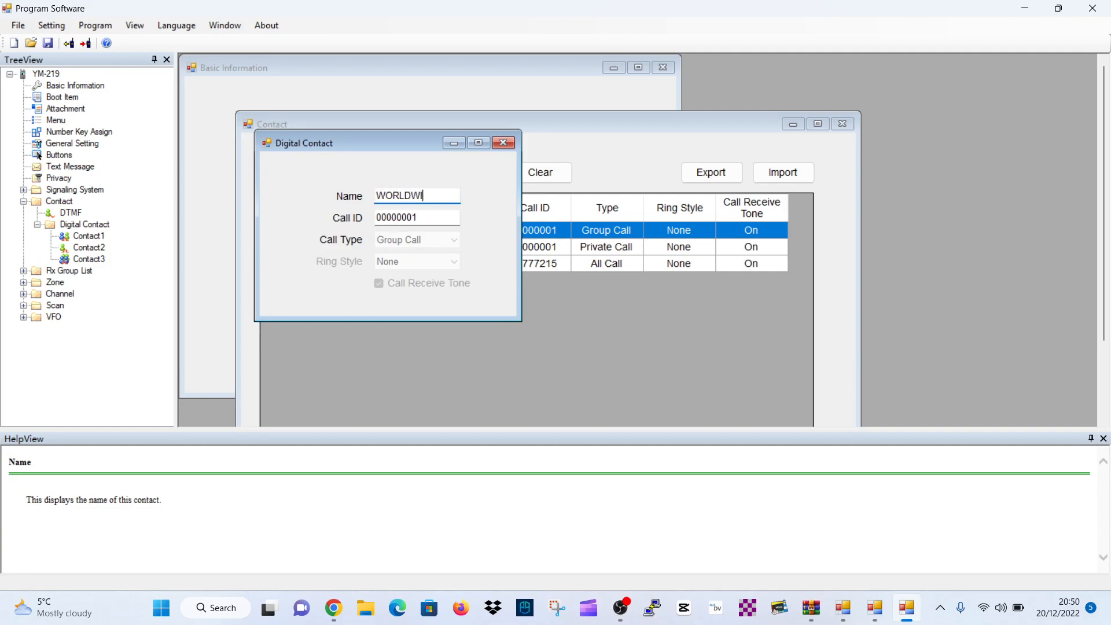
text(DE)
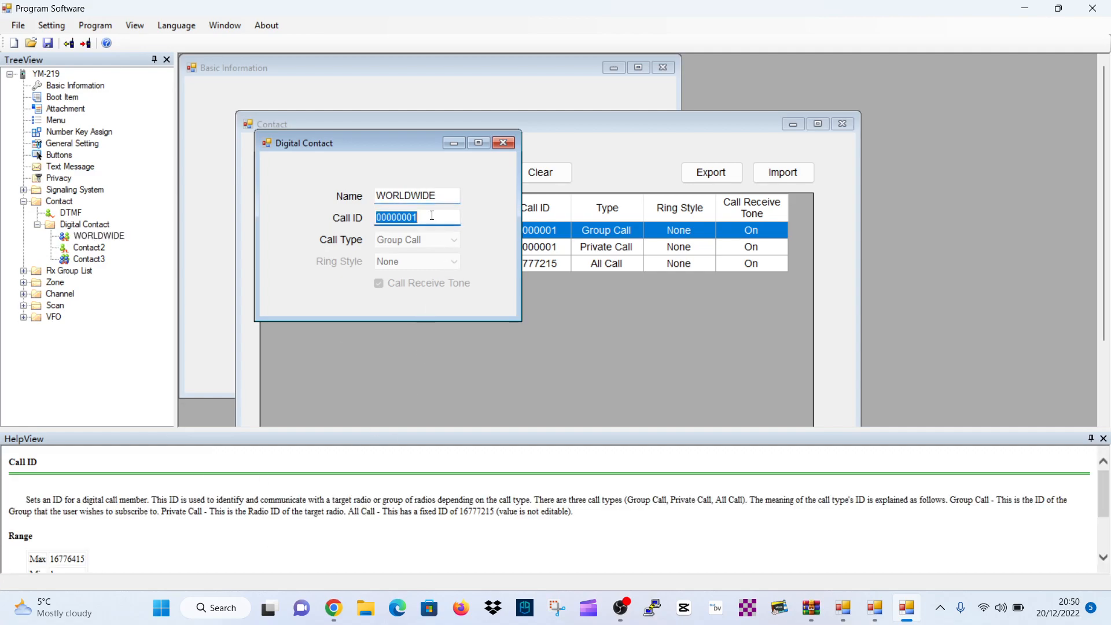
mouse_move(340, 271)
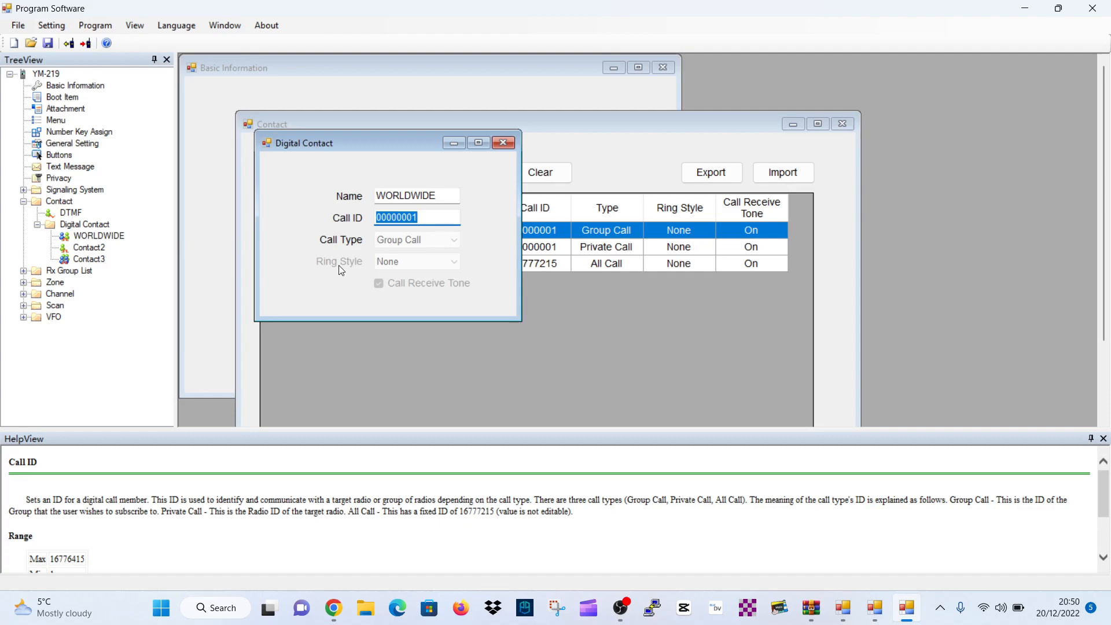
text(91)
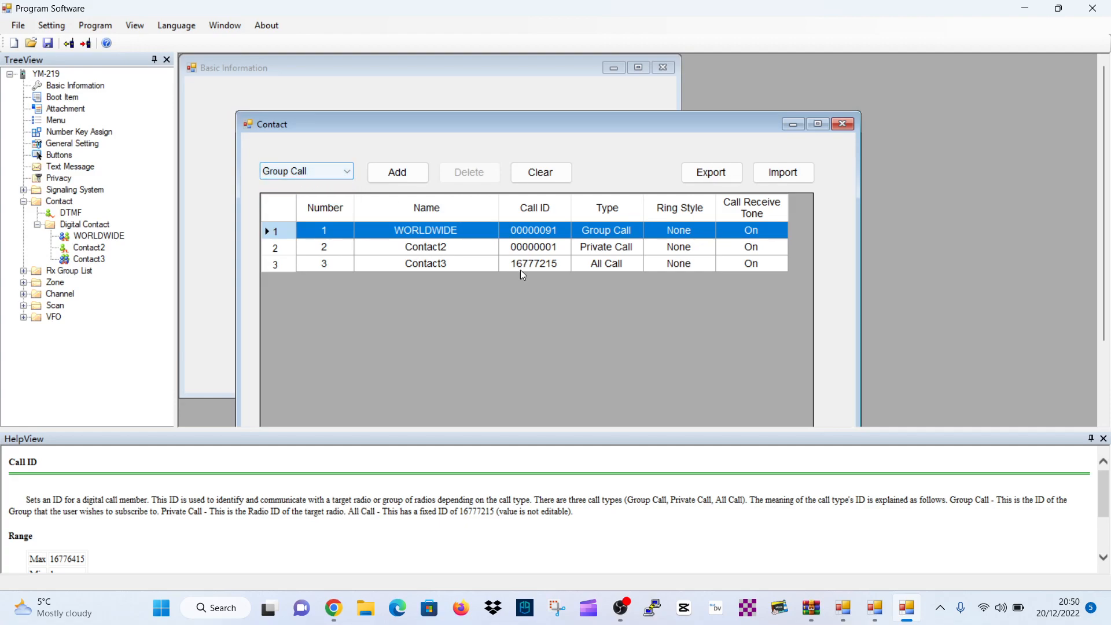
Add a new private-call contact row and open it for editing.
click(346, 171)
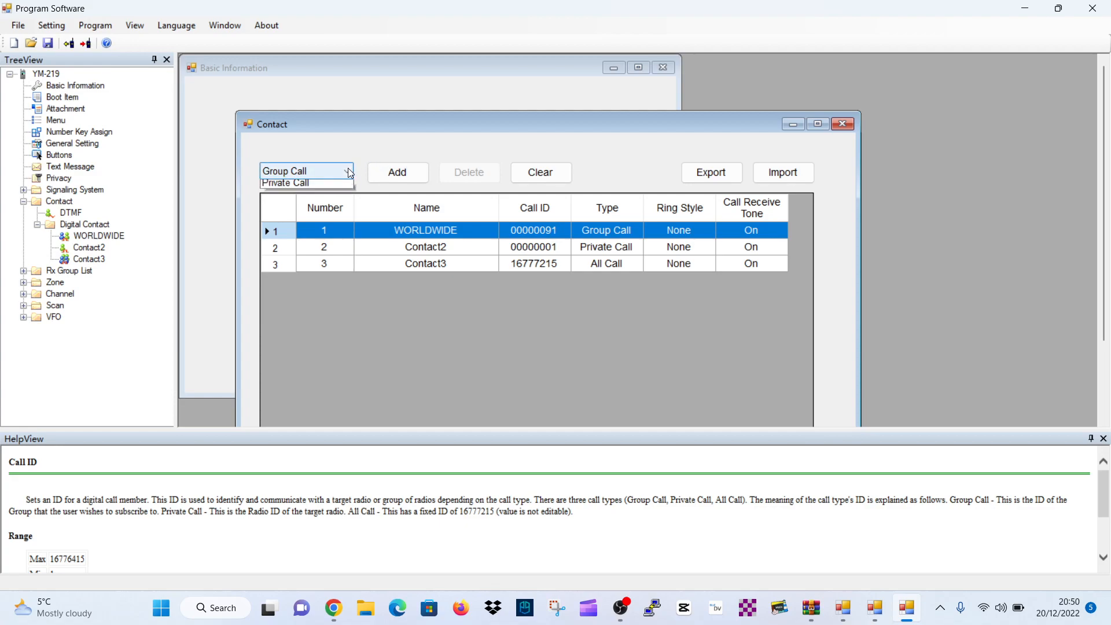
click(285, 181)
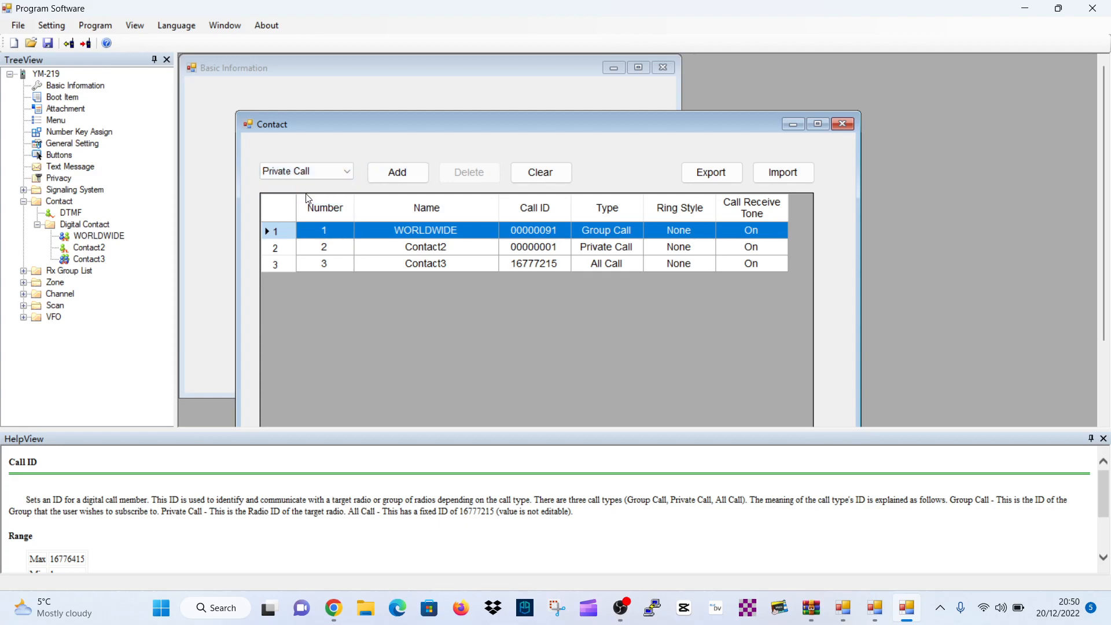
click(397, 172)
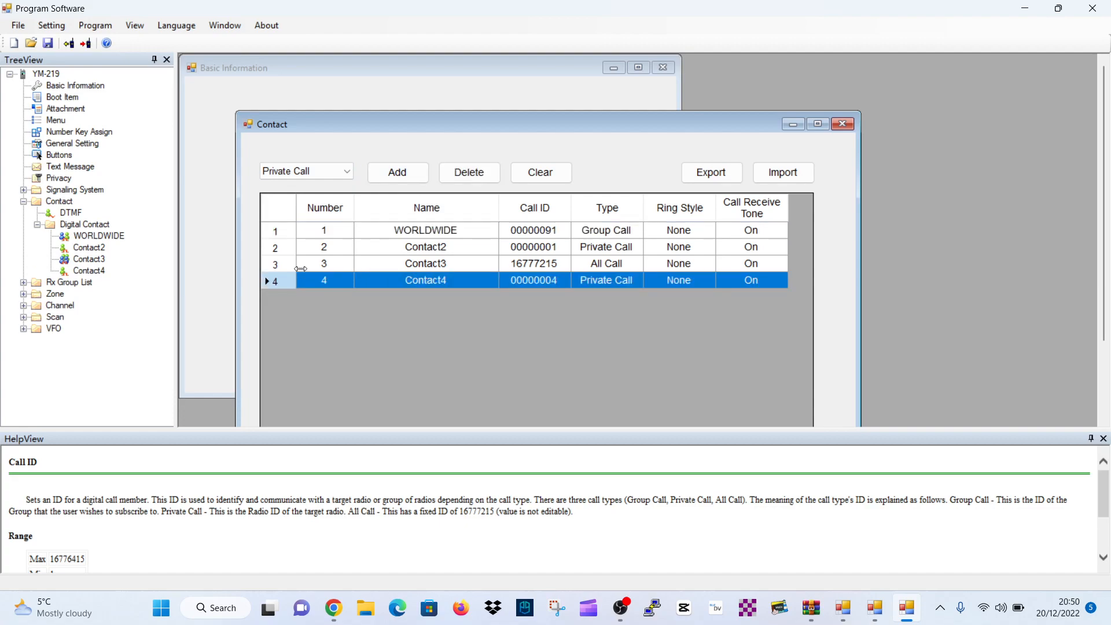
double_click(425, 280)
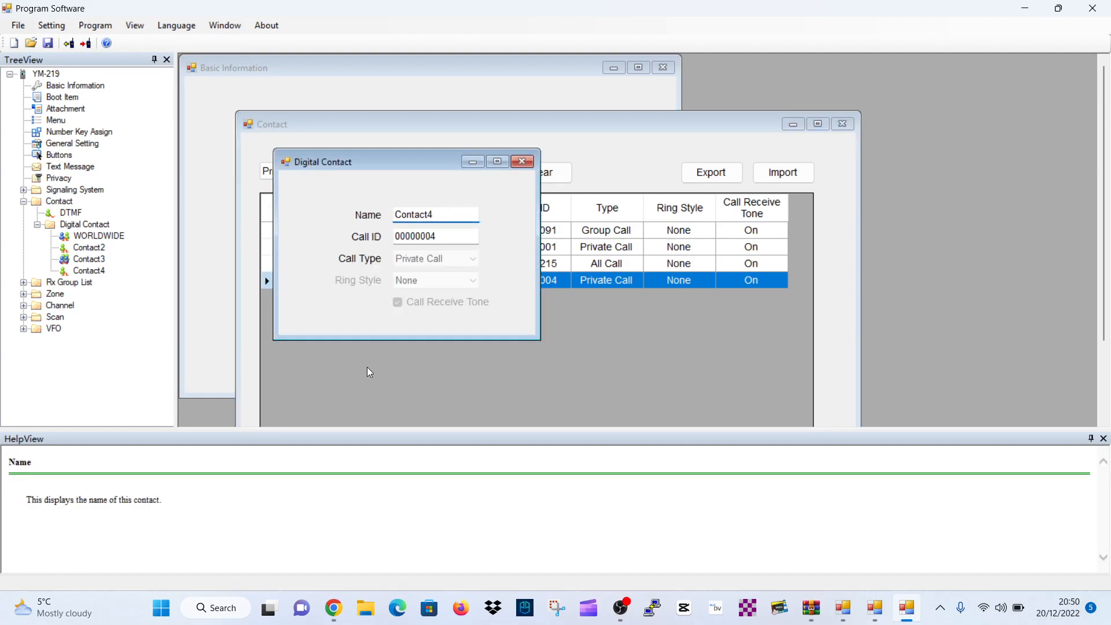
Name the new contact DISCONNECT with call ID 4000.
triple_click(436, 214)
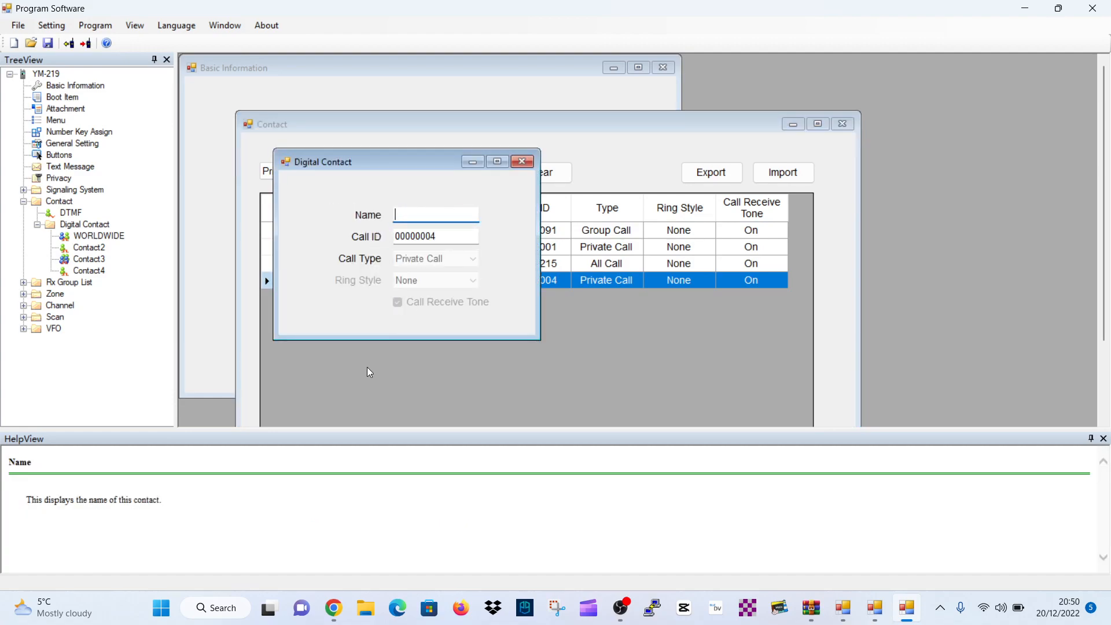
text(DISCO)
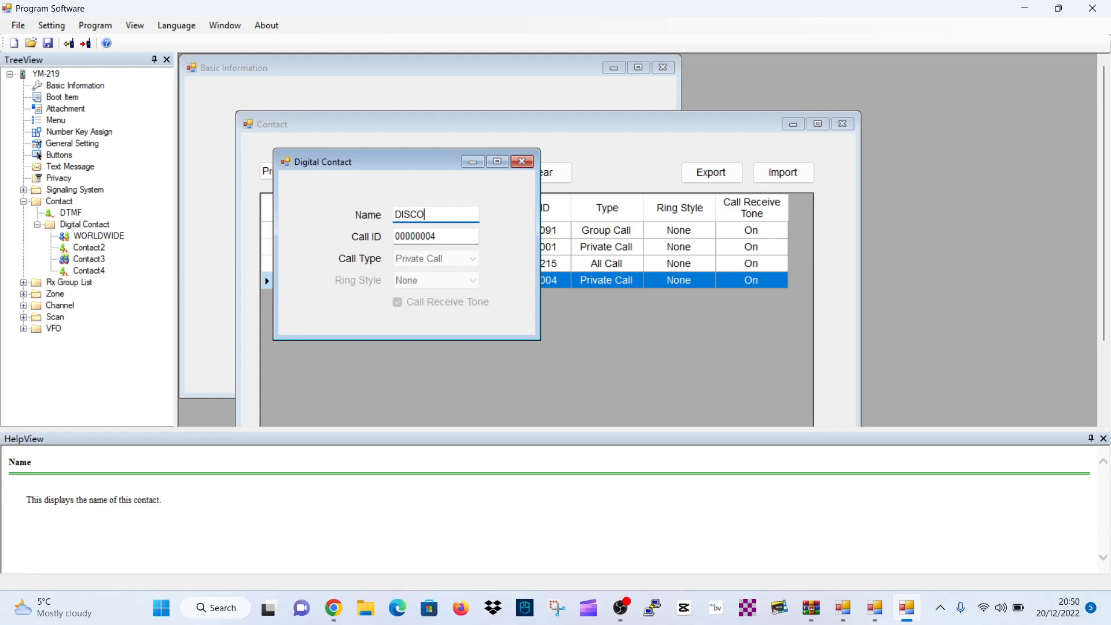
text(NNECT)
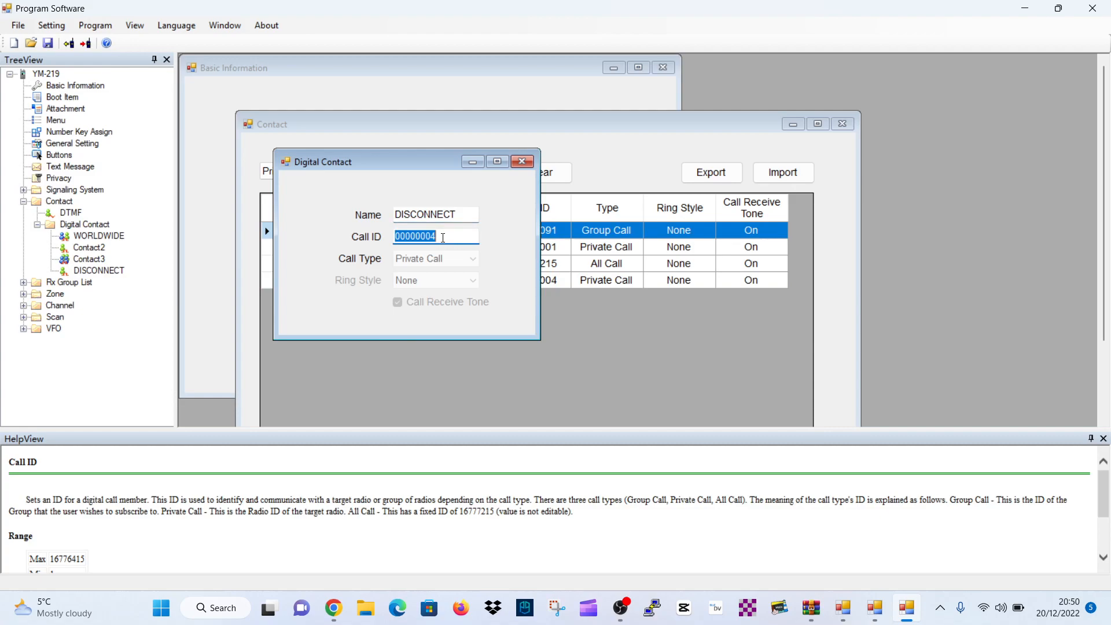
text(4000)
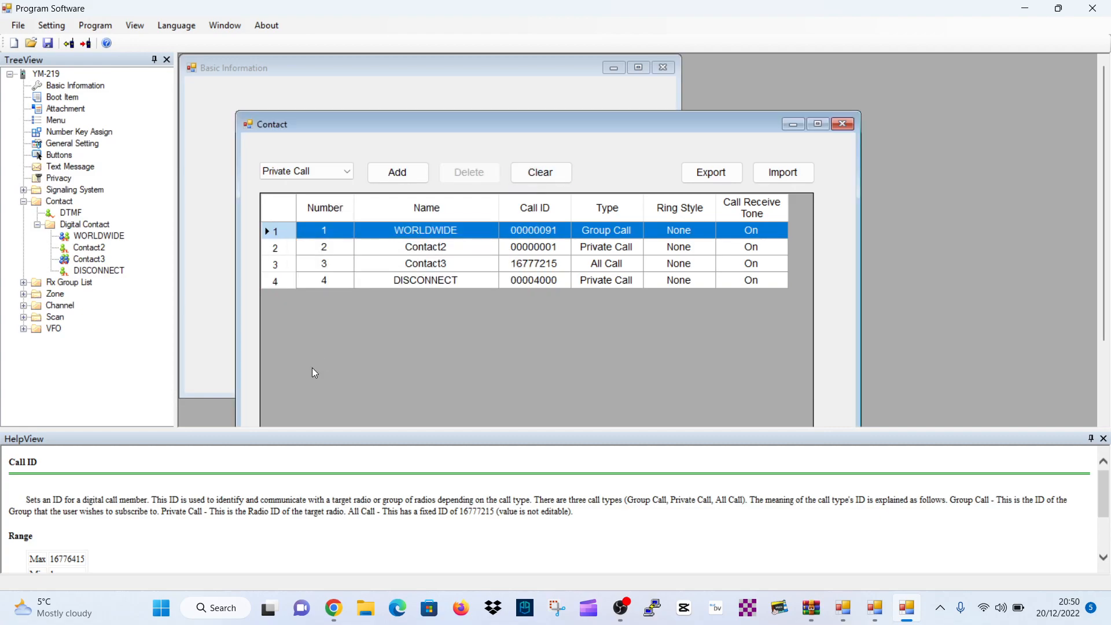
mouse_move(477, 297)
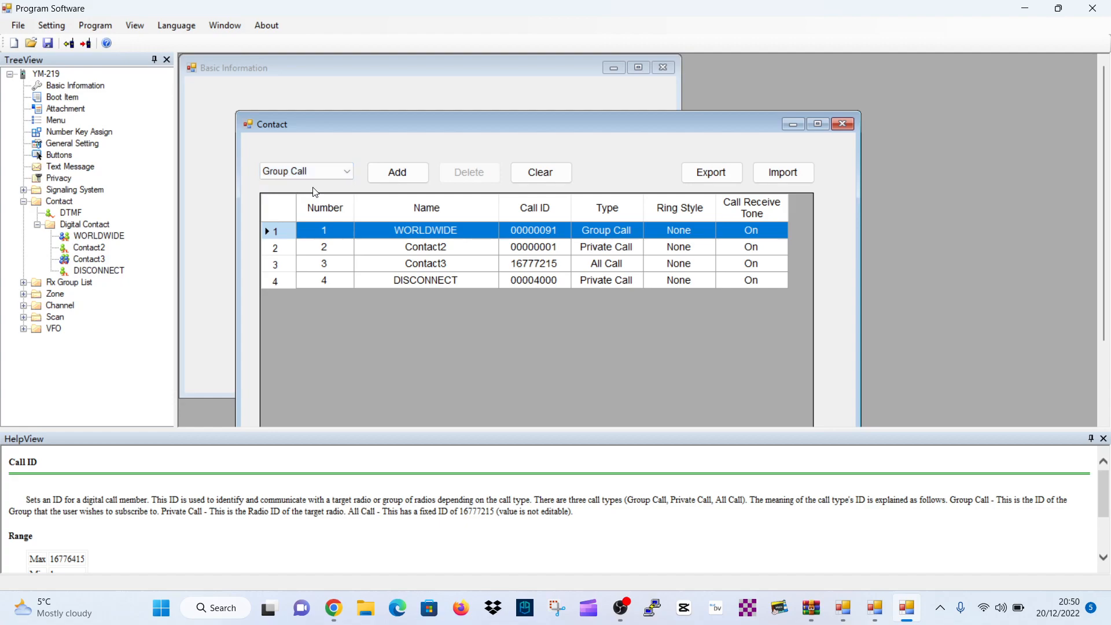
Add a fifth group-call contact named LOCAL9 with call ID 9.
click(397, 172)
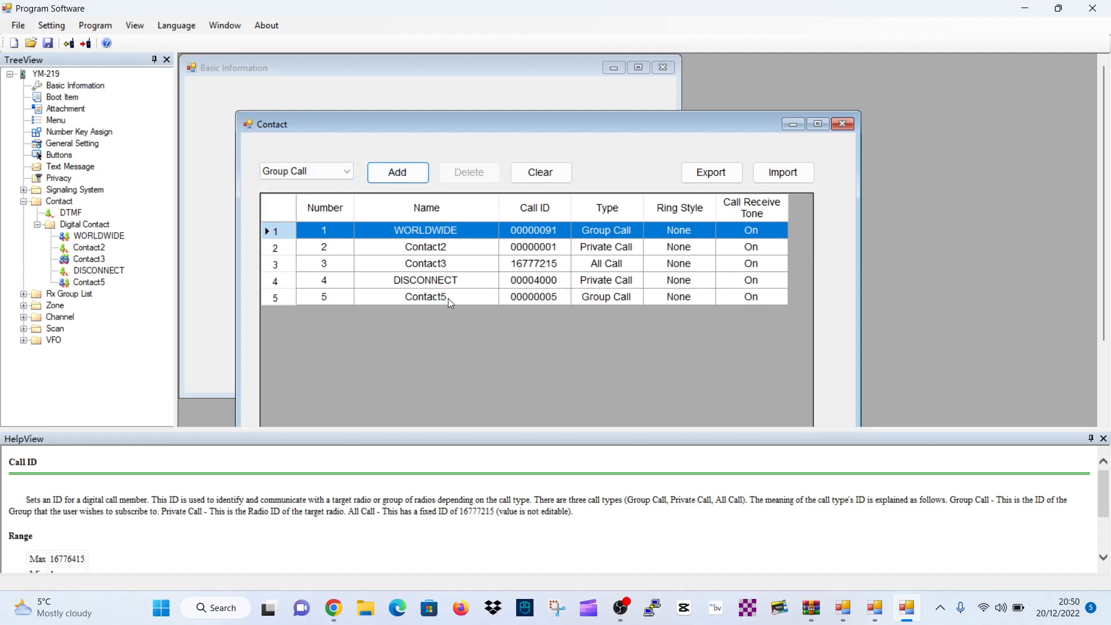
double_click(424, 296)
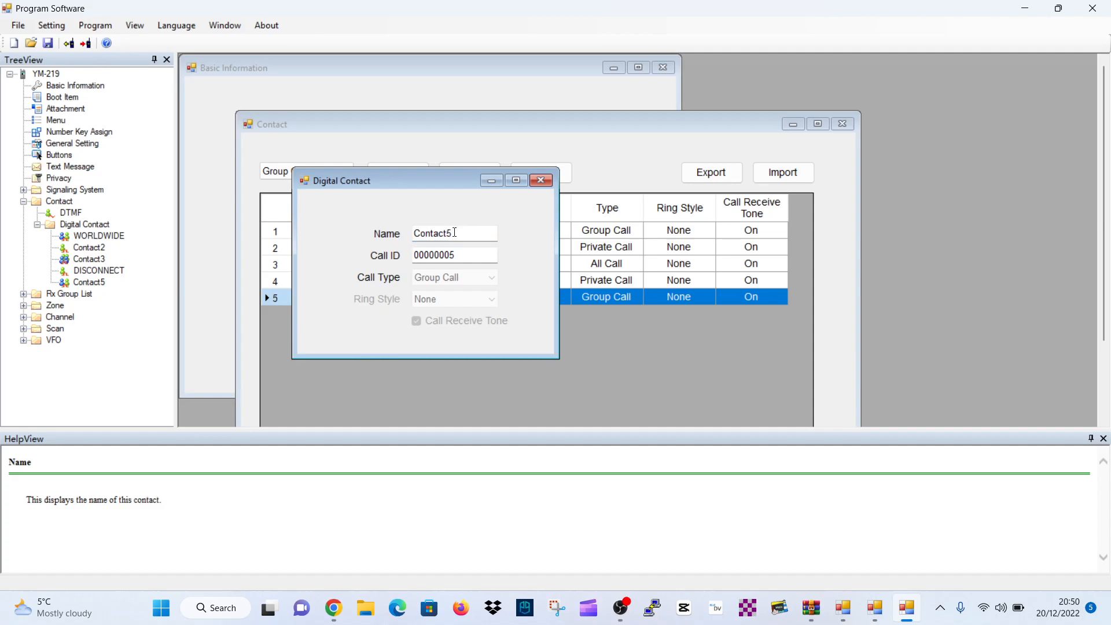
text(LOCAL)
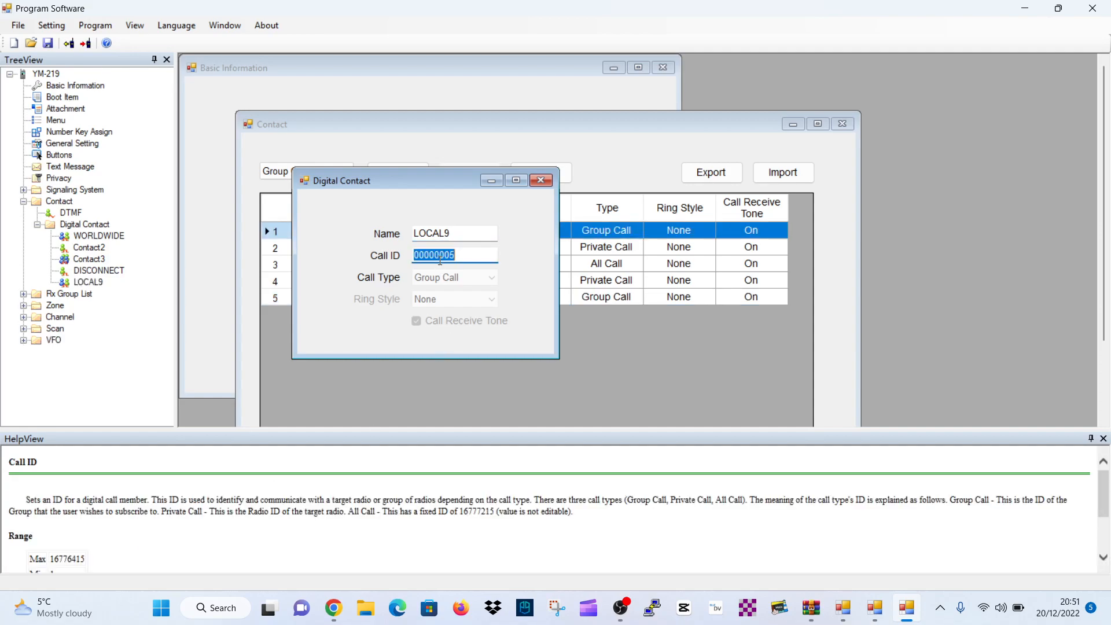
text(9)
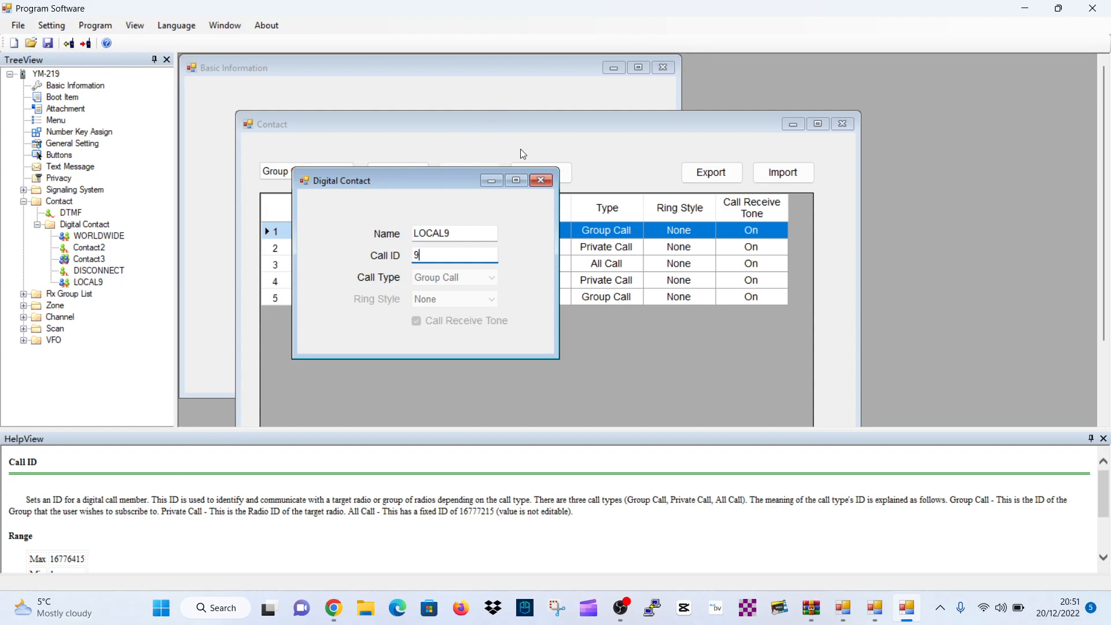
click(542, 181)
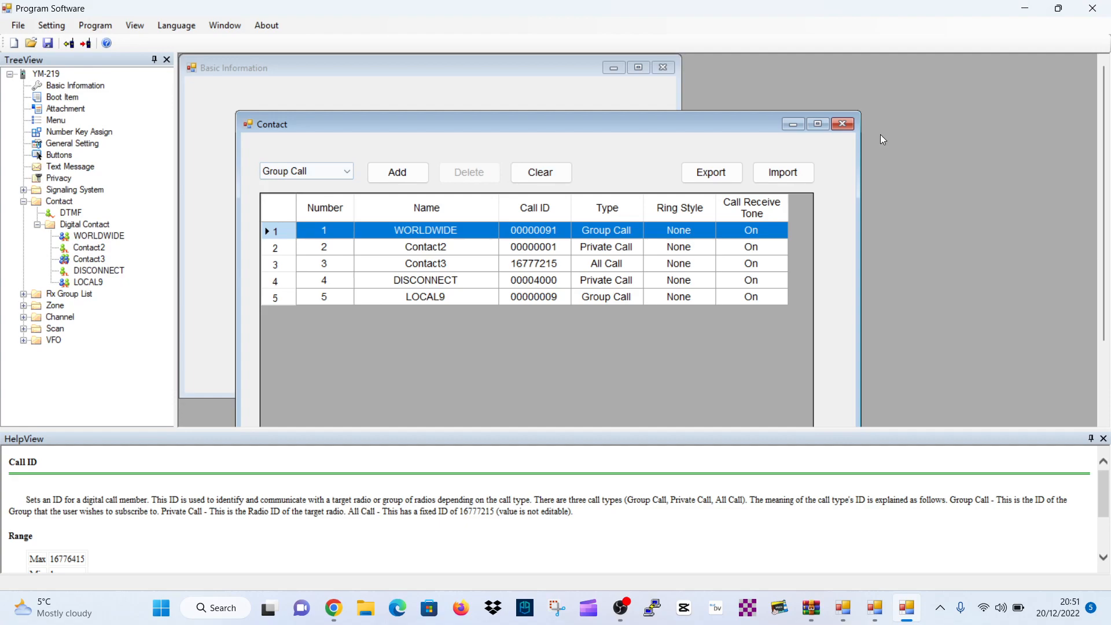
Close the contacts and rename Channel1 in the channel list to HOTSPOT.
click(841, 124)
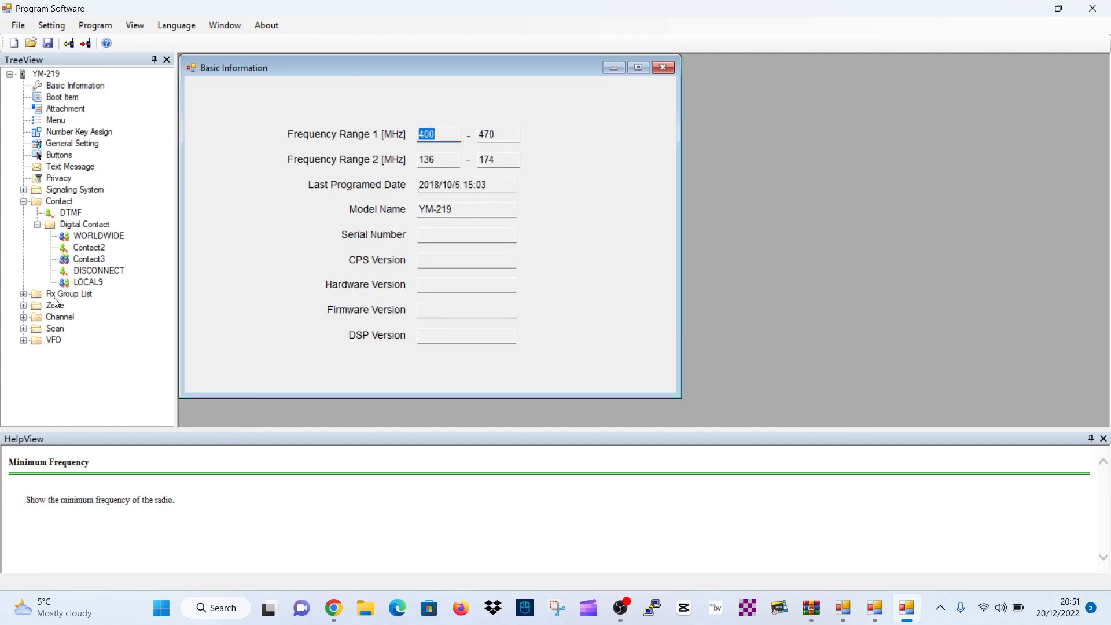
mouse_move(65, 334)
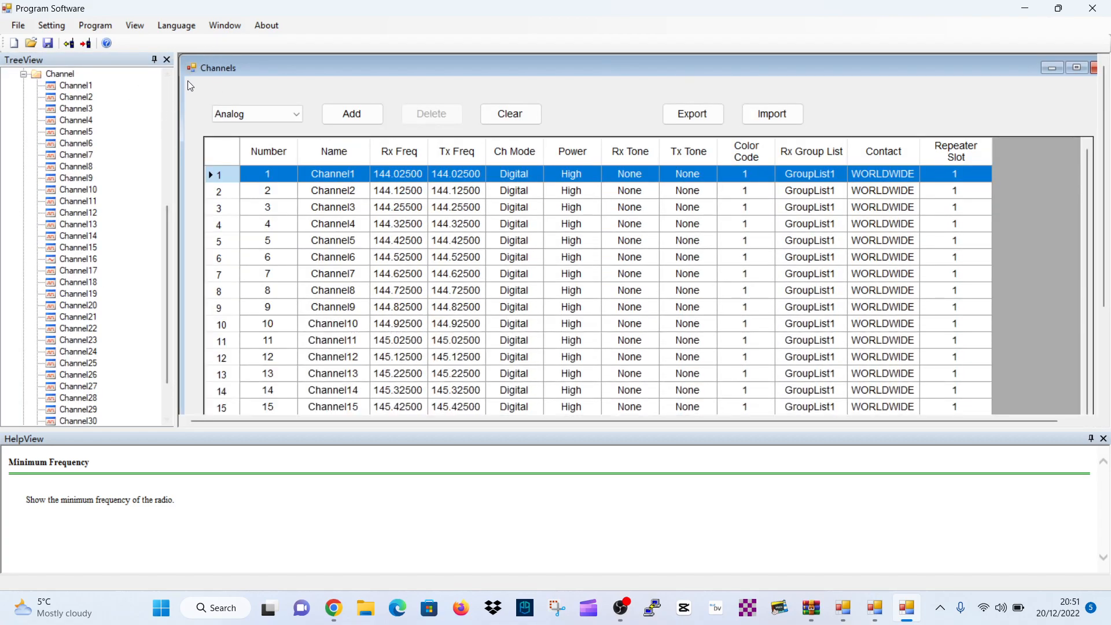
click(23, 74)
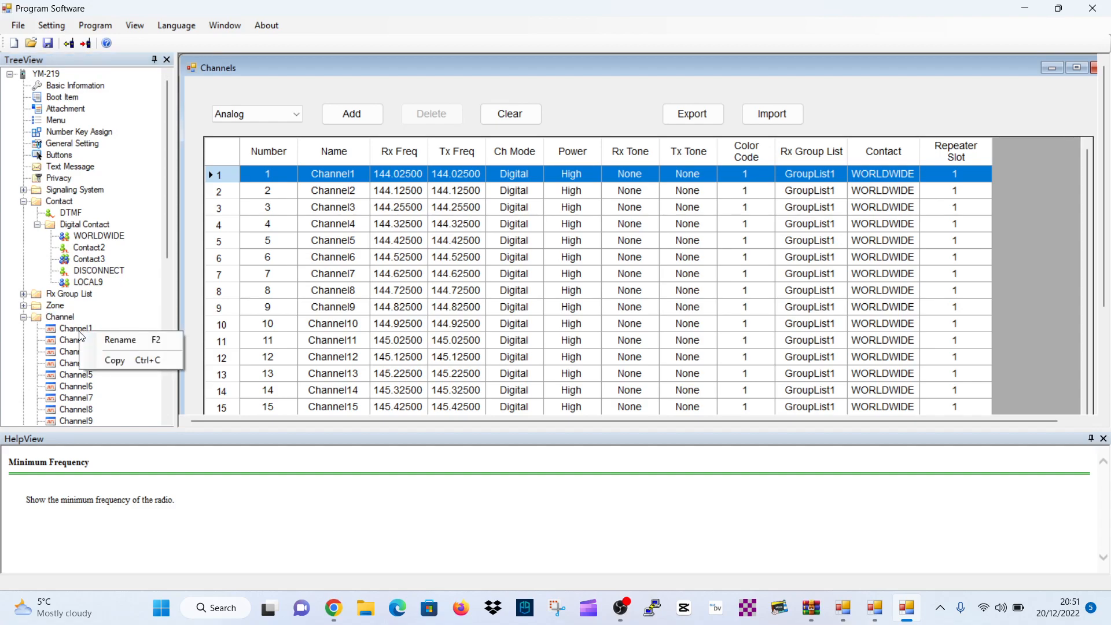
click(119, 340)
text(HOTSPOT)
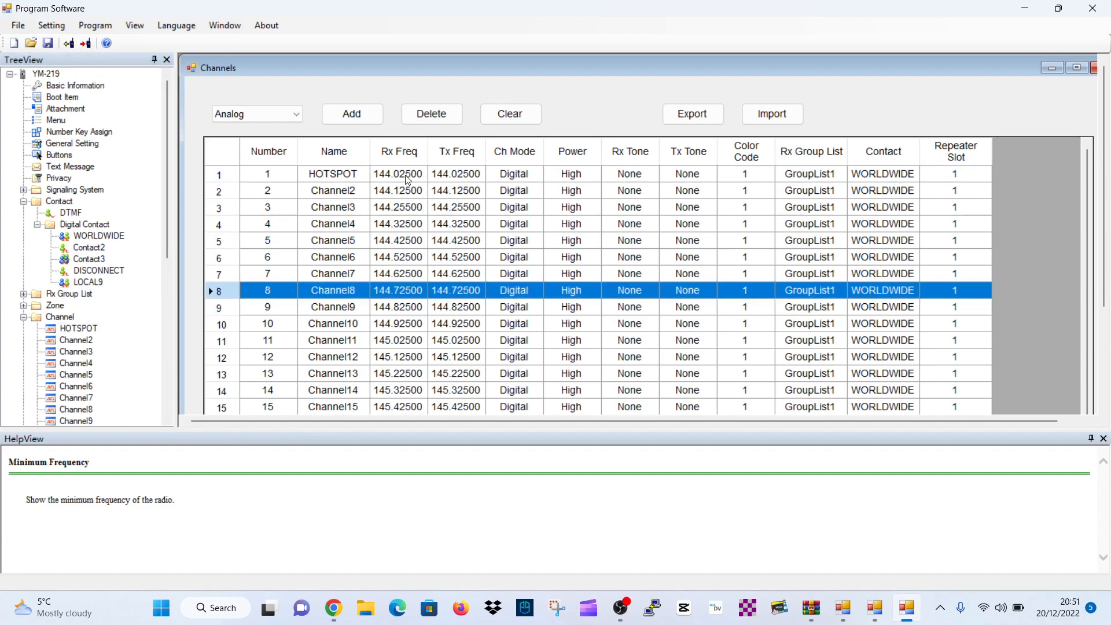
click(267, 174)
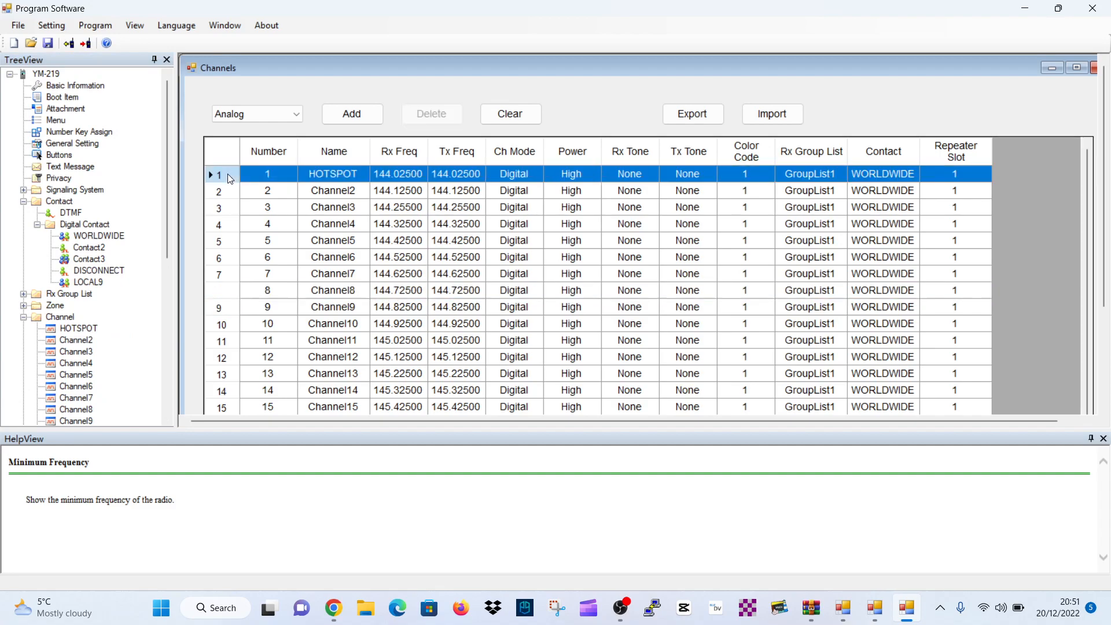
Set the HOTSPOT channel to 431.55000 MHz Rx/Tx with Low transmit power.
double_click(332, 174)
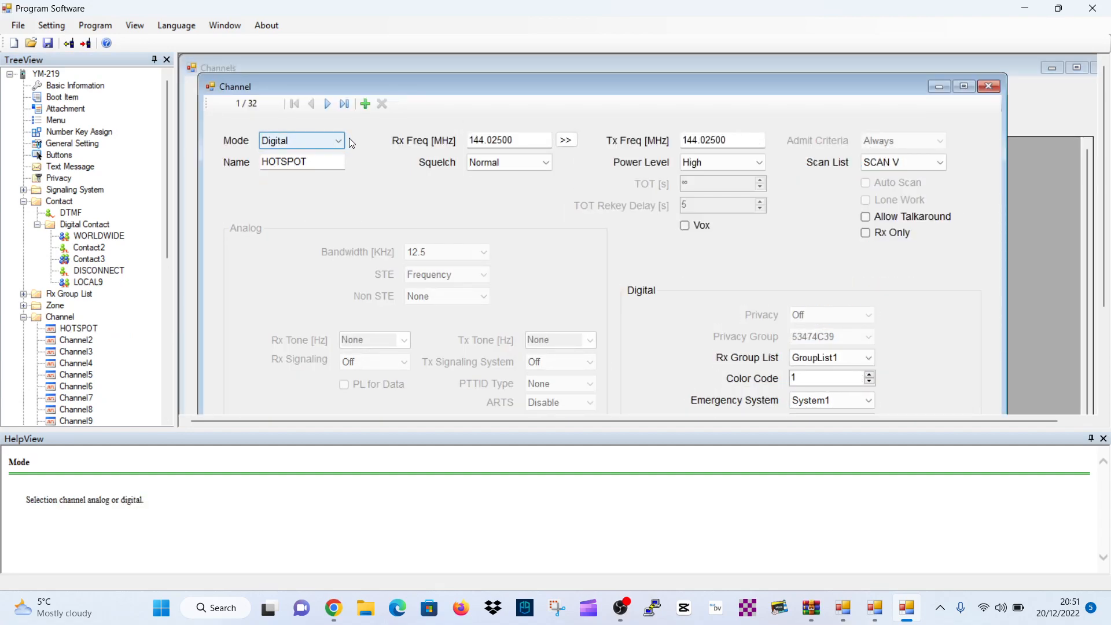
mouse_move(323, 156)
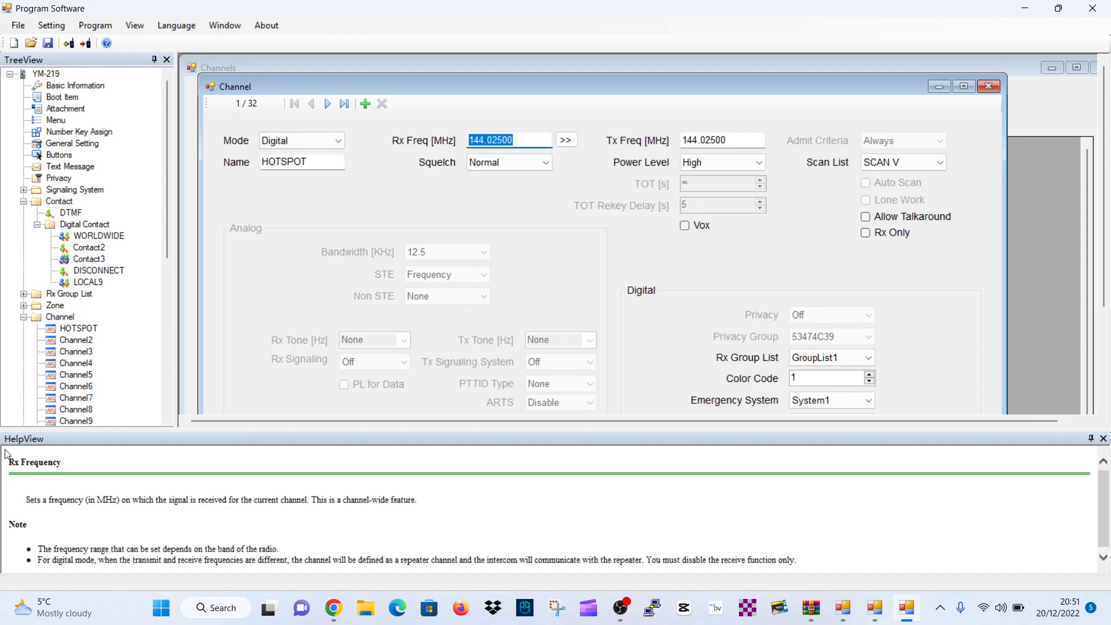
text(431.)
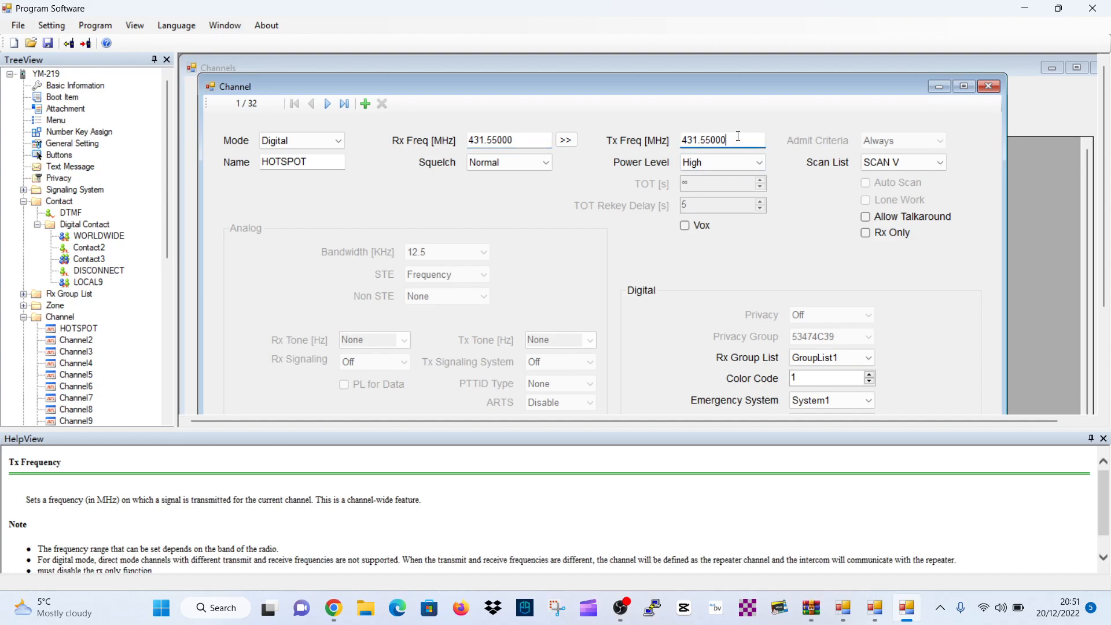
click(757, 162)
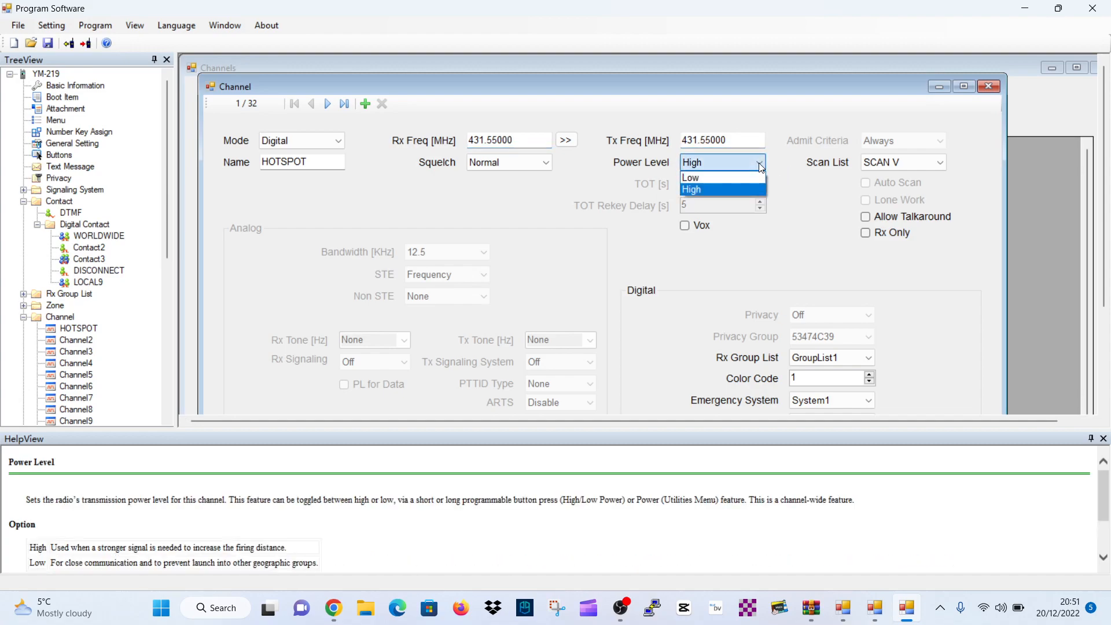
click(690, 178)
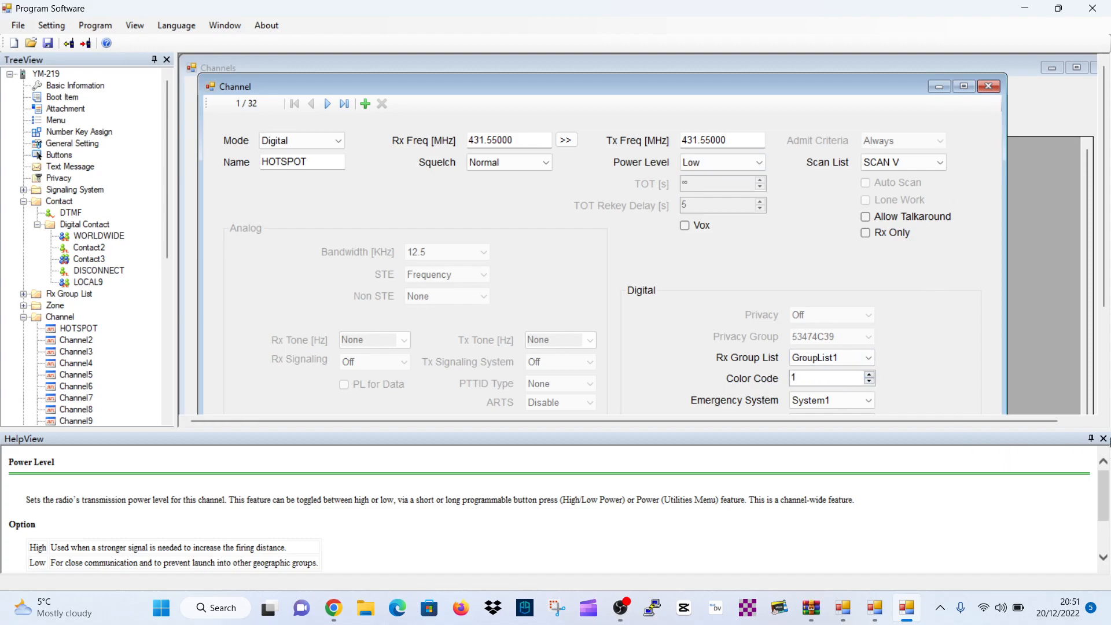
mouse_move(100, 482)
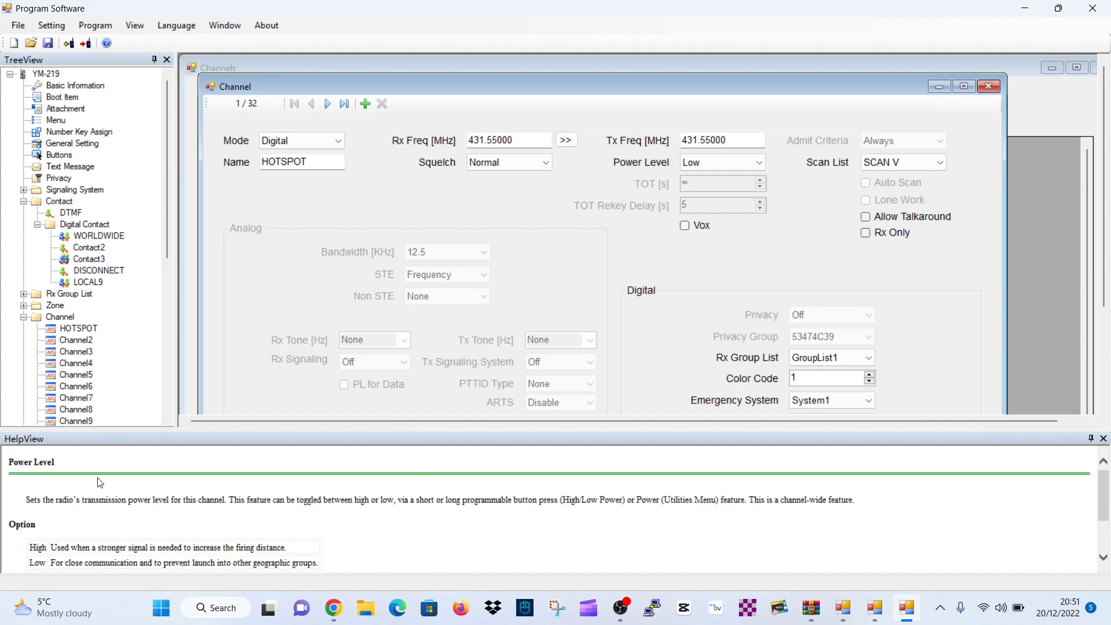
mouse_move(1104, 504)
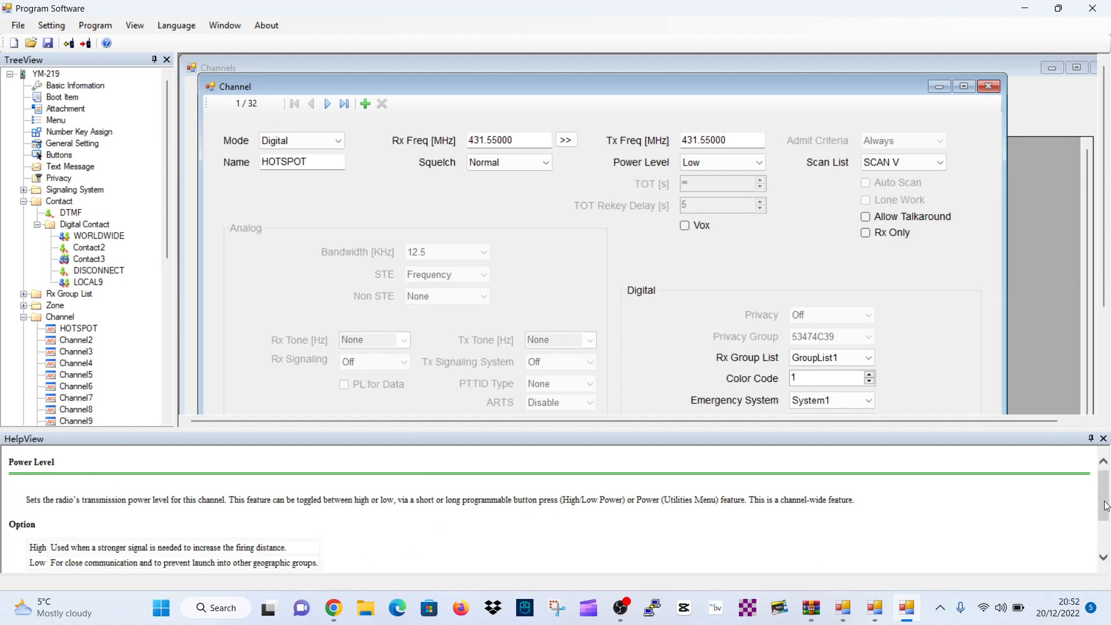
Assign contact LOCAL9 to the HOTSPOT channel.
click(1101, 437)
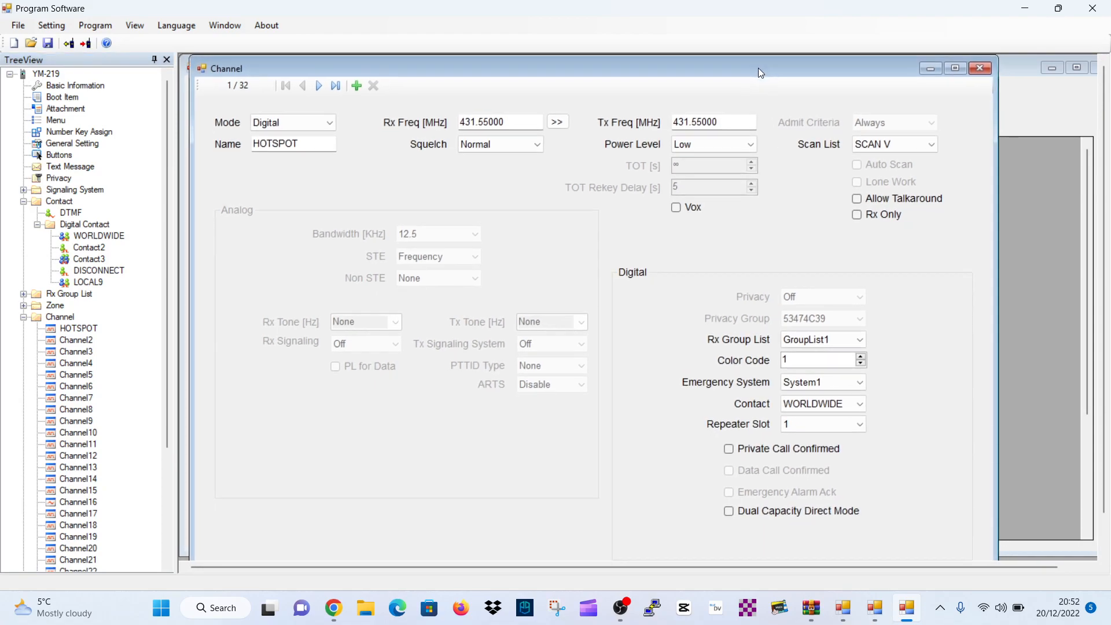
click(861, 404)
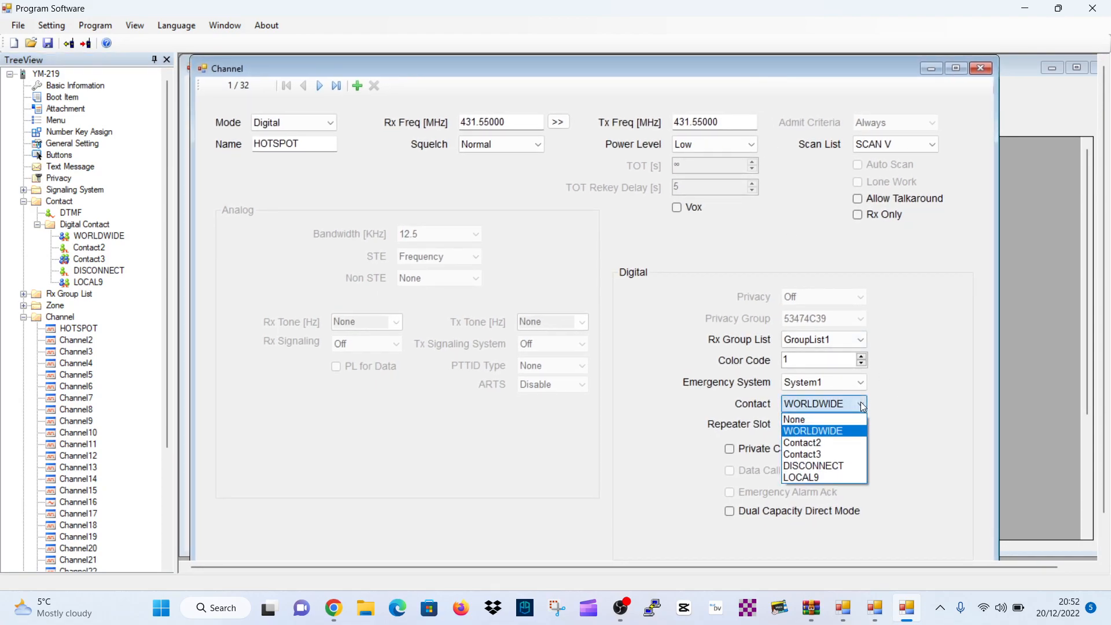
click(801, 477)
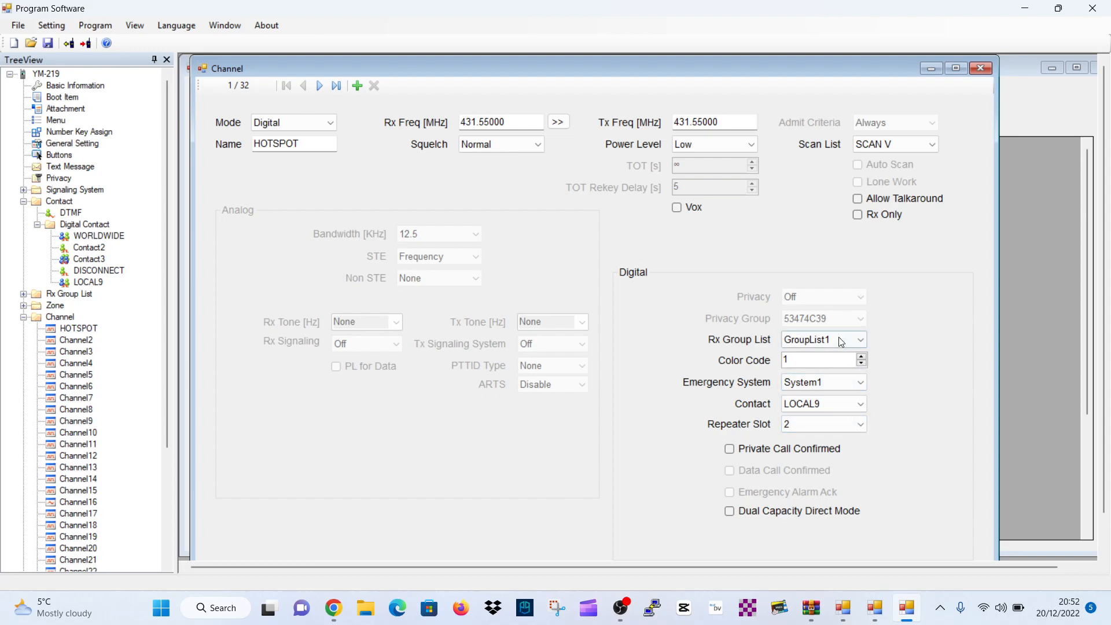
mouse_move(712, 456)
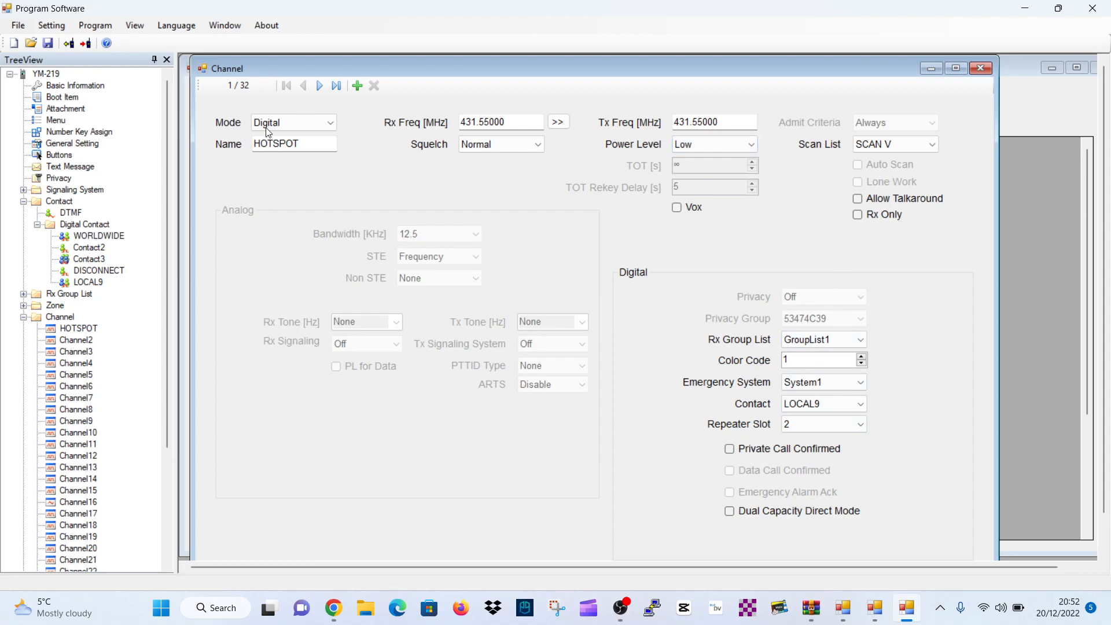
mouse_move(922, 127)
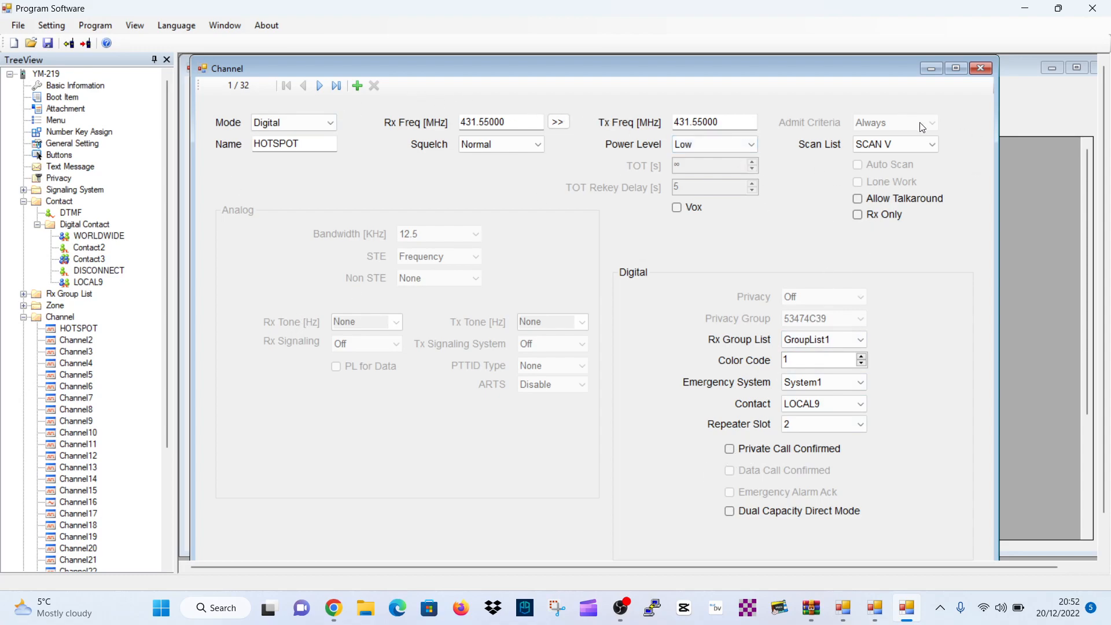
mouse_move(63, 375)
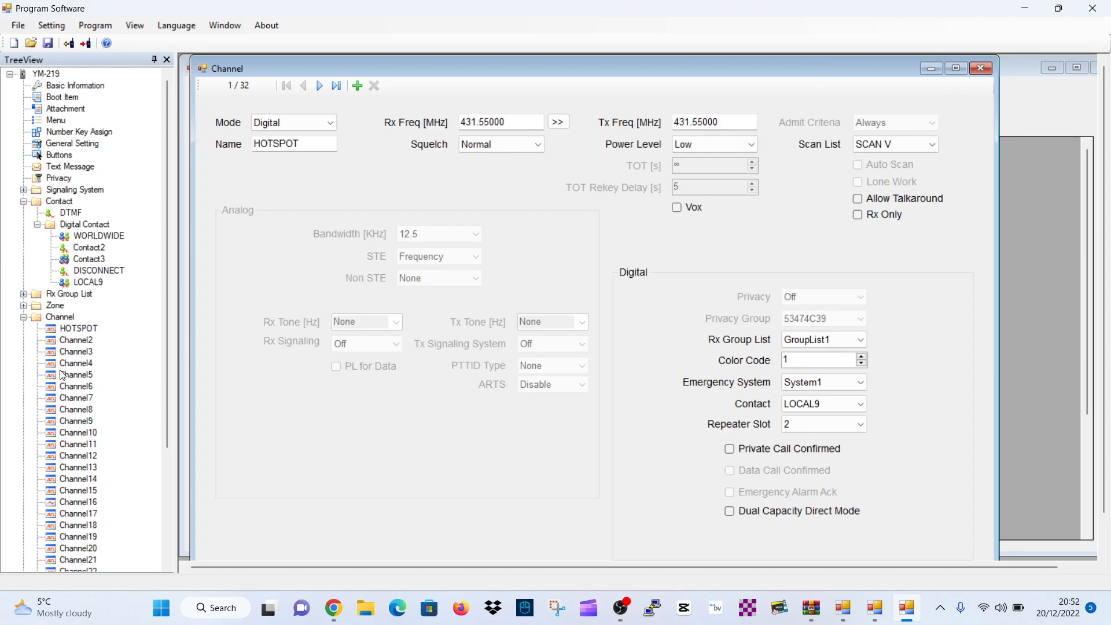
mouse_move(73, 345)
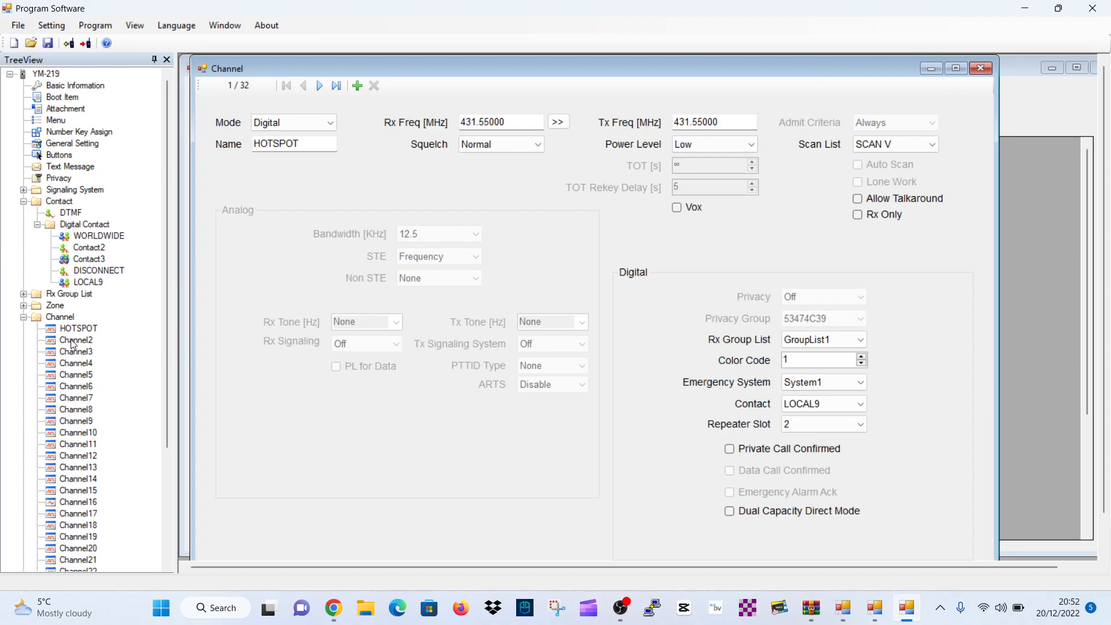
Rename the second channel to GB3WR and bring up its channel settings.
right_click(76, 341)
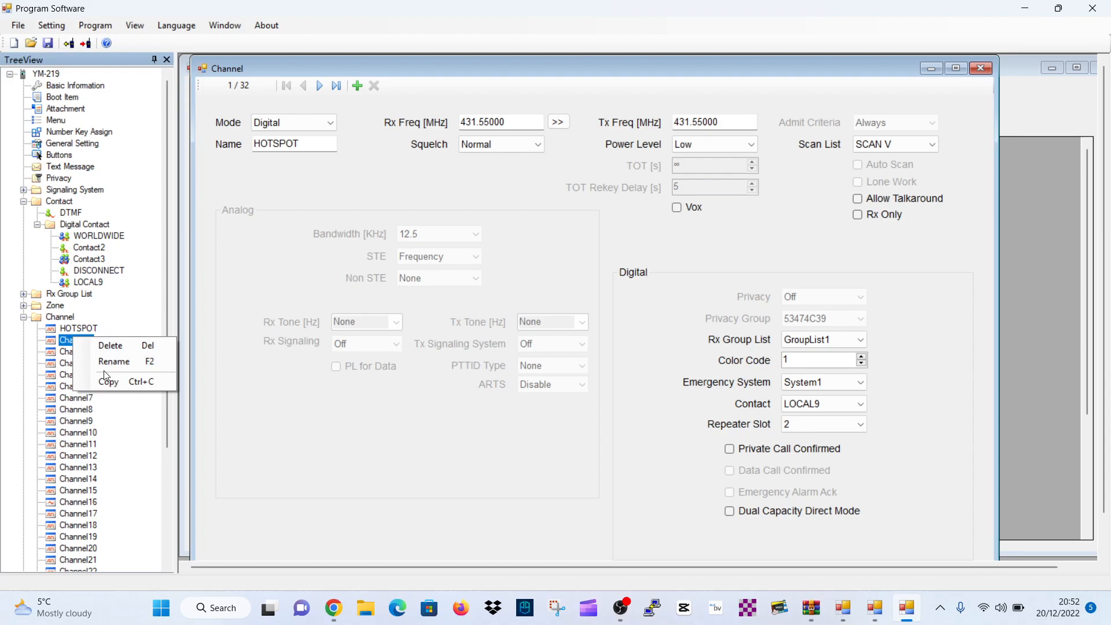
click(113, 361)
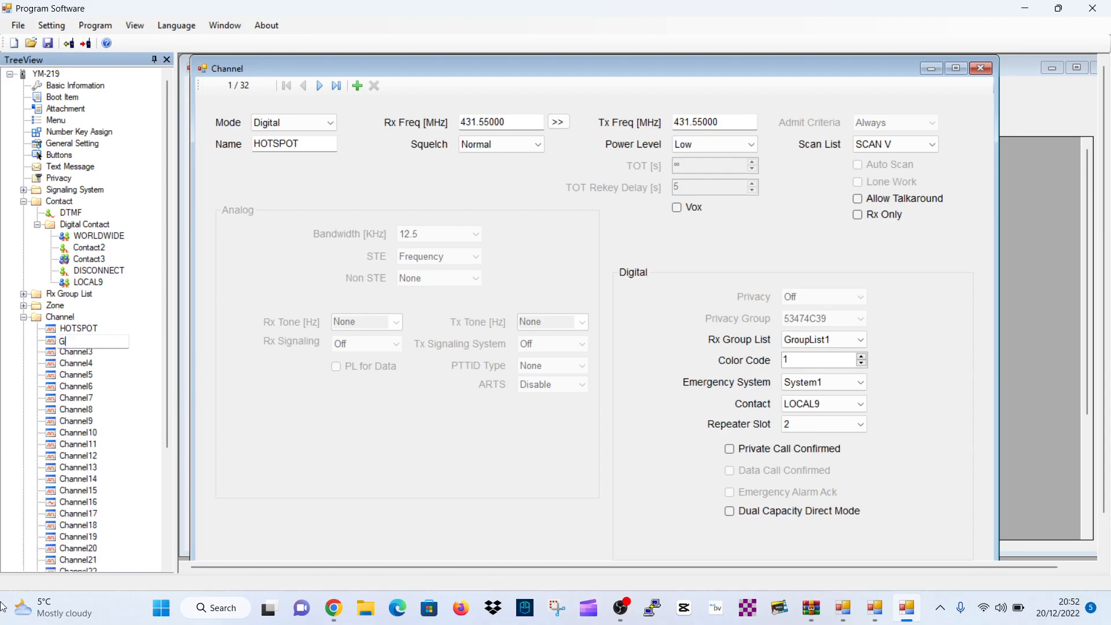
text(B3WR)
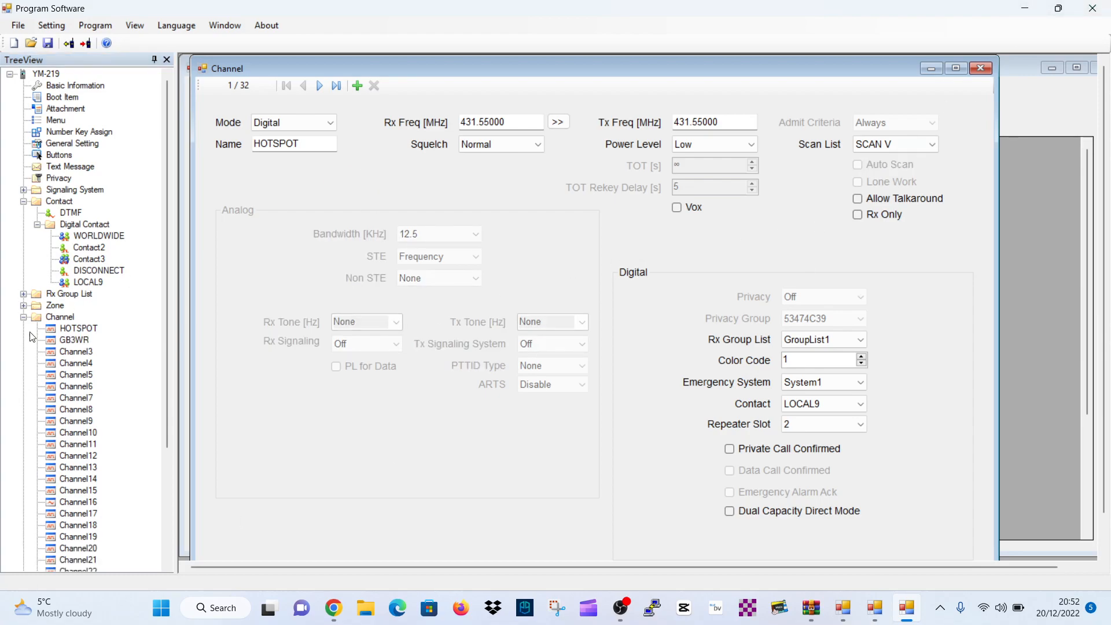
click(73, 339)
text(1)
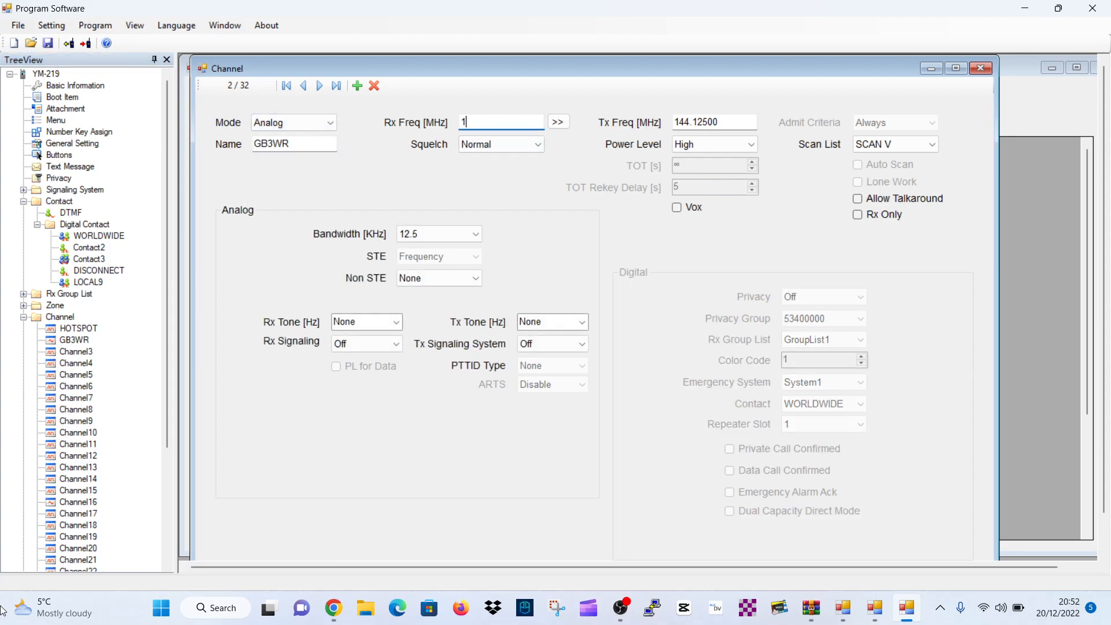
Set GB3WR to receive 145.60000, transmit 145.00000 with a 94.8 Hz transmit tone.
text(45.60000)
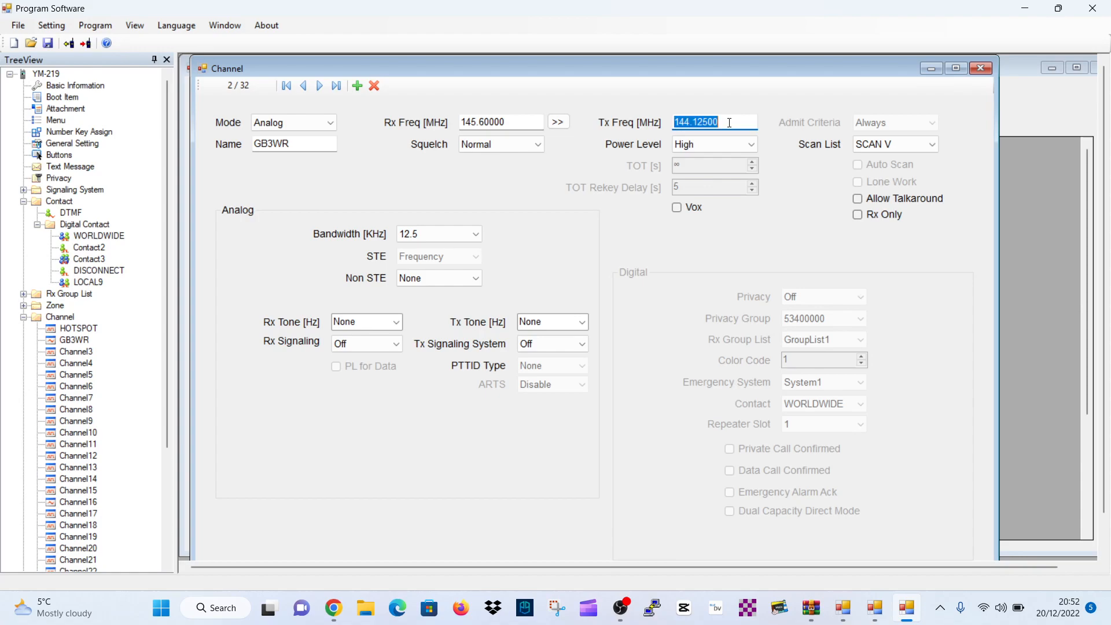
text(145)
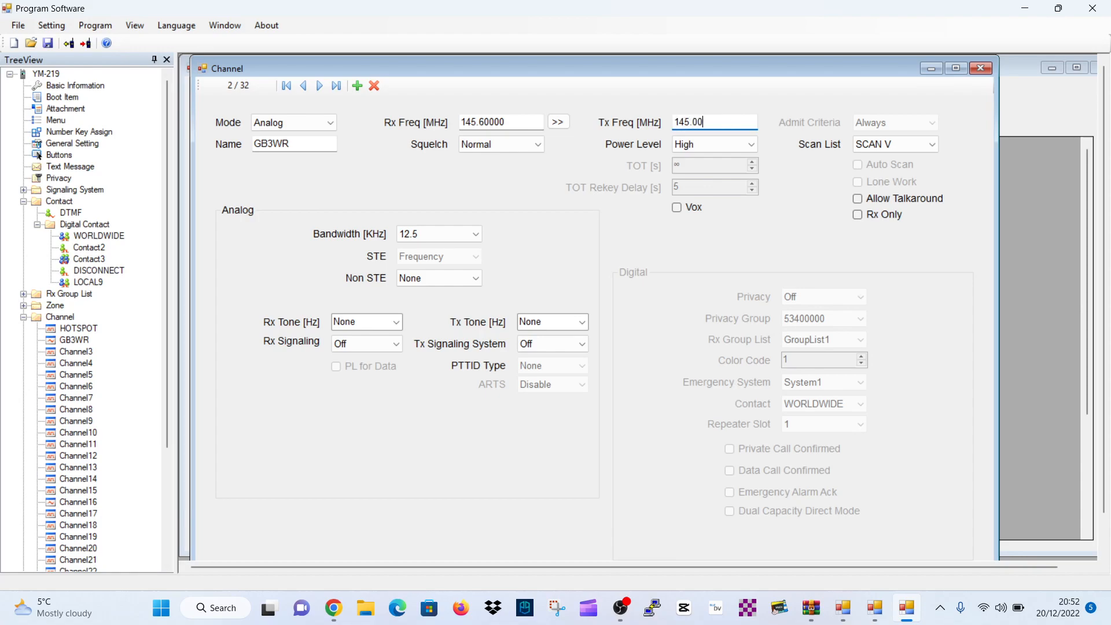
text(0)
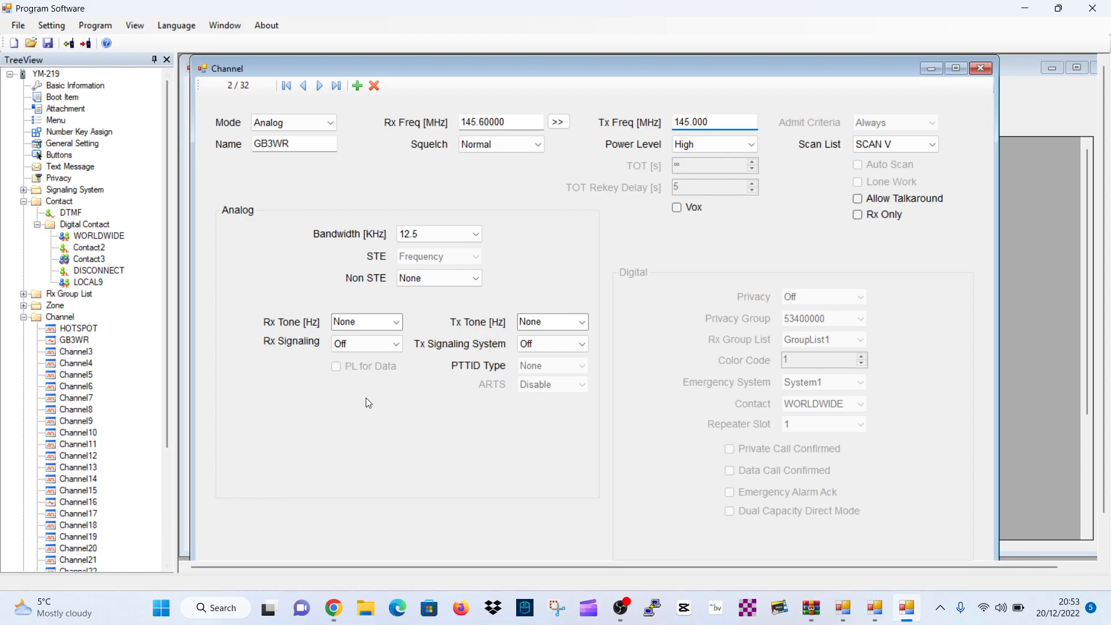
click(714, 144)
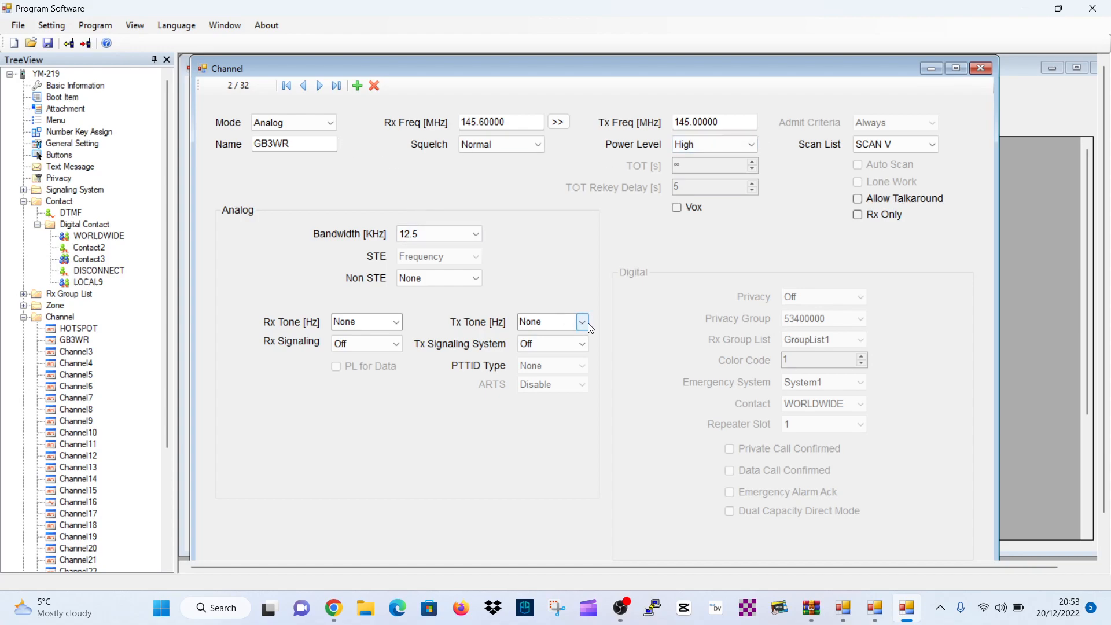
click(582, 322)
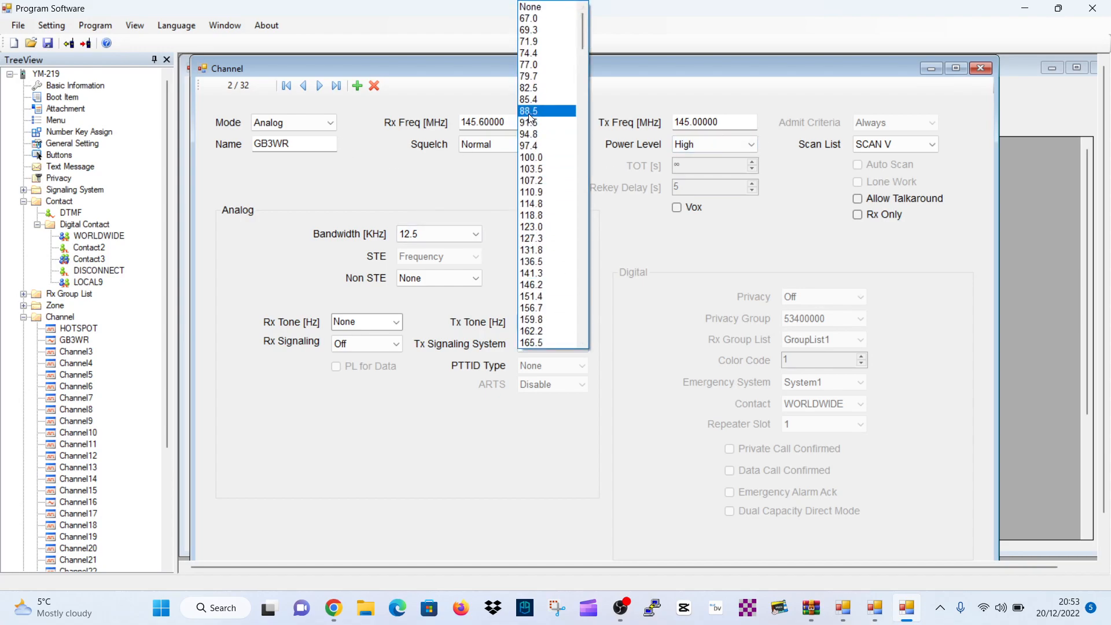
click(530, 132)
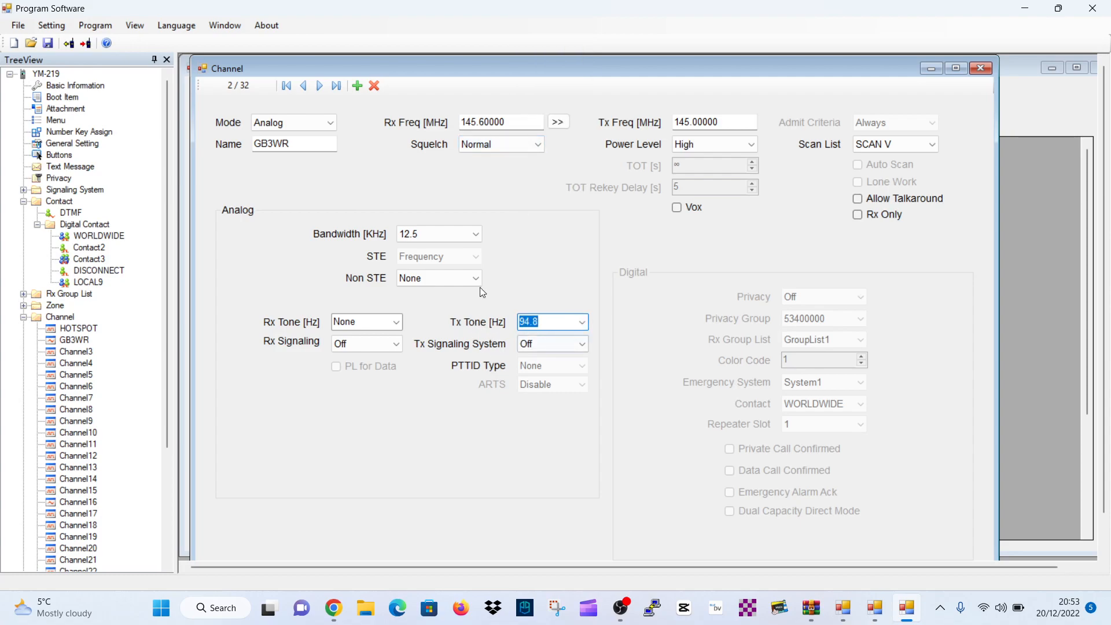
mouse_move(587, 347)
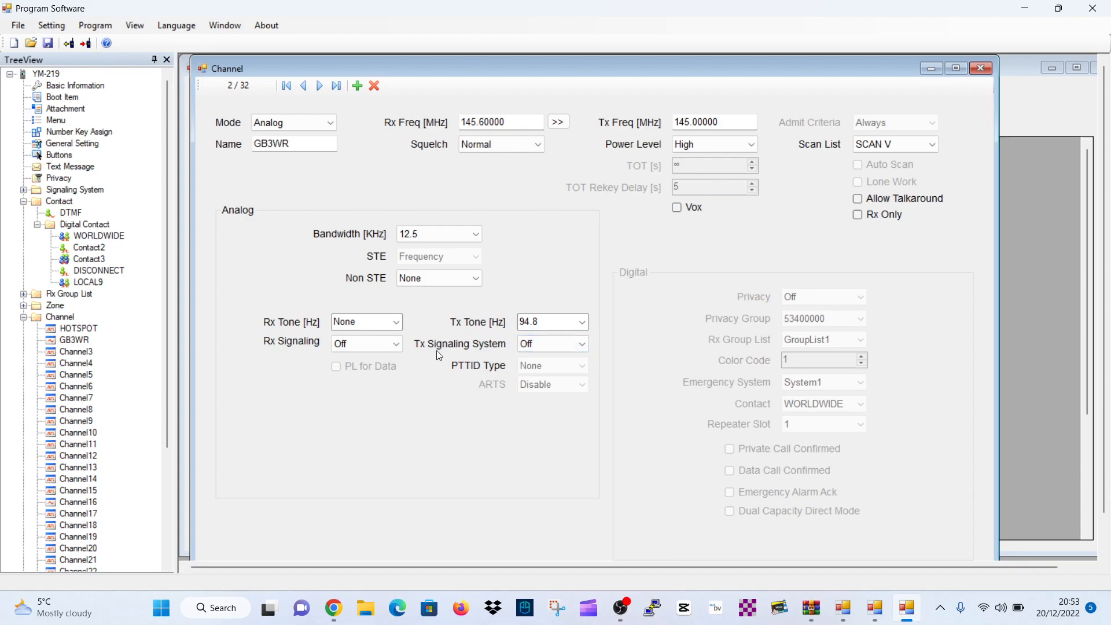
mouse_move(396, 313)
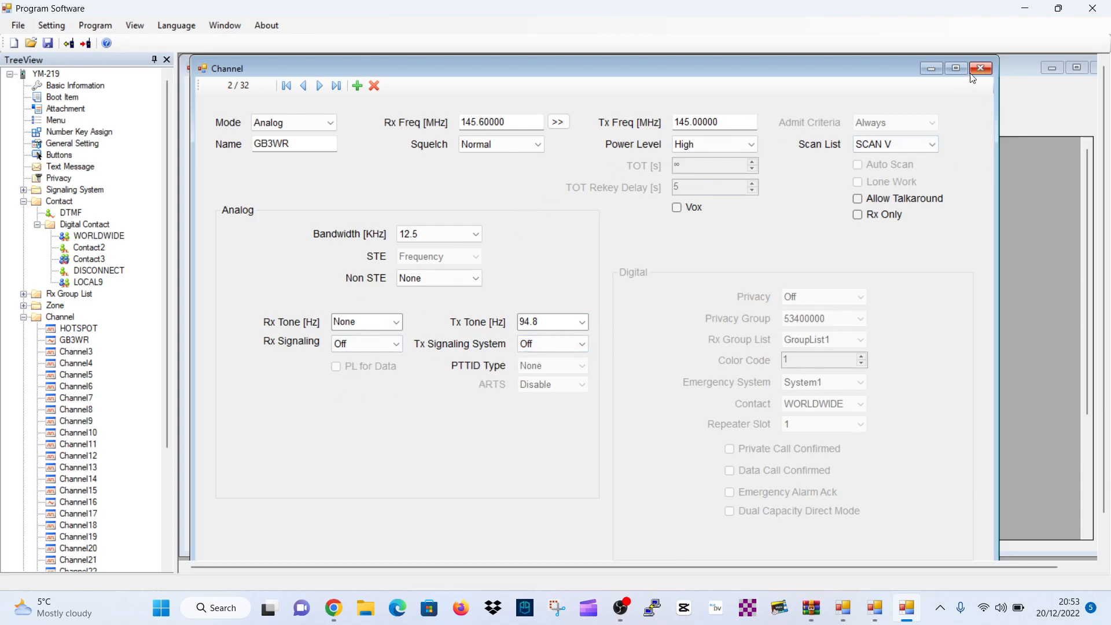
click(980, 68)
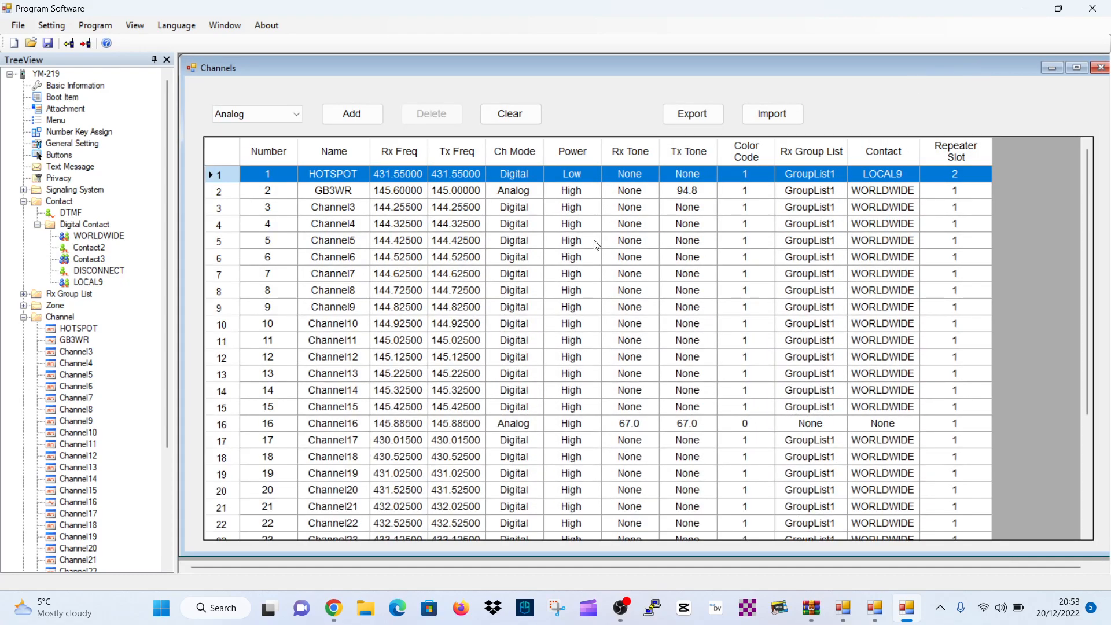
mouse_move(400, 474)
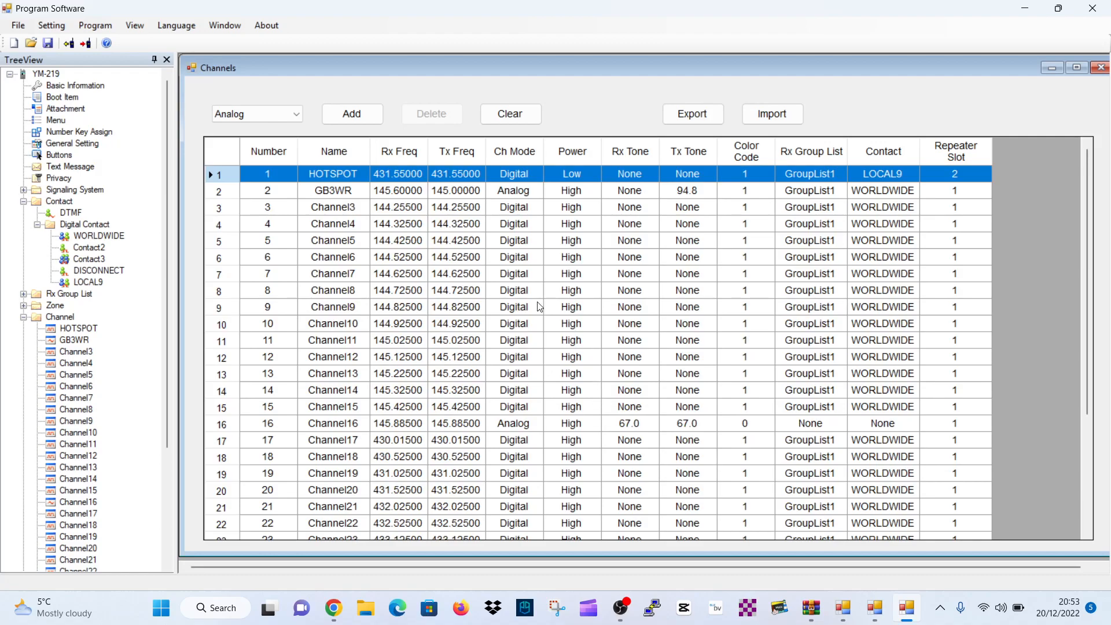
mouse_move(130, 306)
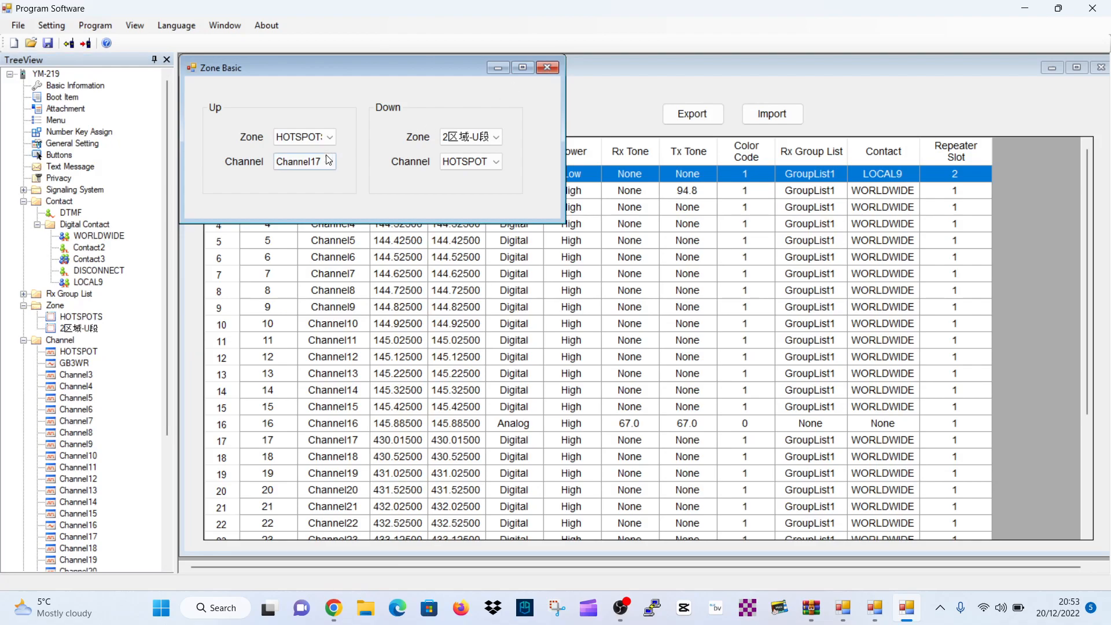
Rename the second zone to ANALOGUE, leaving zones HOTSPOTS and ANALOGUE.
click(548, 67)
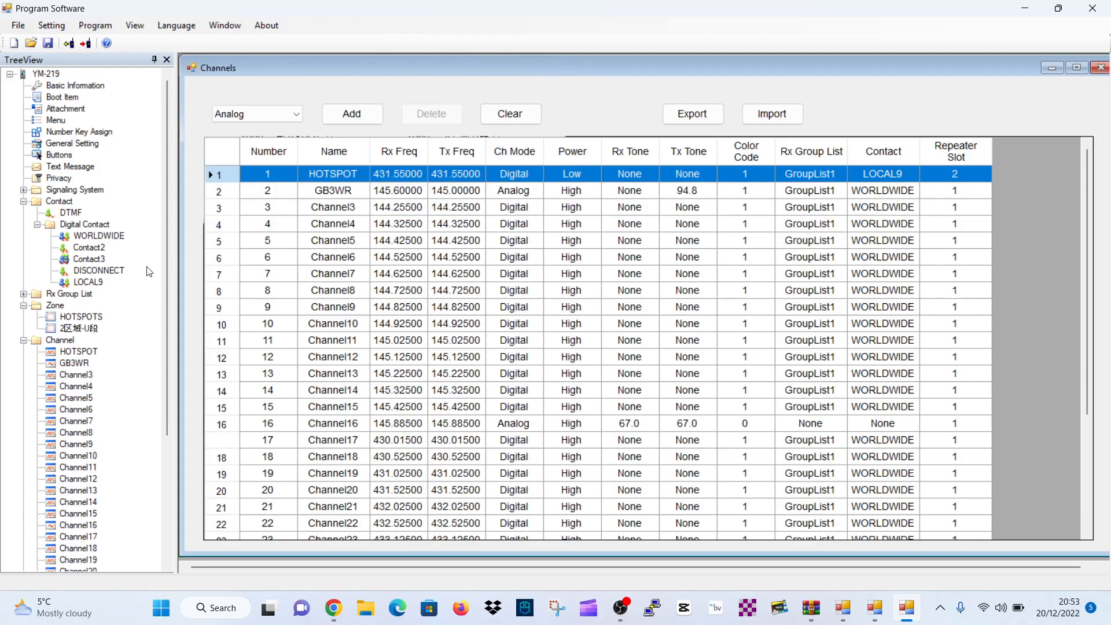
right_click(84, 327)
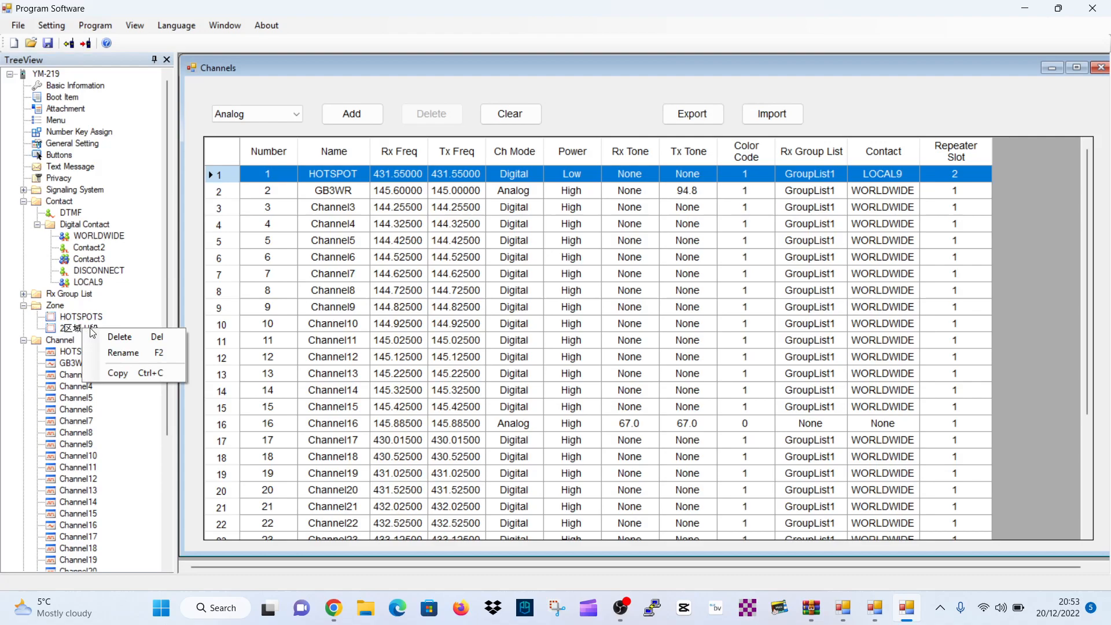
click(123, 353)
text(ANALOGUE)
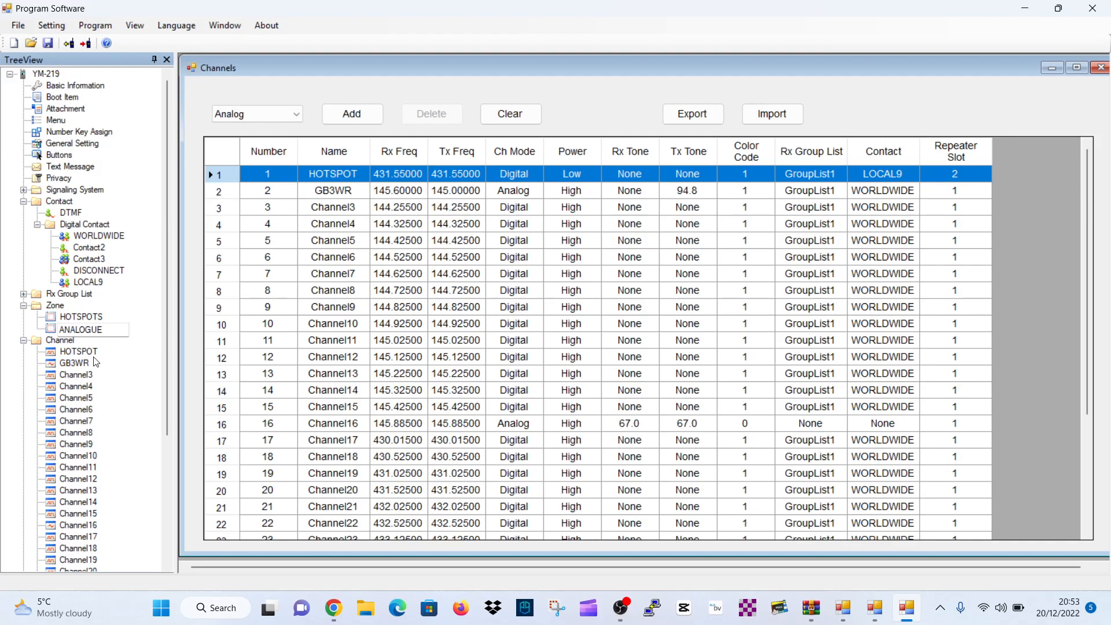
click(81, 328)
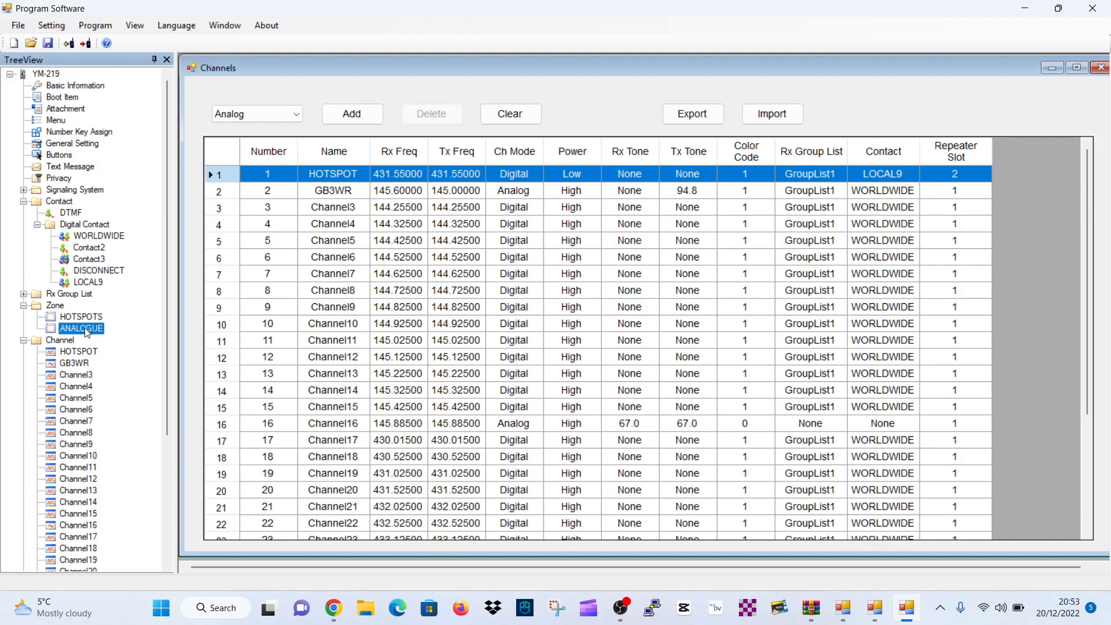
click(79, 317)
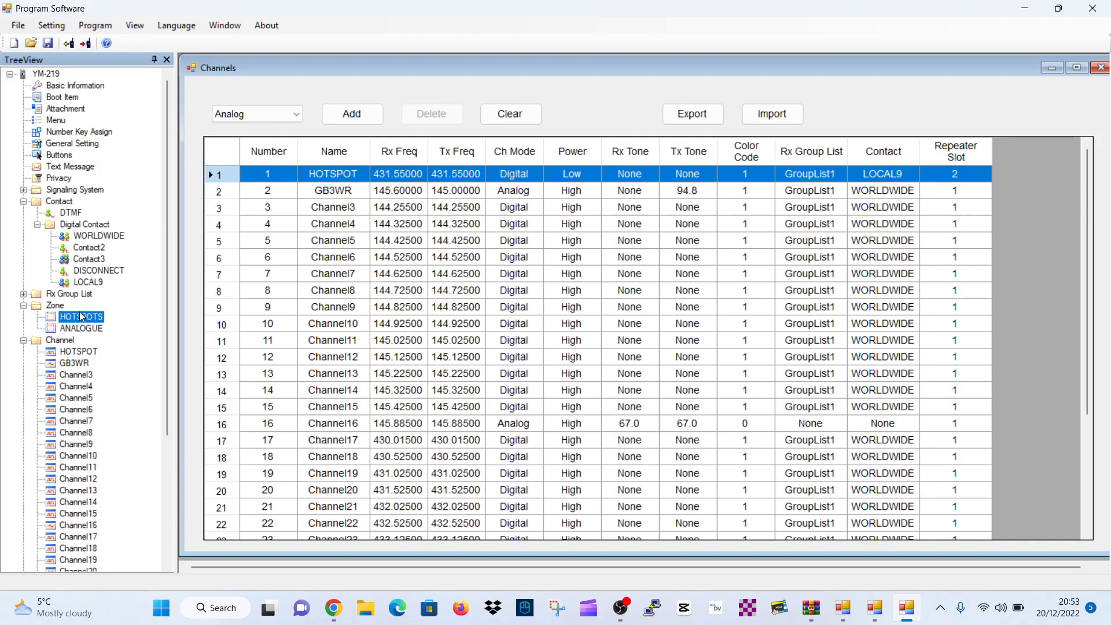
Remove members from the HOTSPOTS zone until only Channel17 remains.
double_click(81, 317)
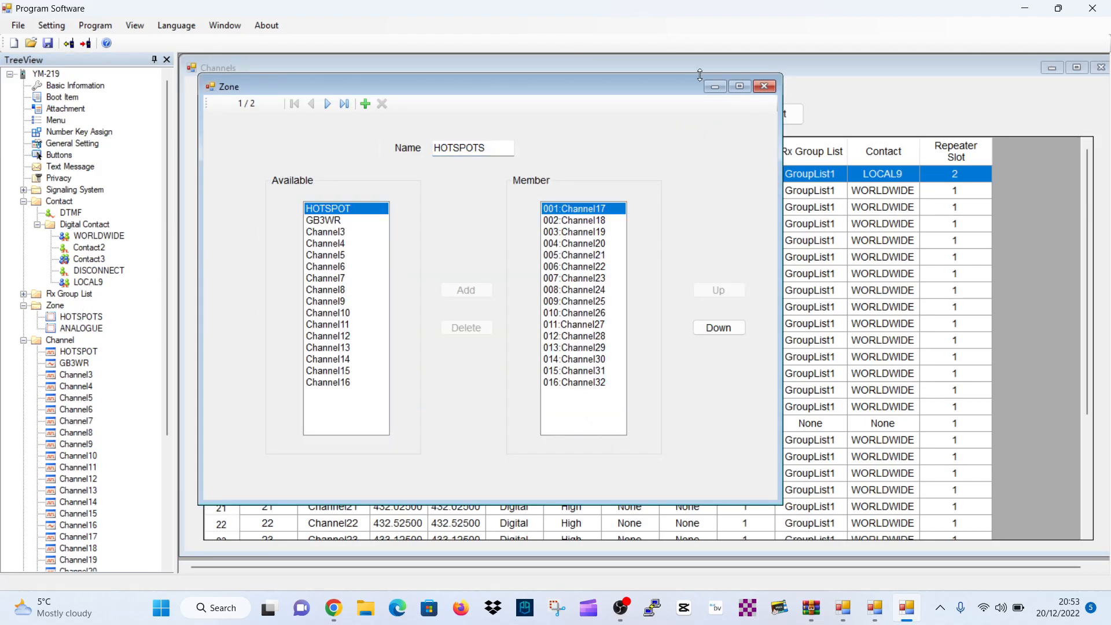
mouse_move(390, 177)
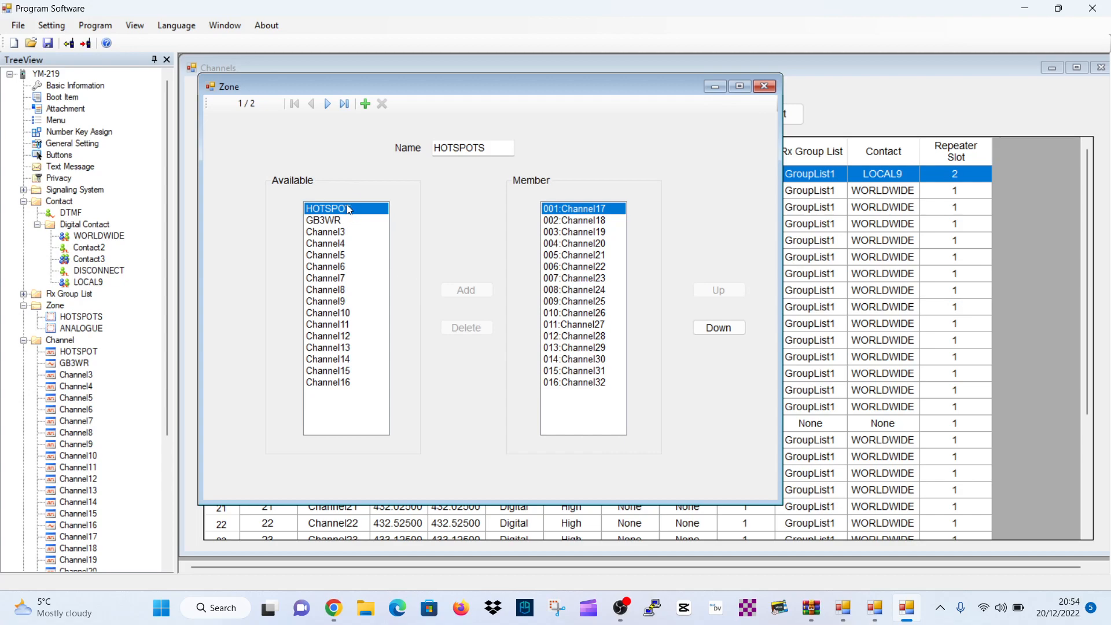
mouse_move(515, 203)
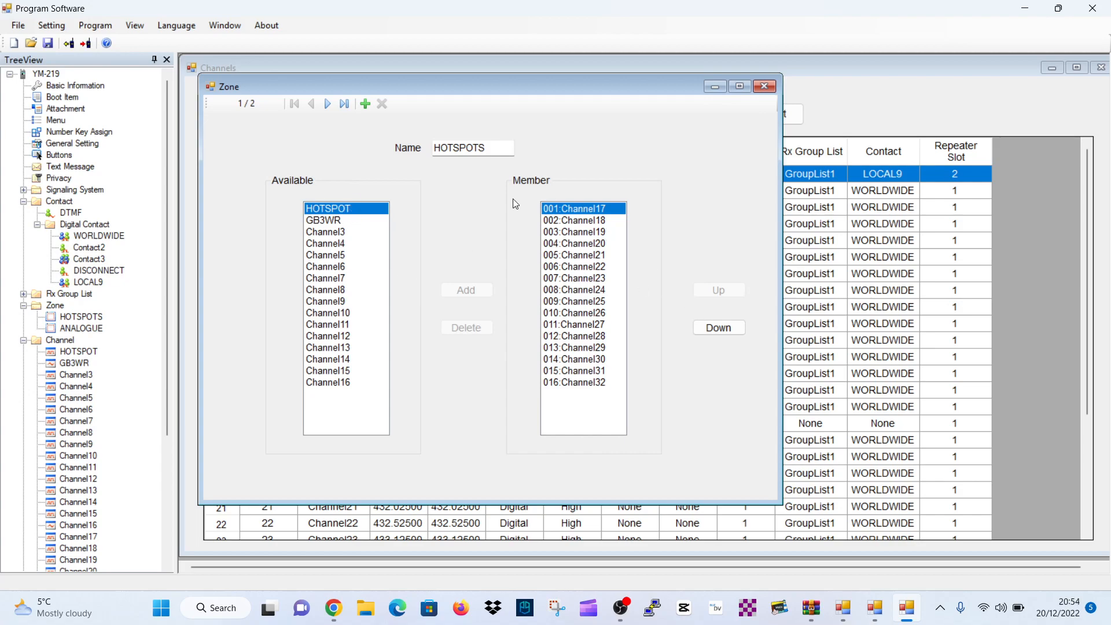
mouse_move(334, 245)
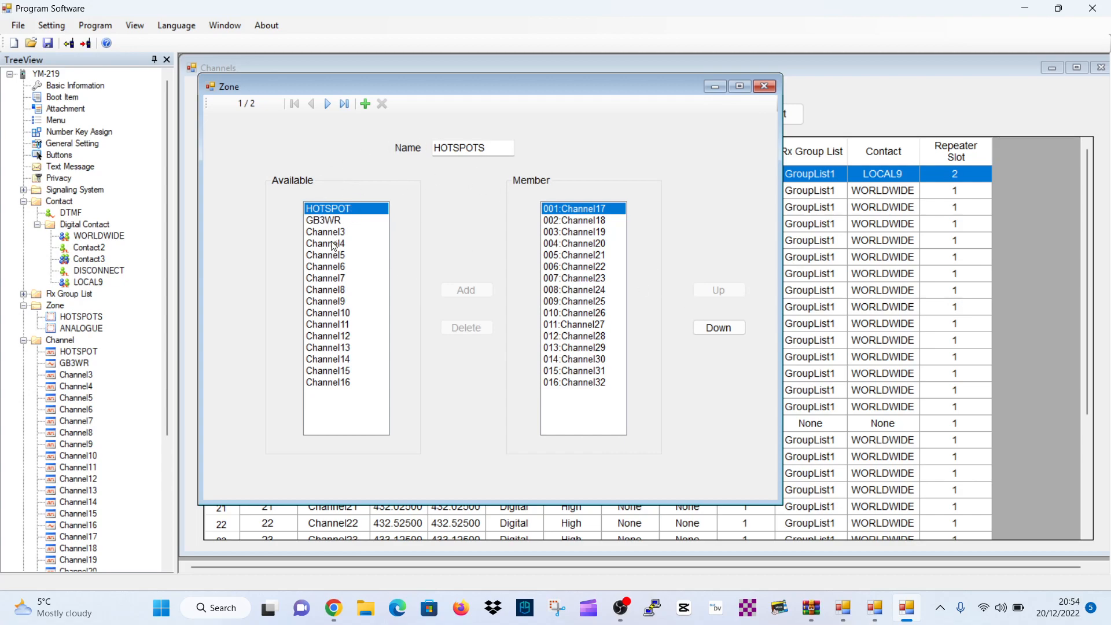
mouse_move(521, 387)
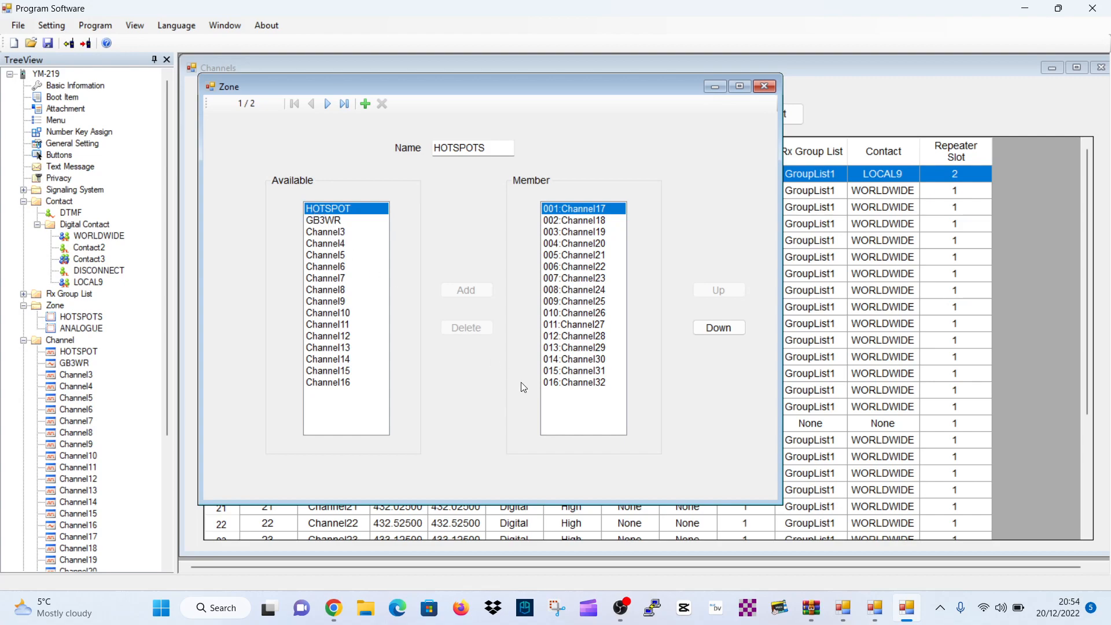
click(466, 328)
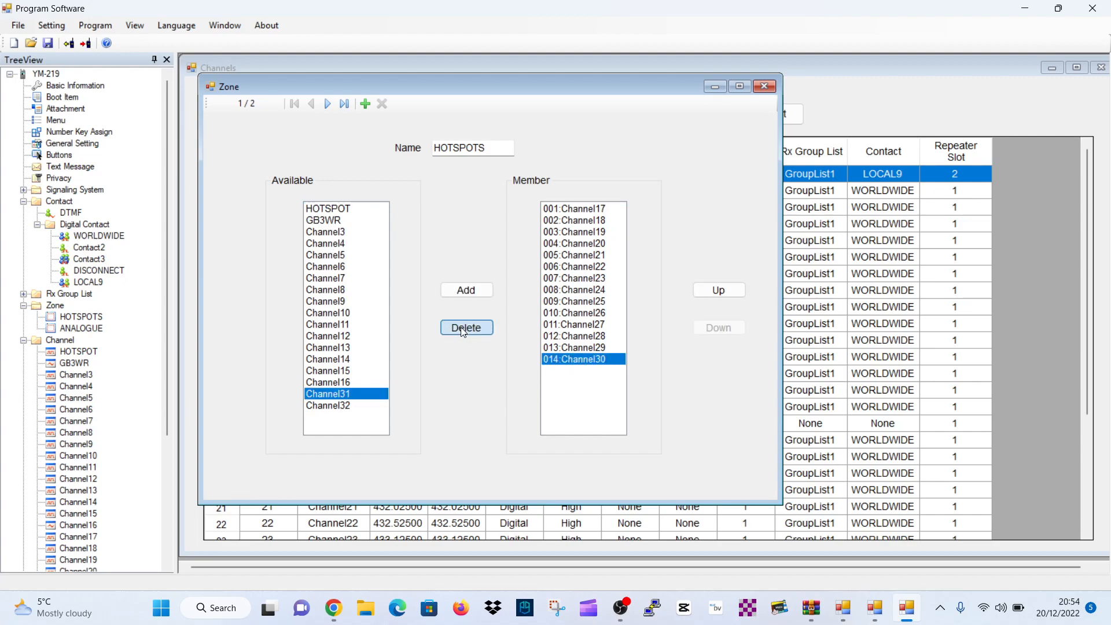
click(466, 327)
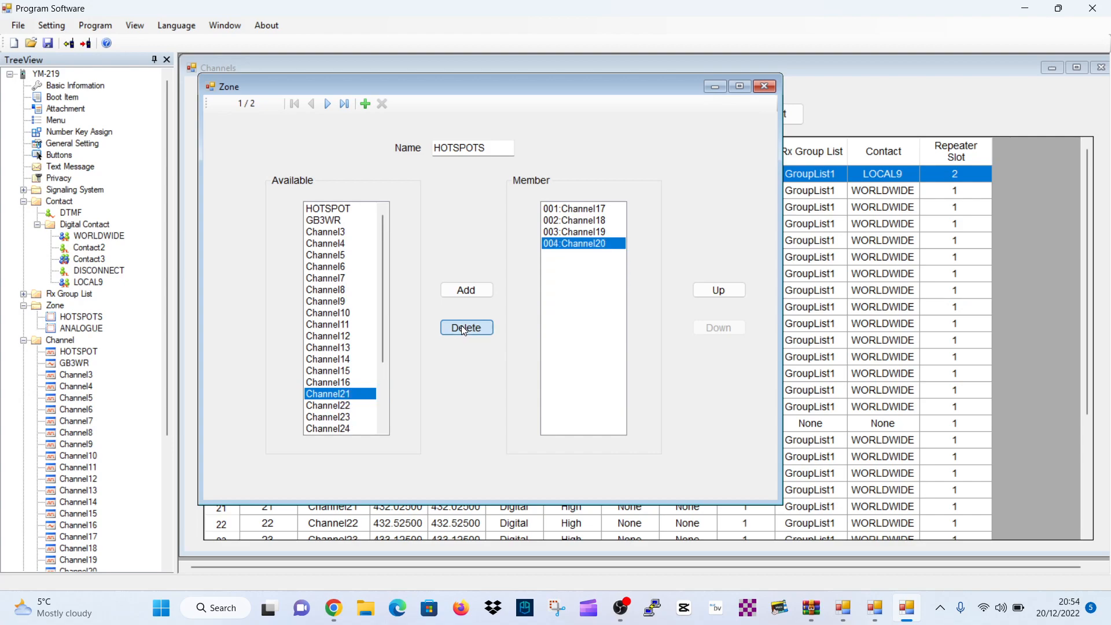
click(465, 328)
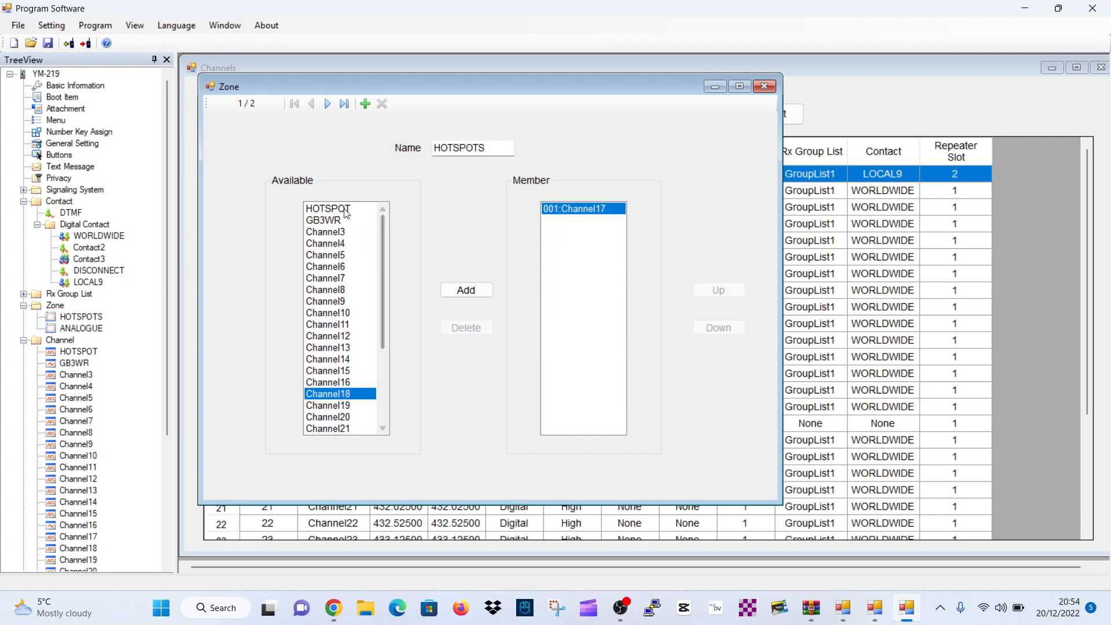
Add the HOTSPOT channel to the HOTSPOTS zone and return to the channel list.
click(328, 208)
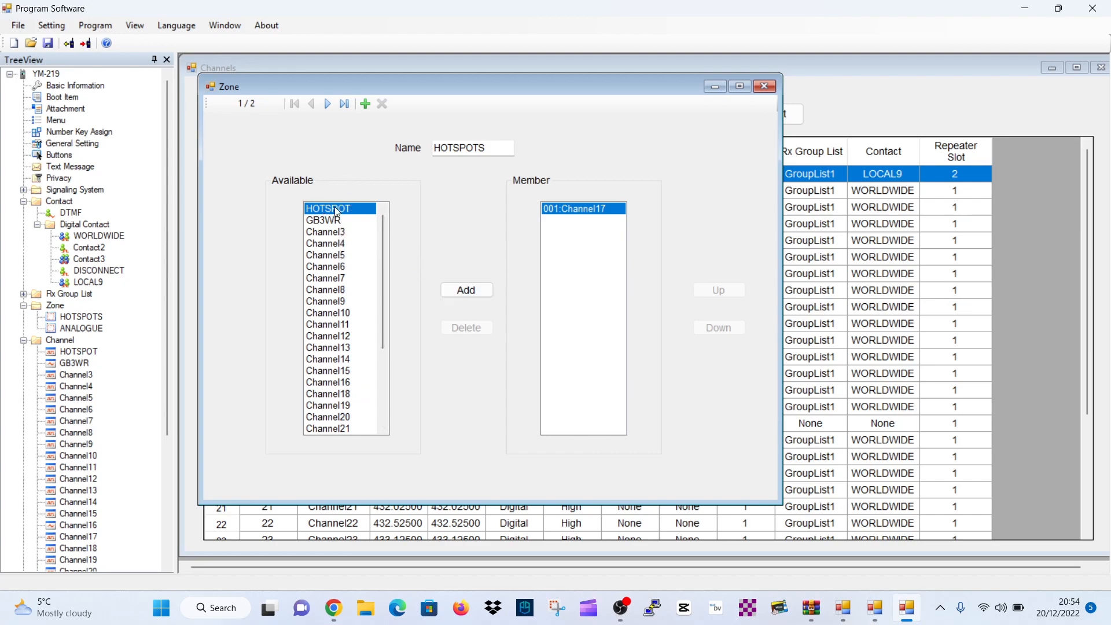
click(465, 290)
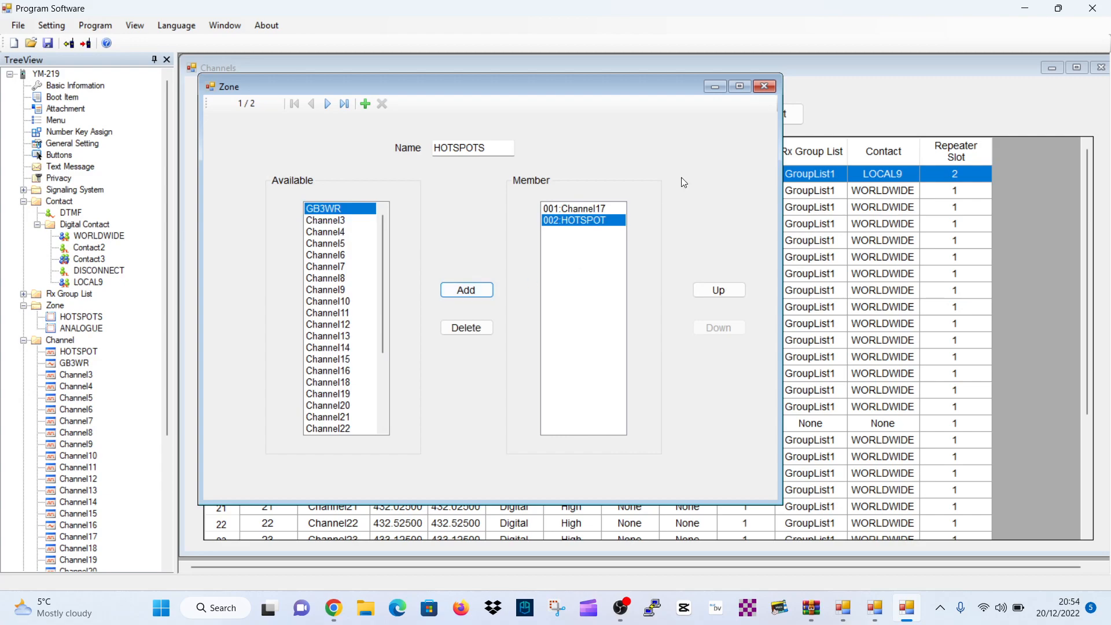
click(574, 207)
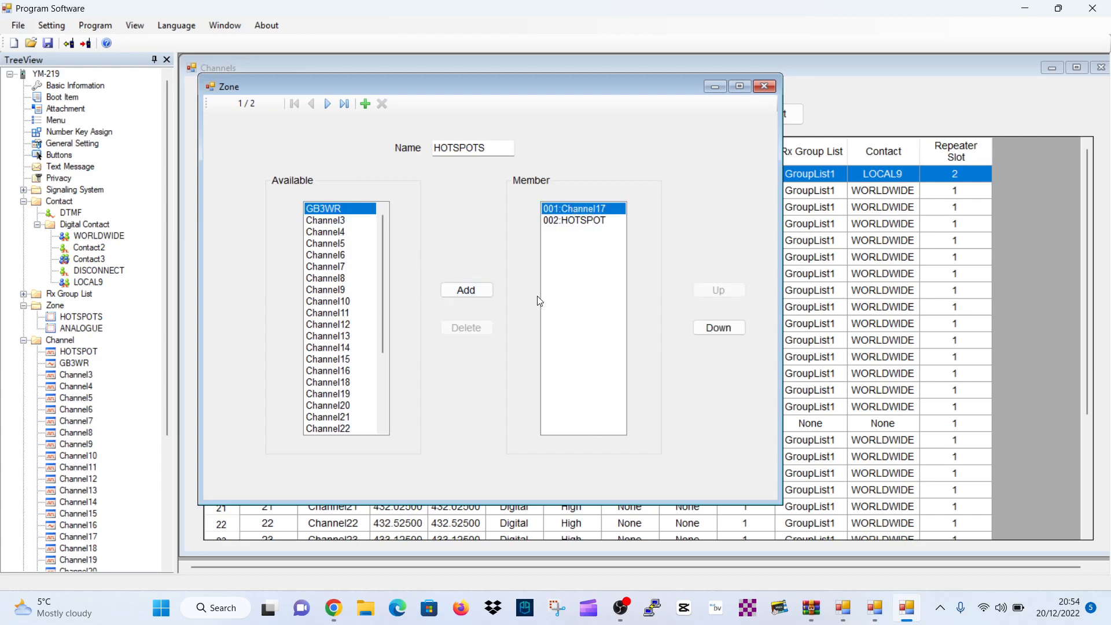
click(574, 220)
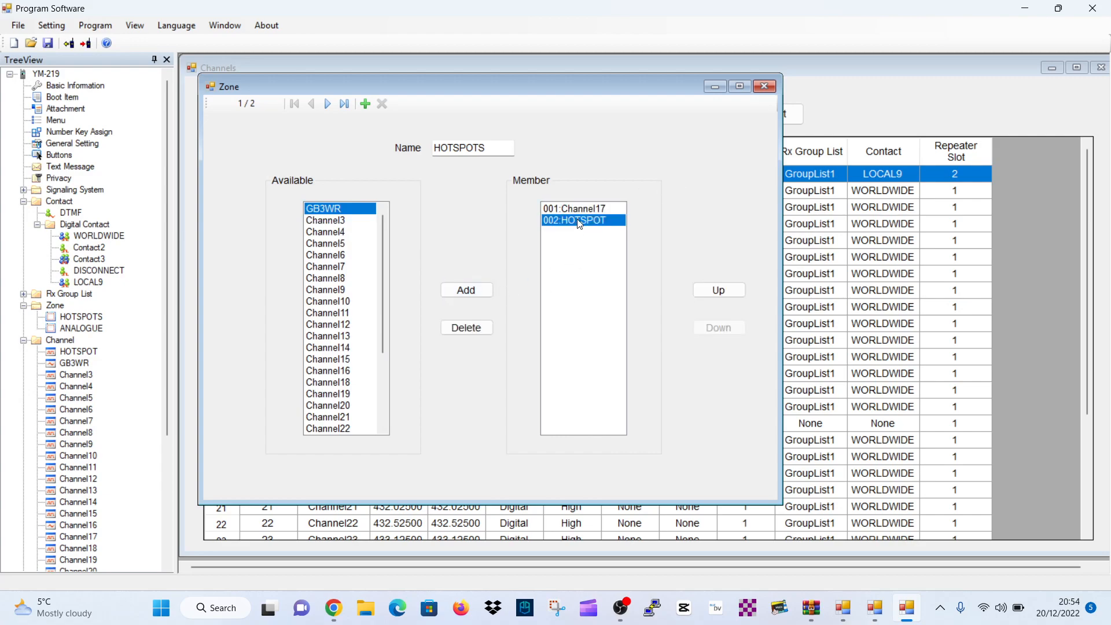
click(581, 207)
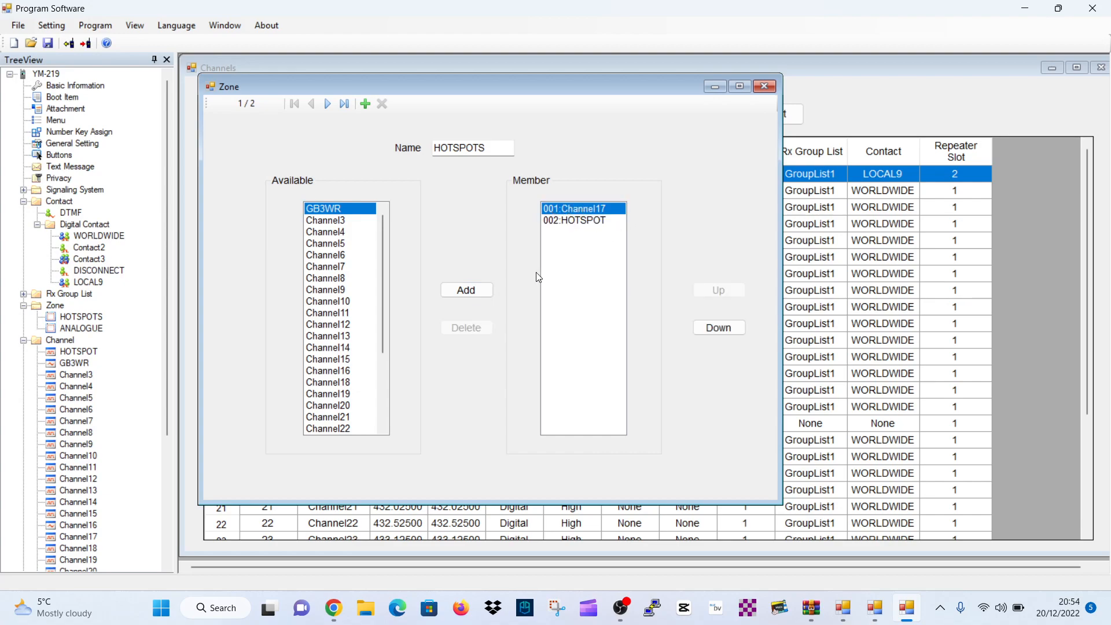
mouse_move(513, 362)
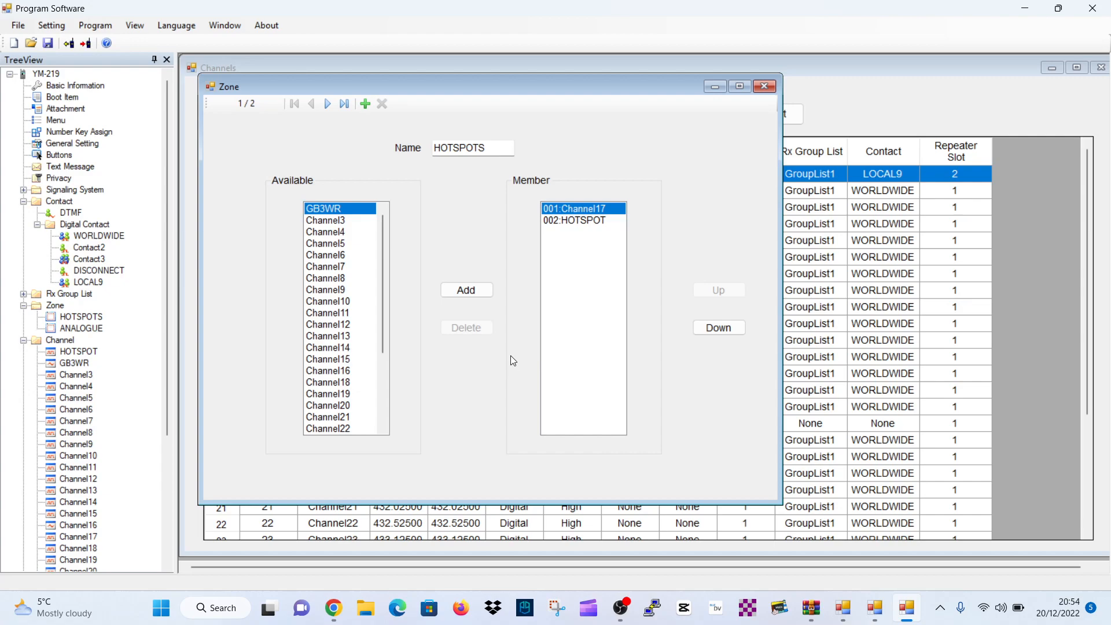
click(764, 86)
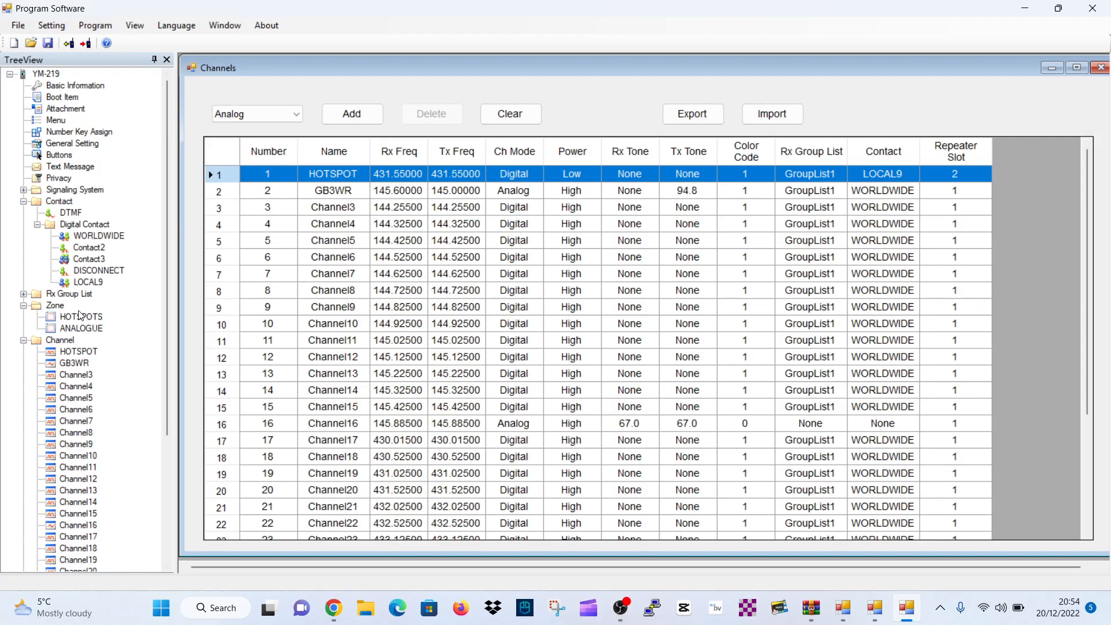
Empty the ANALOGUE zone's member list.
click(81, 327)
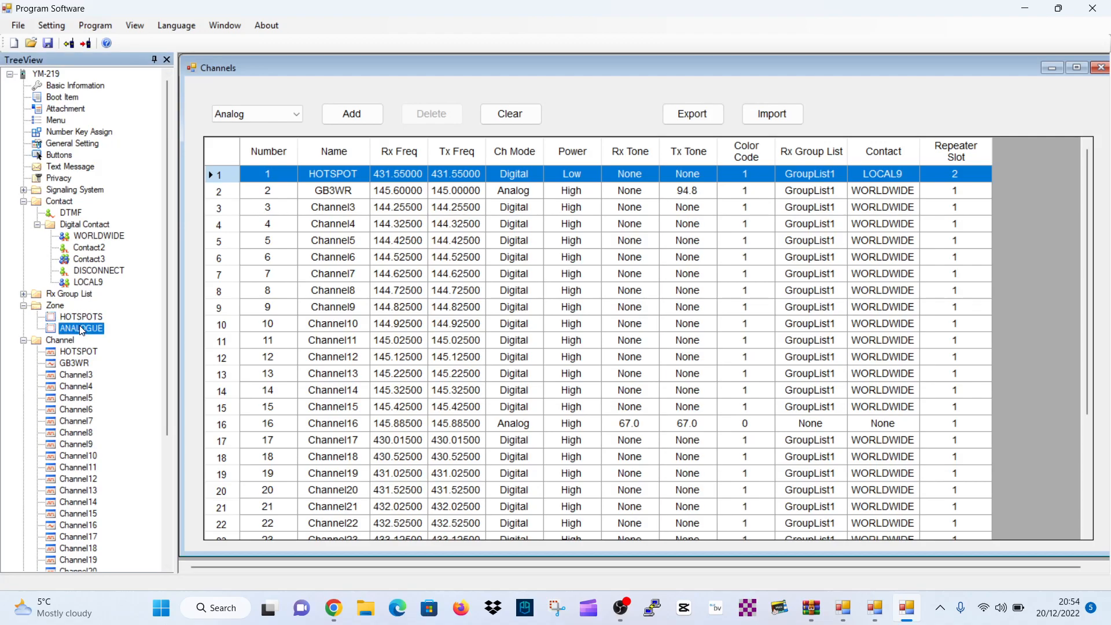
double_click(81, 328)
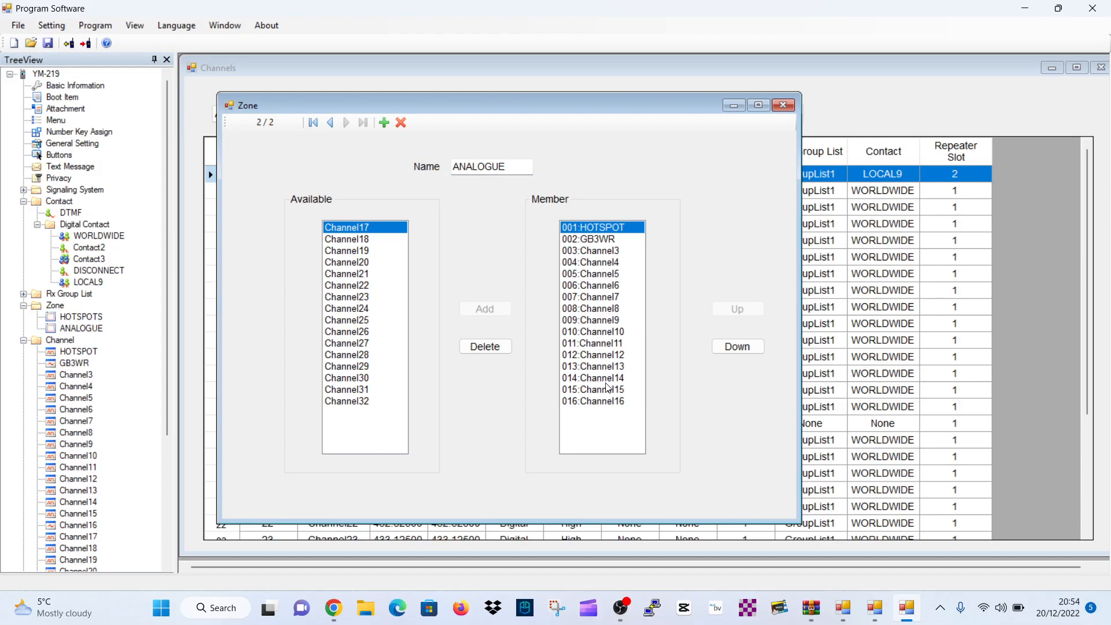
click(593, 401)
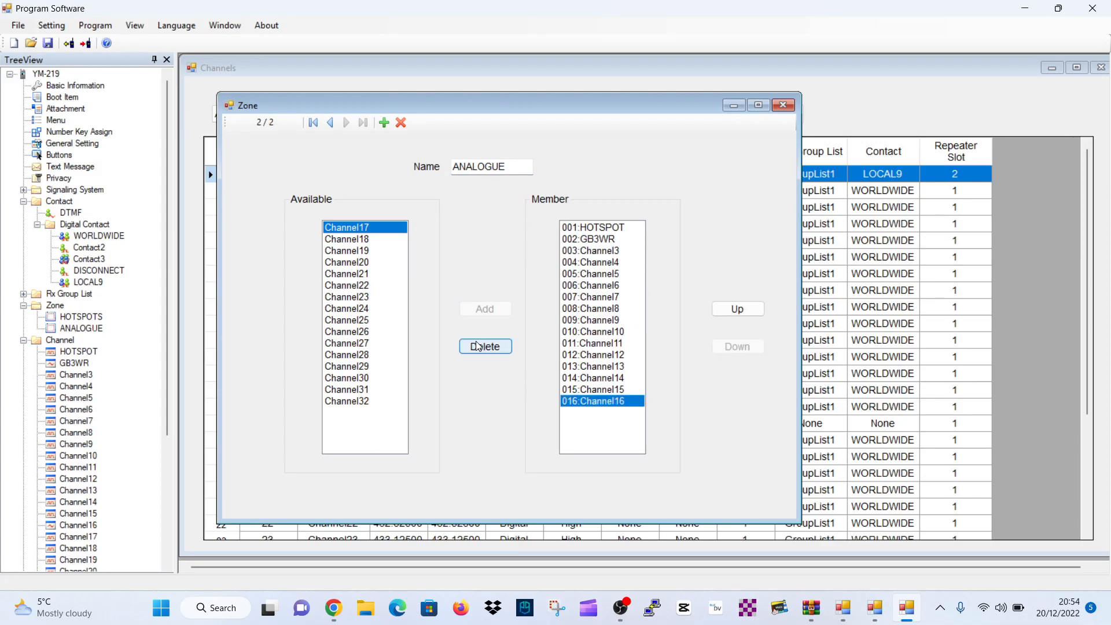
click(485, 346)
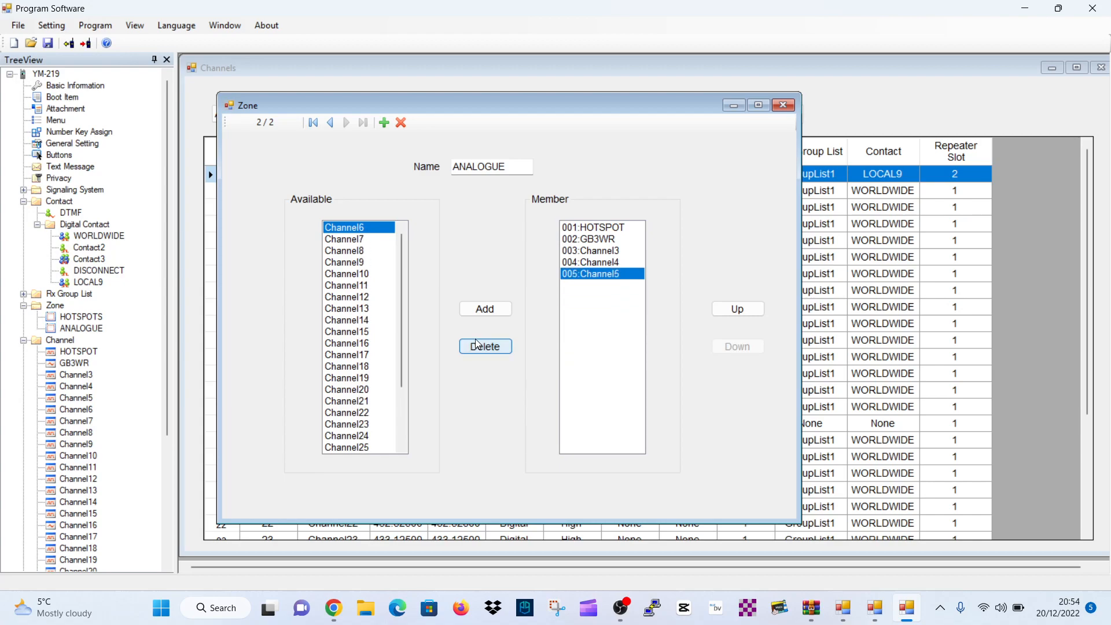
click(485, 346)
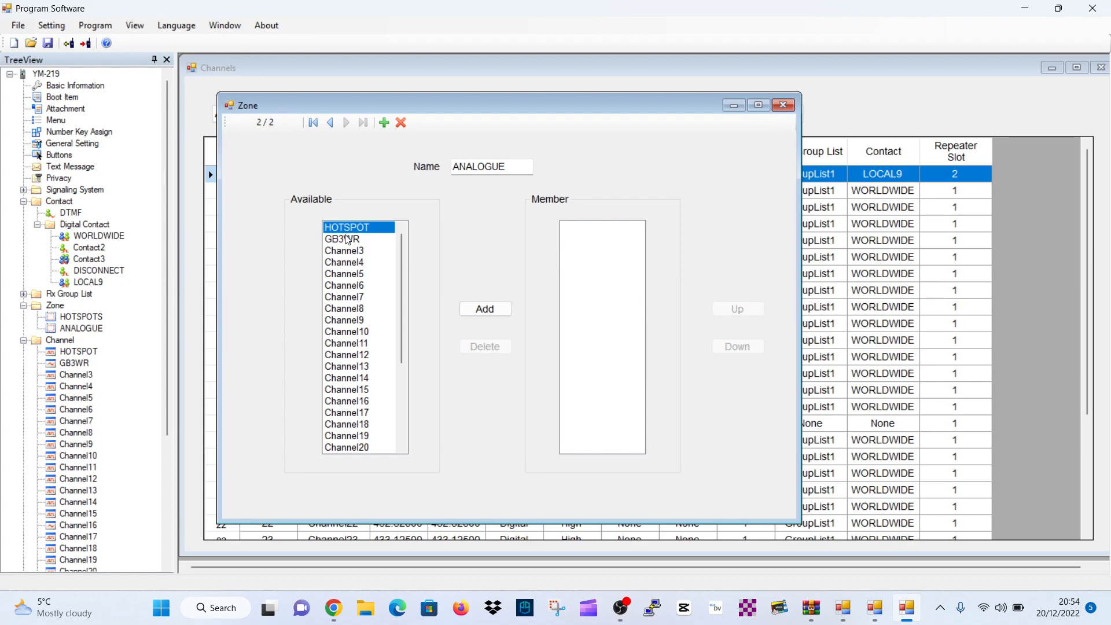
Add GB3WR as the only channel in the ANALOGUE zone.
click(343, 239)
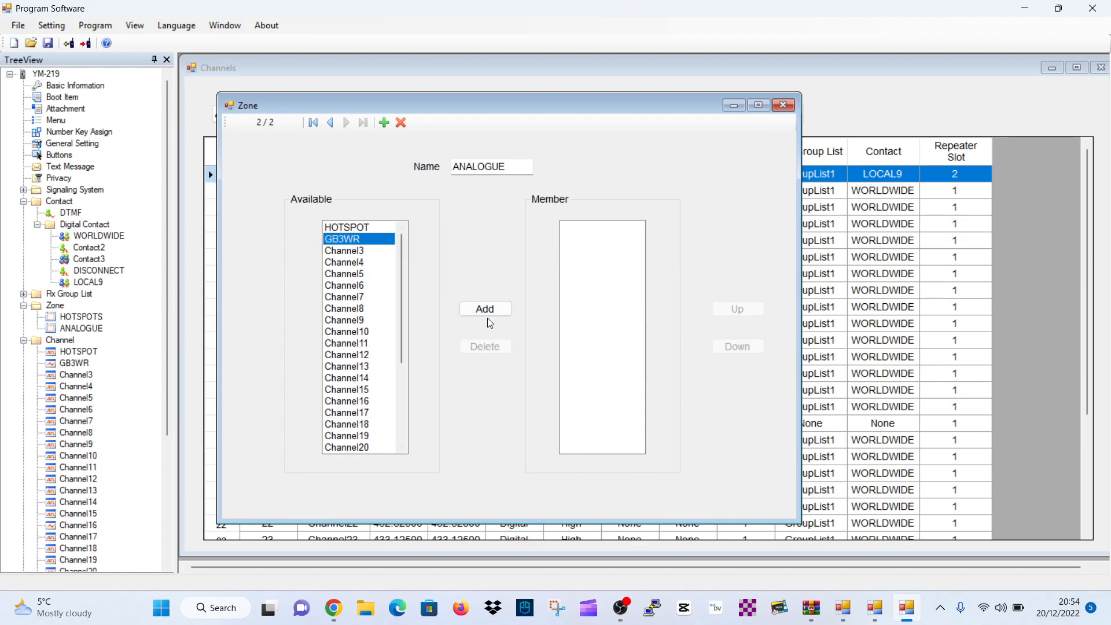
click(485, 307)
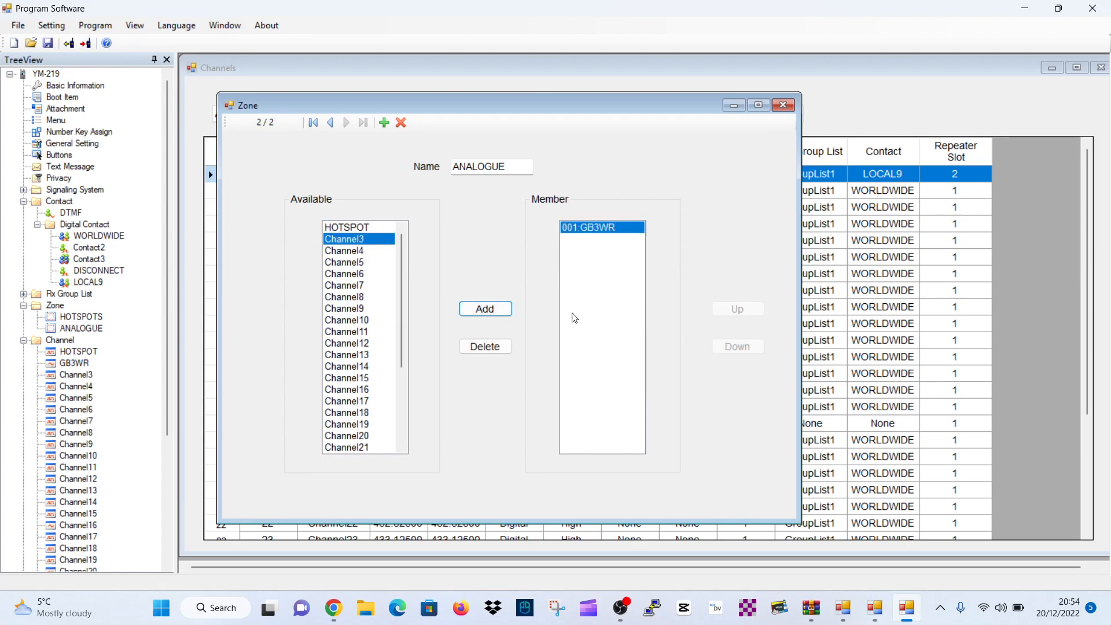
mouse_move(770, 116)
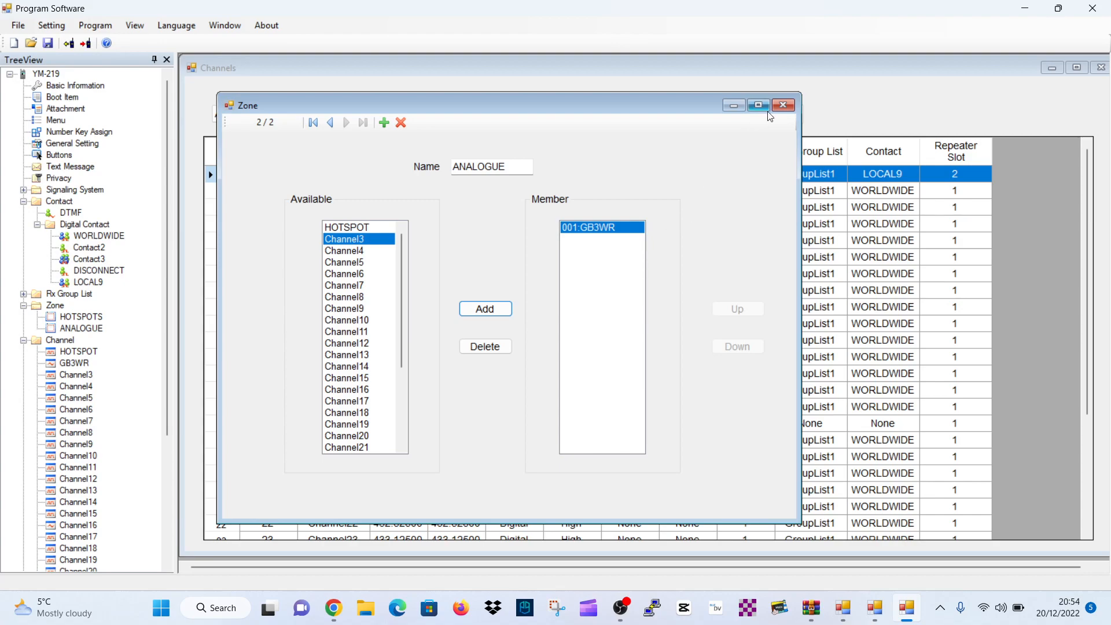
click(783, 105)
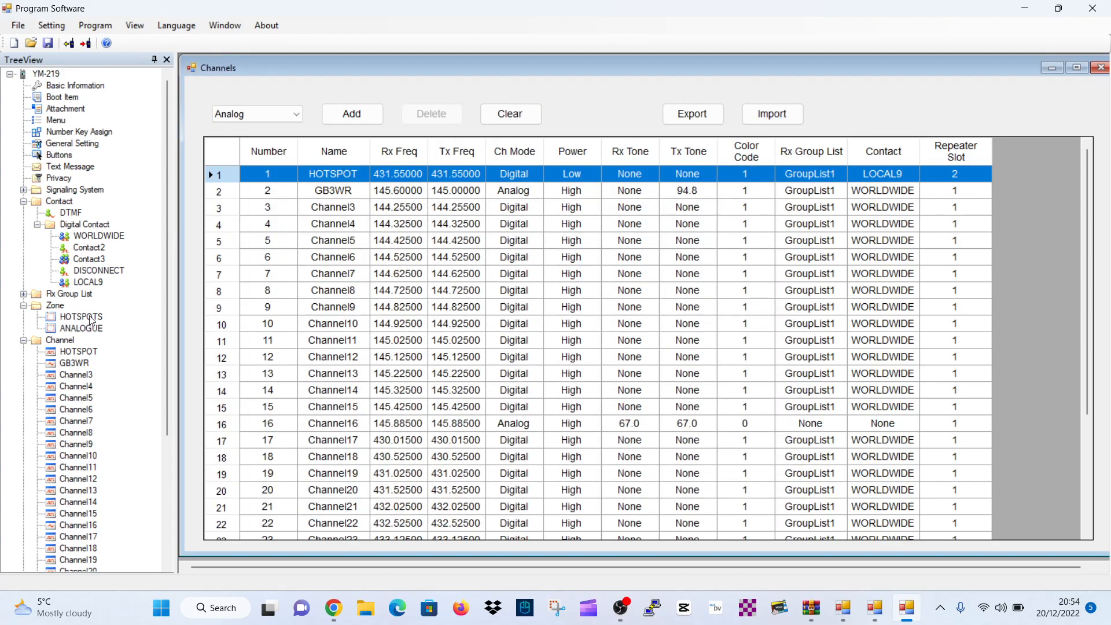
double_click(80, 317)
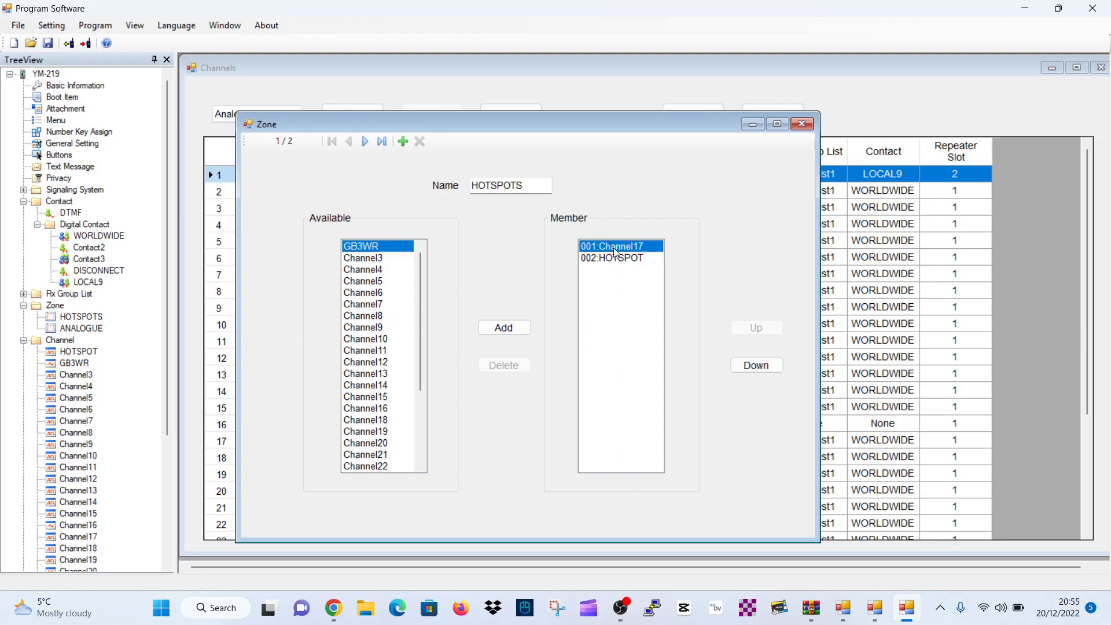
click(611, 257)
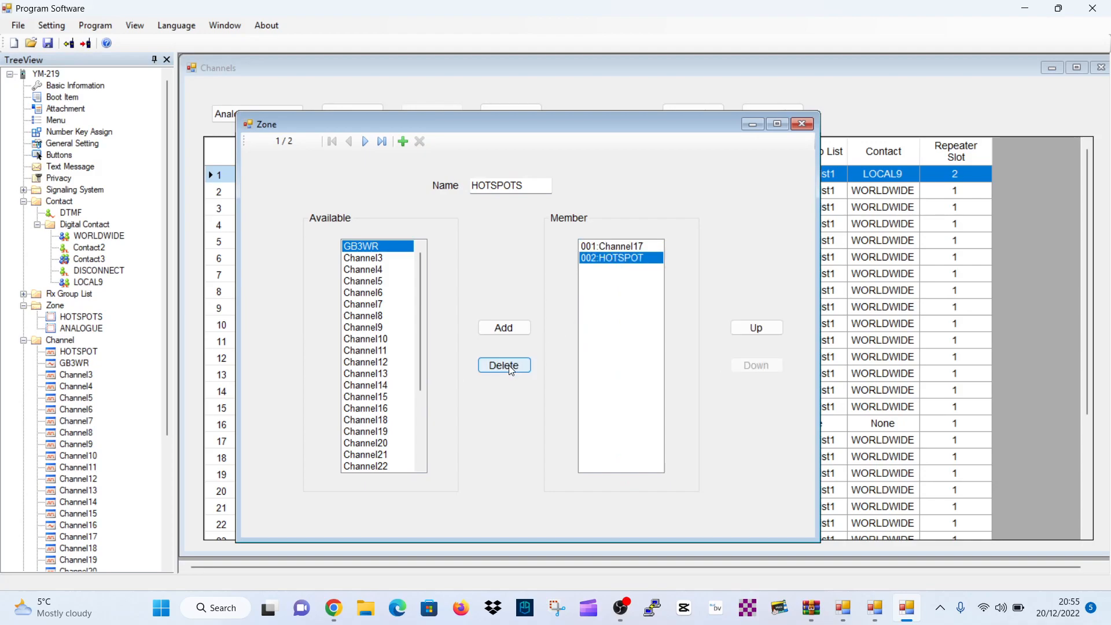
click(503, 365)
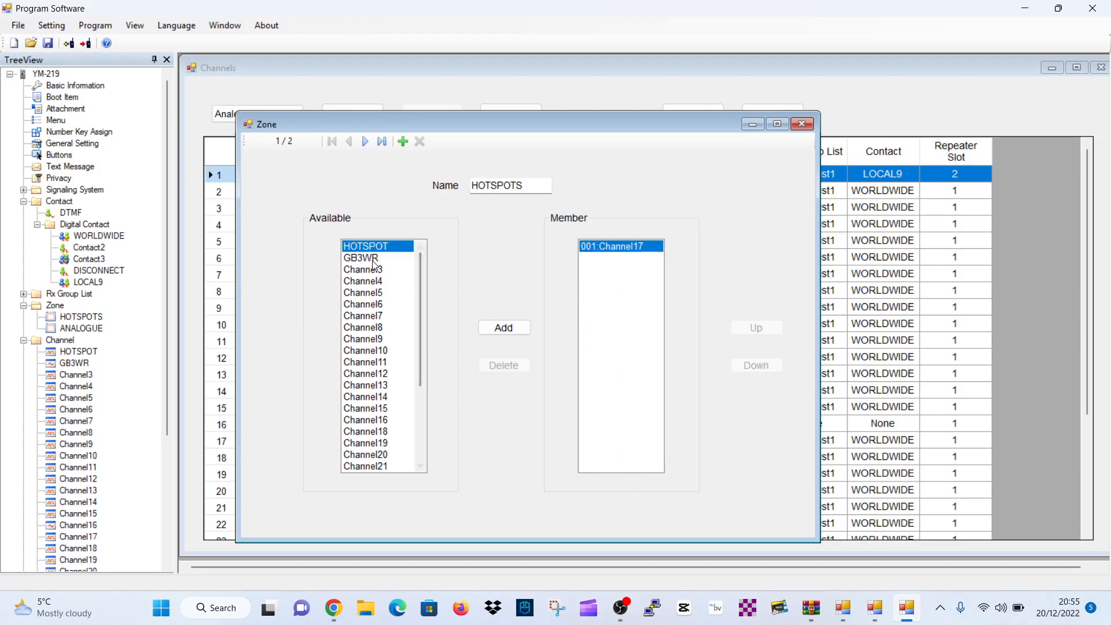
click(503, 328)
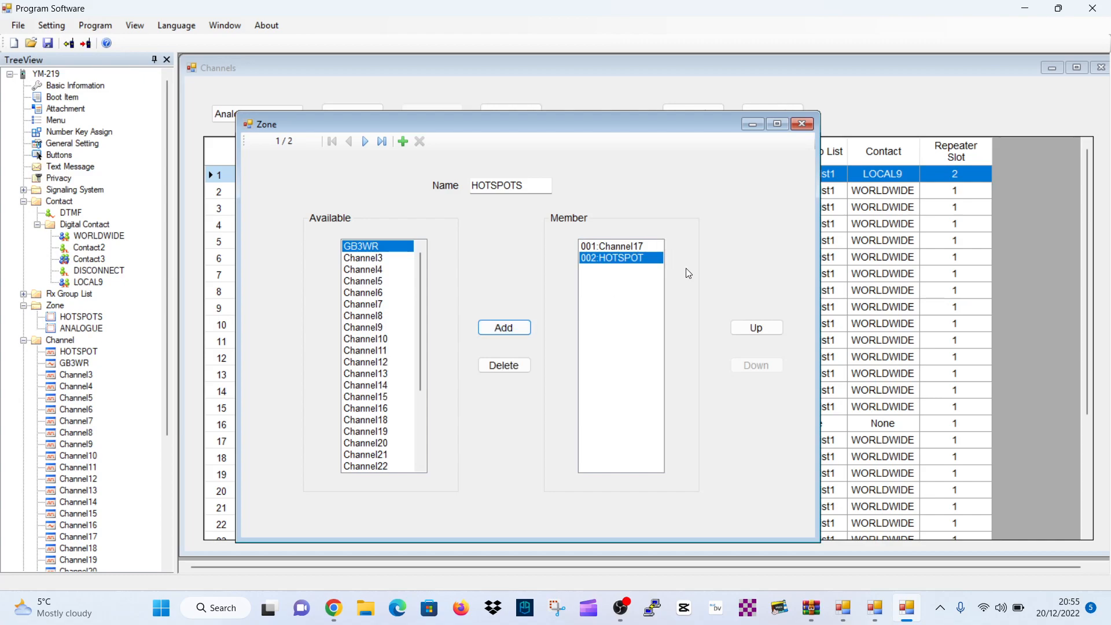
click(801, 124)
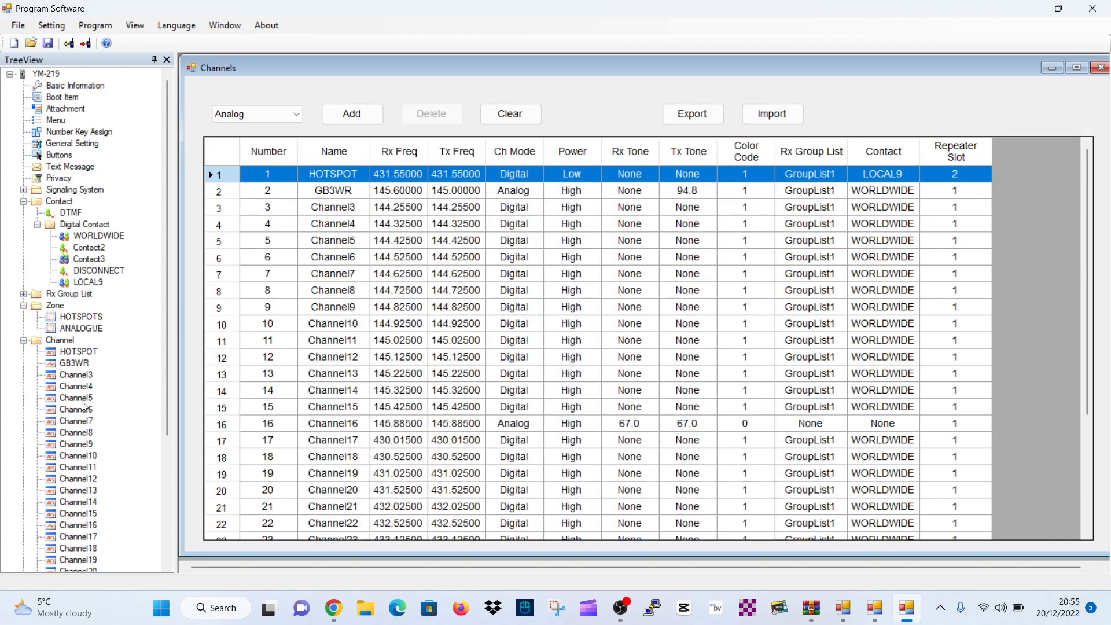
mouse_move(273, 282)
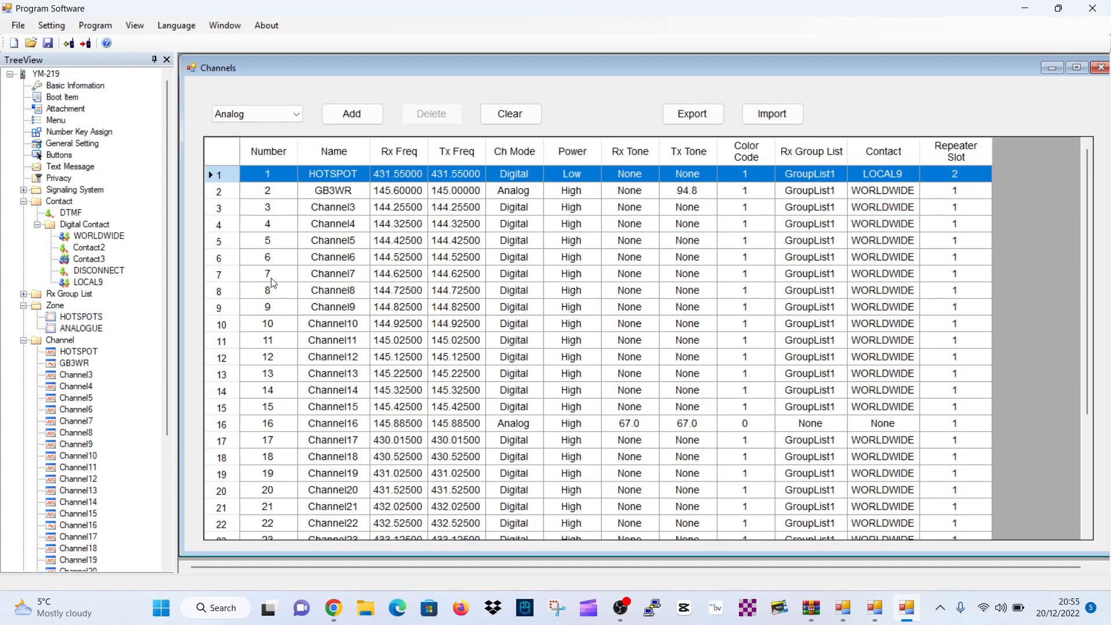
mouse_move(77, 285)
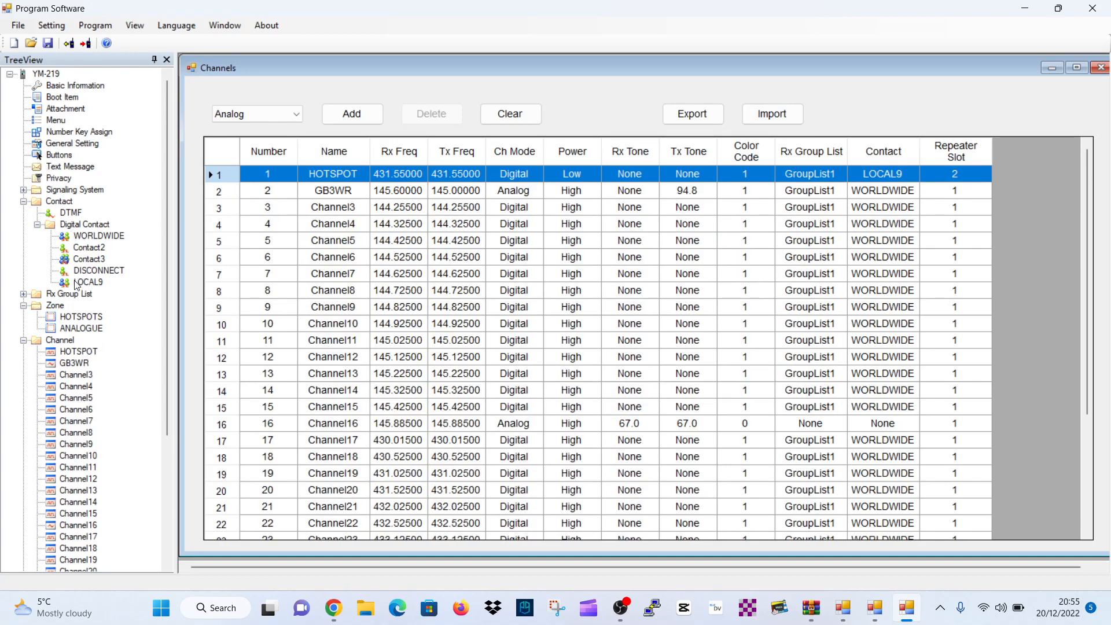
click(59, 202)
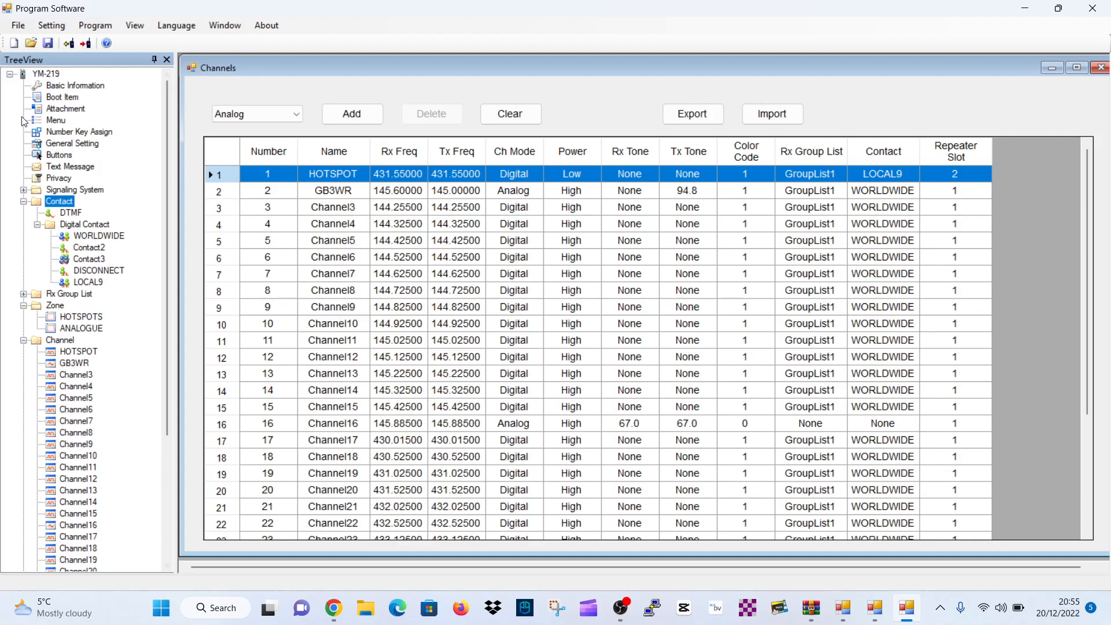
mouse_move(67, 168)
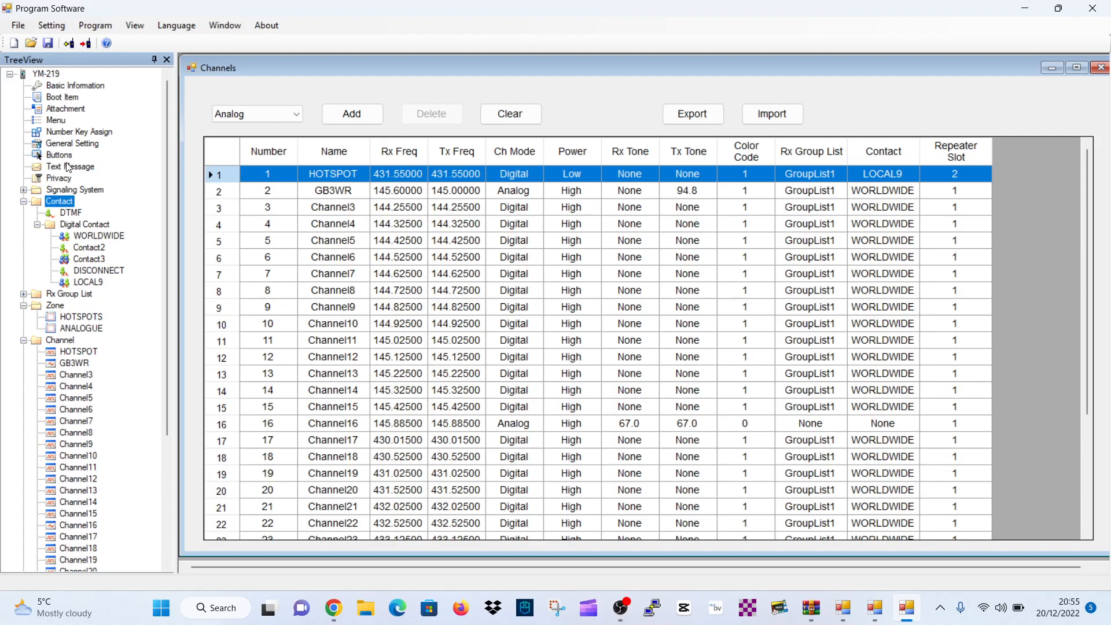
click(59, 154)
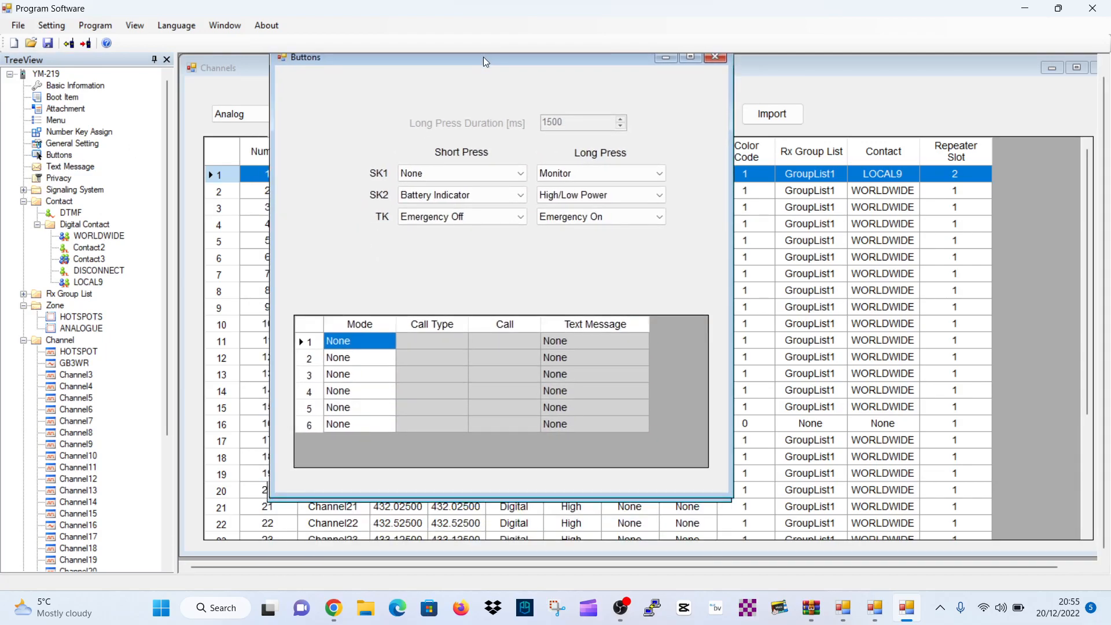
mouse_move(383, 170)
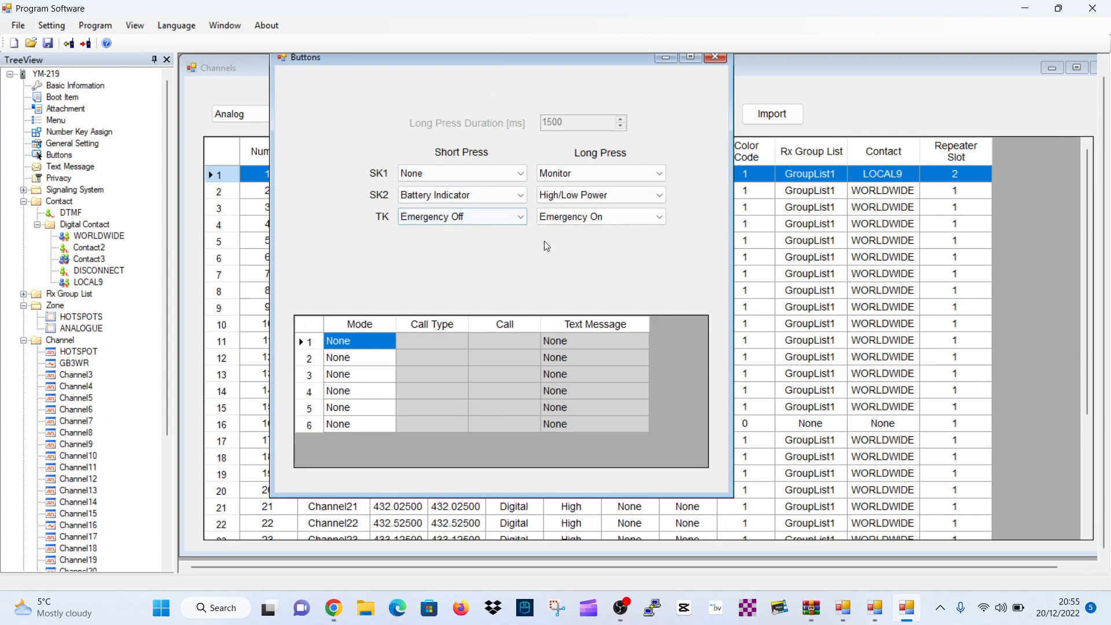
Set SK1 presses to High/Low Power and SK2 long press to Zone Select, then show text messages.
click(521, 195)
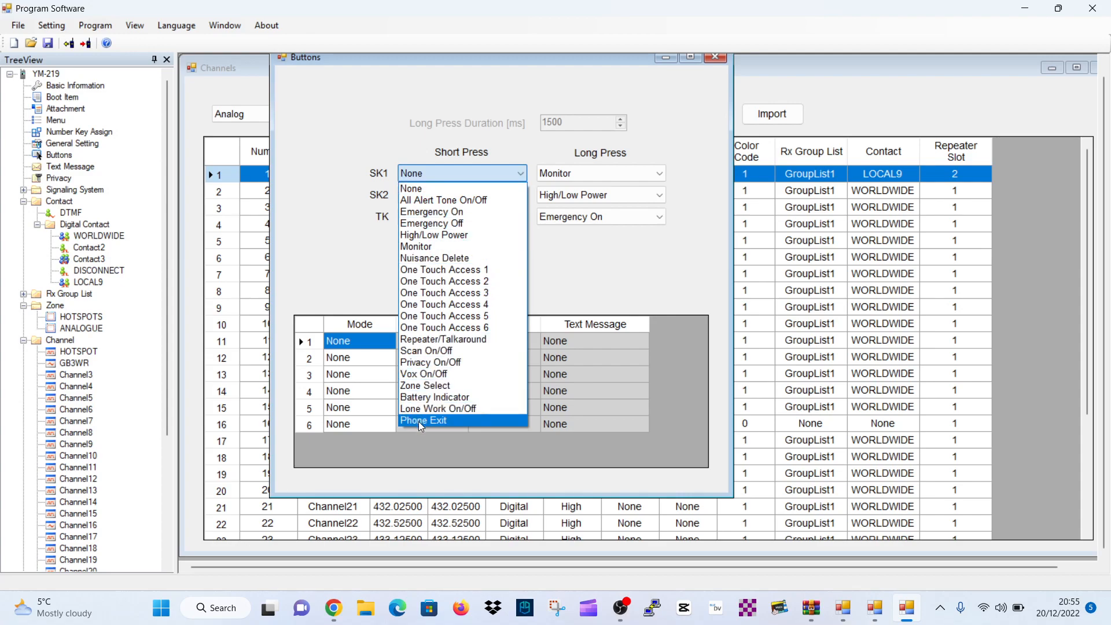
mouse_move(413, 188)
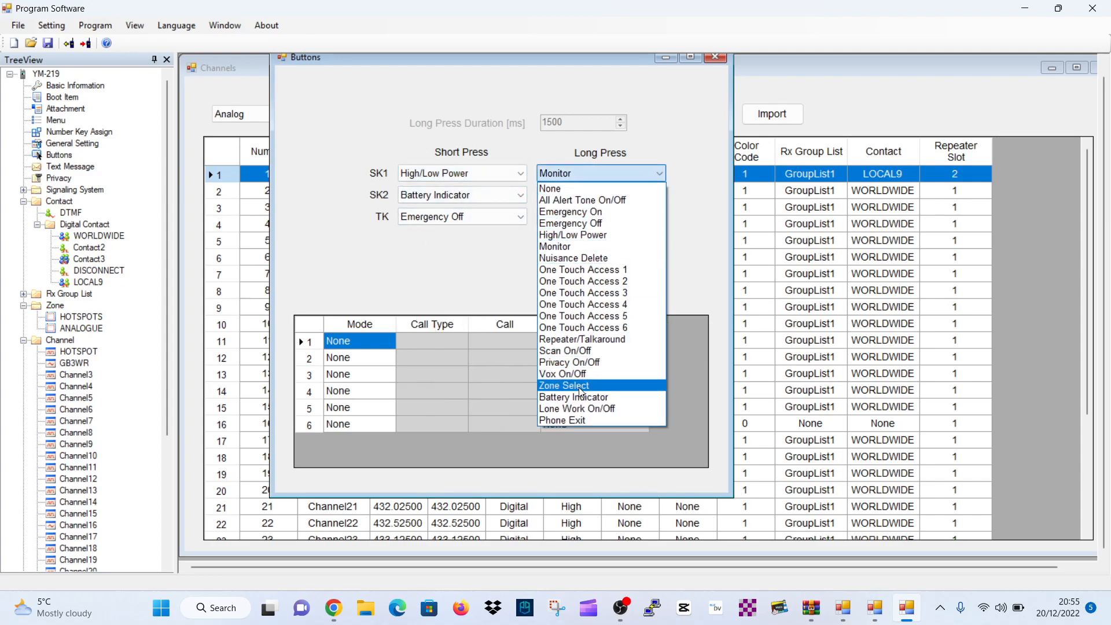
mouse_move(591, 408)
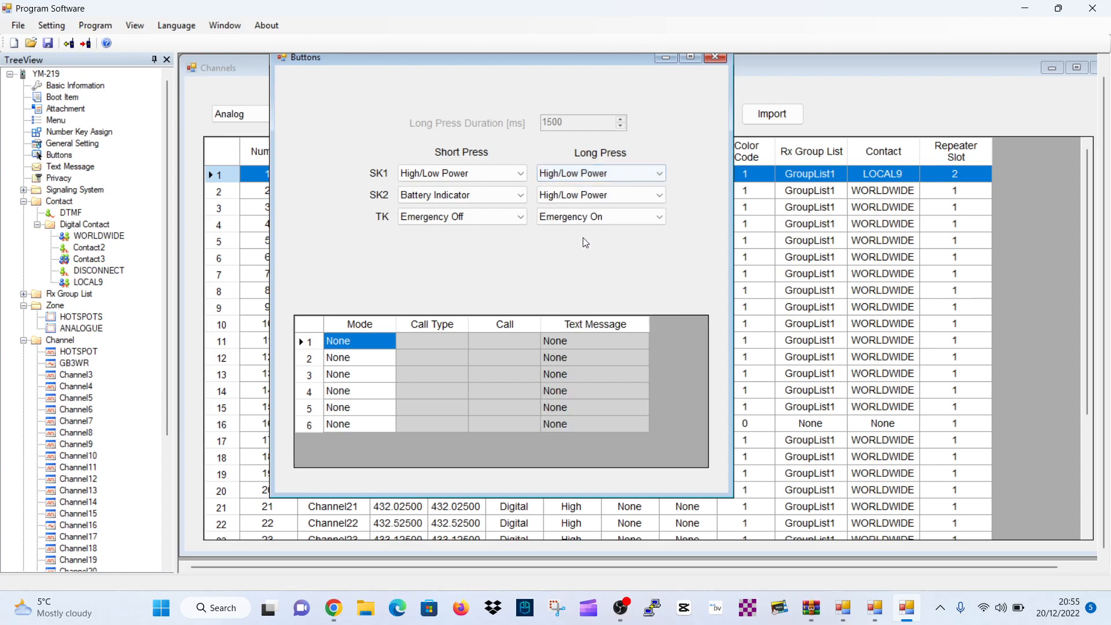
click(656, 194)
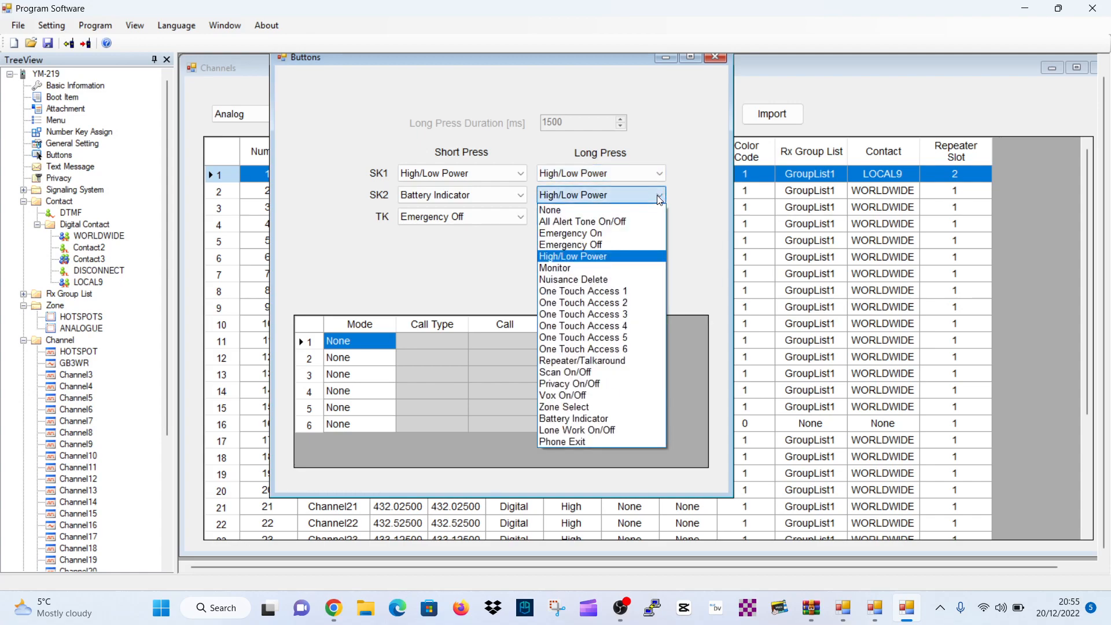
mouse_move(563, 279)
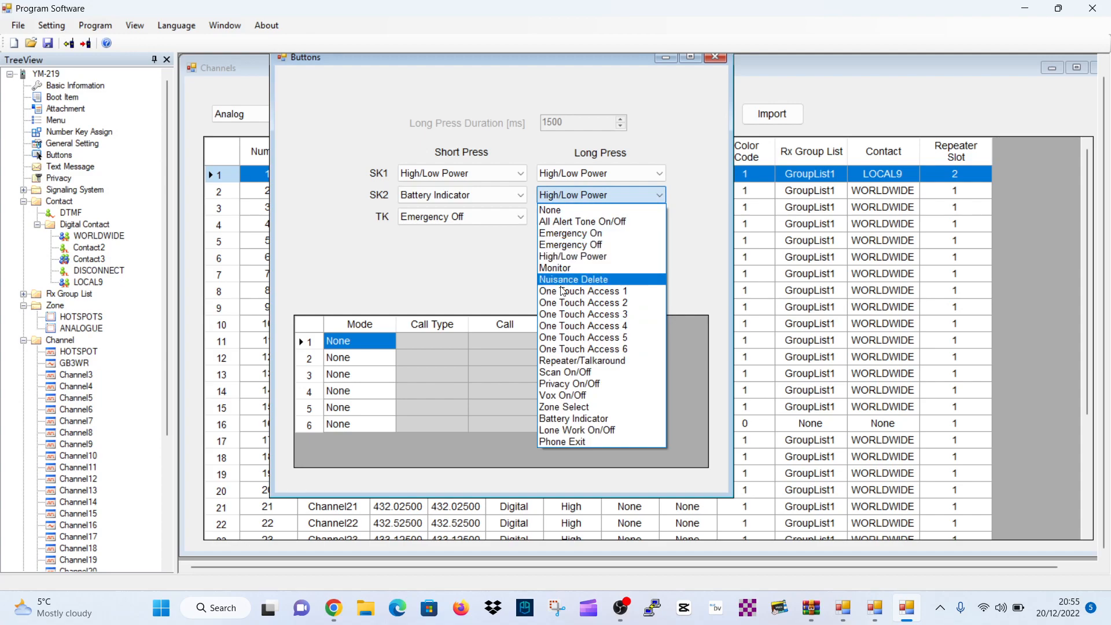
mouse_move(554, 268)
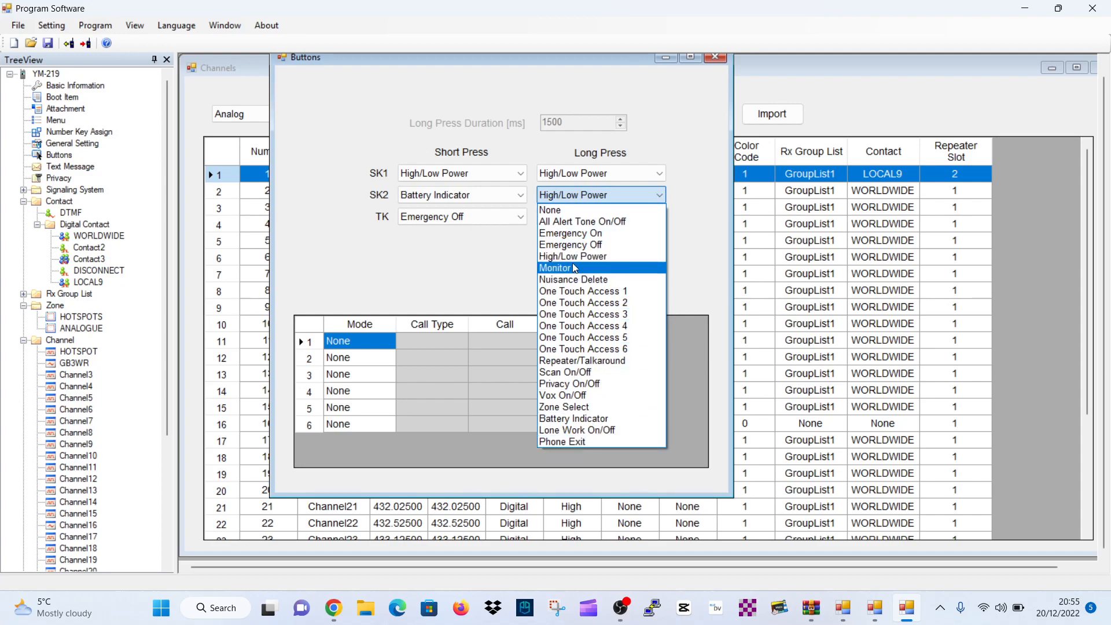
mouse_move(567, 325)
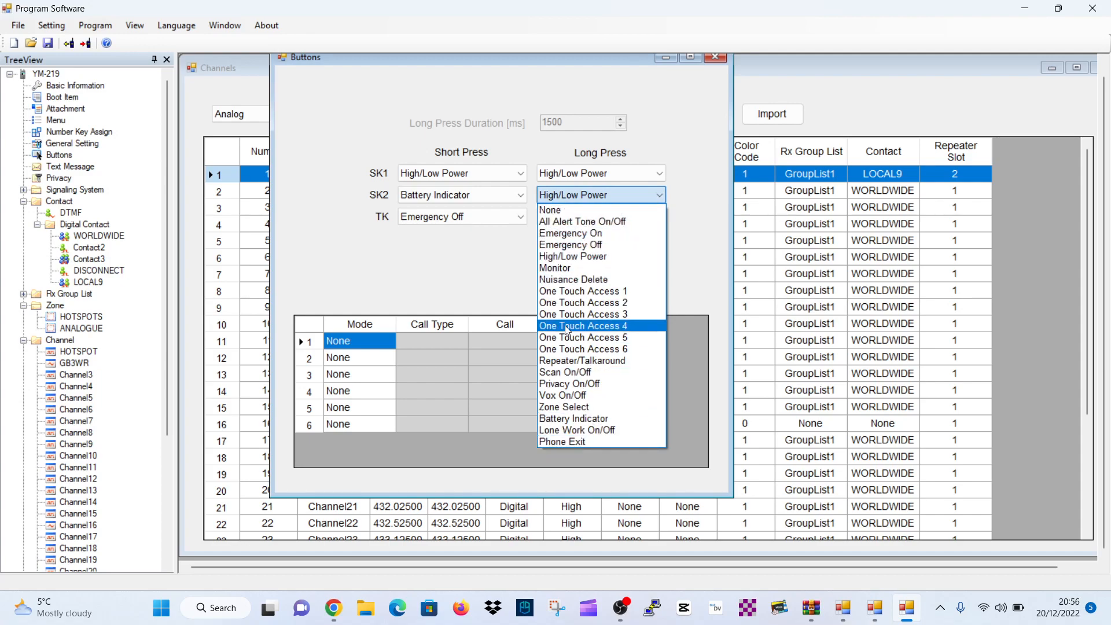
click(564, 406)
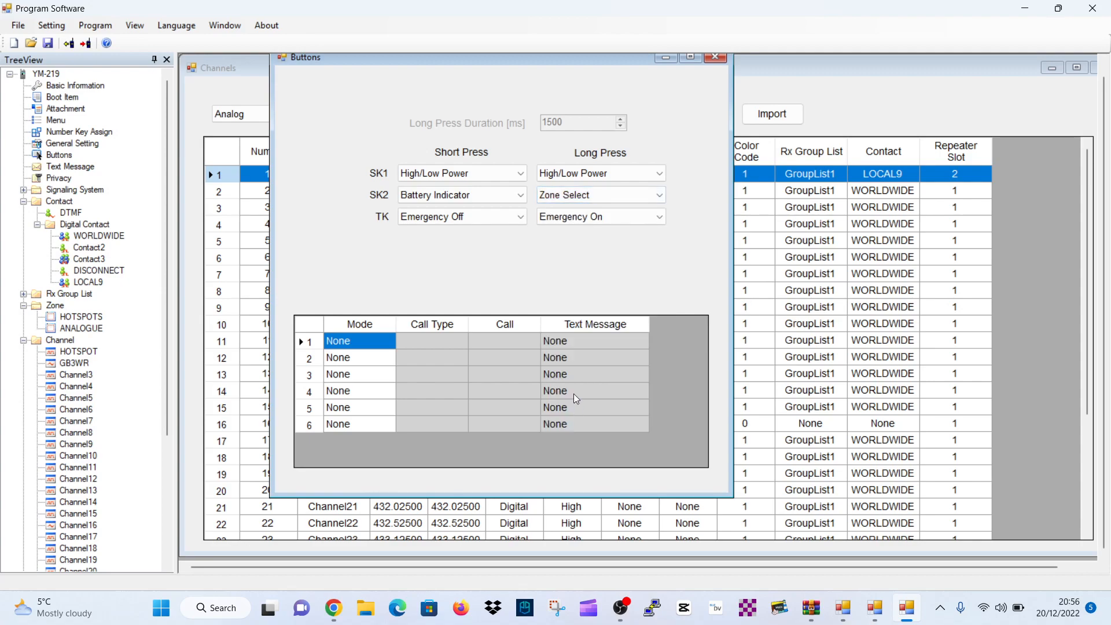
click(714, 58)
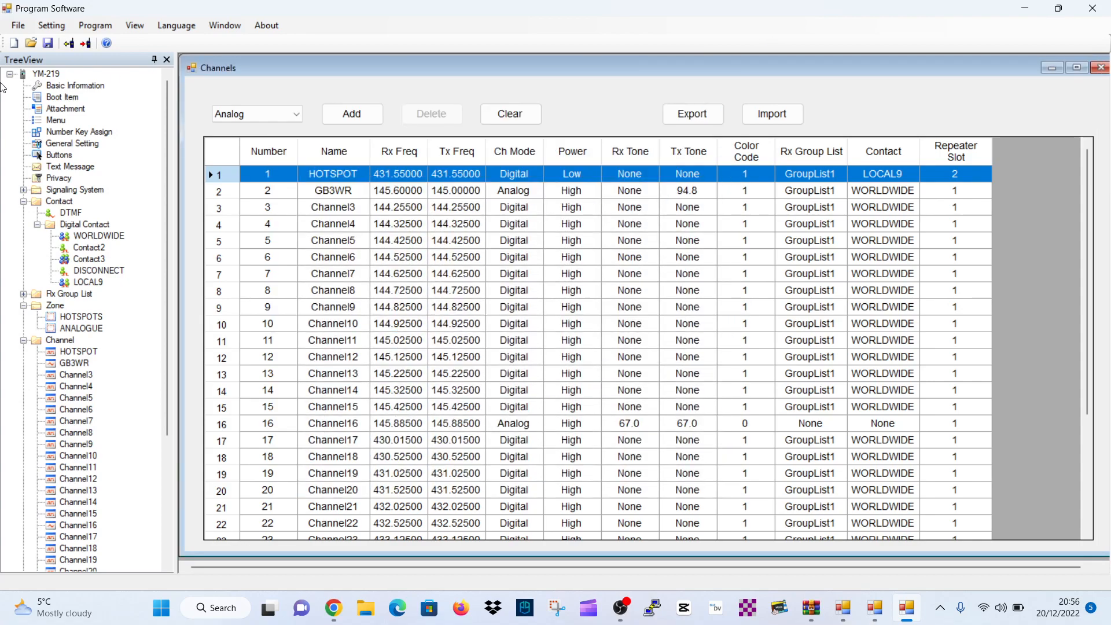
click(71, 166)
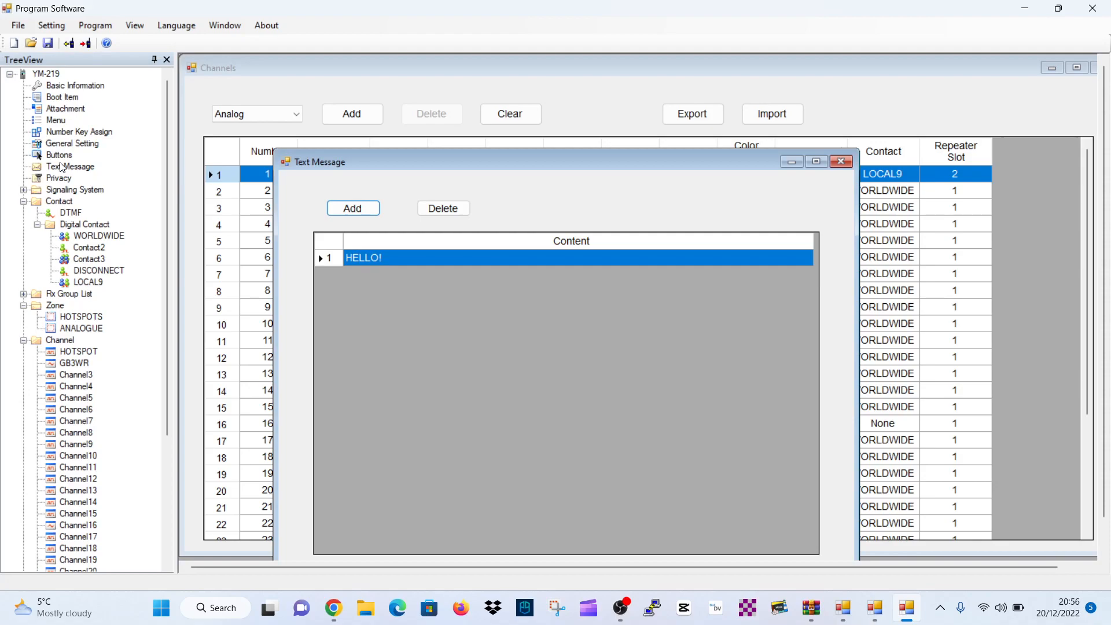
Close the text messages, glance at the privacy keys, and bring up number-key assignments.
click(841, 162)
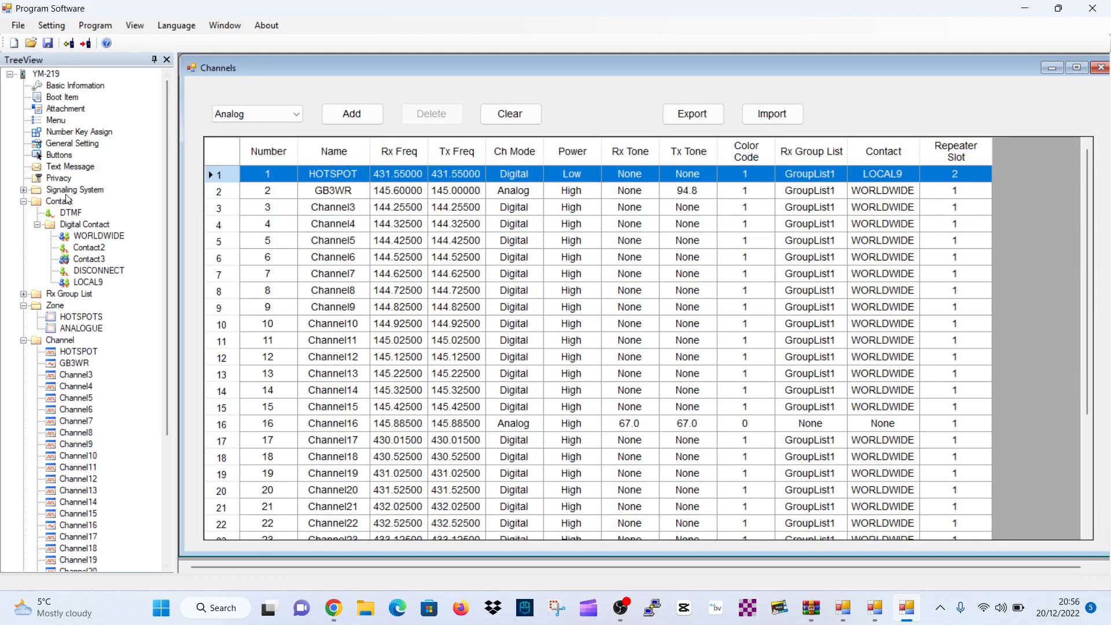
click(59, 178)
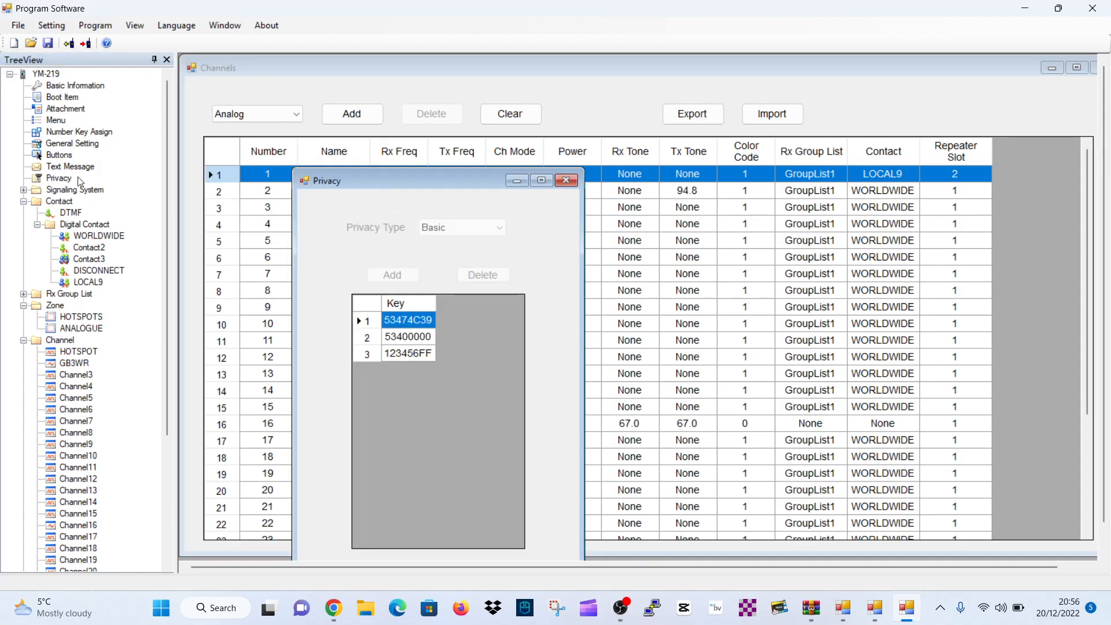
click(566, 181)
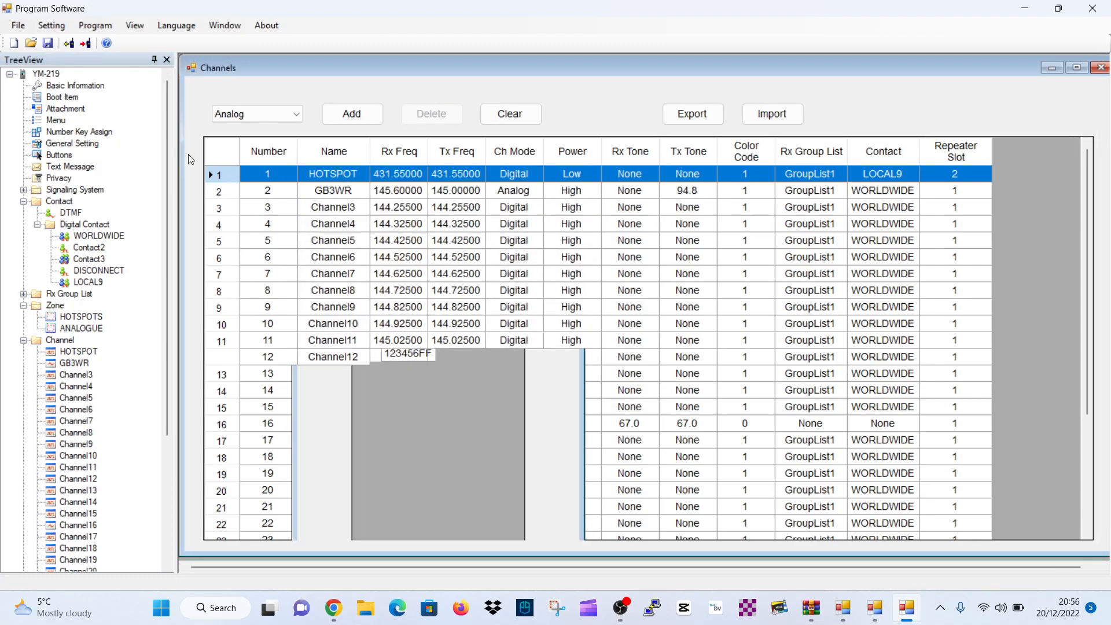
click(81, 131)
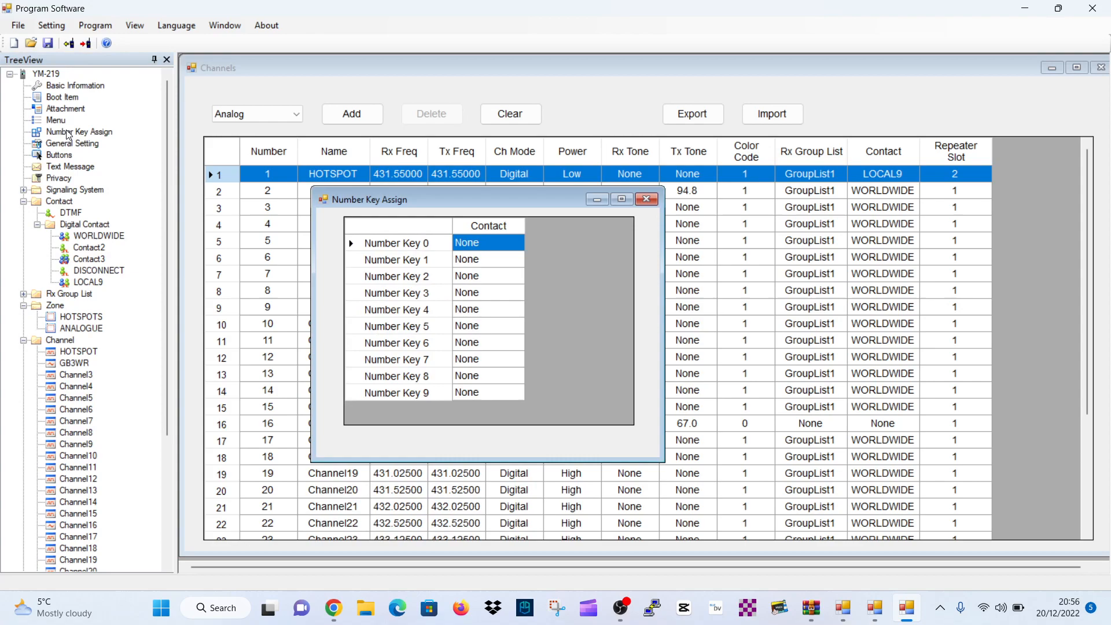
Leave Number Key 0's contact as None and move on to the radio menu settings.
click(487, 242)
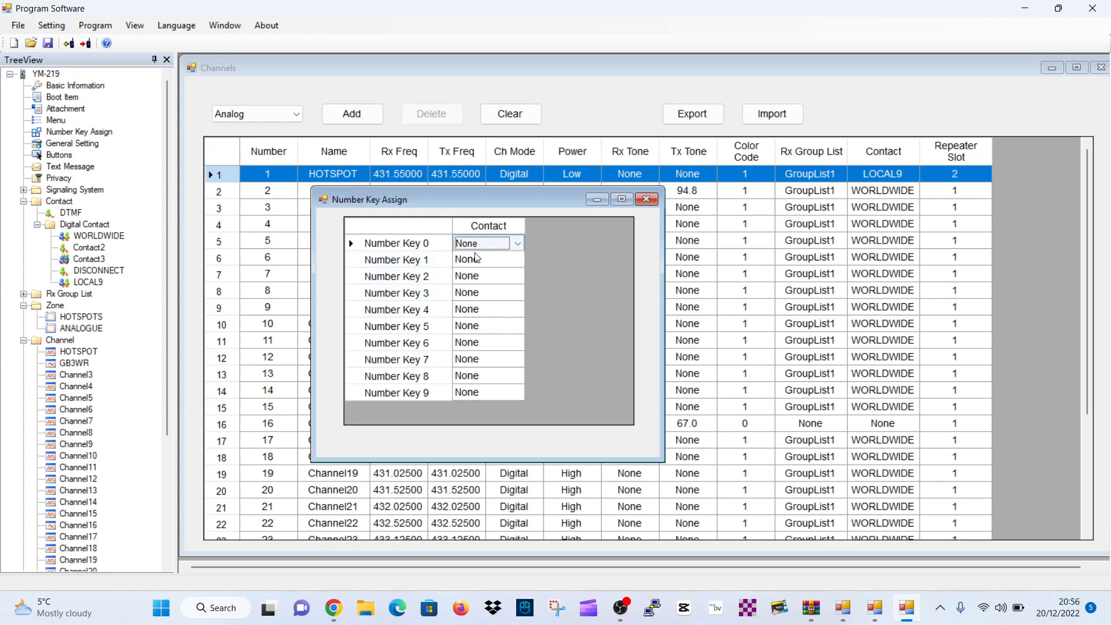
click(516, 243)
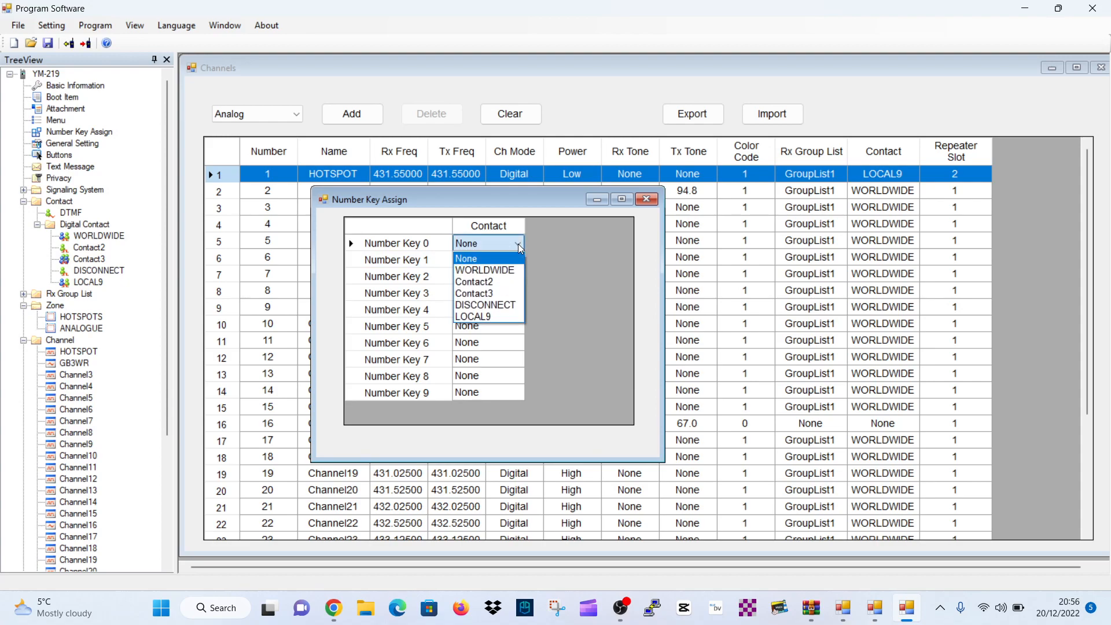
click(489, 243)
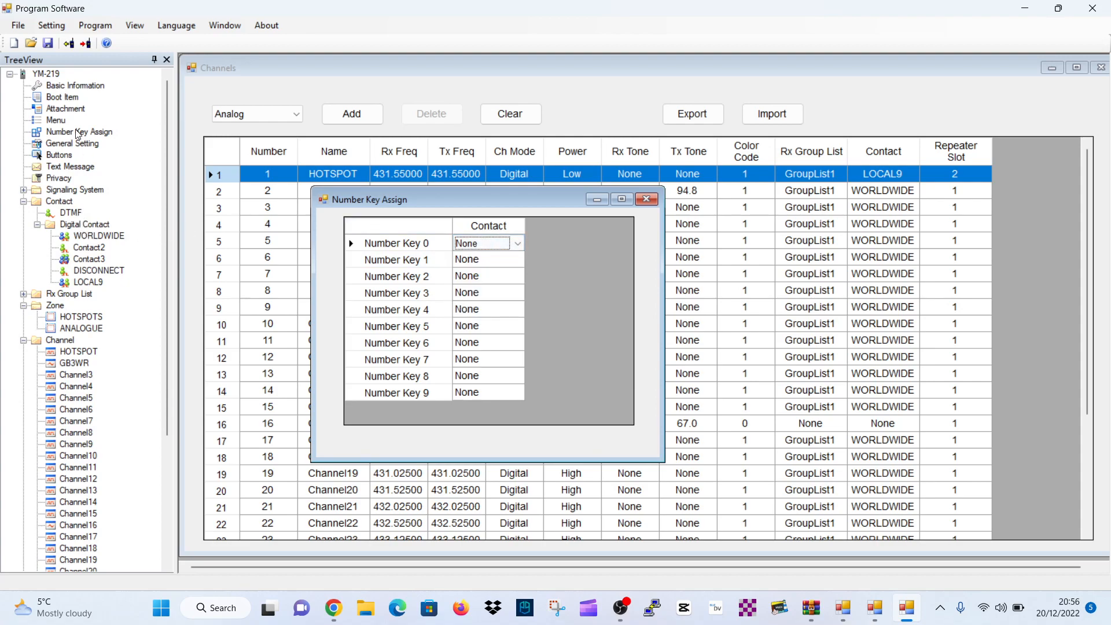
click(55, 119)
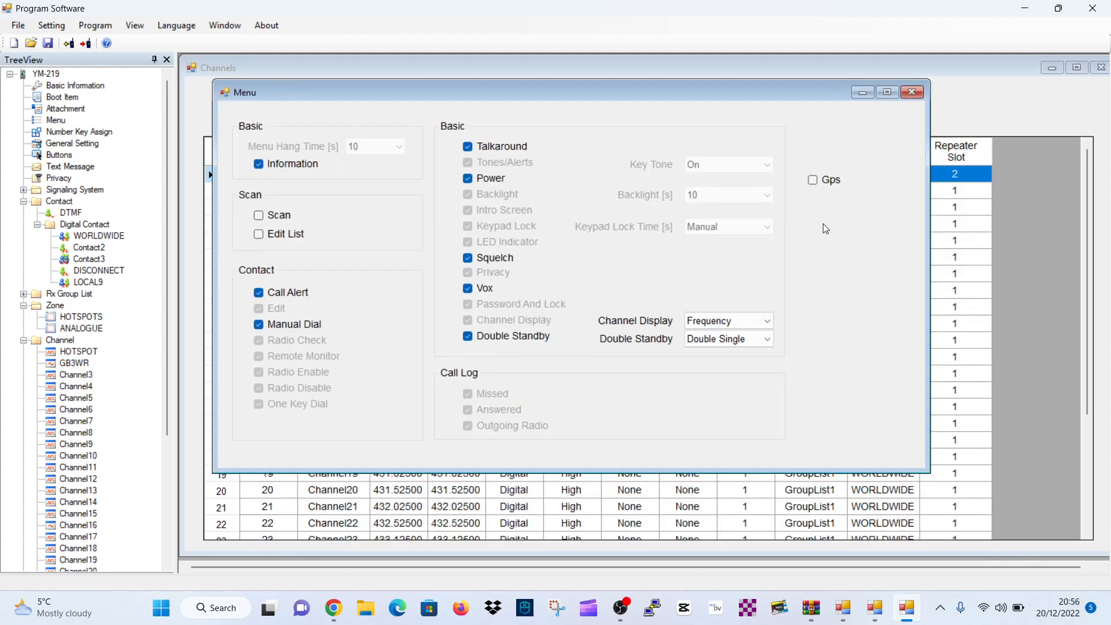
click(813, 179)
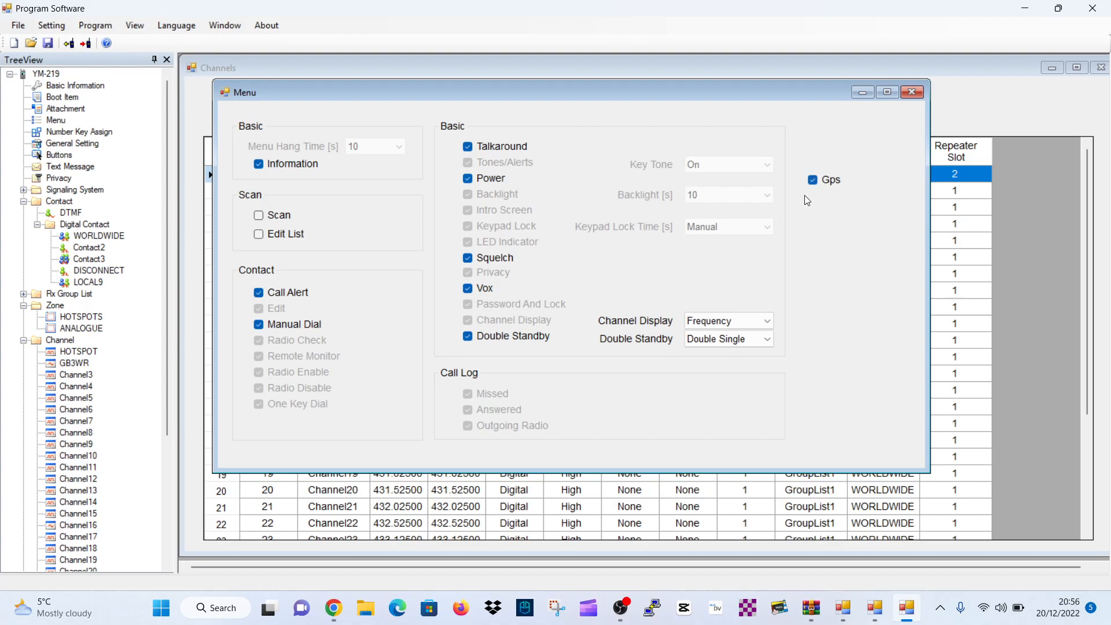
mouse_move(271, 501)
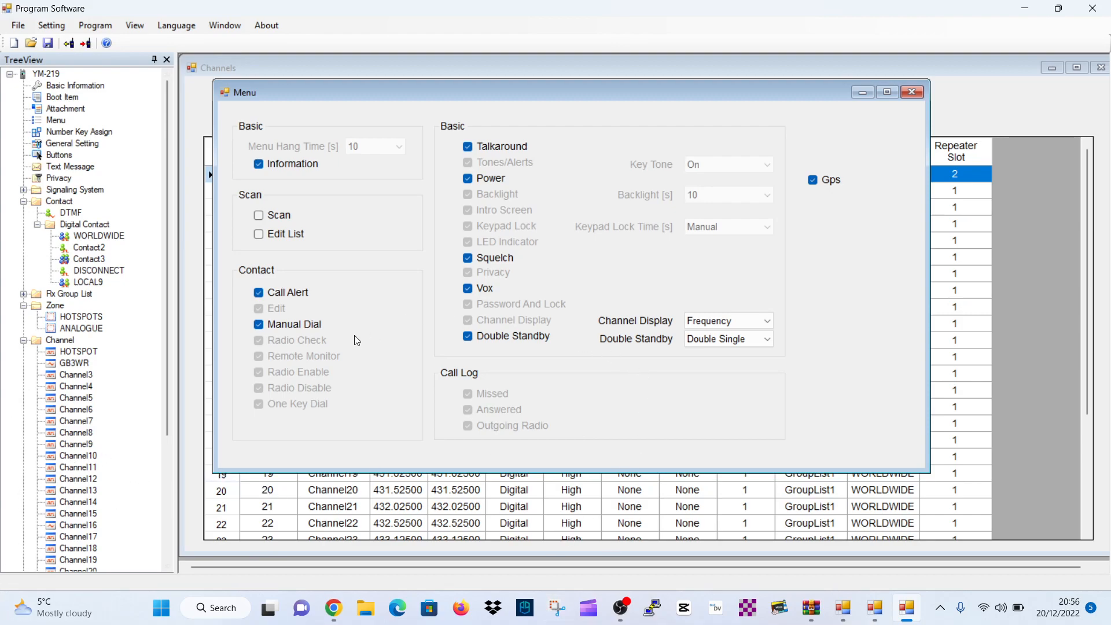
mouse_move(542, 165)
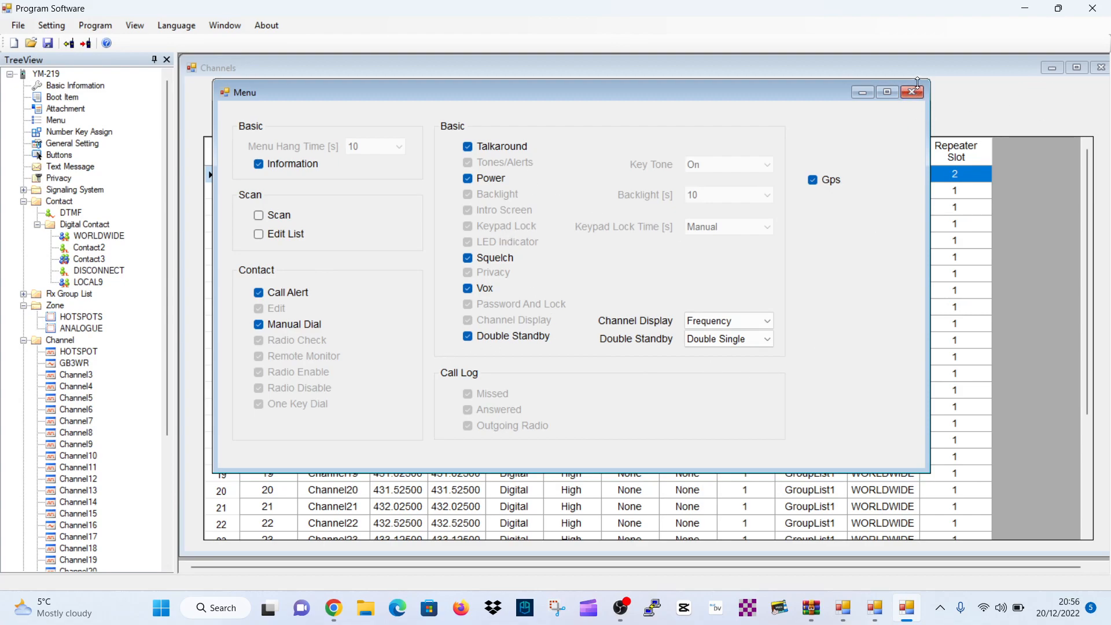
click(912, 91)
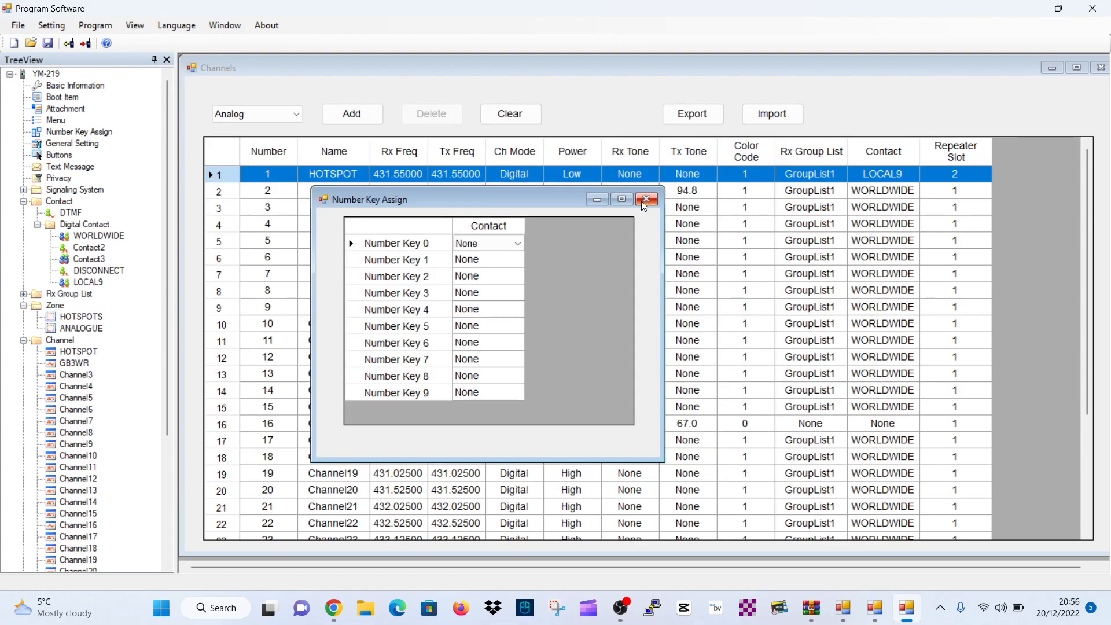
click(645, 200)
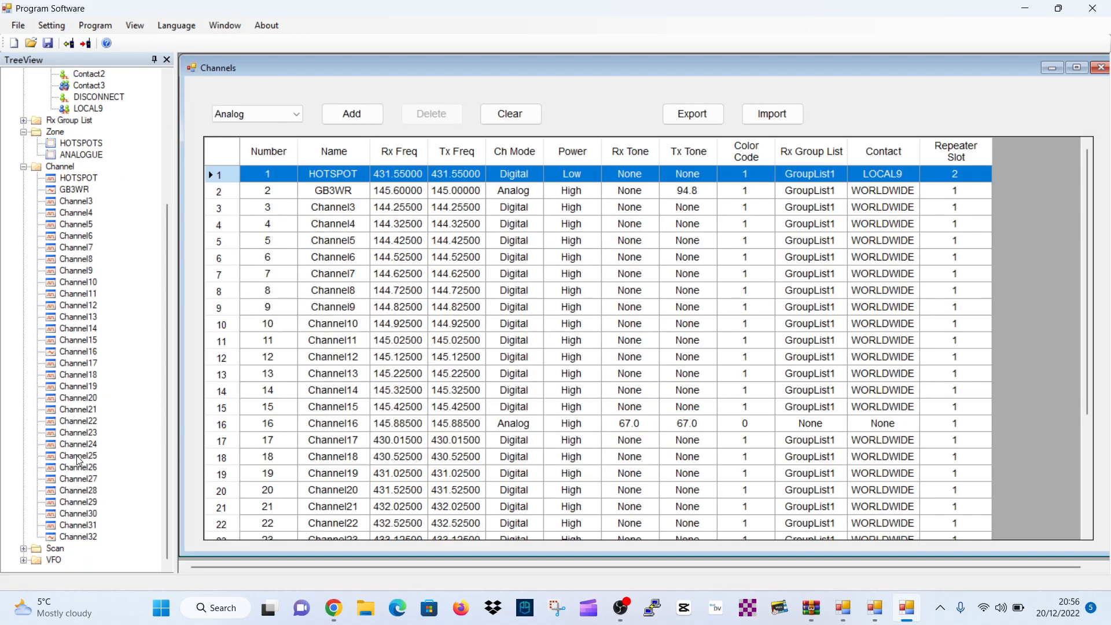
click(53, 560)
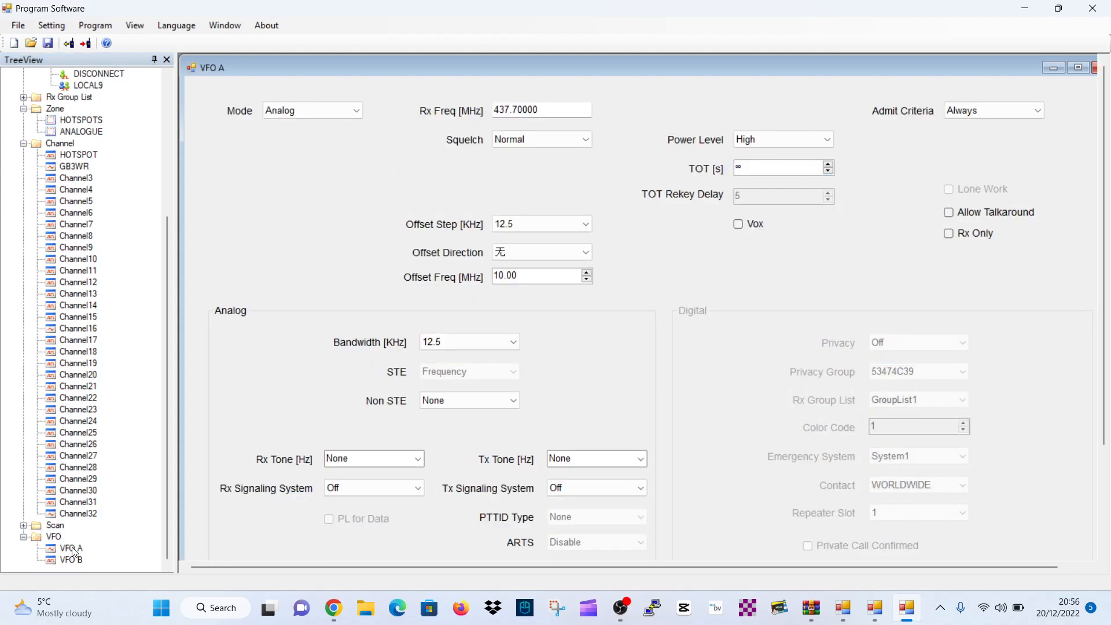
click(70, 547)
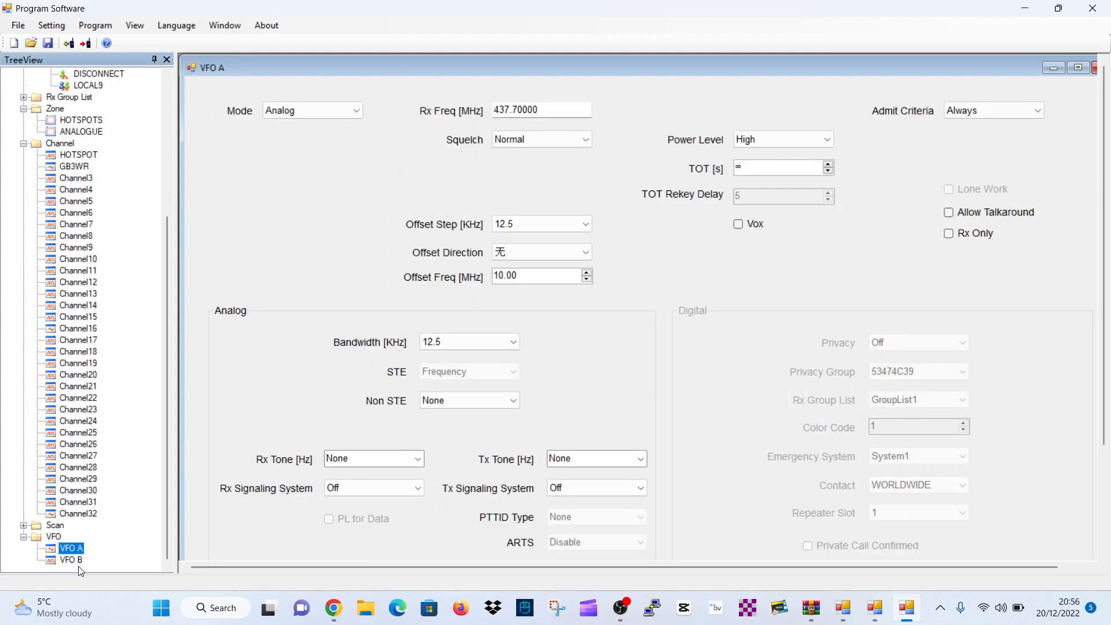
click(71, 561)
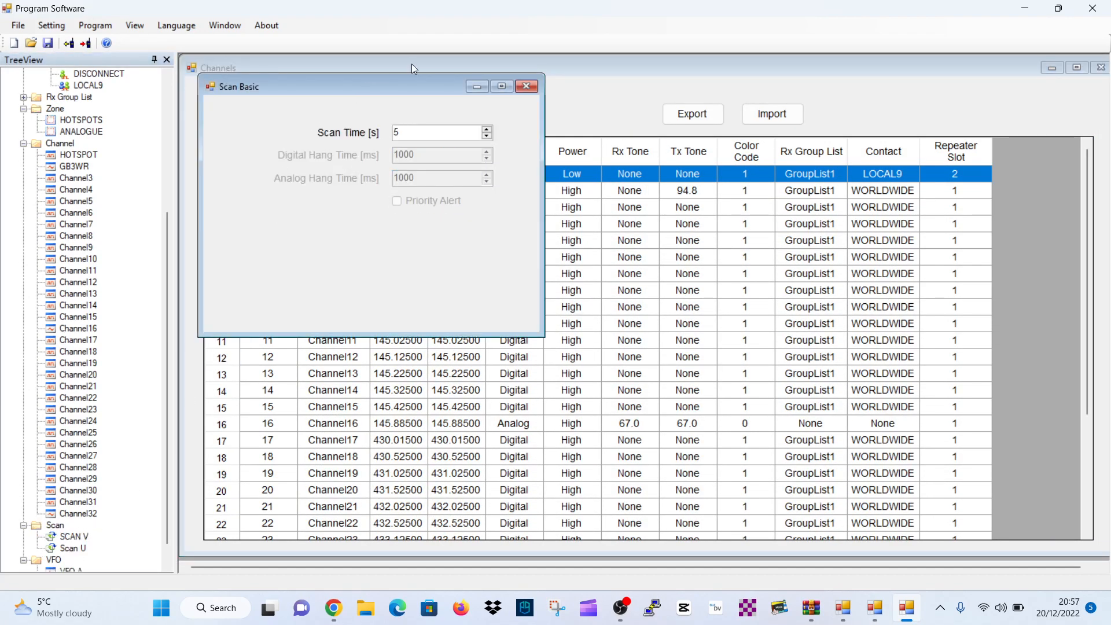
click(527, 86)
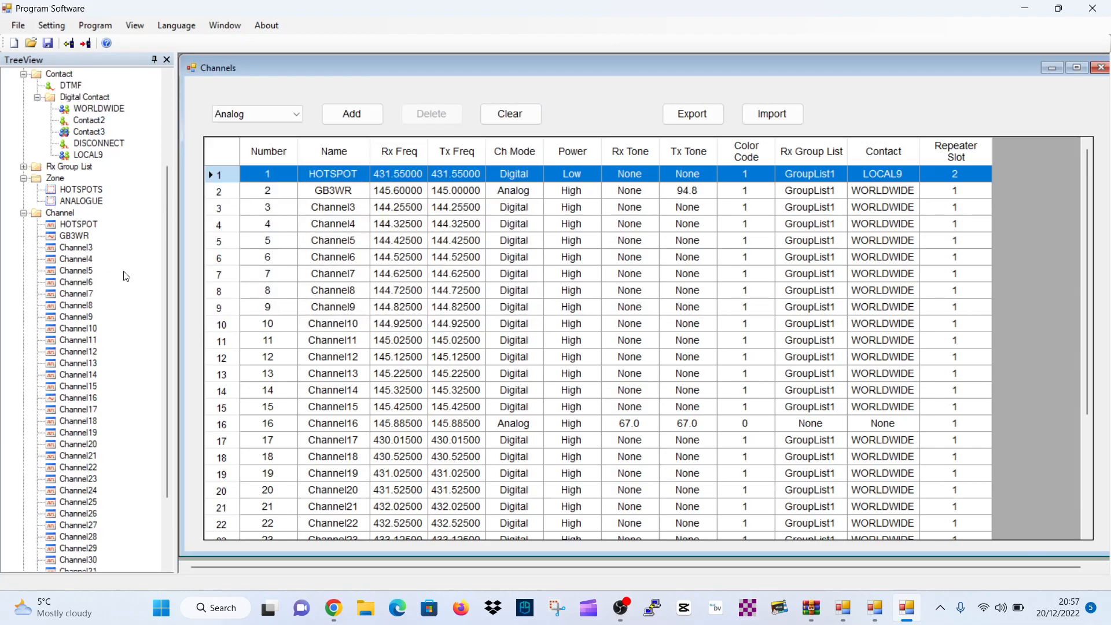
click(13, 73)
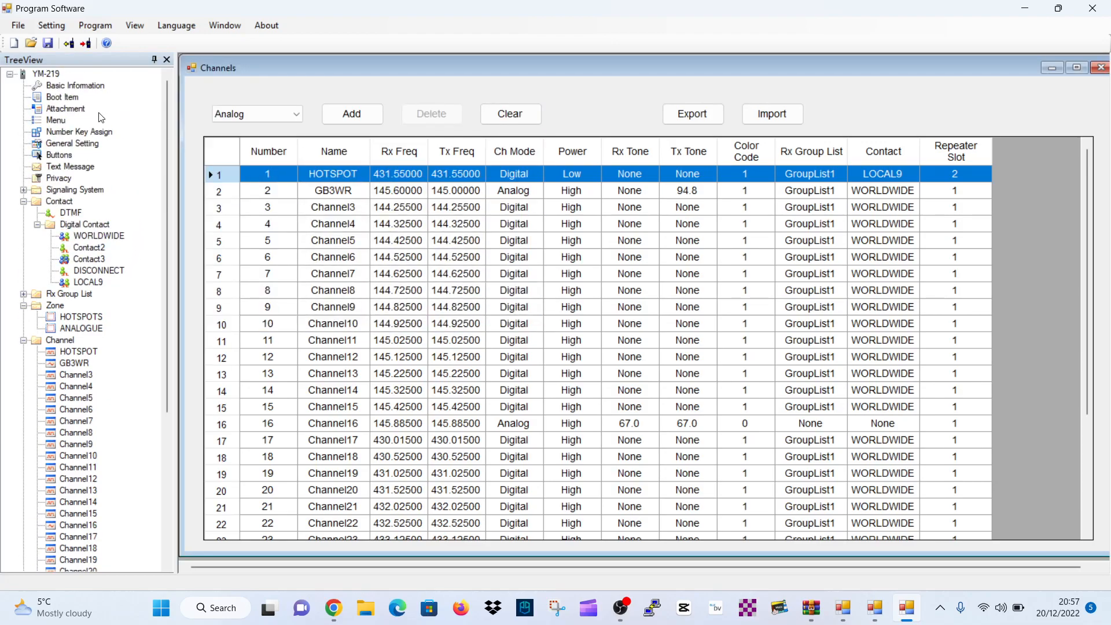
click(17, 24)
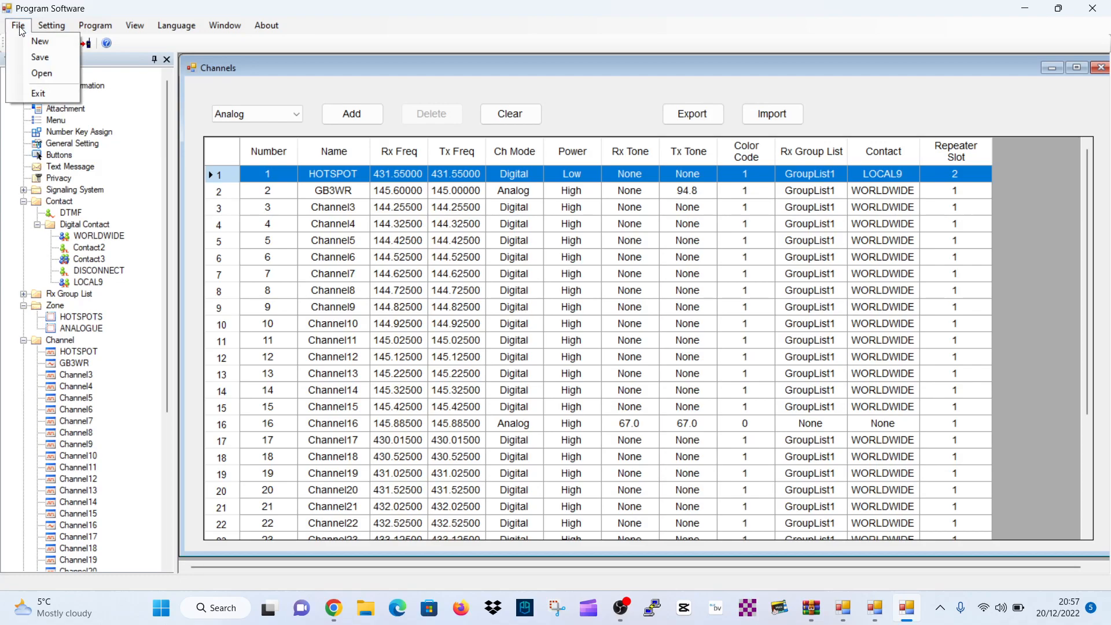
Save the codeplug as D99 SAVE 2 in the Desktop\D99 folder and acknowledge the confirmation.
click(40, 58)
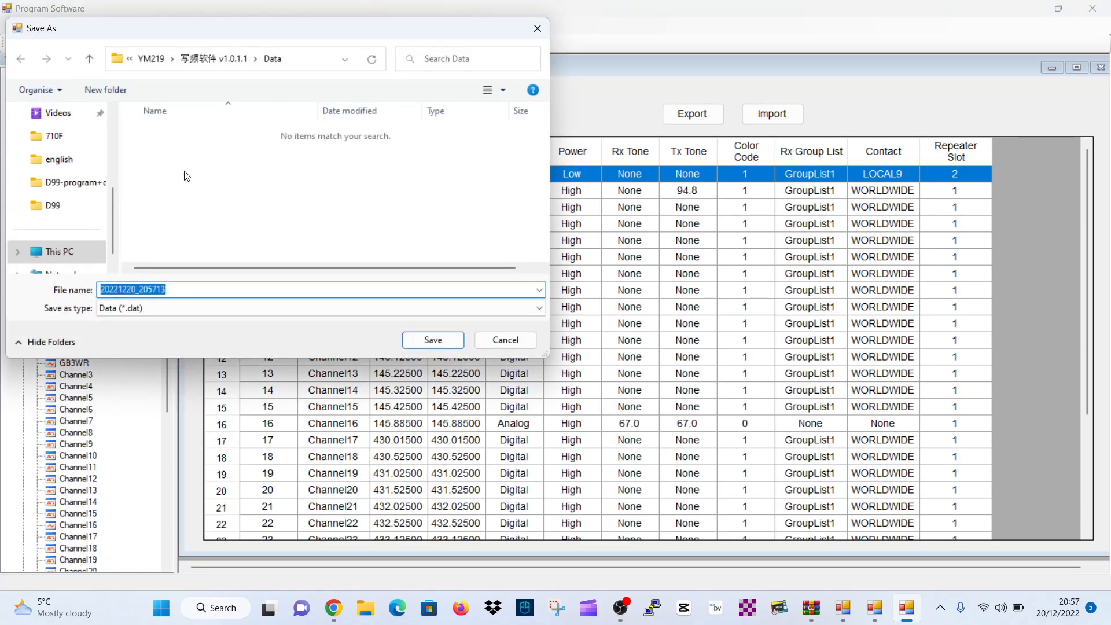
click(55, 206)
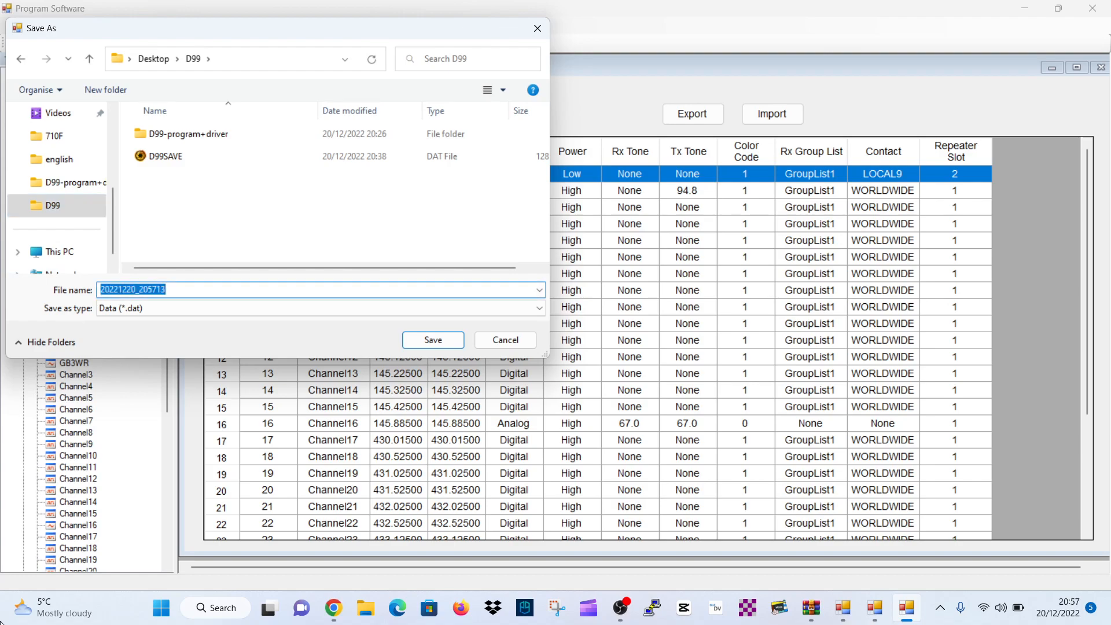
text(D)
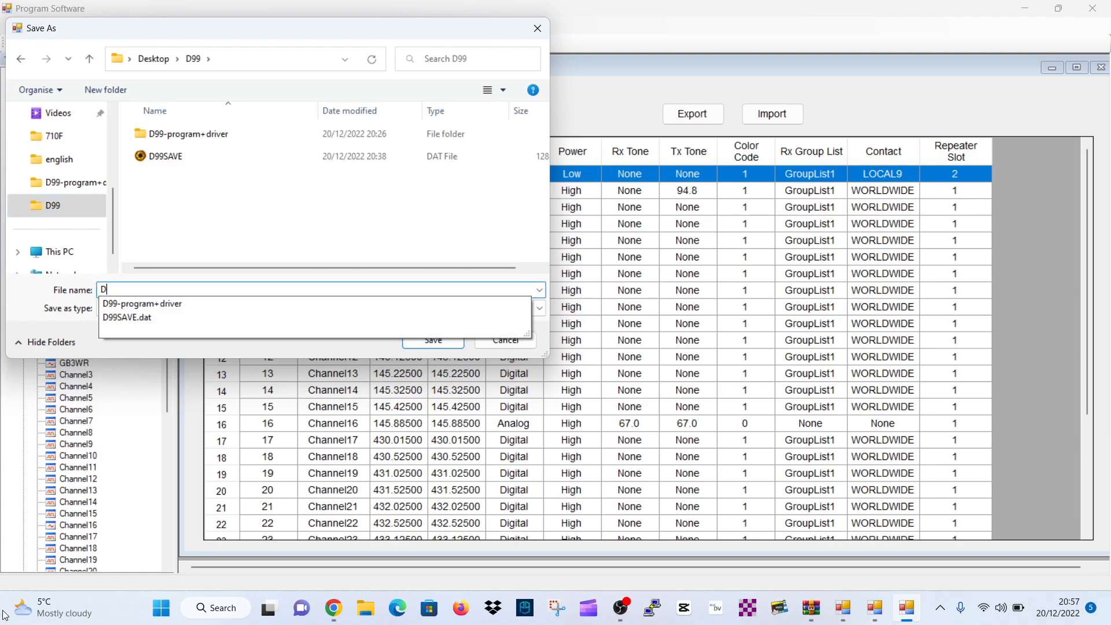
text(99 SAV)
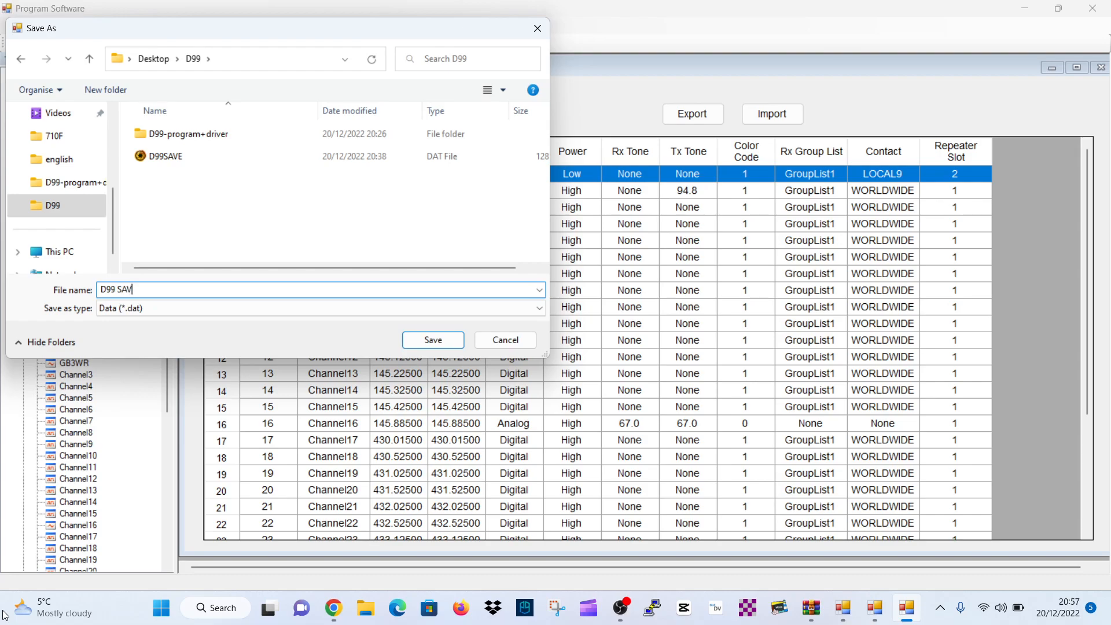
click(432, 341)
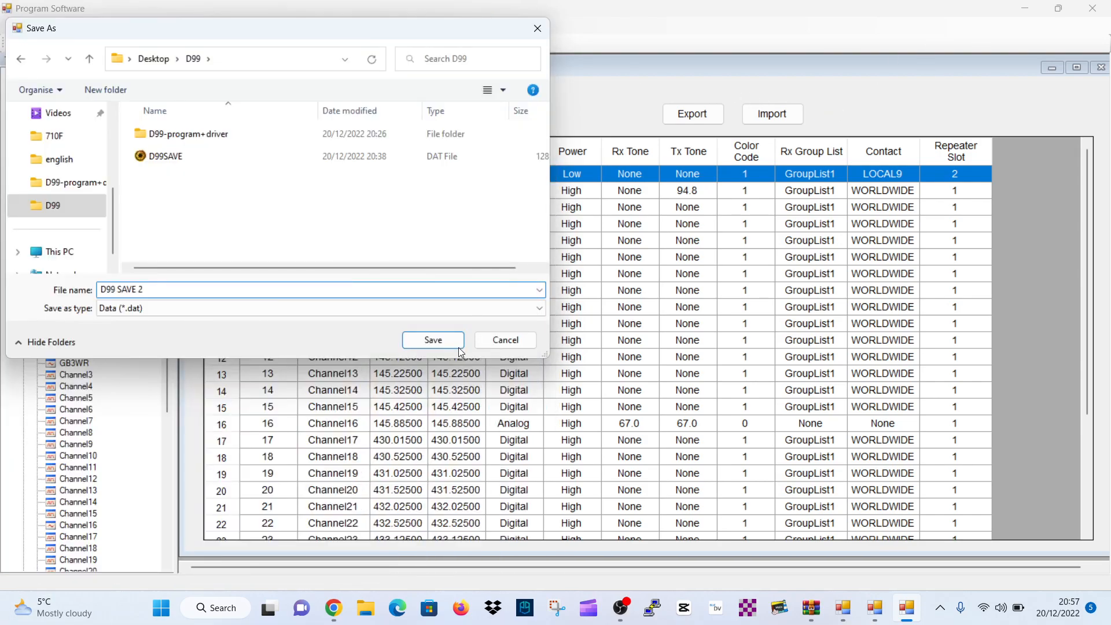
click(432, 341)
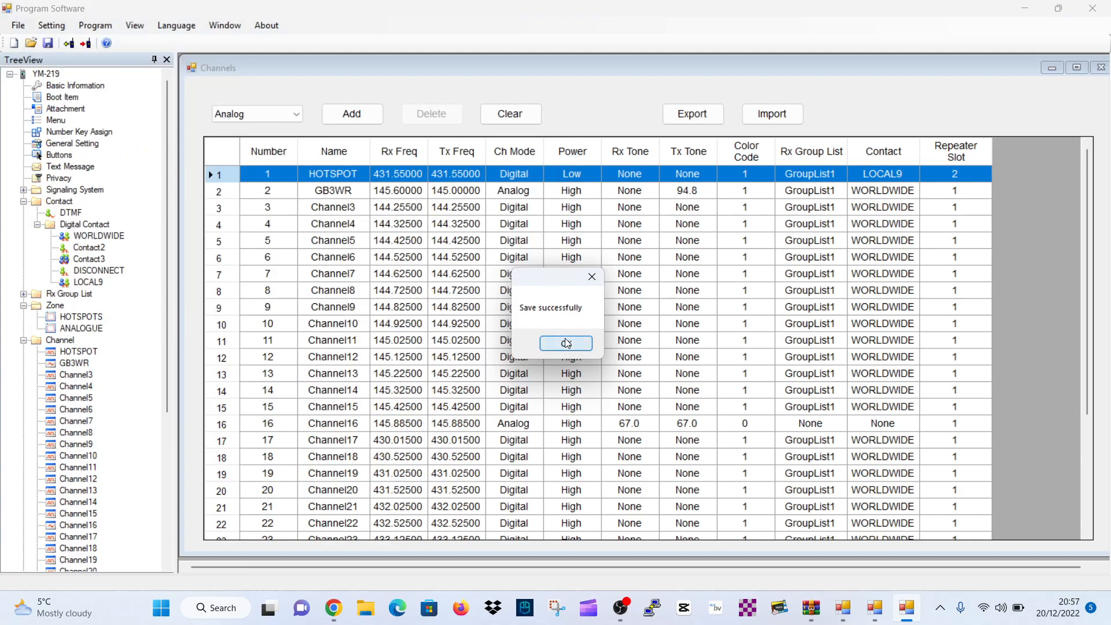
click(565, 345)
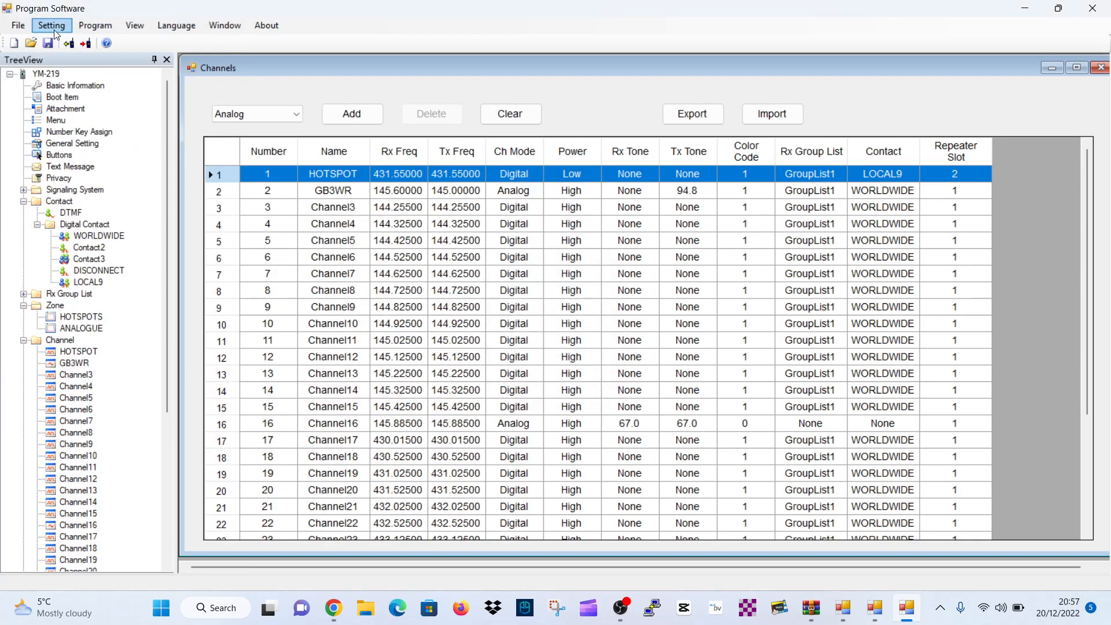
click(17, 24)
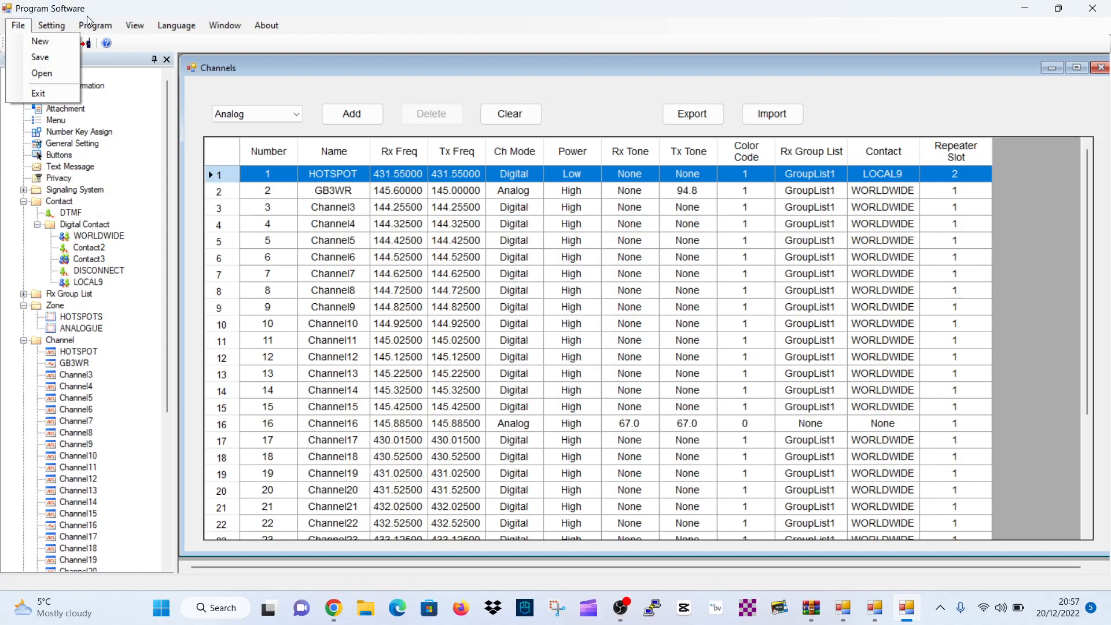
click(96, 24)
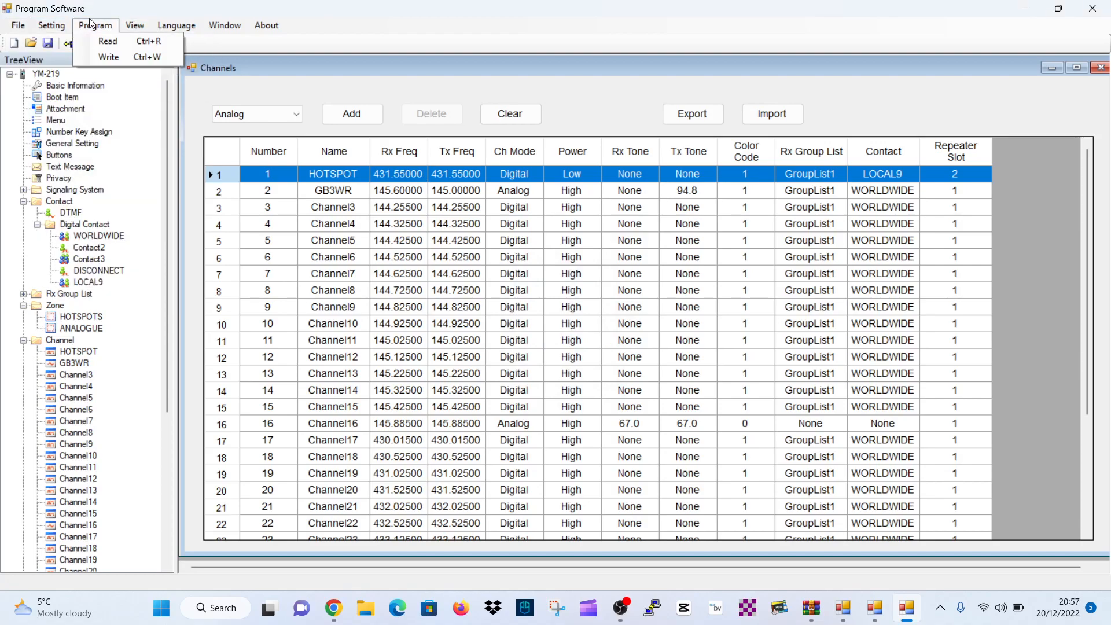
mouse_move(107, 41)
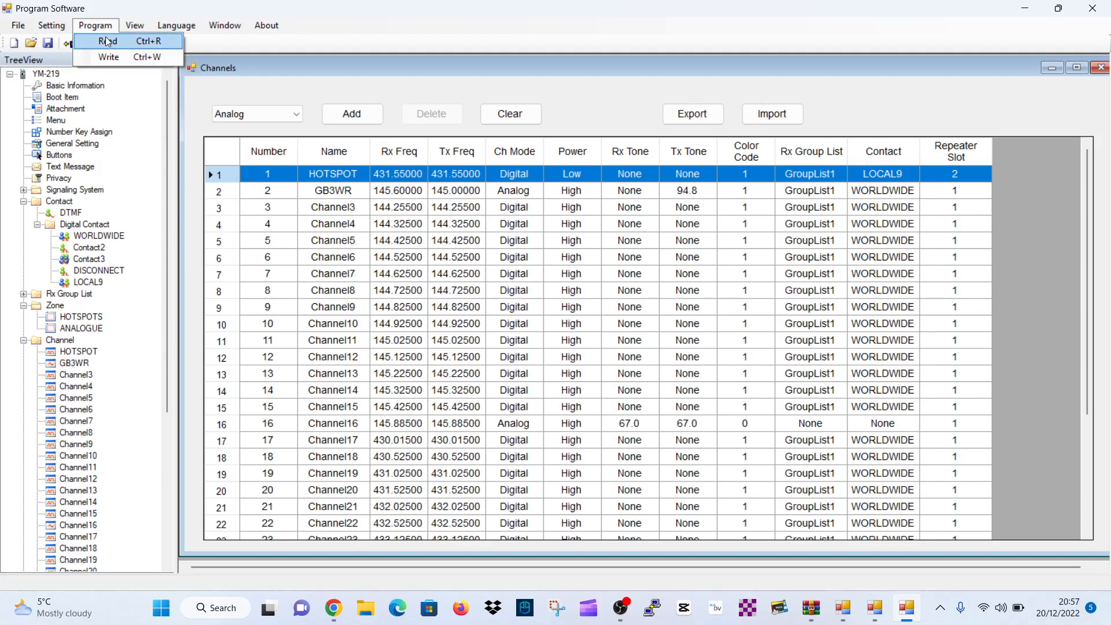
click(176, 24)
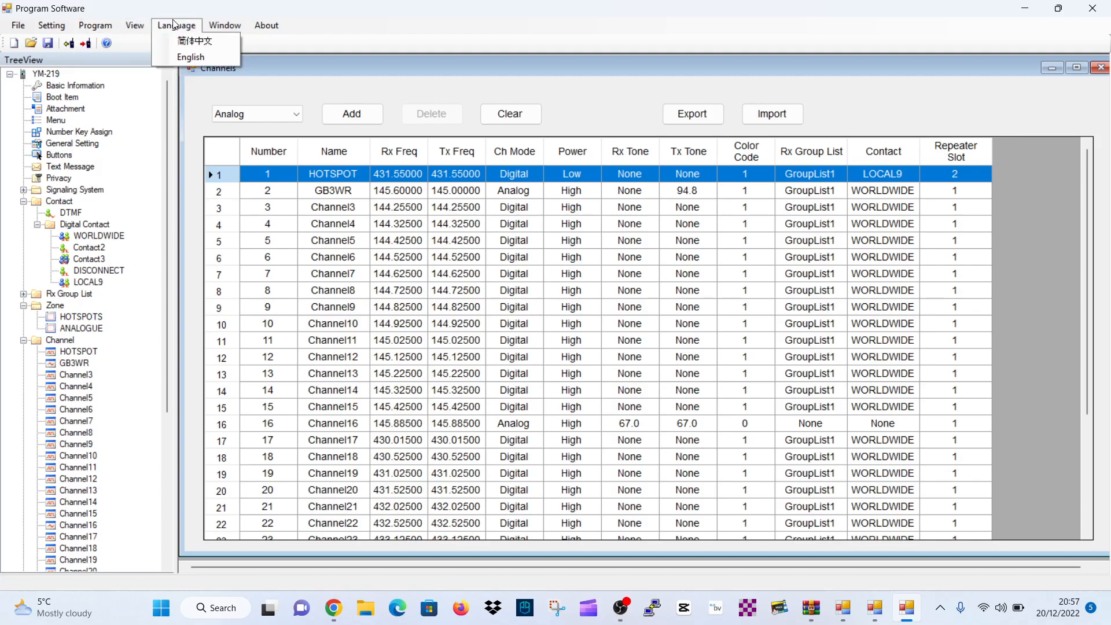
click(134, 25)
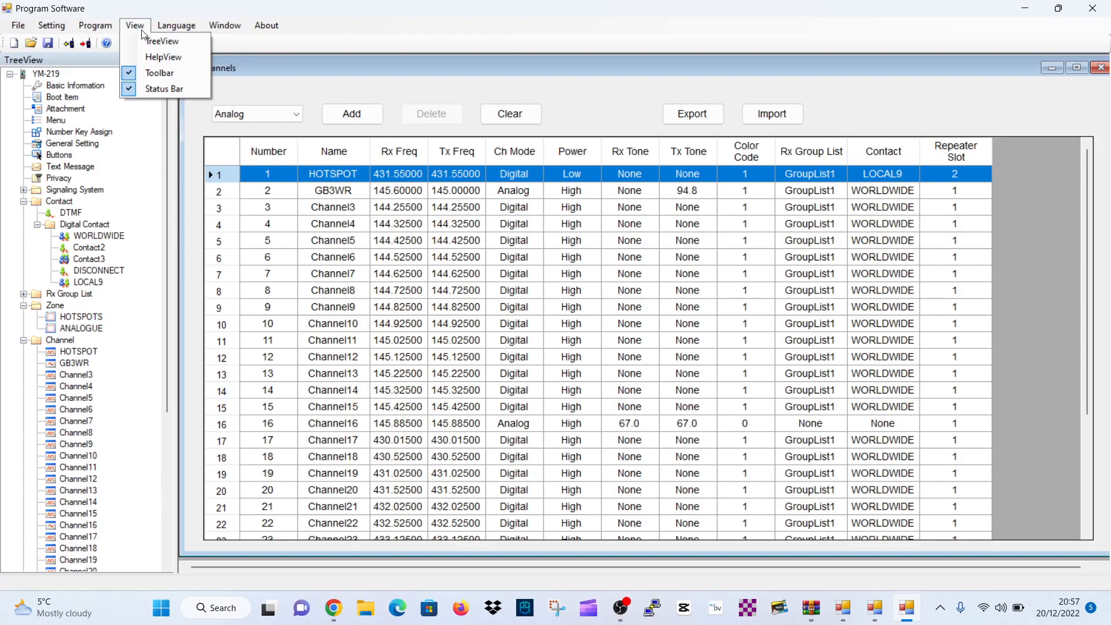
mouse_move(163, 89)
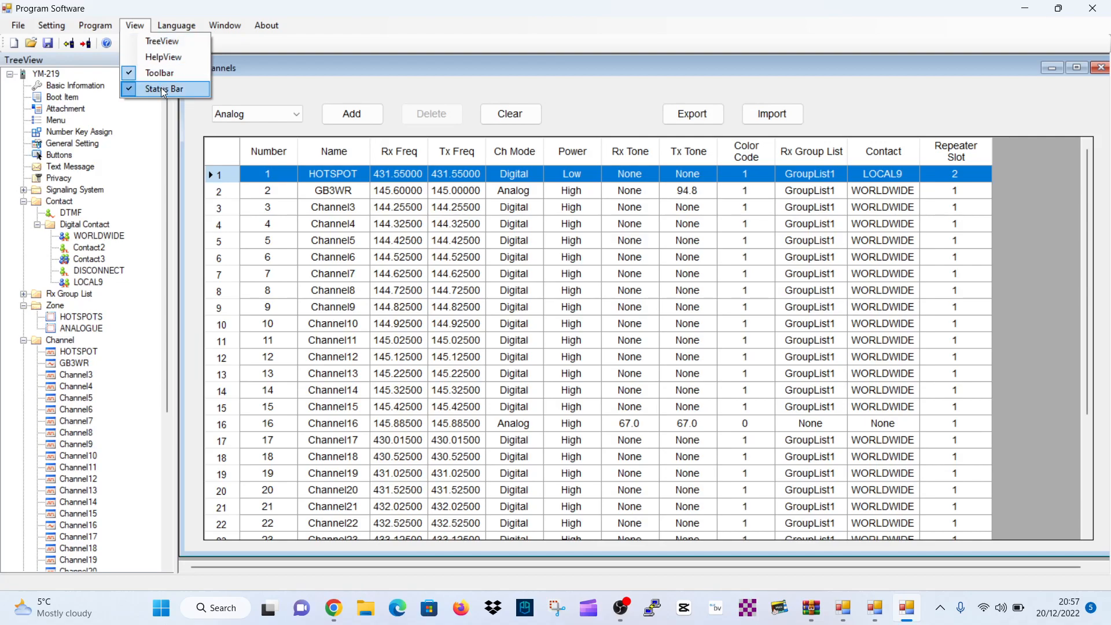
click(225, 24)
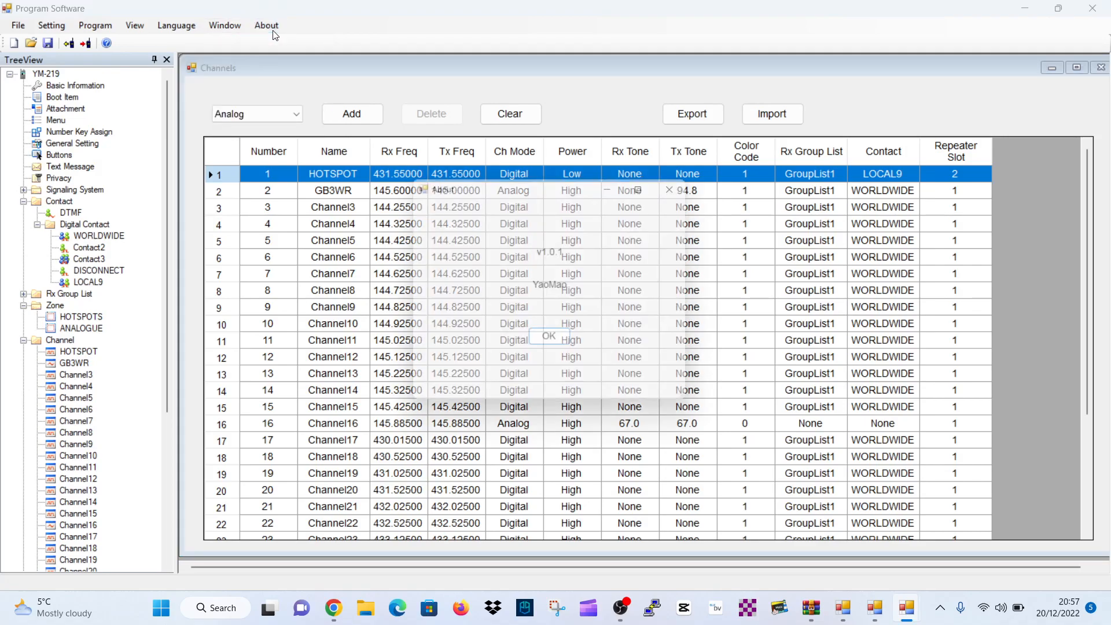
click(267, 25)
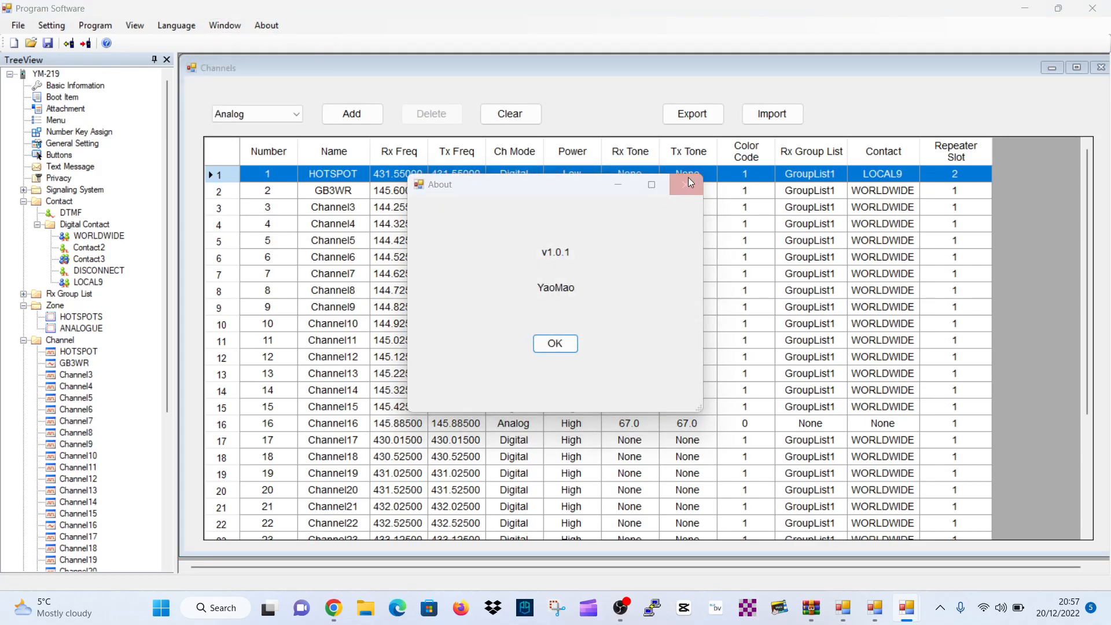
click(95, 24)
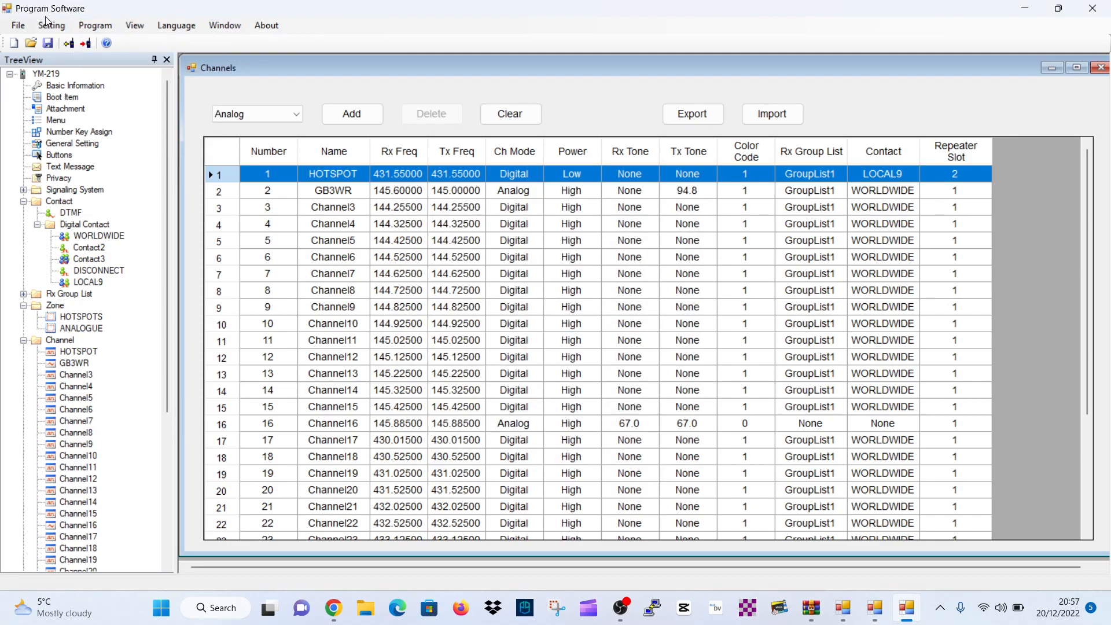
click(50, 24)
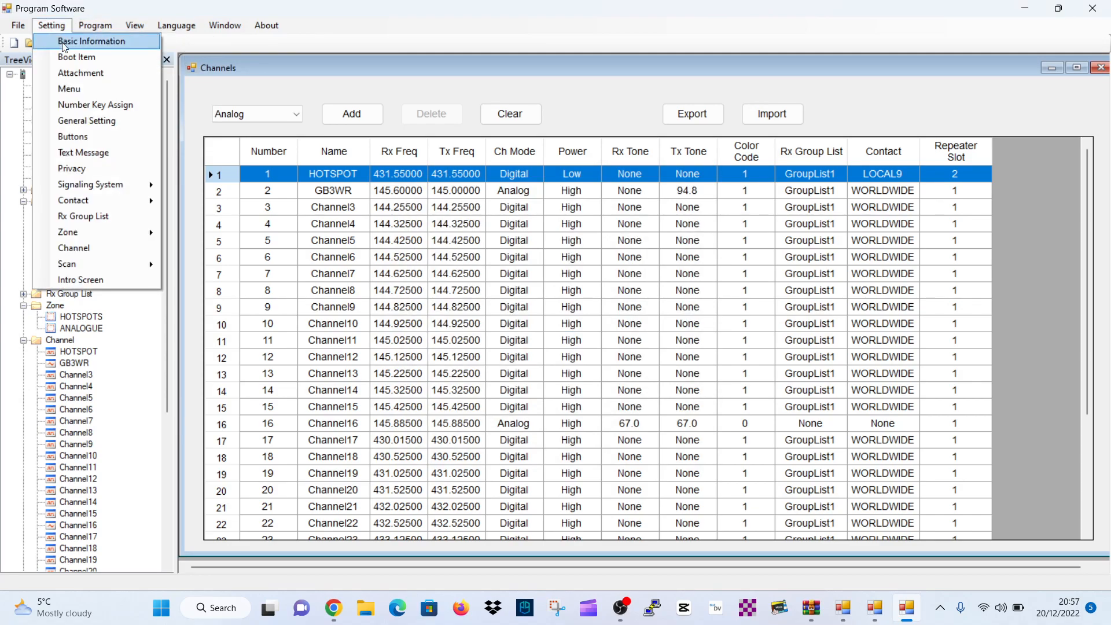
mouse_move(96, 106)
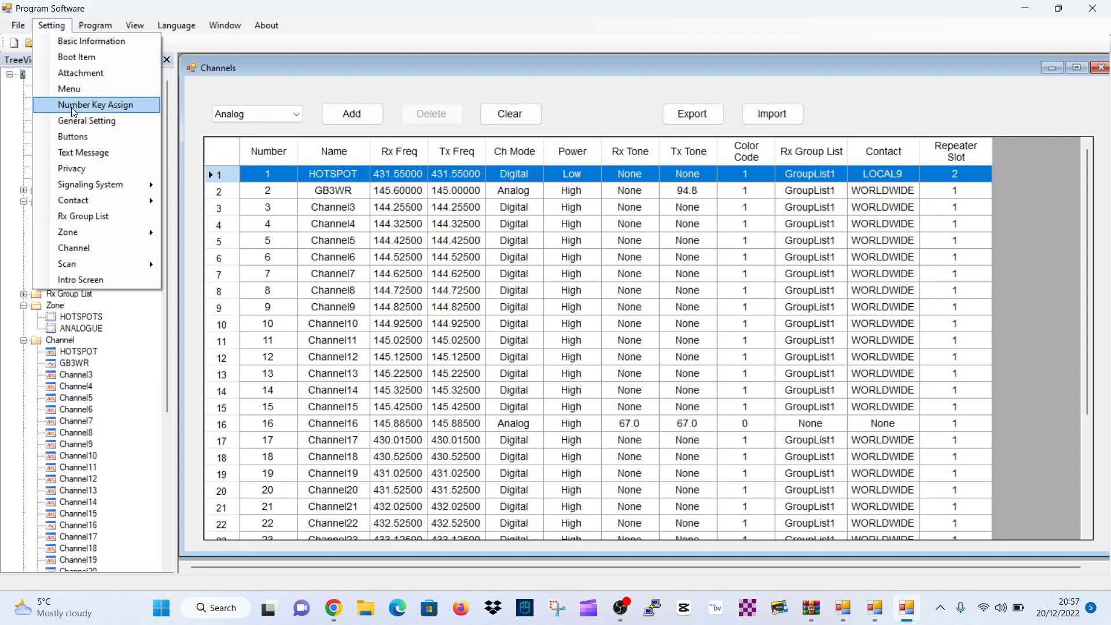
mouse_move(87, 121)
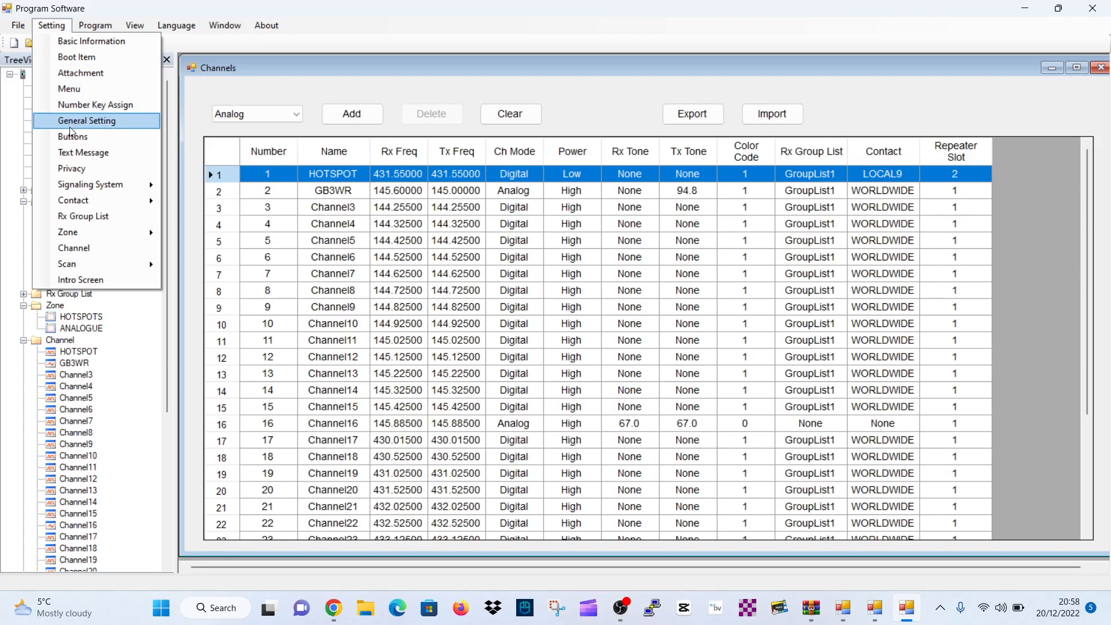
mouse_move(71, 168)
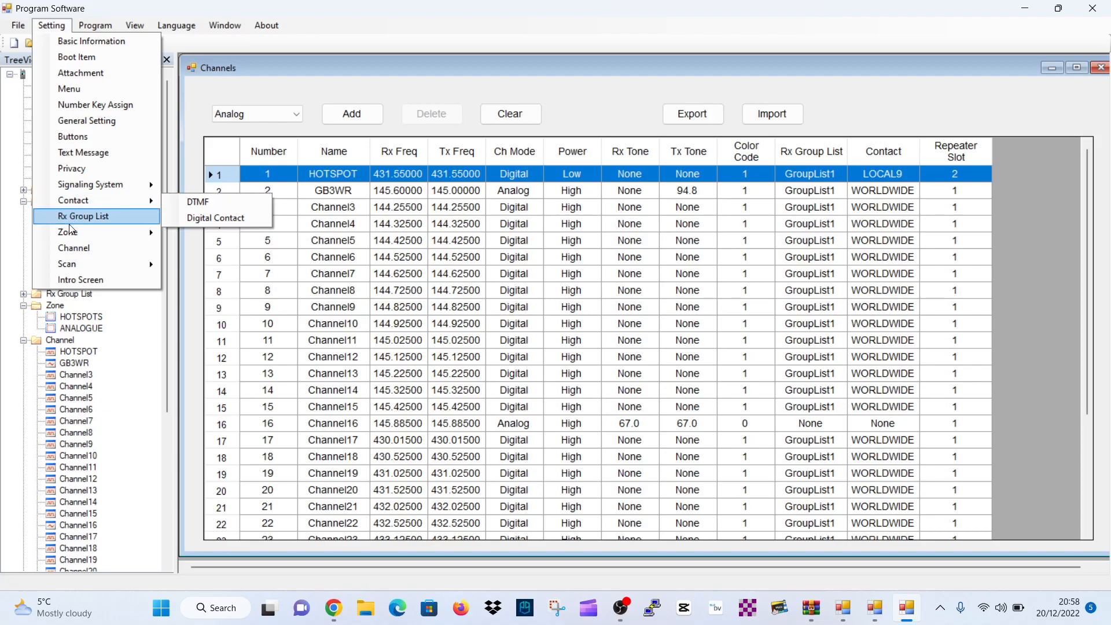
mouse_move(67, 264)
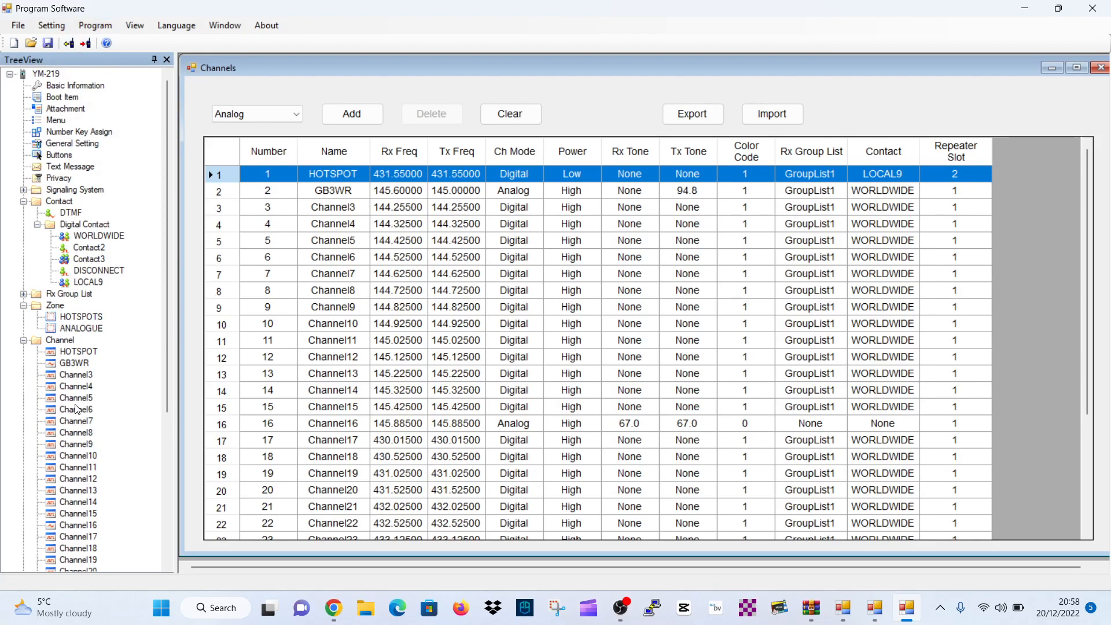
Make the third channel analog on 431.55000 MHz for both receive and transmit.
click(71, 362)
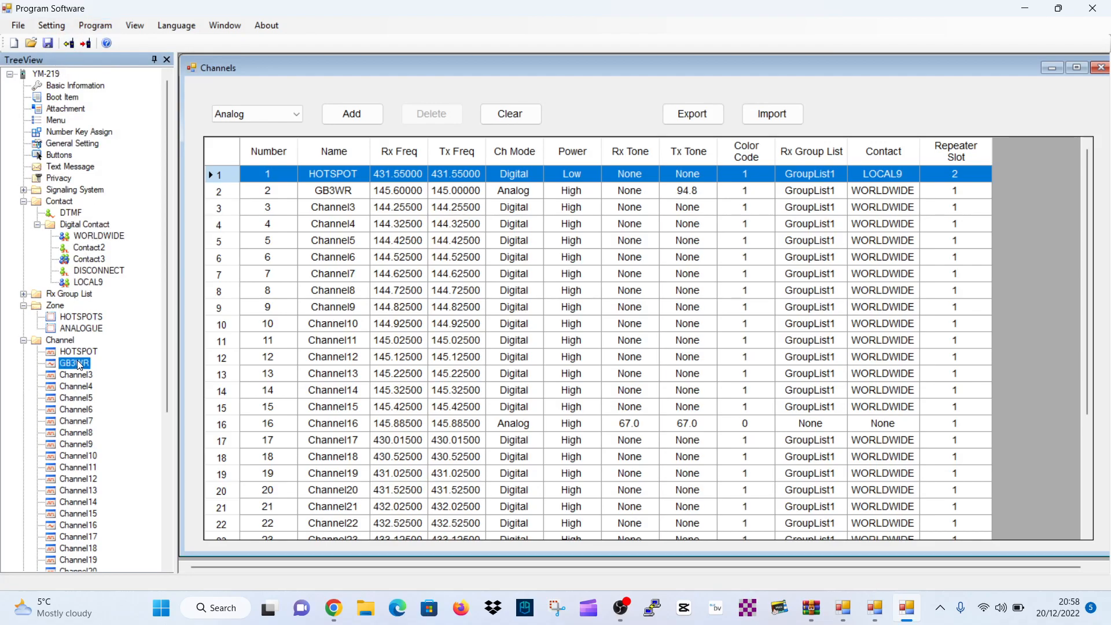
double_click(333, 190)
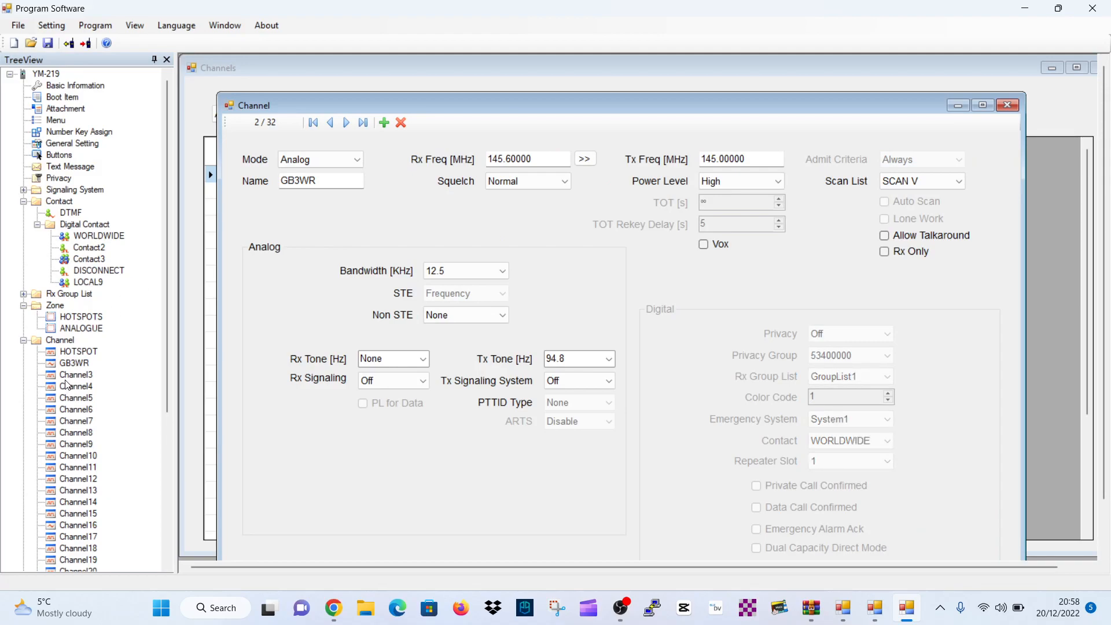
click(77, 374)
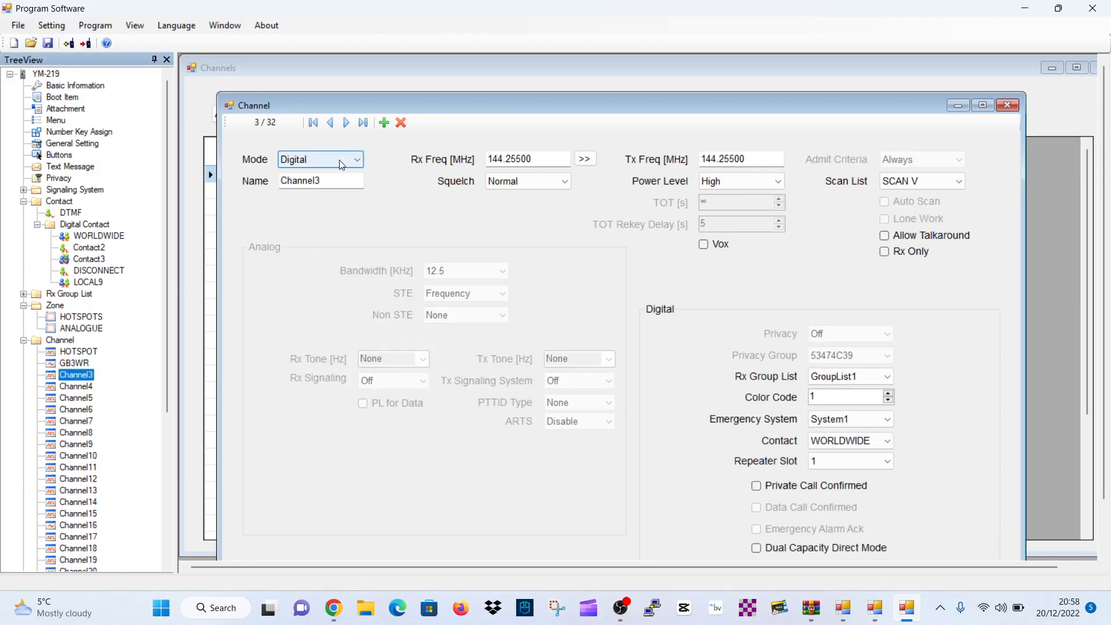
click(356, 159)
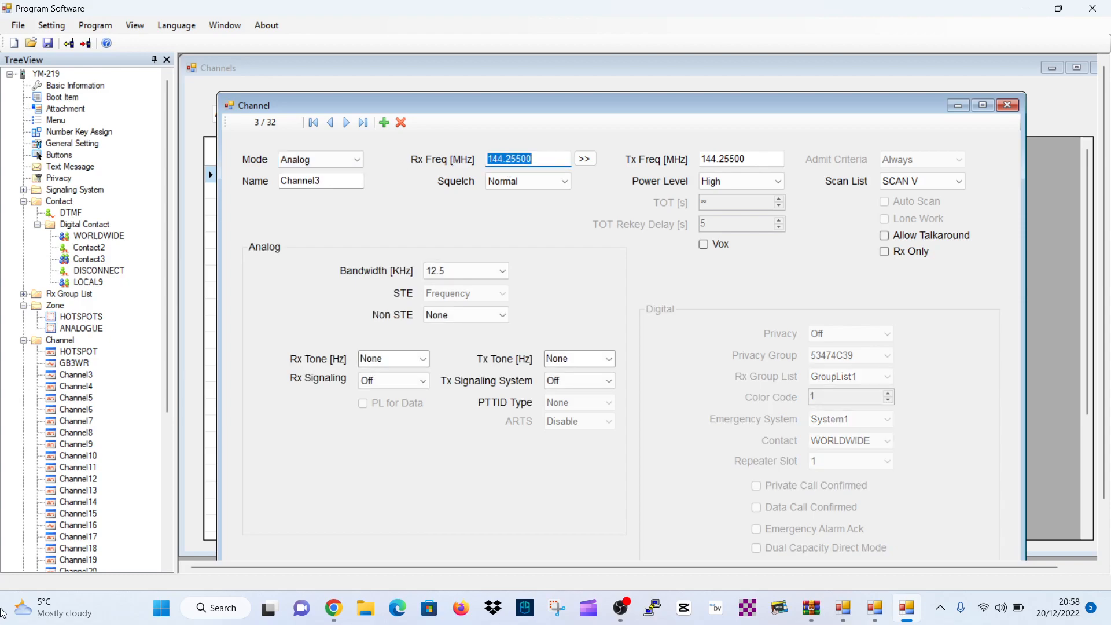
text(431)
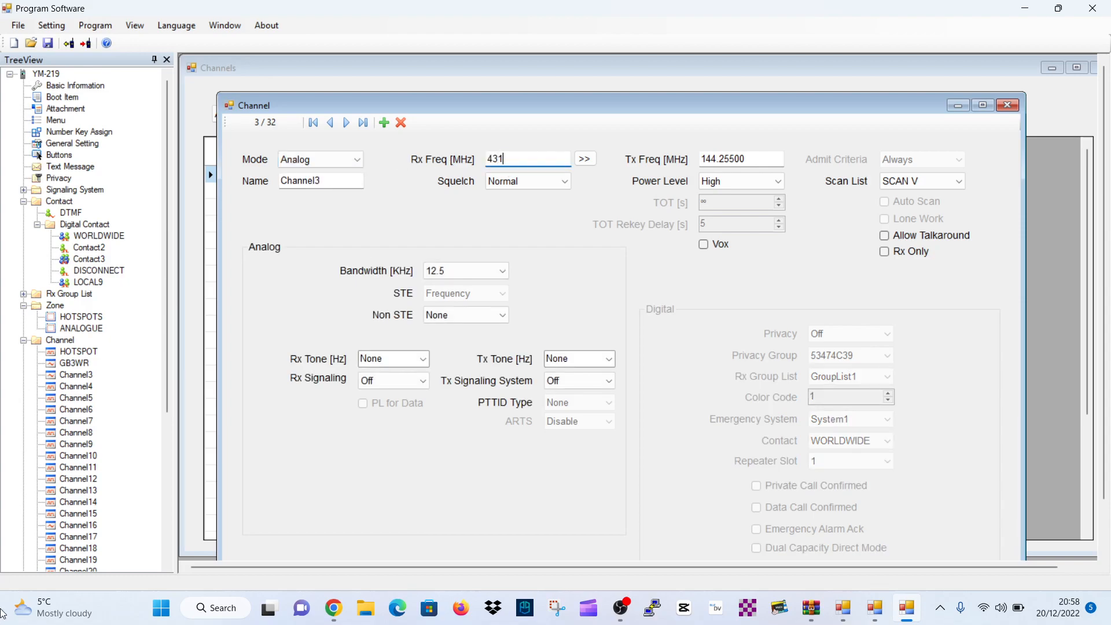
text(.550)
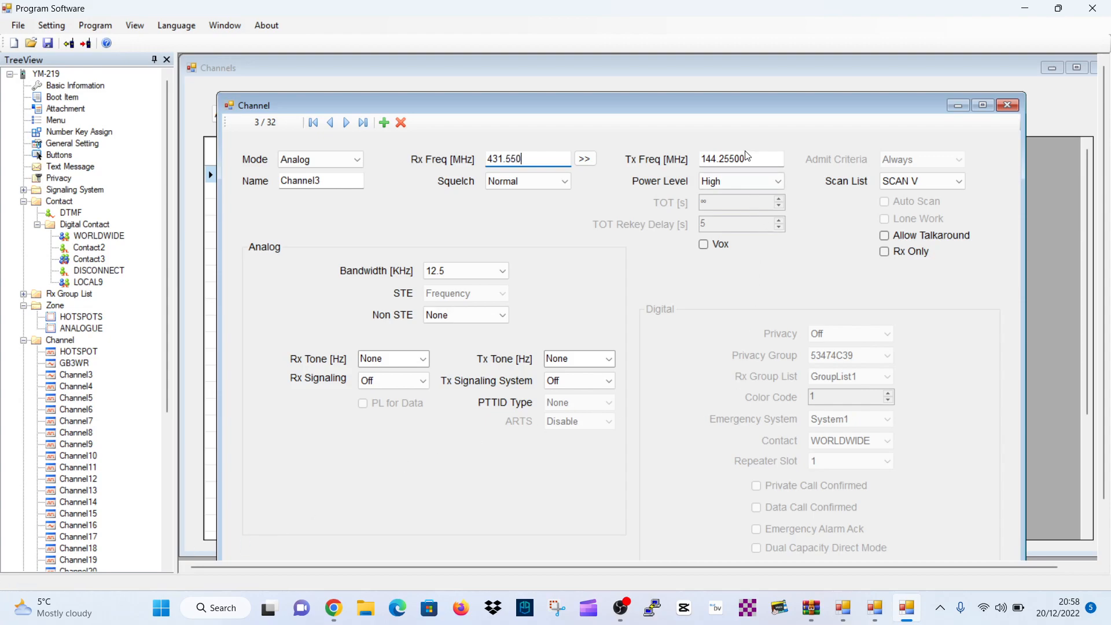
click(584, 158)
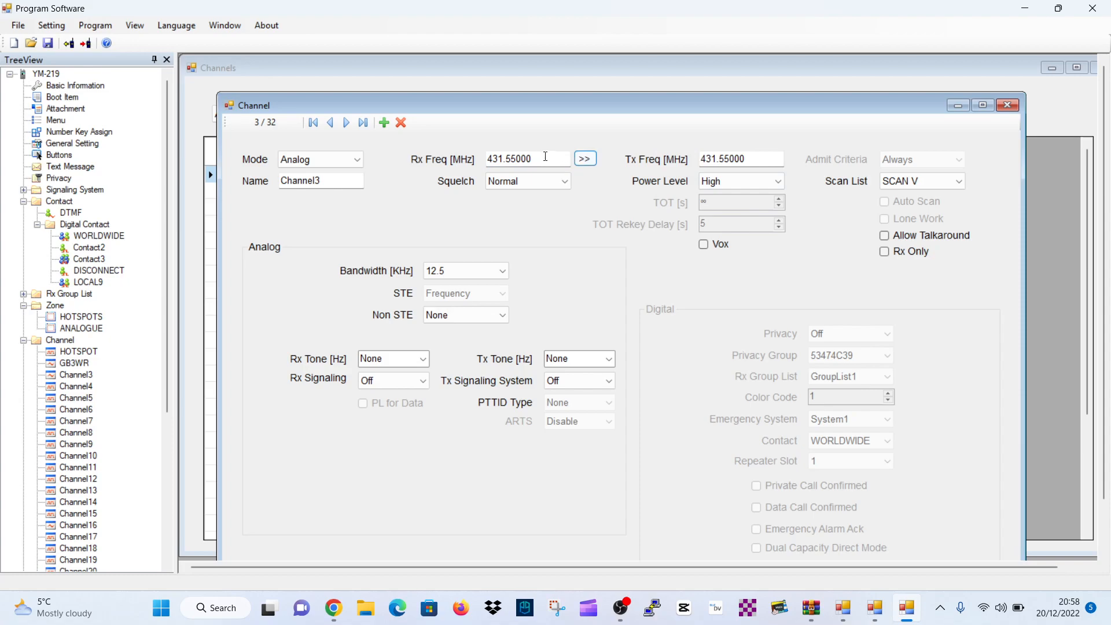
mouse_move(778, 184)
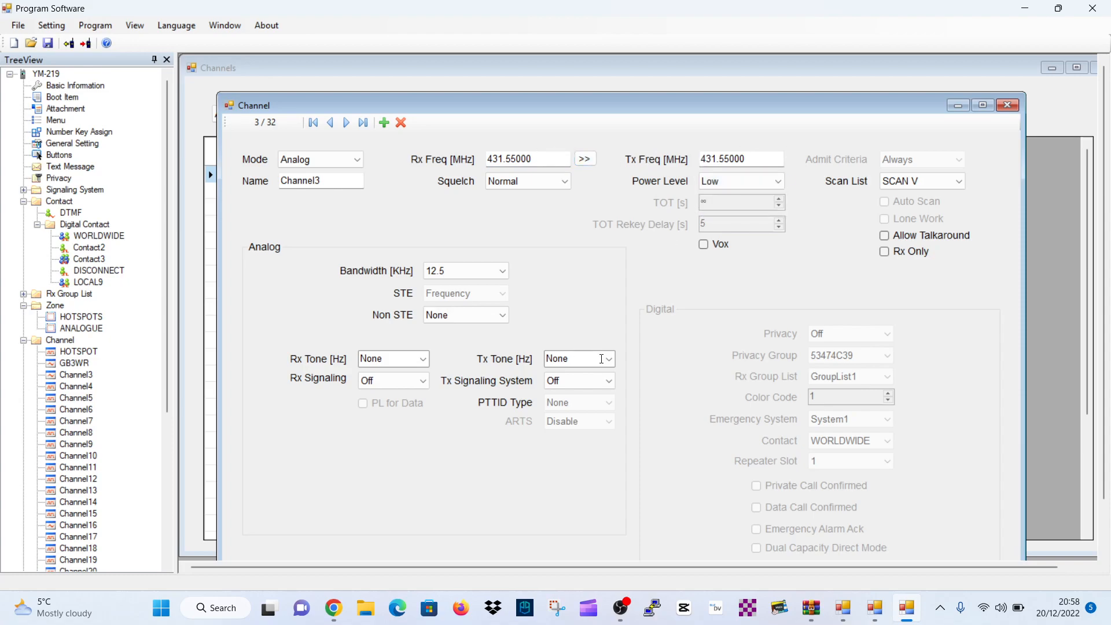
Give the channel a 77.0 Hz transmit tone and name it HUBNET.
click(607, 358)
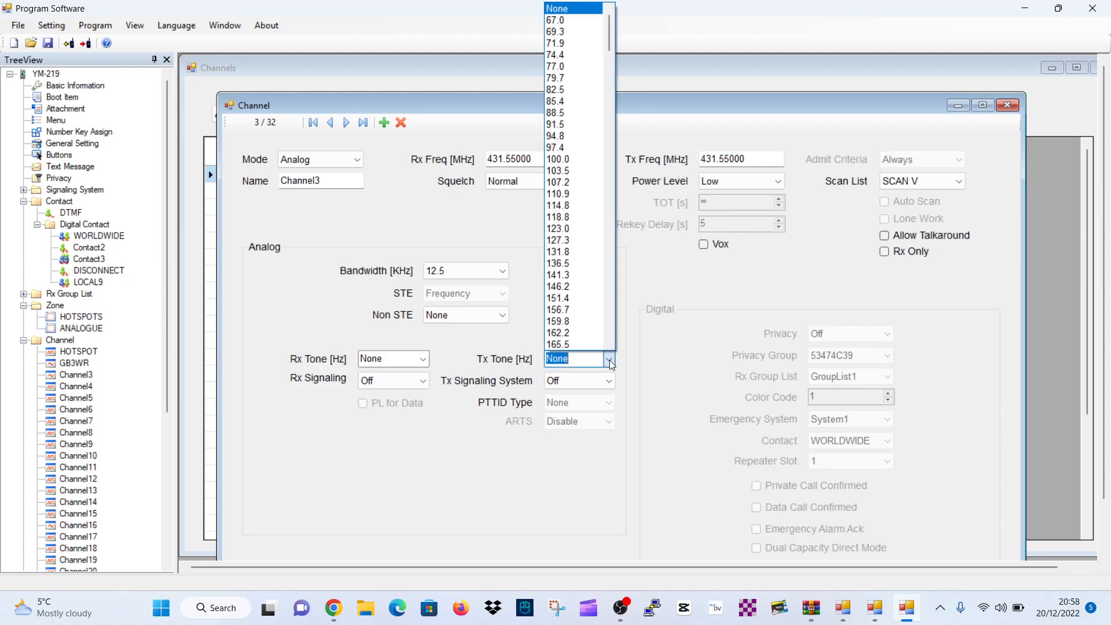
click(555, 66)
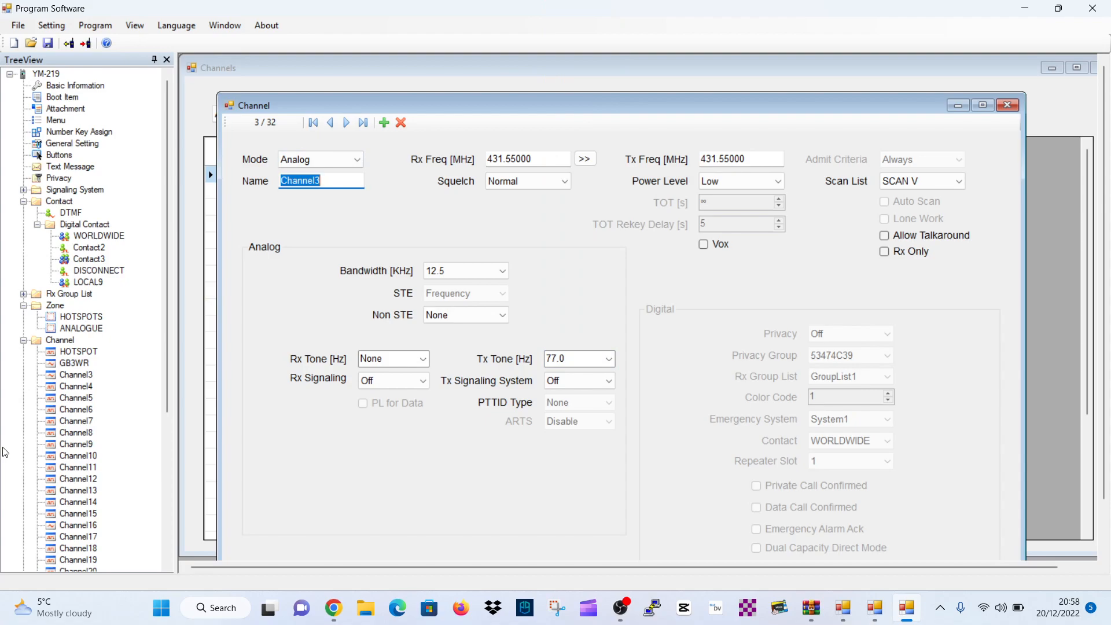
text(HUBNET)
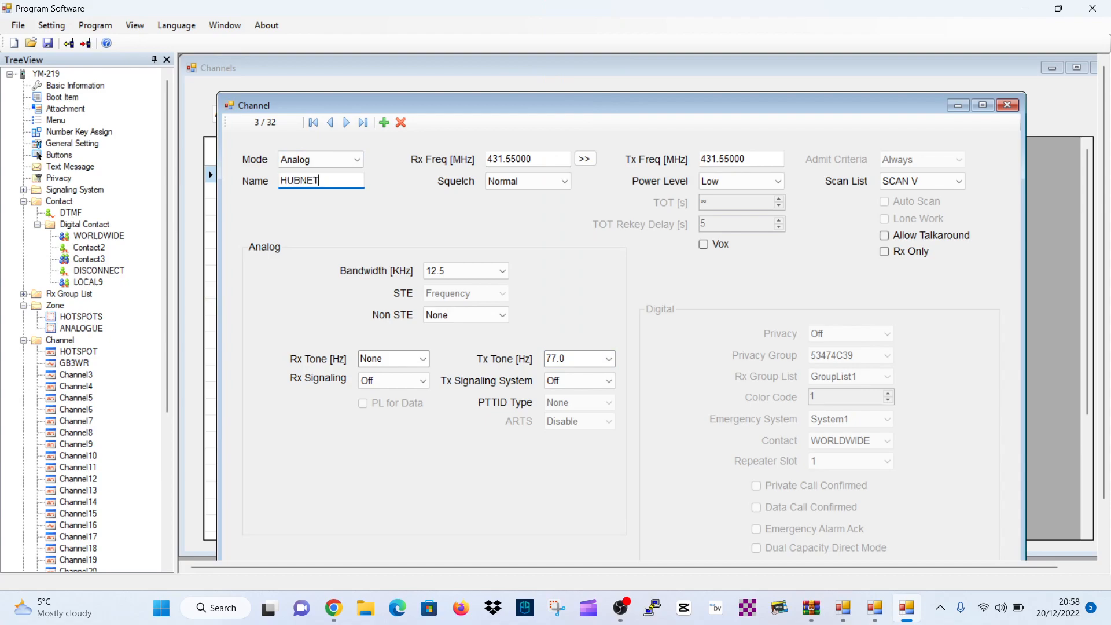
click(326, 227)
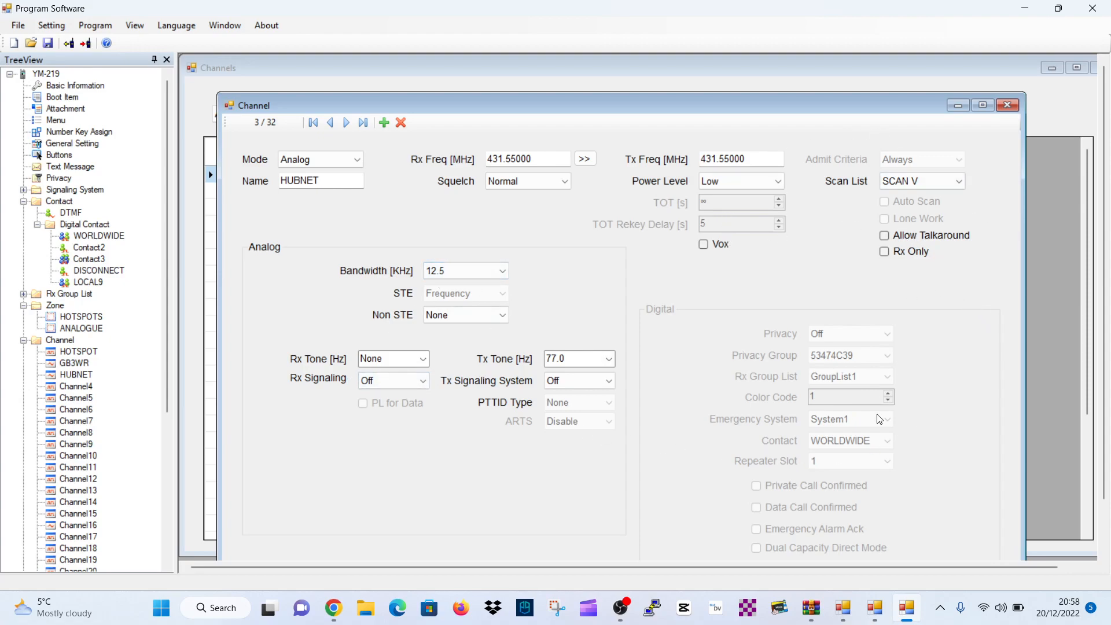
mouse_move(536, 330)
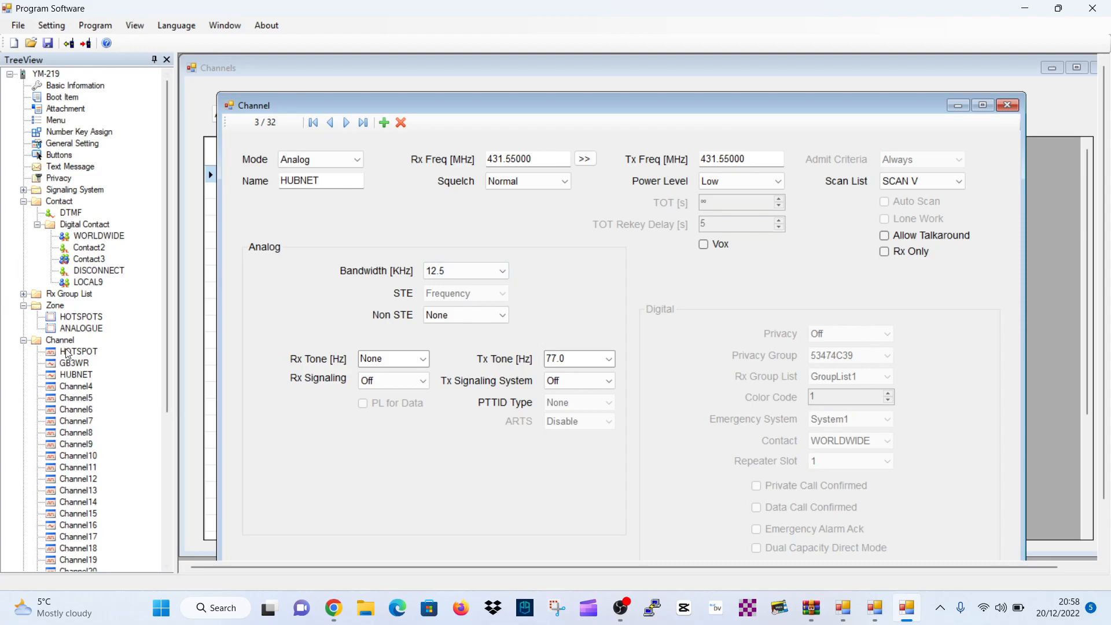
mouse_move(89, 337)
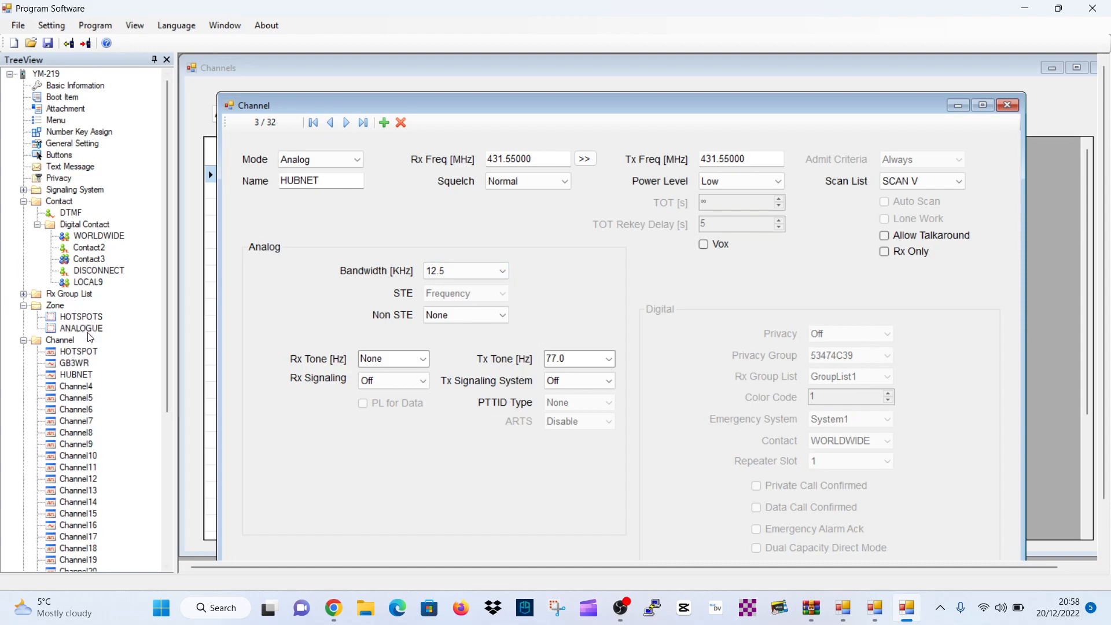
Add HUBNET to the ANALOGUE zone beside GB3WR.
double_click(81, 328)
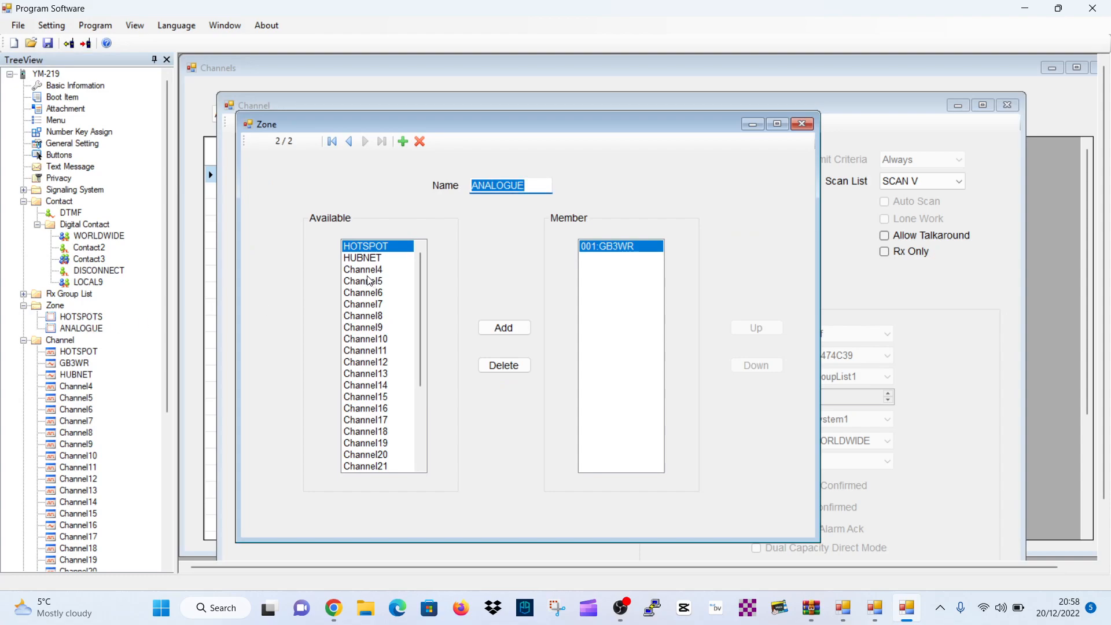
click(503, 327)
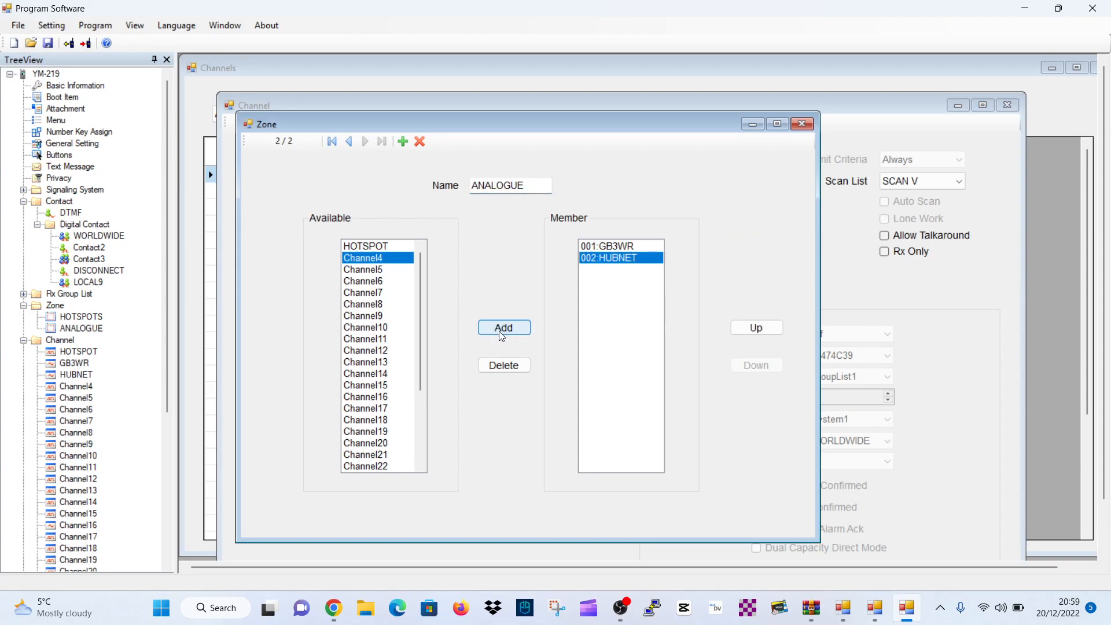
mouse_move(802, 124)
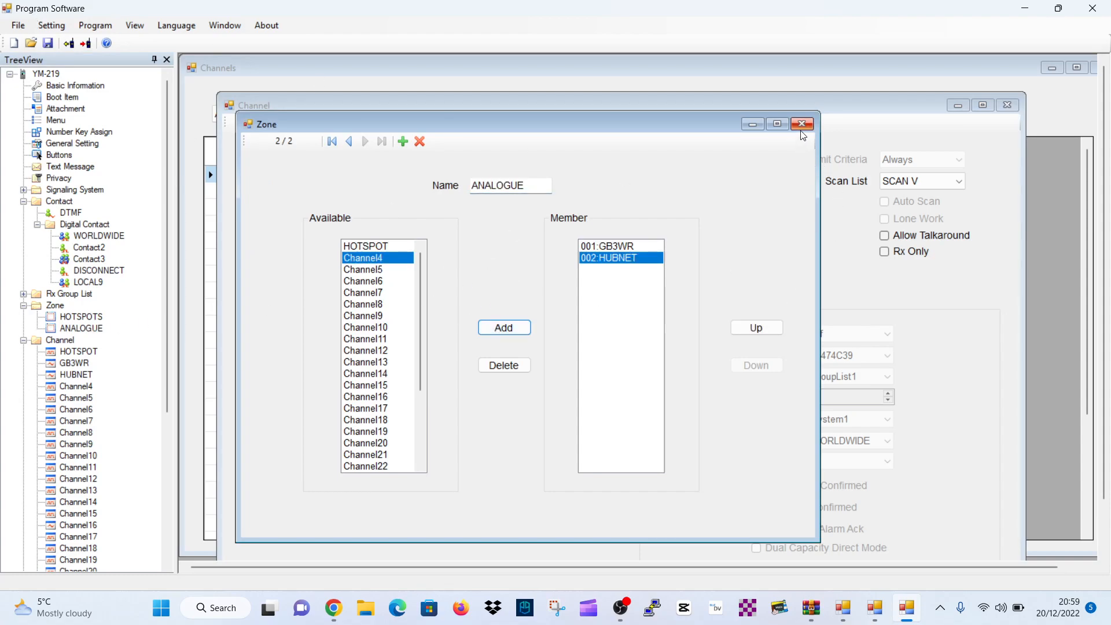
click(801, 124)
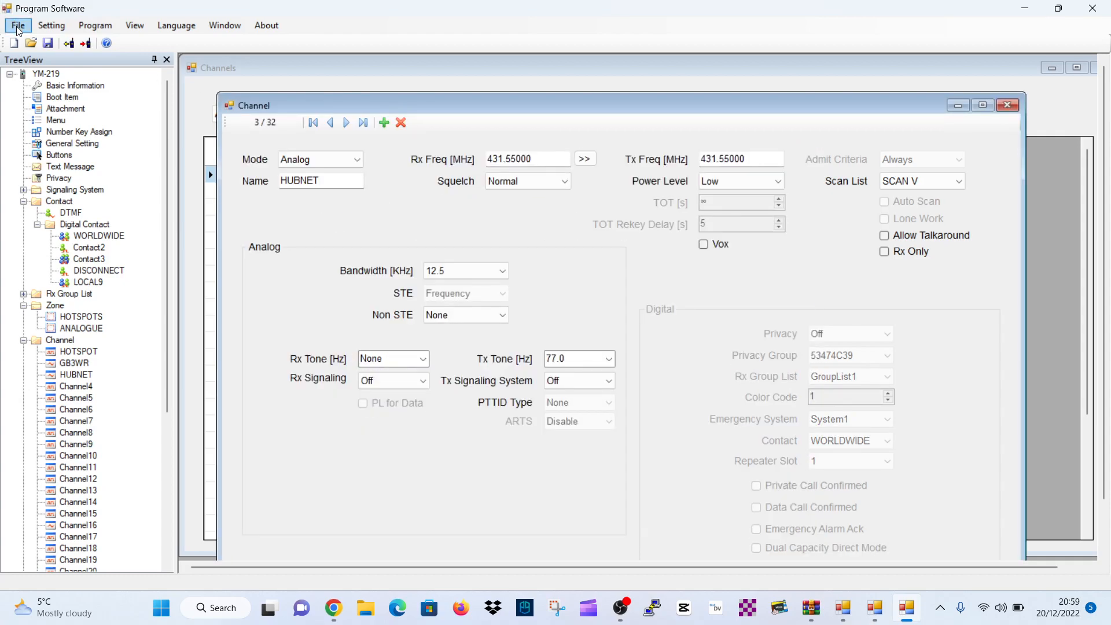
Save the codeplug over the existing D99 SAVE 2 file, replacing it, and acknowledge success.
click(17, 25)
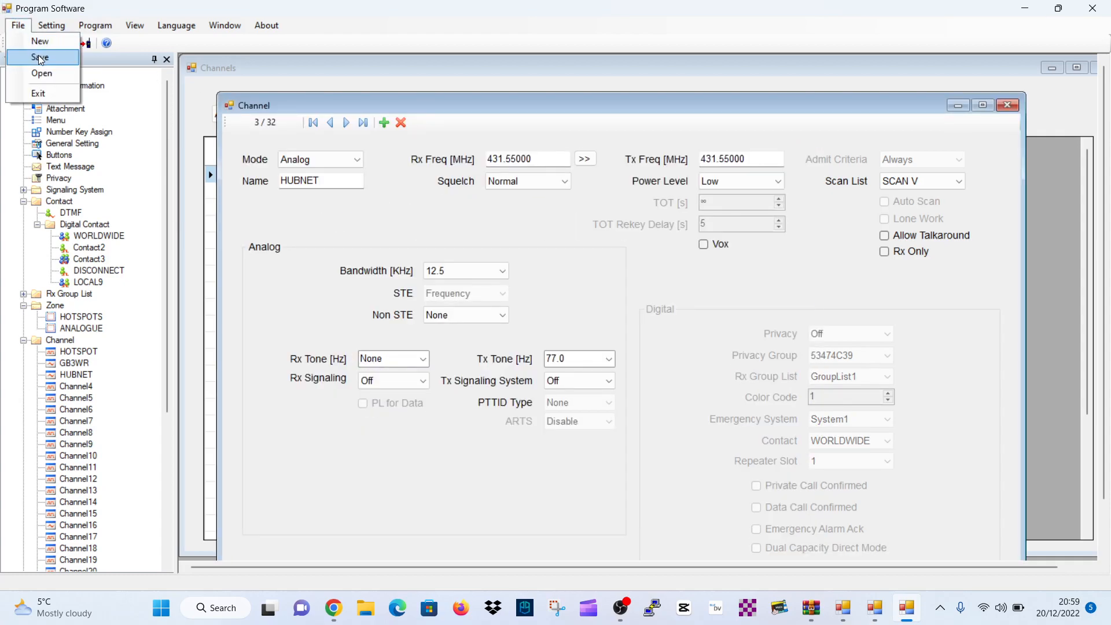
click(39, 58)
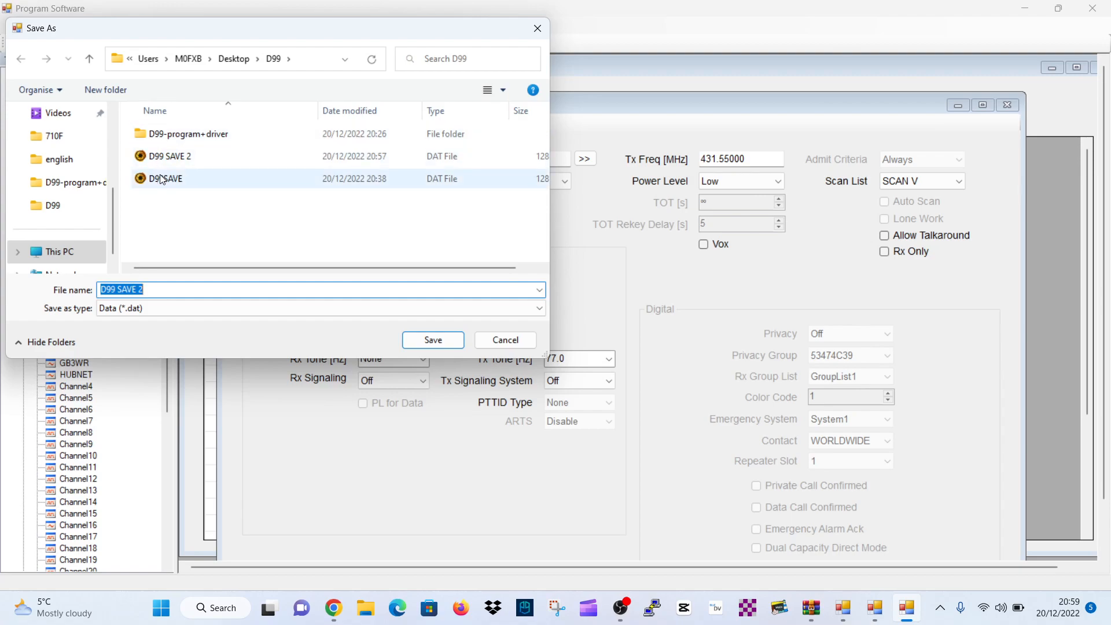
click(167, 157)
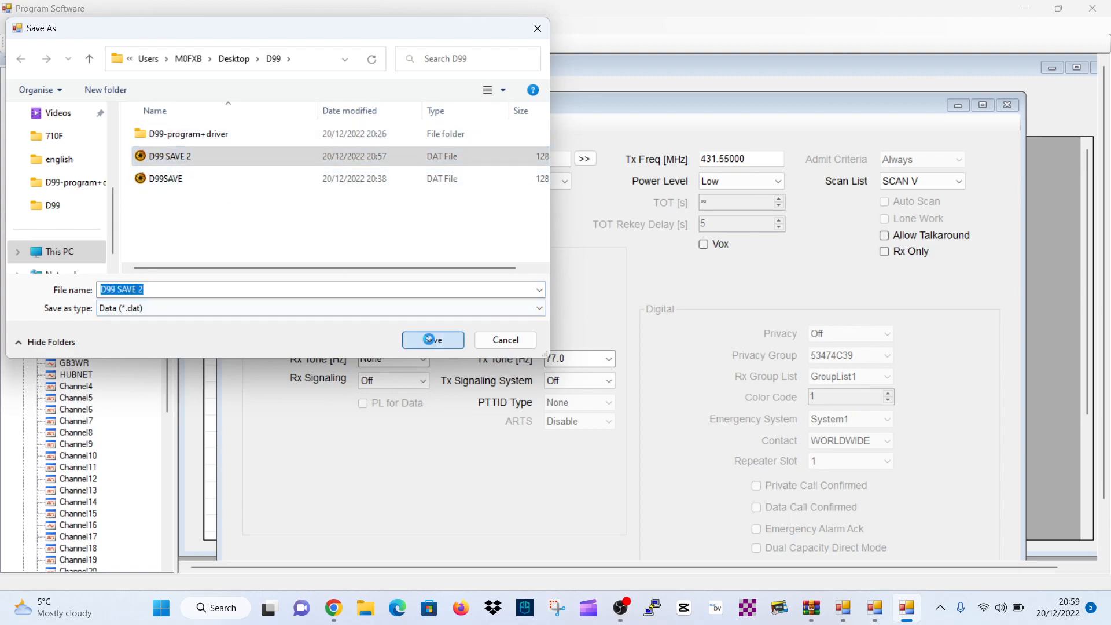
click(432, 339)
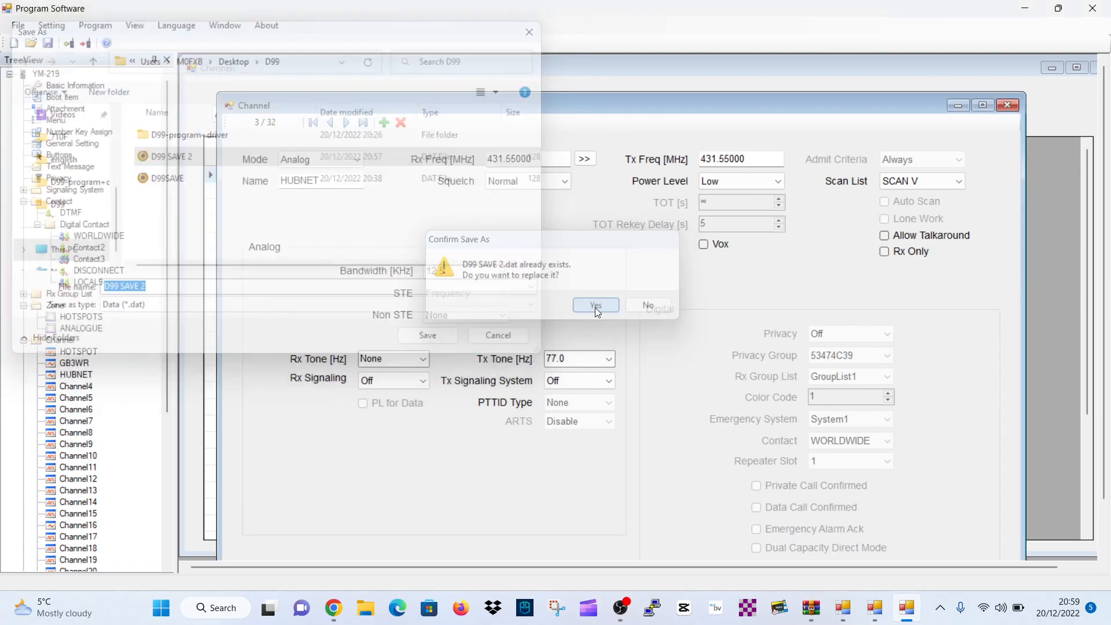
click(595, 305)
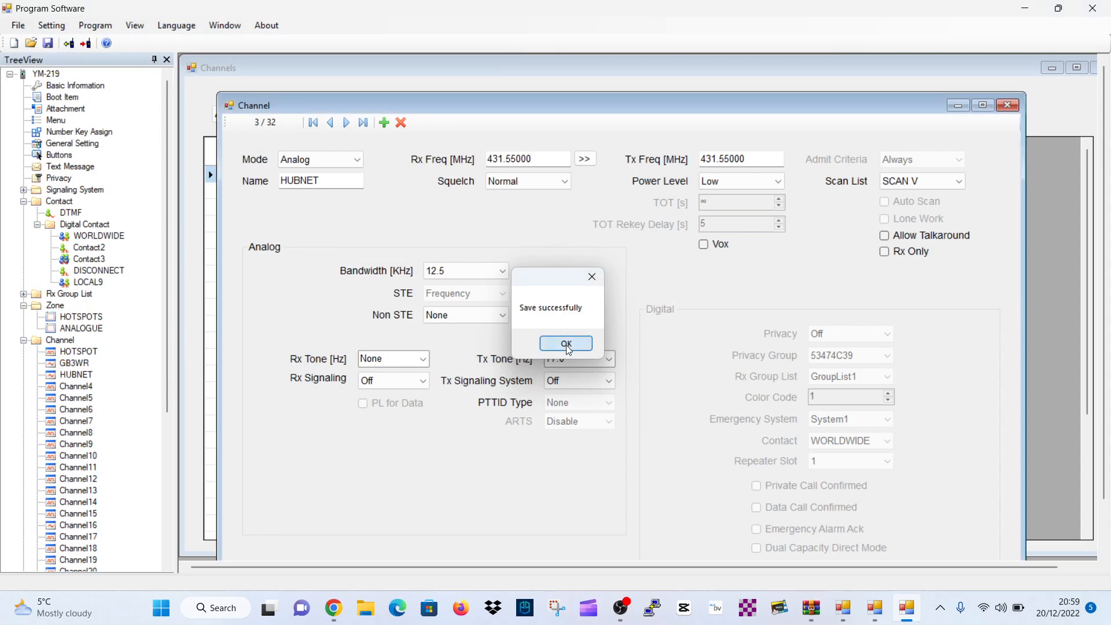
click(95, 25)
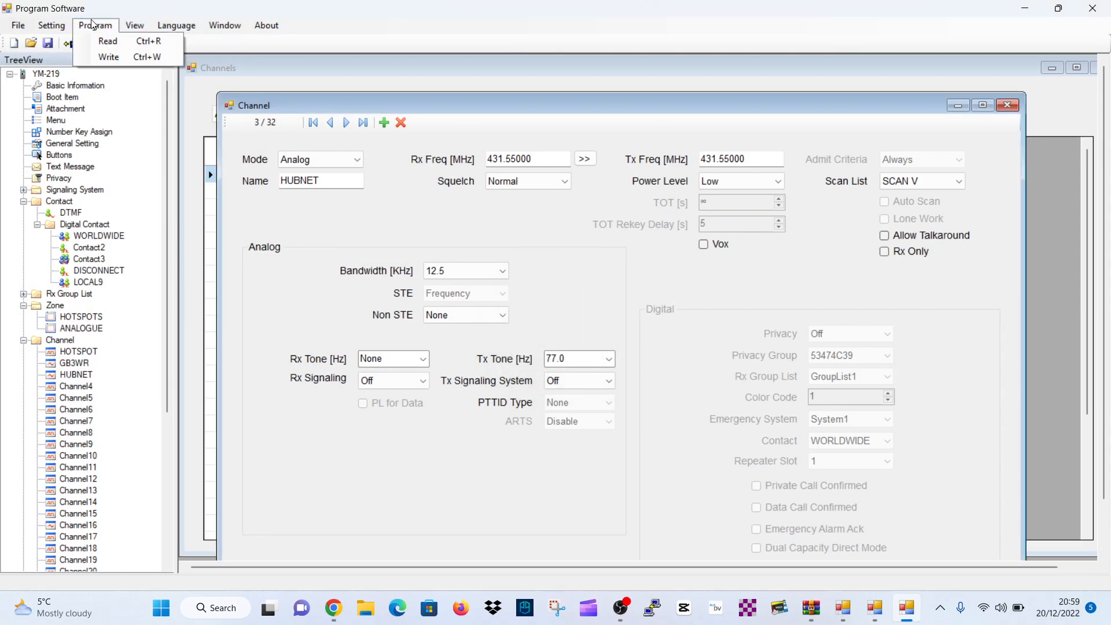
mouse_move(108, 57)
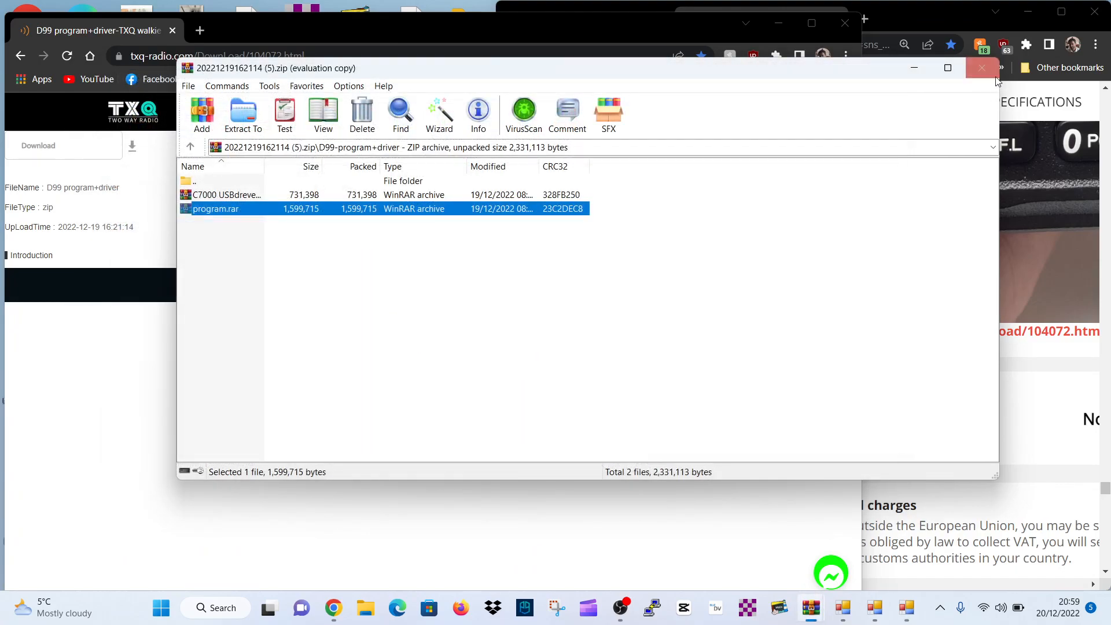
Close WinRAR, reveal the AliExpress program+driver link, and show the txq-radio.com D99 download page.
click(981, 68)
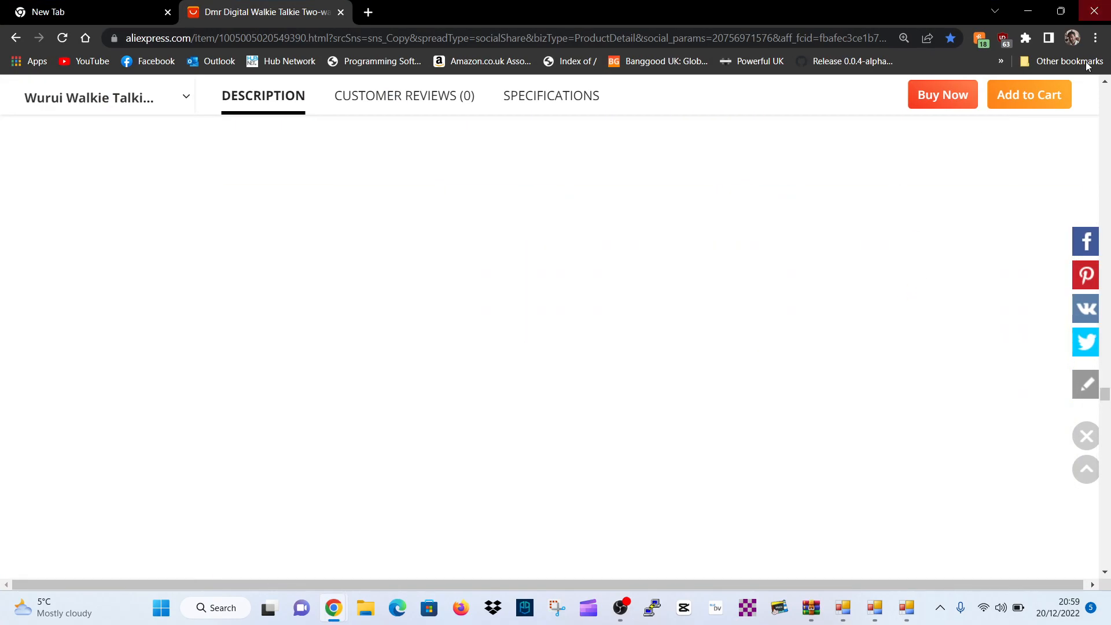
click(1096, 37)
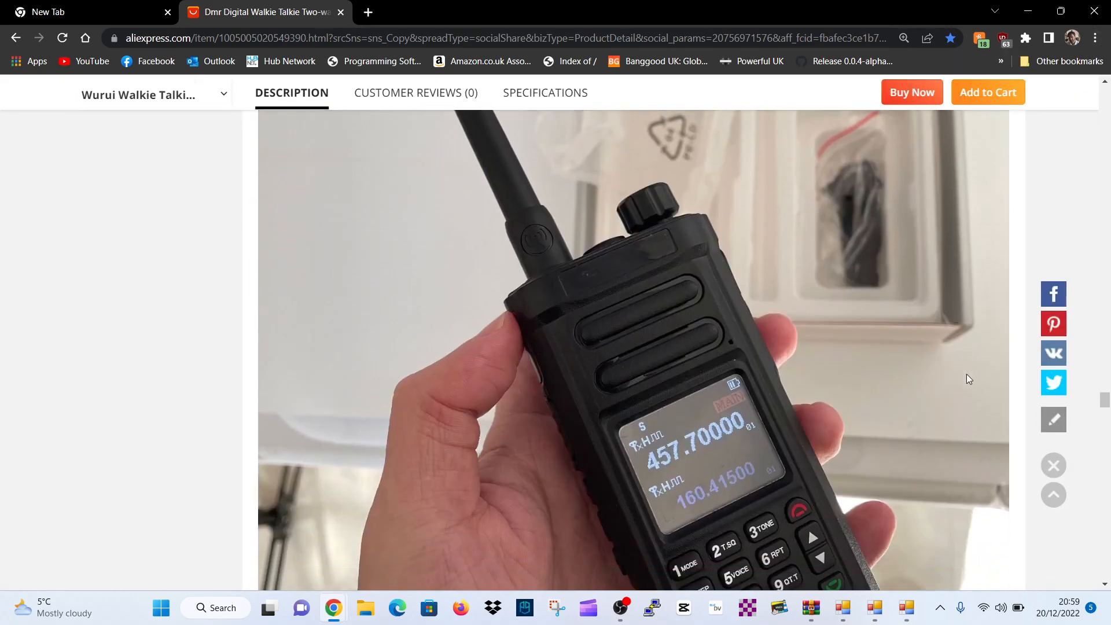
scroll(down, 3)
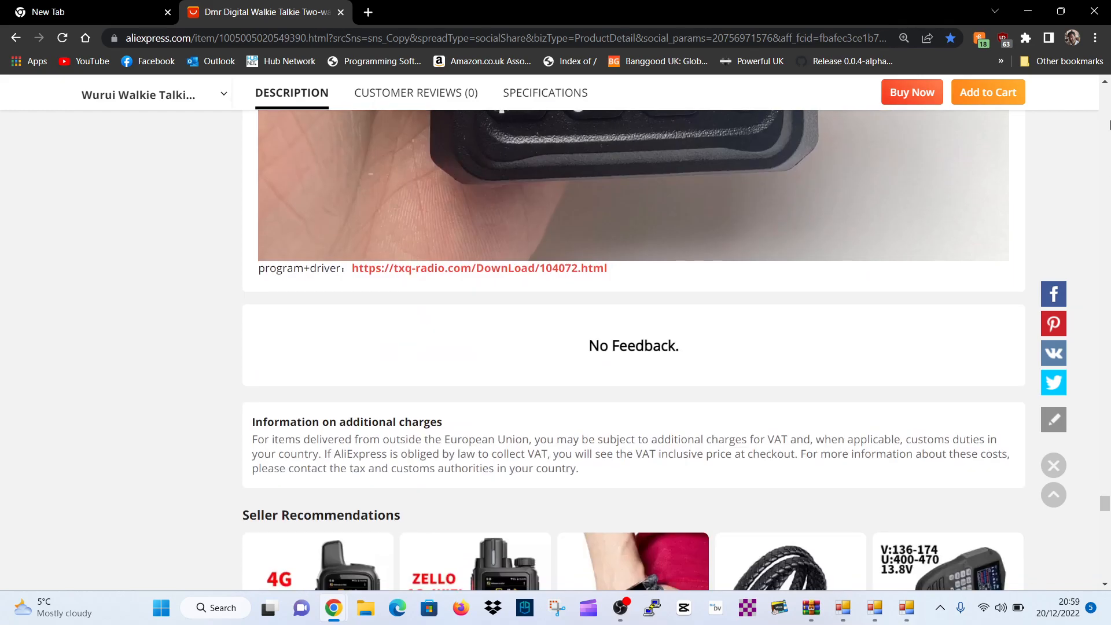
click(479, 268)
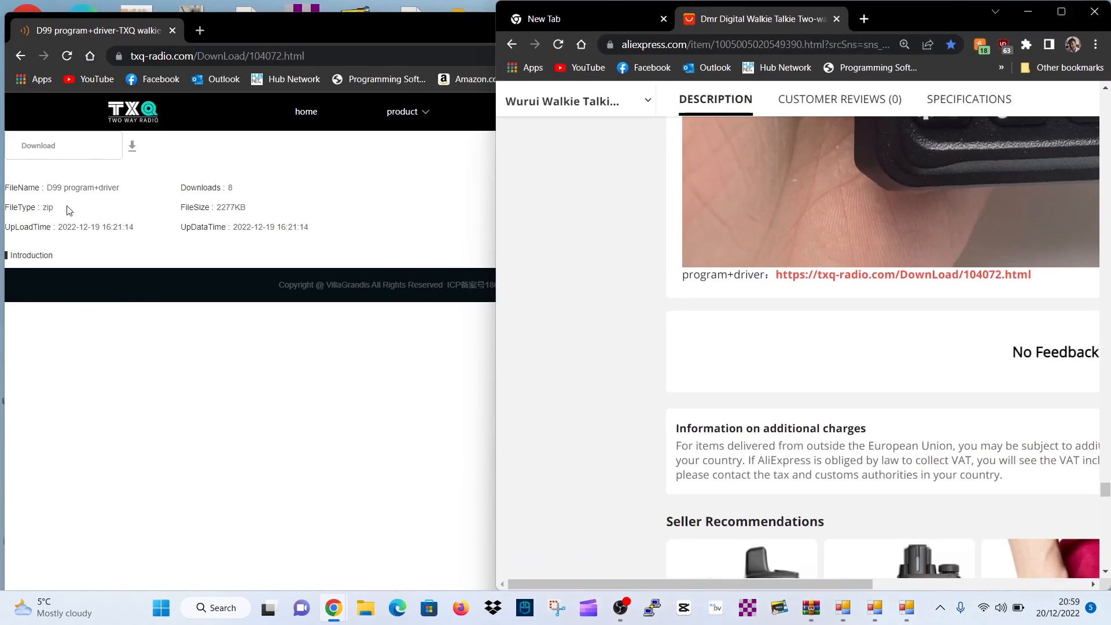
mouse_move(121, 167)
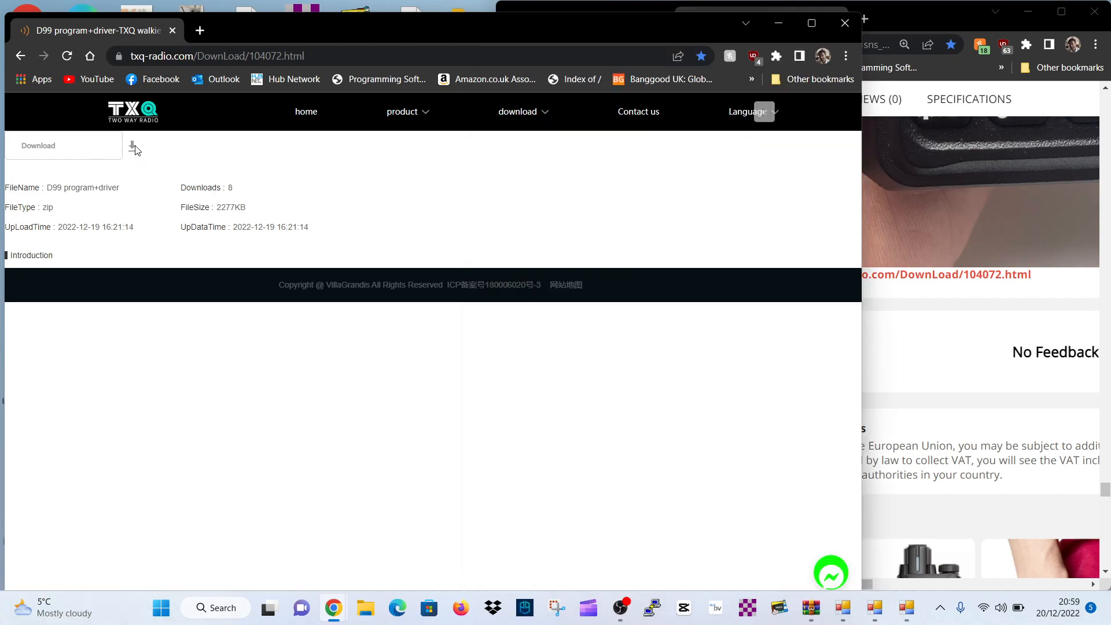
click(132, 146)
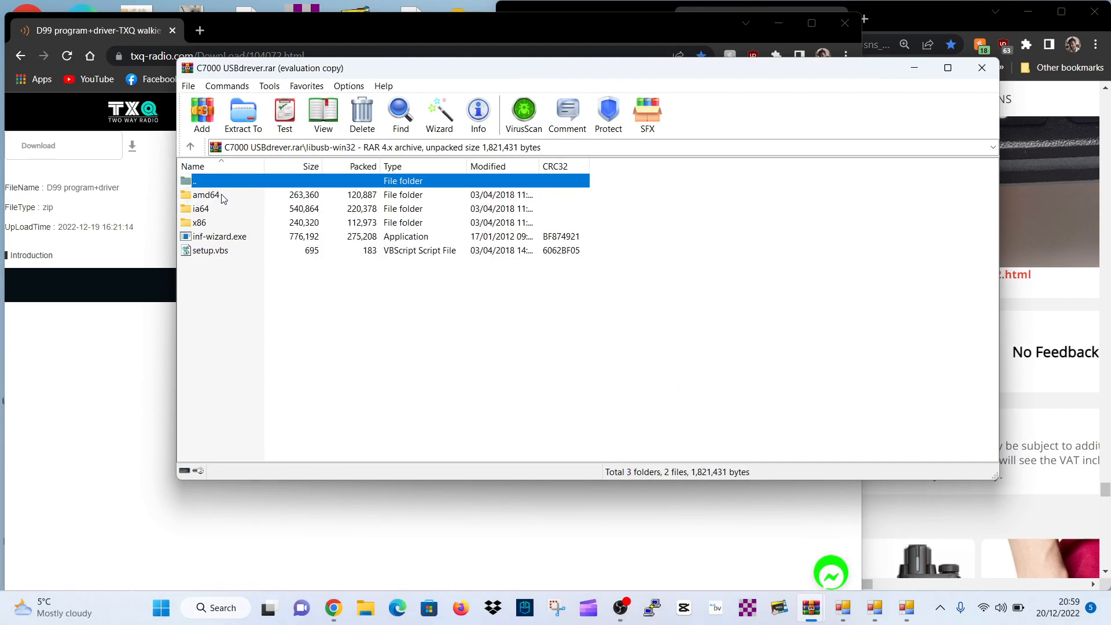
mouse_move(168, 306)
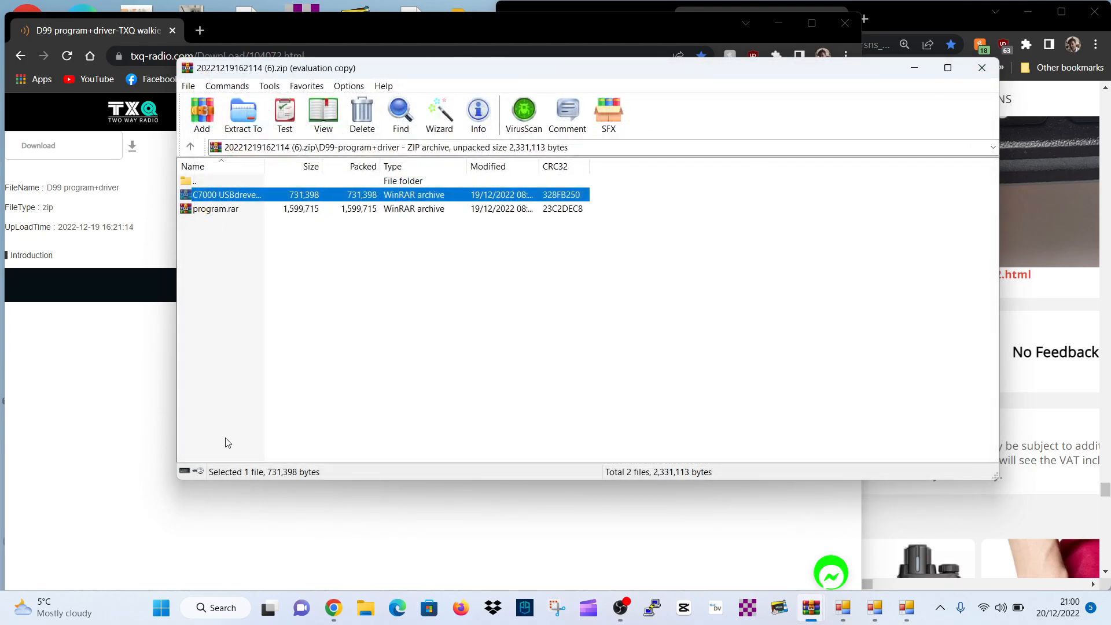
click(982, 67)
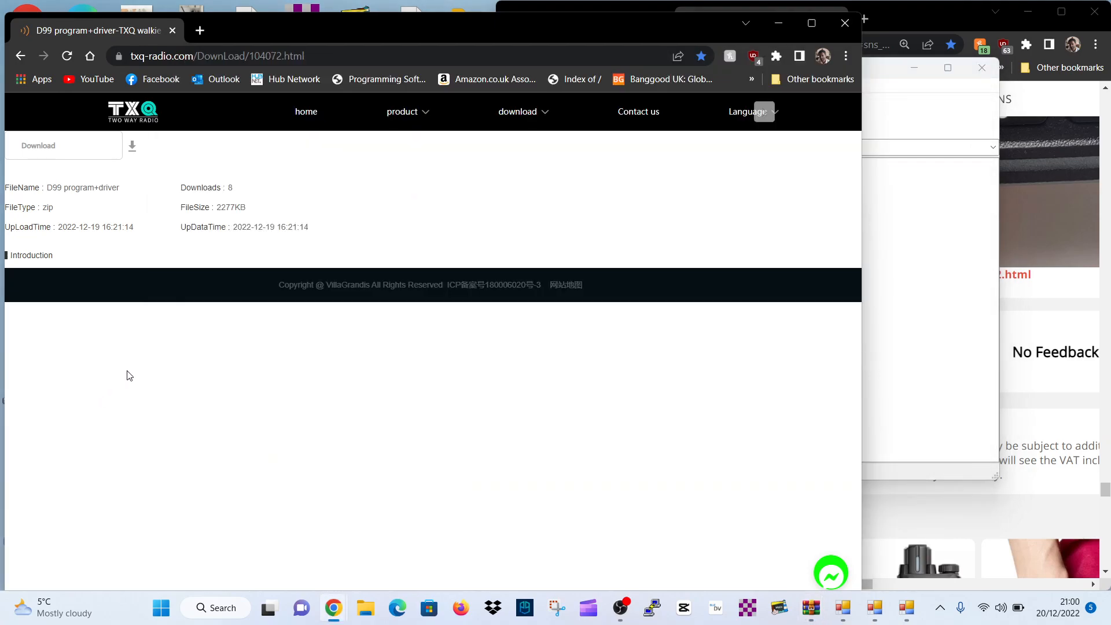